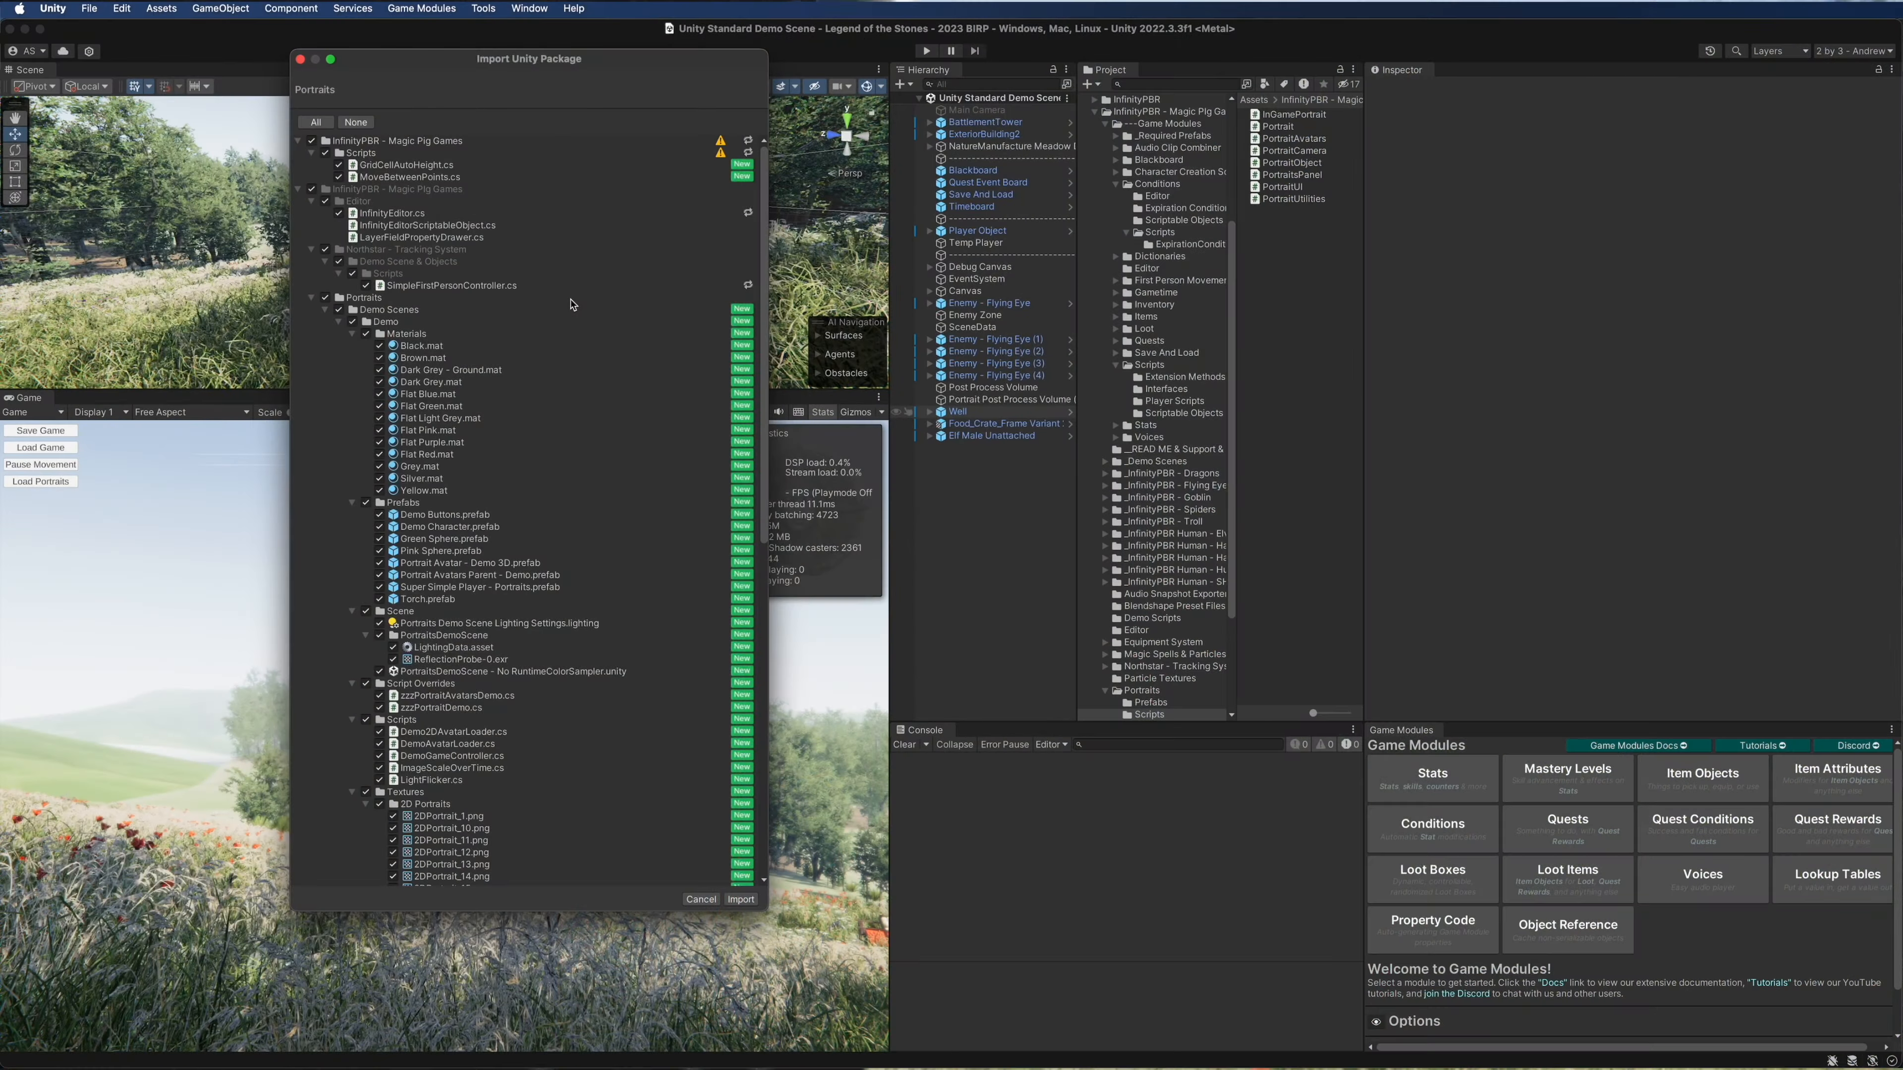
# View the version 4.2.9 release notes on the Infinity PBR Support Files store page
pyautogui.click(312, 297)
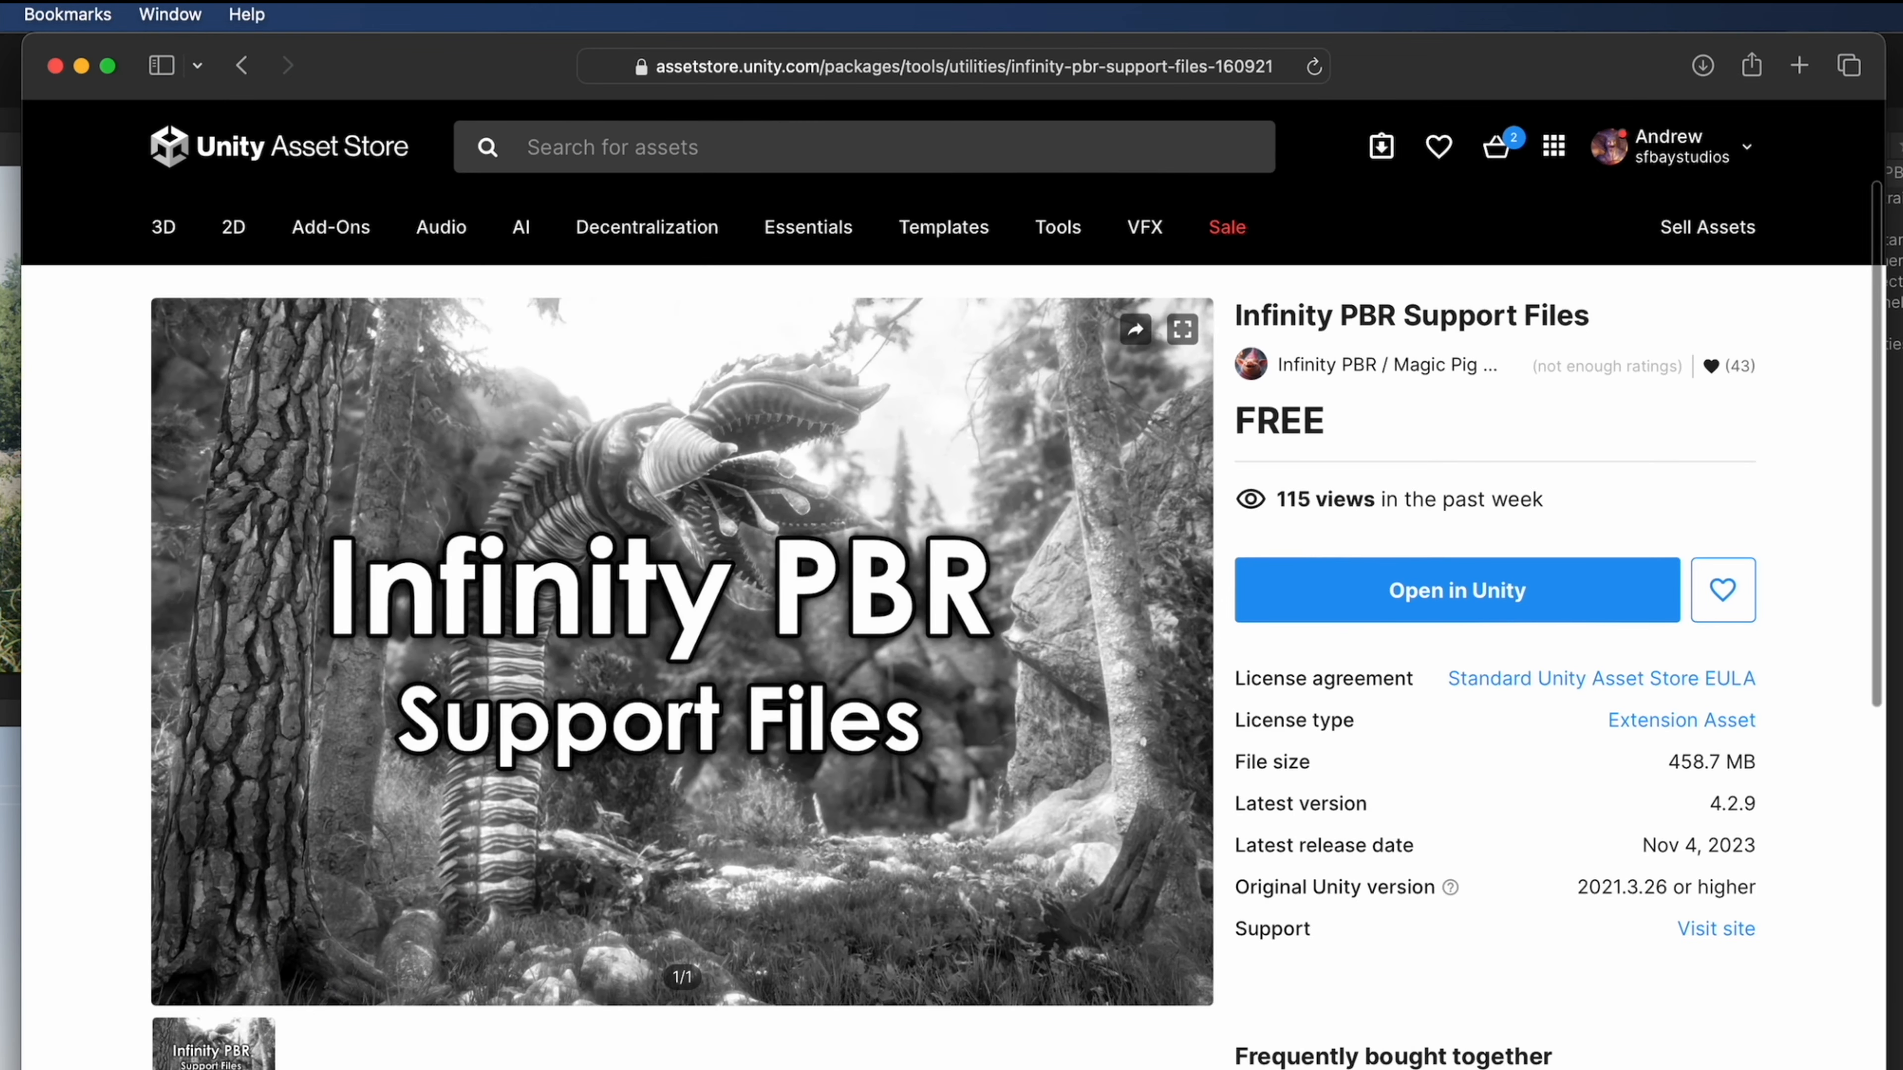
pyautogui.moveTo(1456, 326)
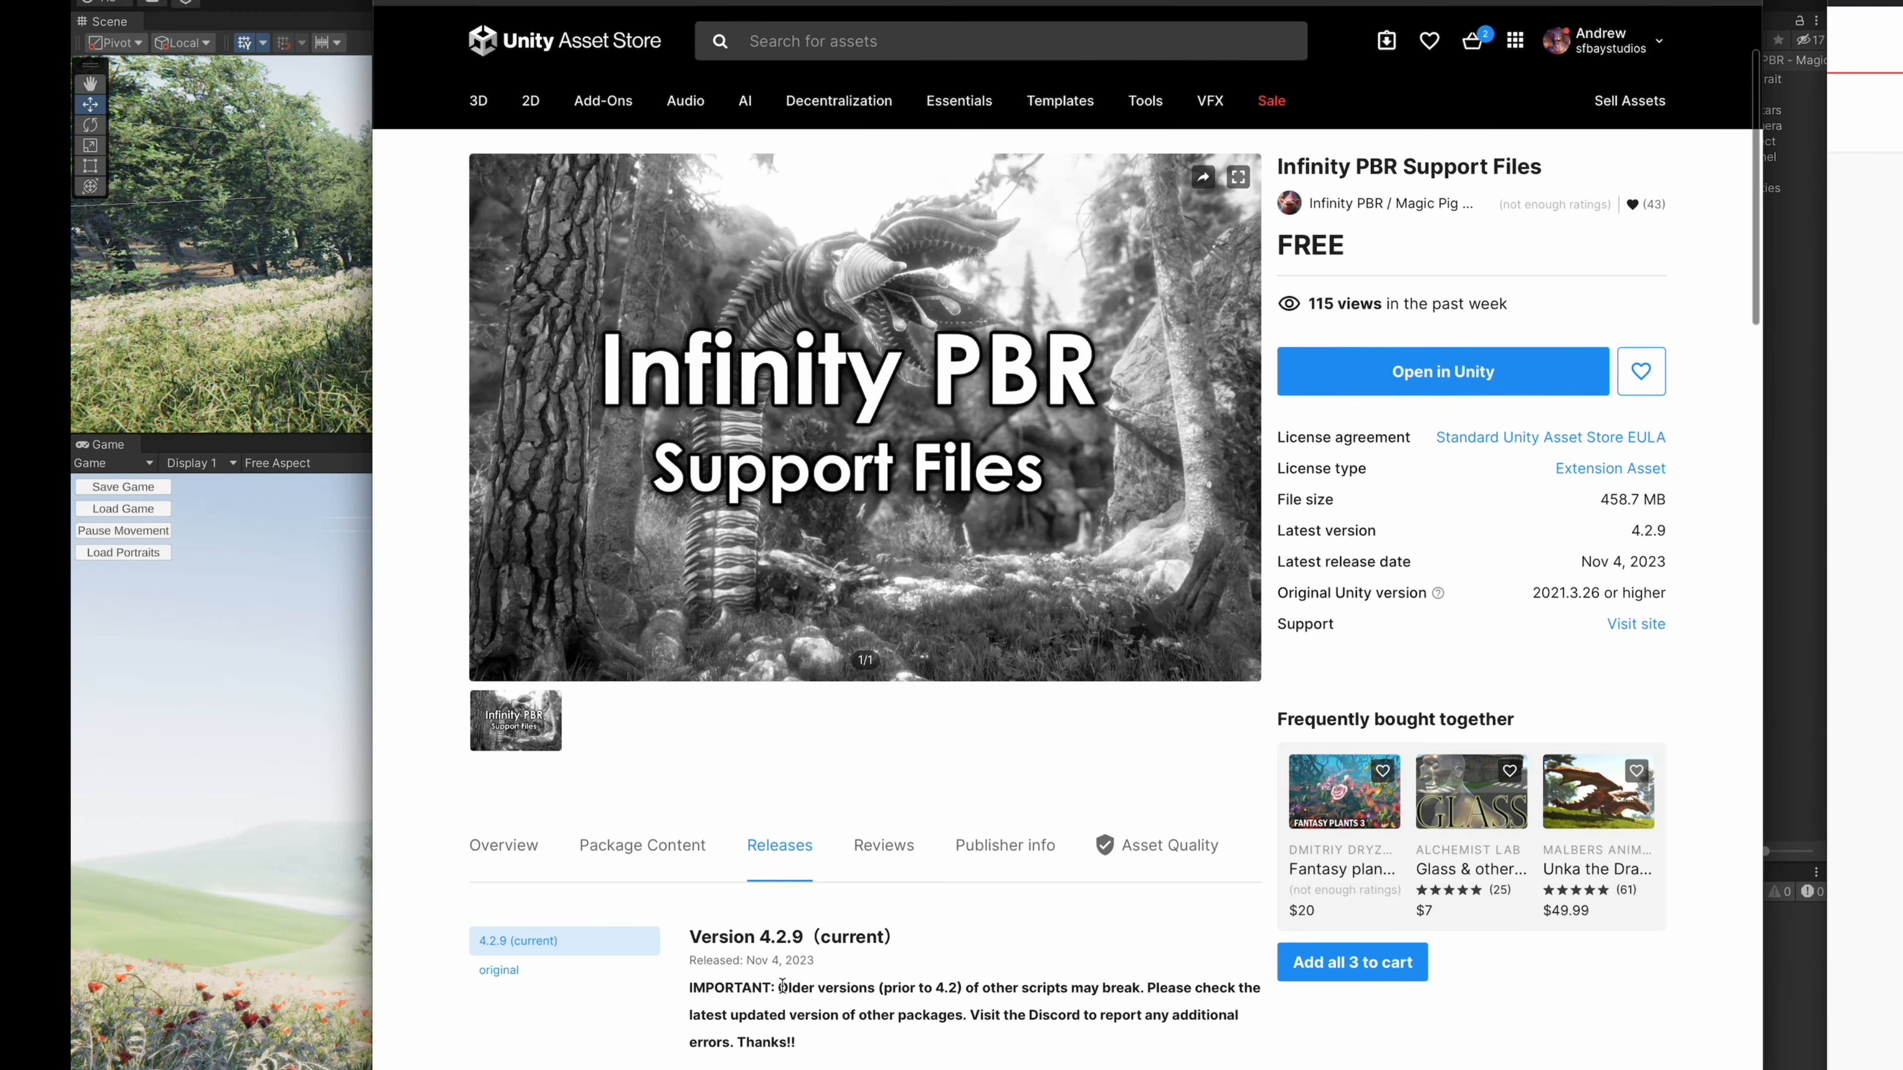
pyautogui.moveTo(868, 976)
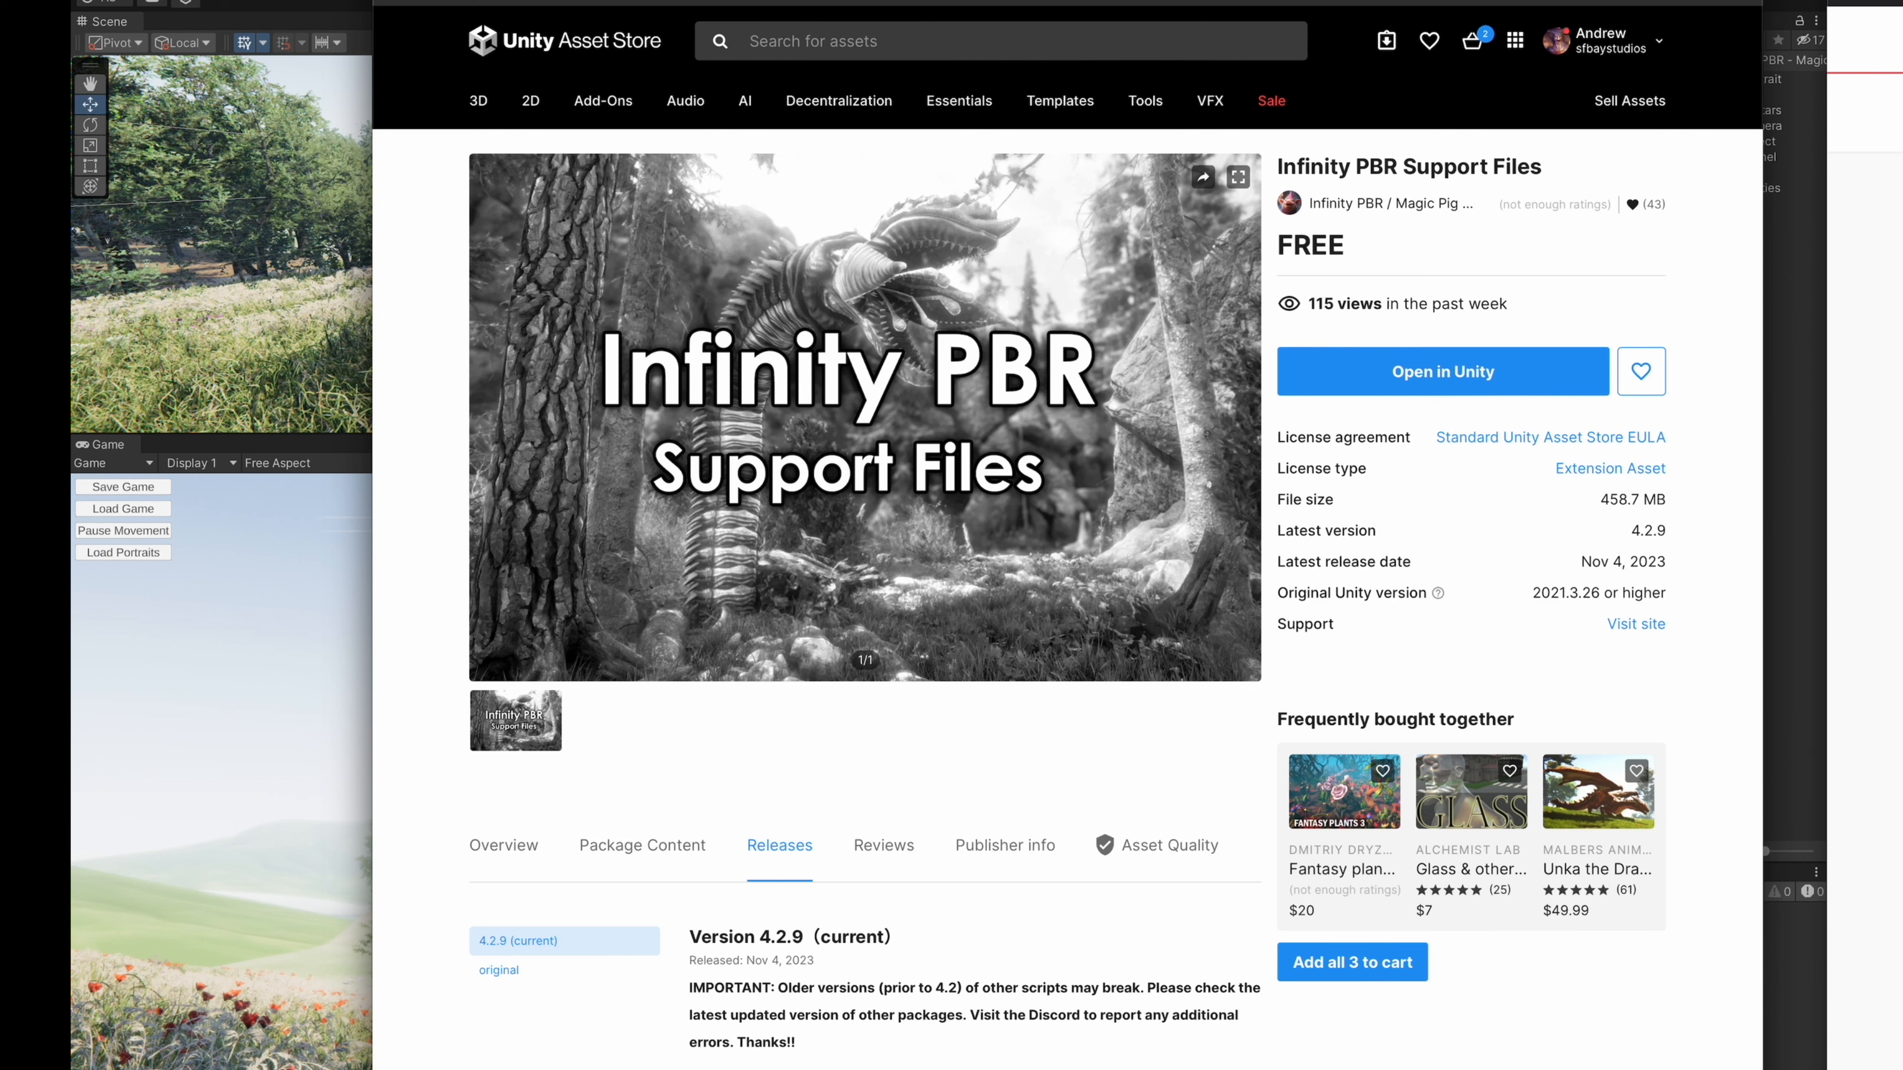
pyautogui.click(1443, 371)
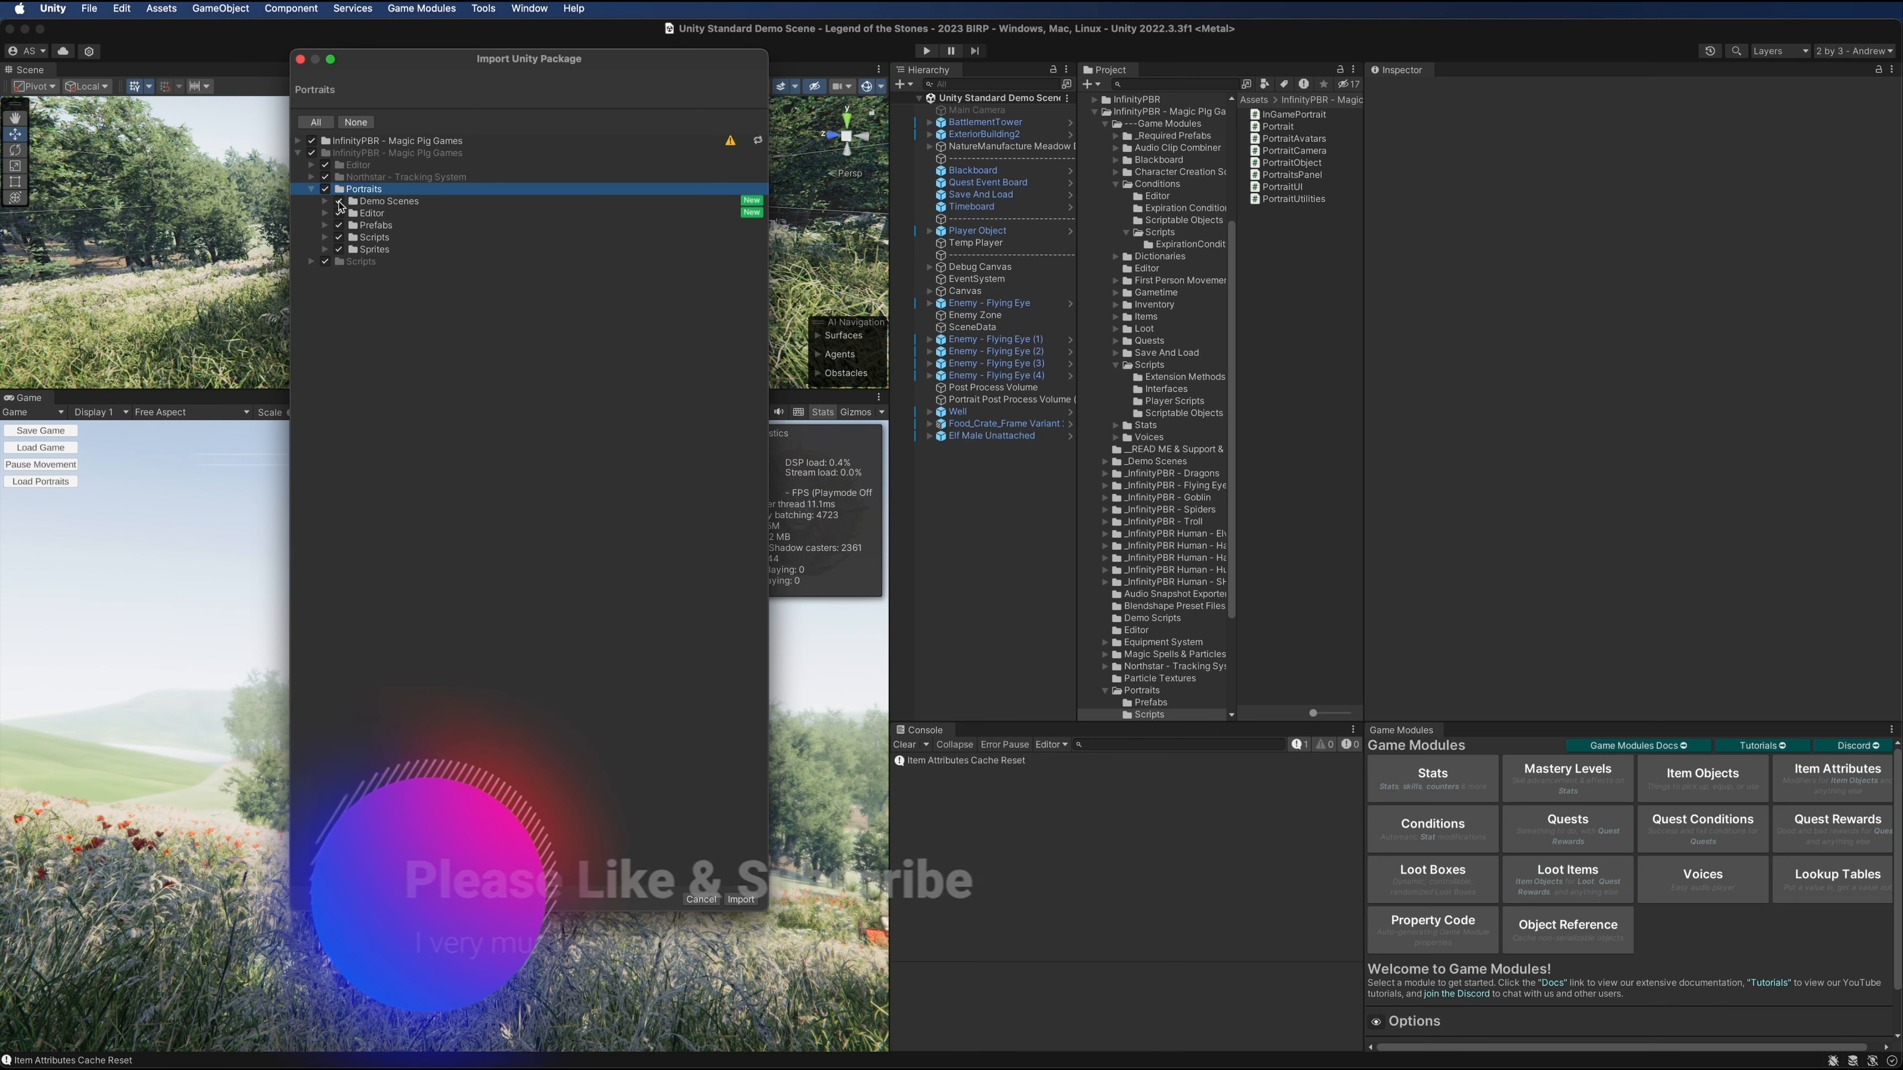
# Import the Portraits package with its Editor, Prefabs, Scripts and Sprites folders
pyautogui.click(339, 200)
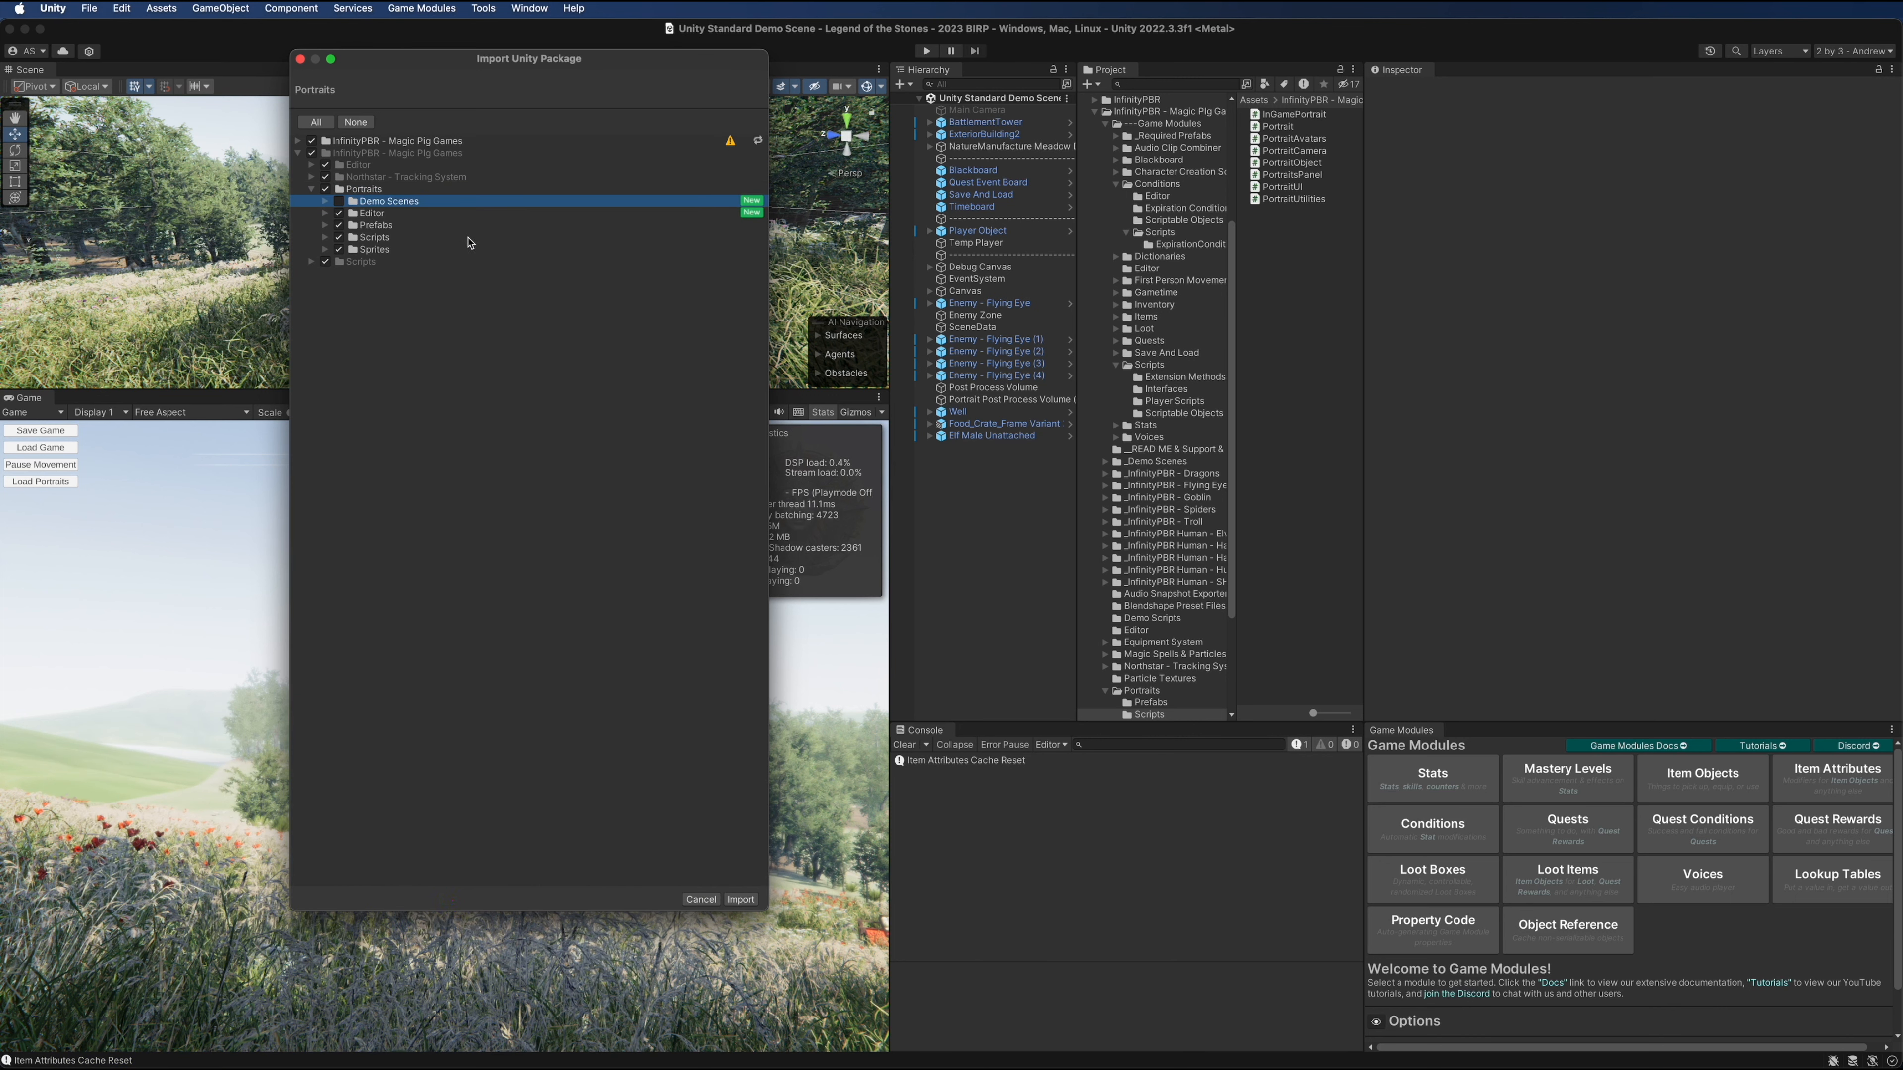
pyautogui.moveTo(752, 850)
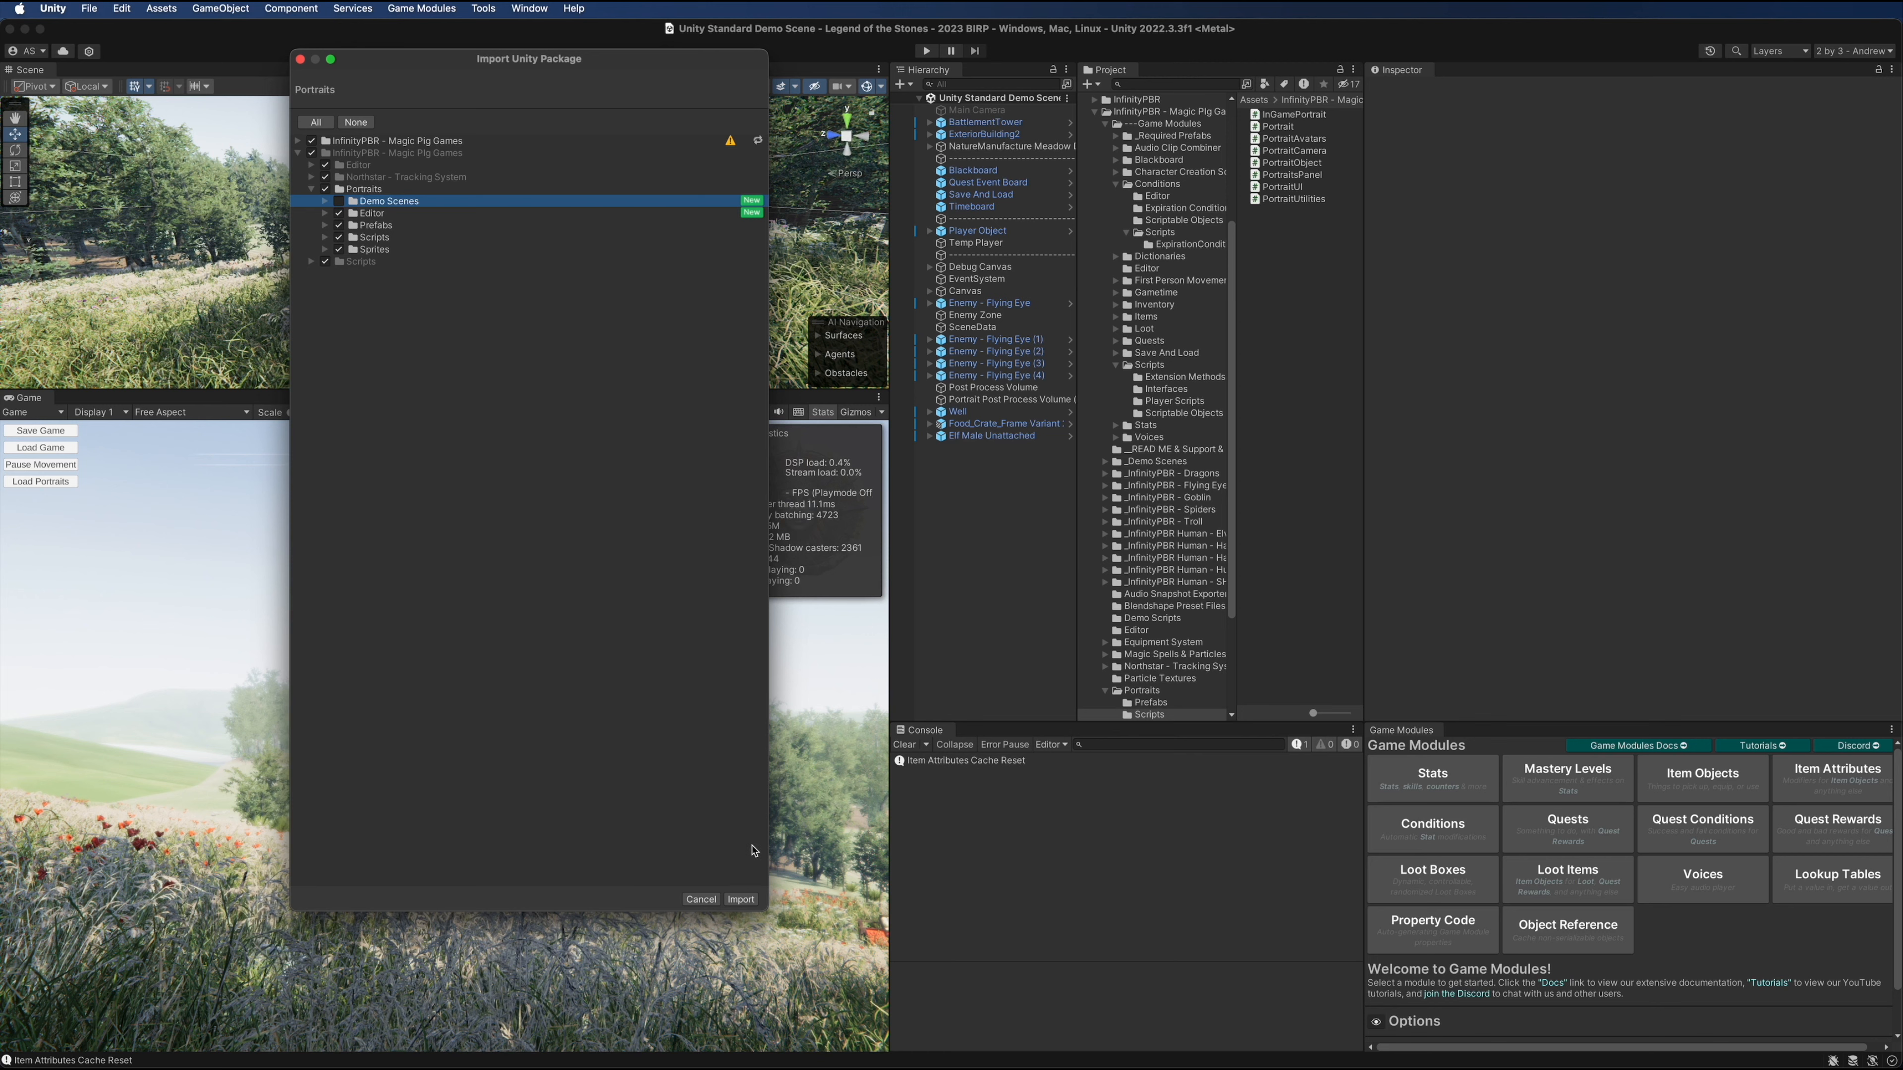
pyautogui.click(740, 899)
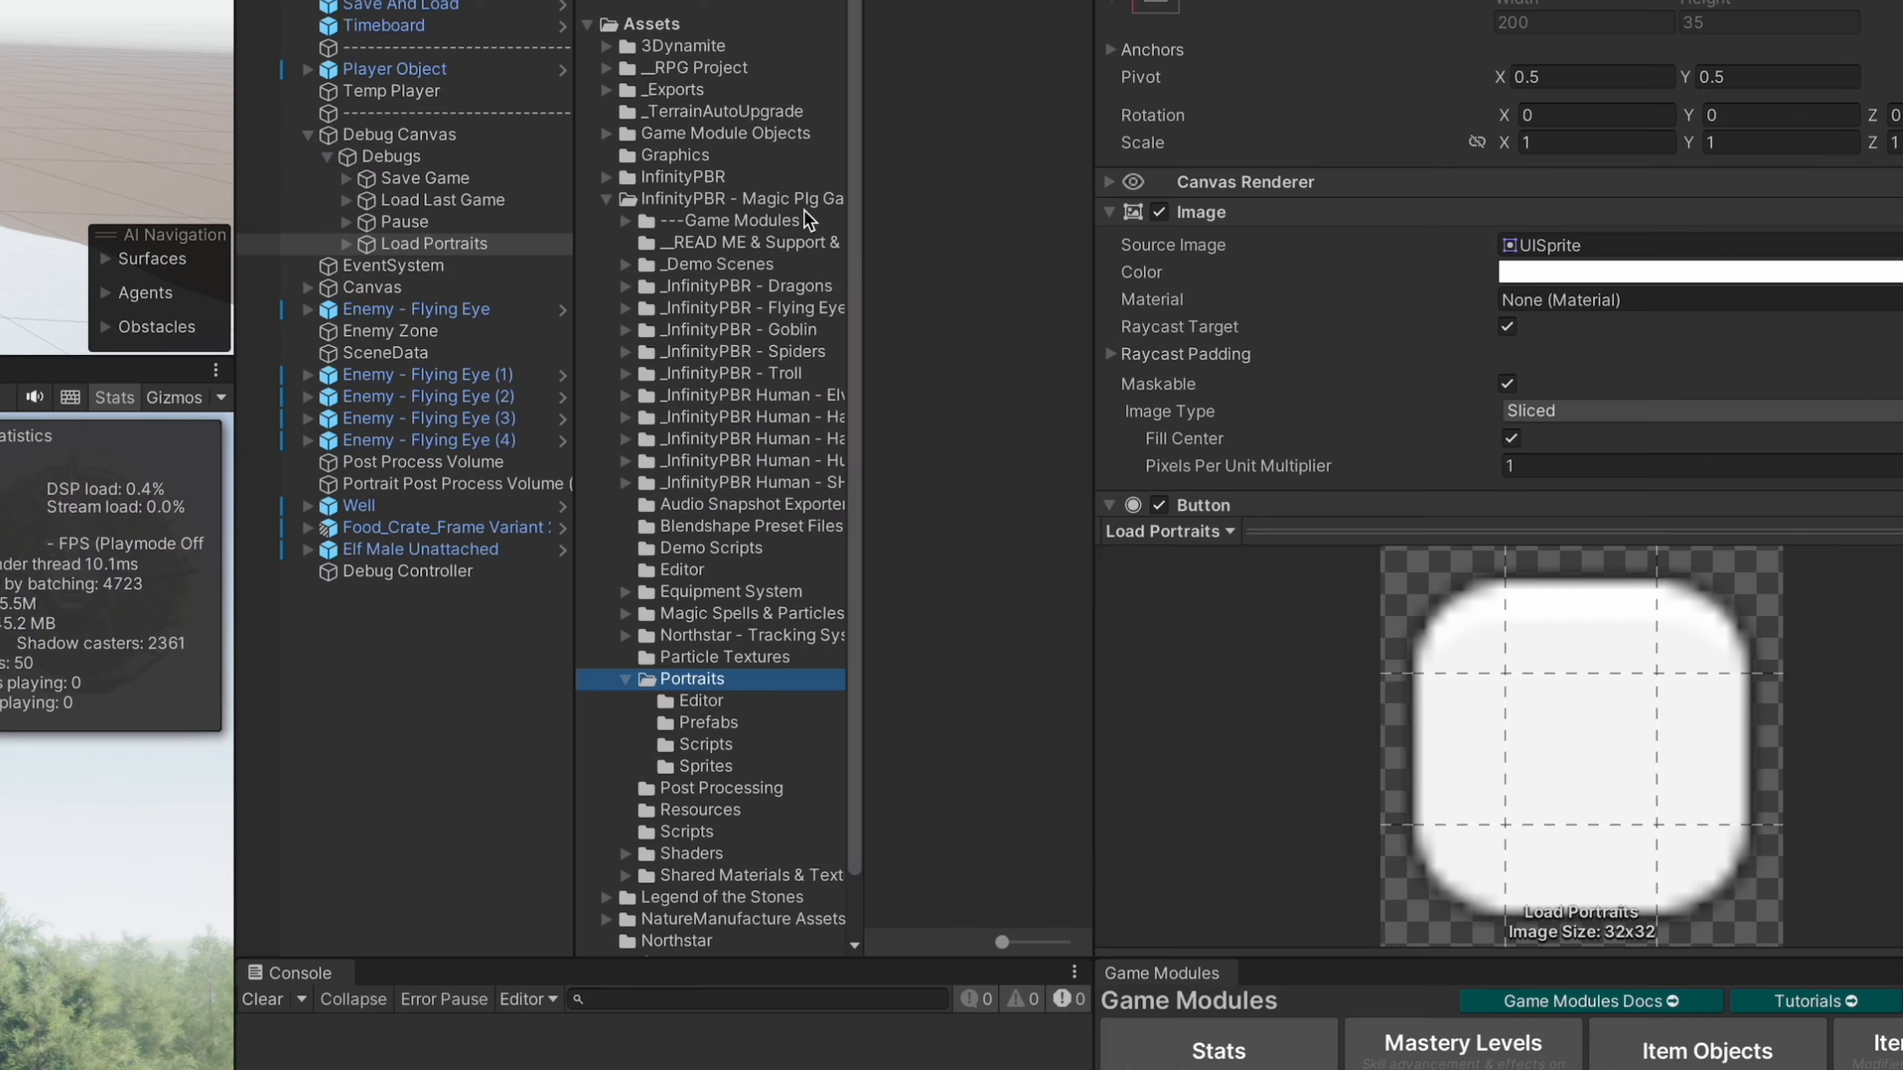
# Browse the Portraits prefabs, then open the Player Object in prefab mode
pyautogui.click(708, 722)
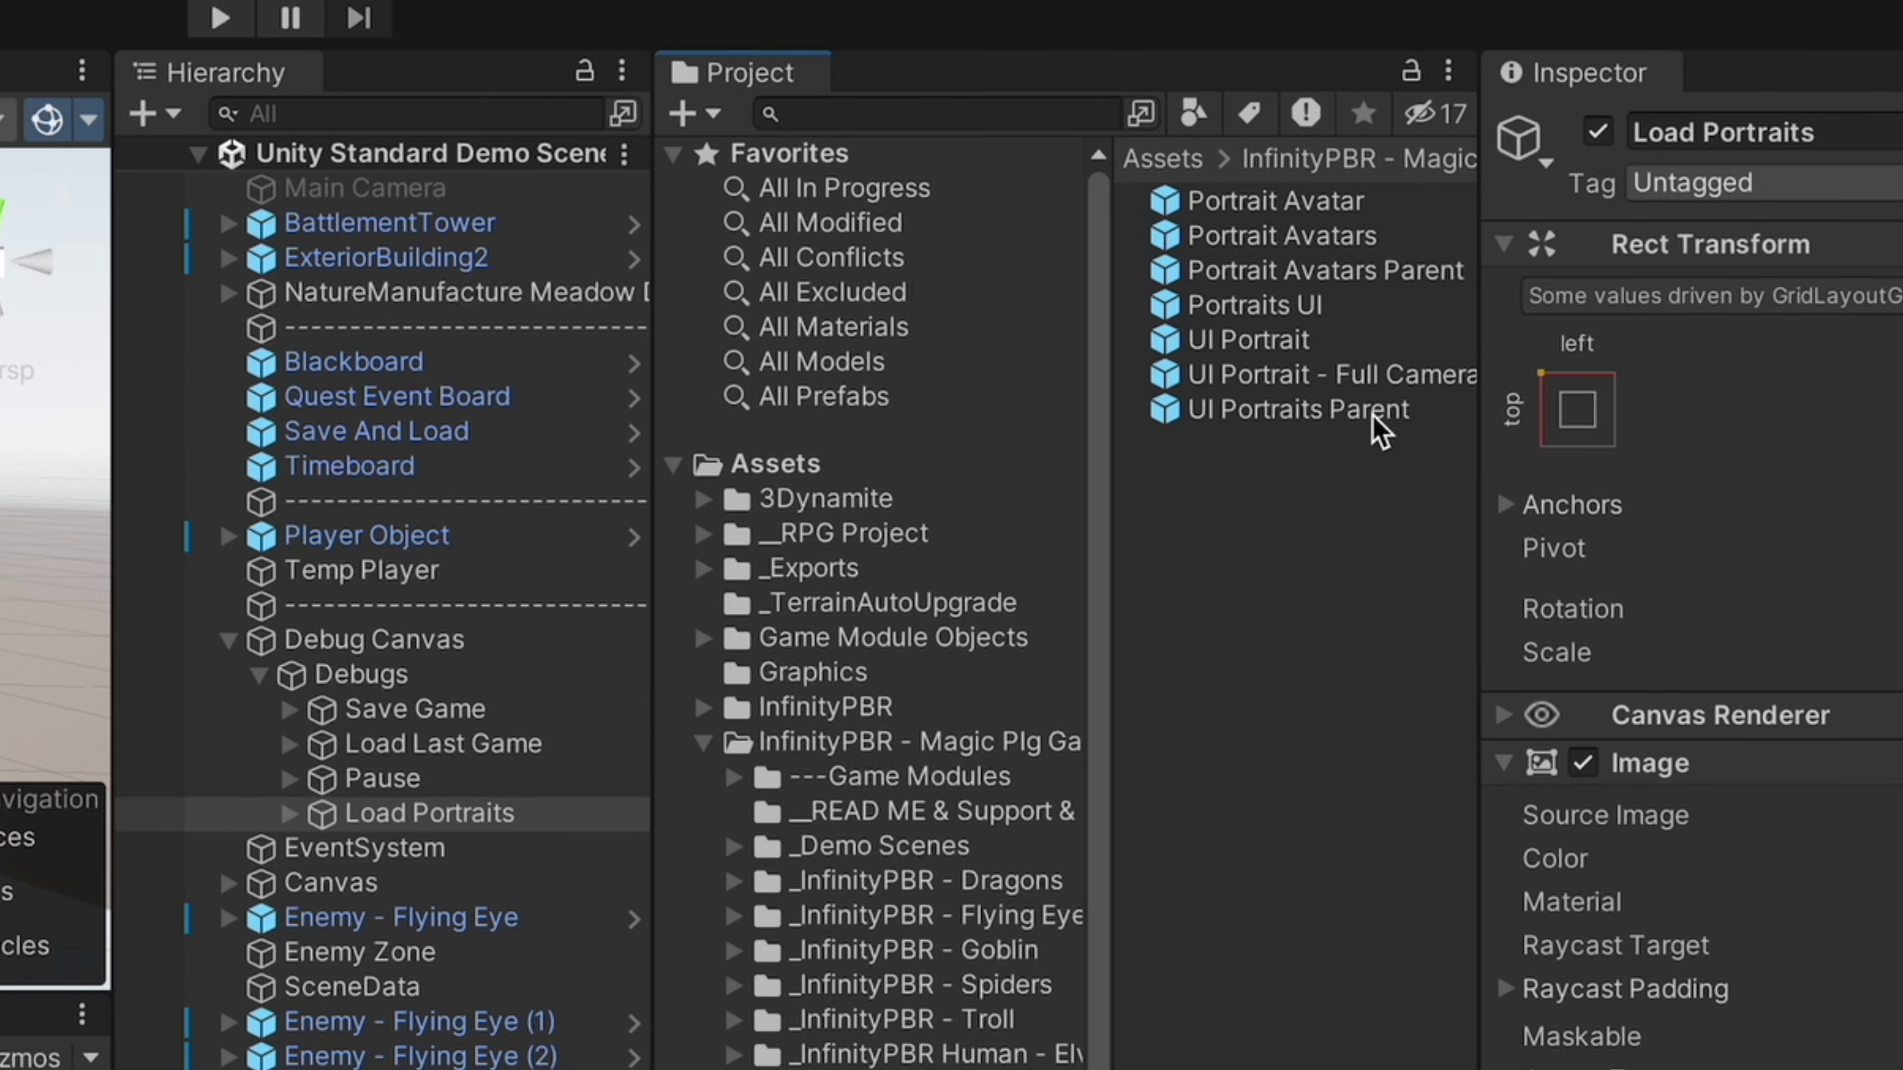
pyautogui.moveTo(1305, 416)
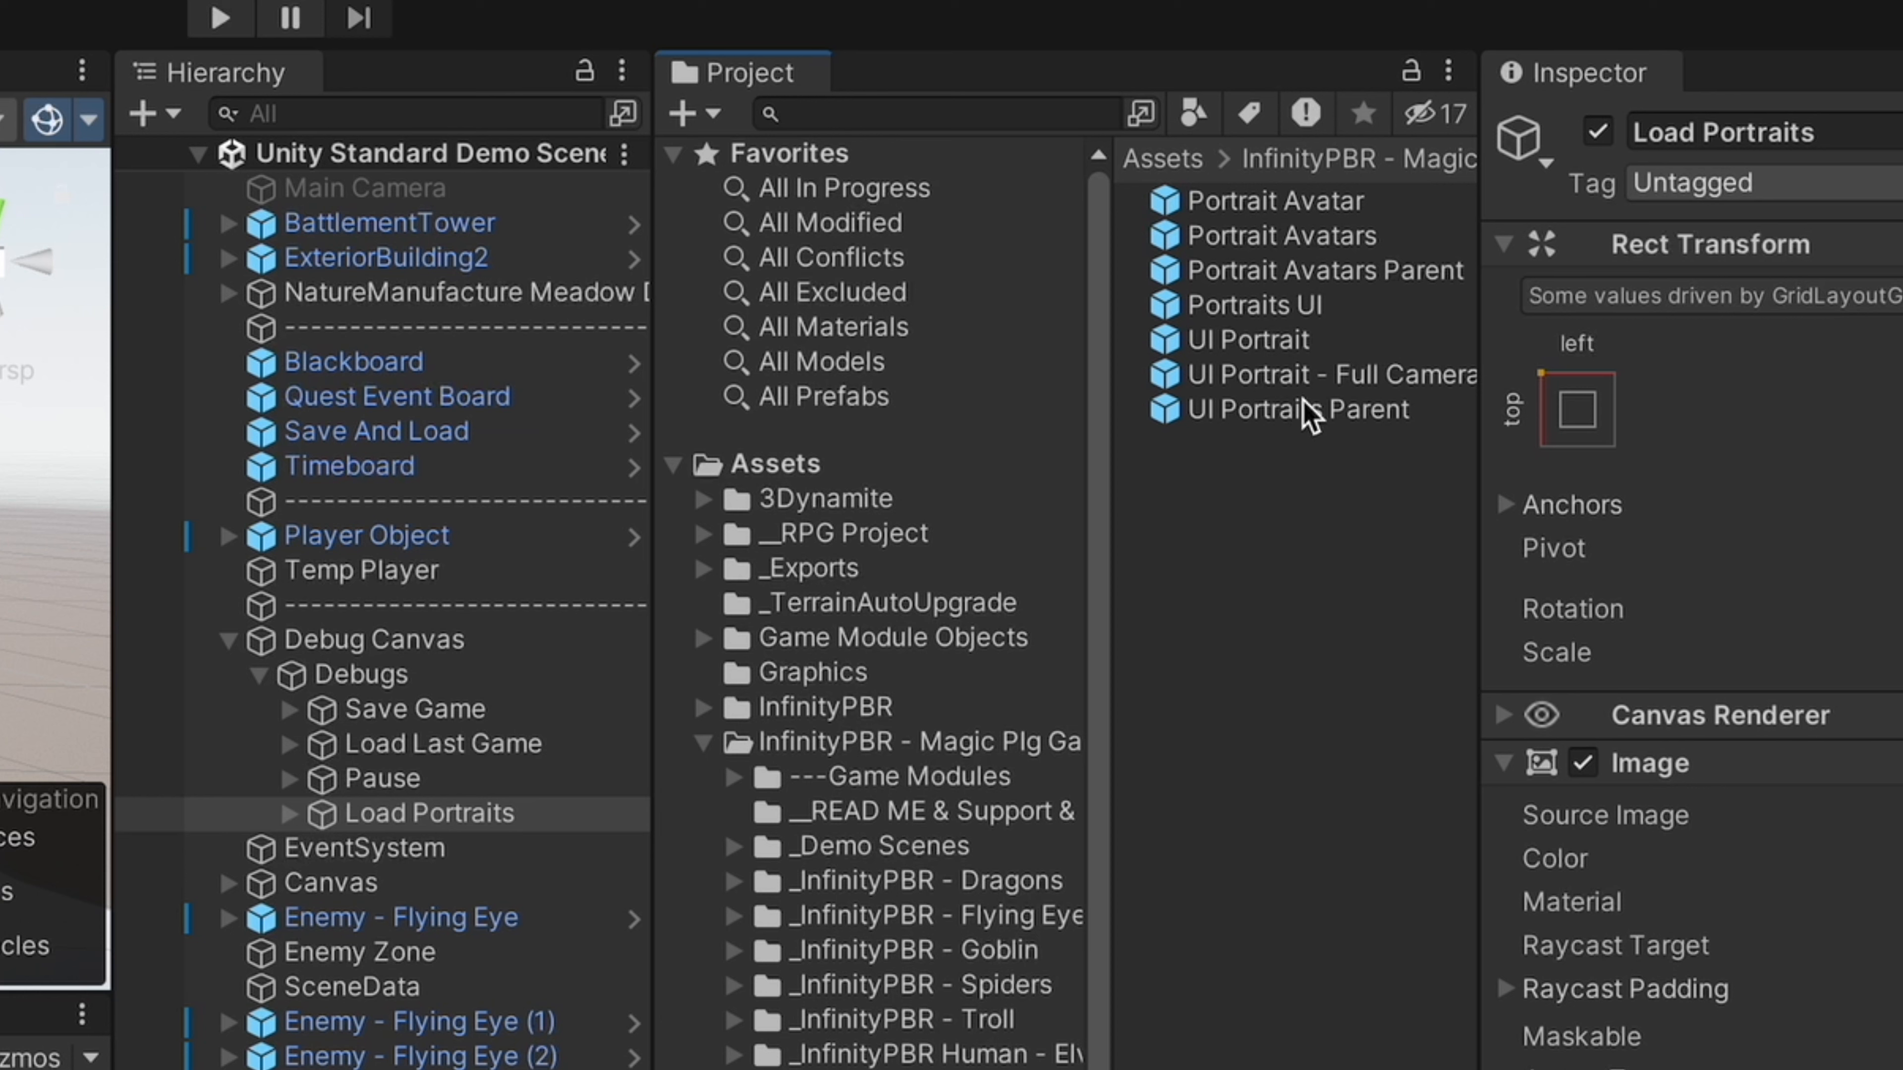
pyautogui.click(364, 536)
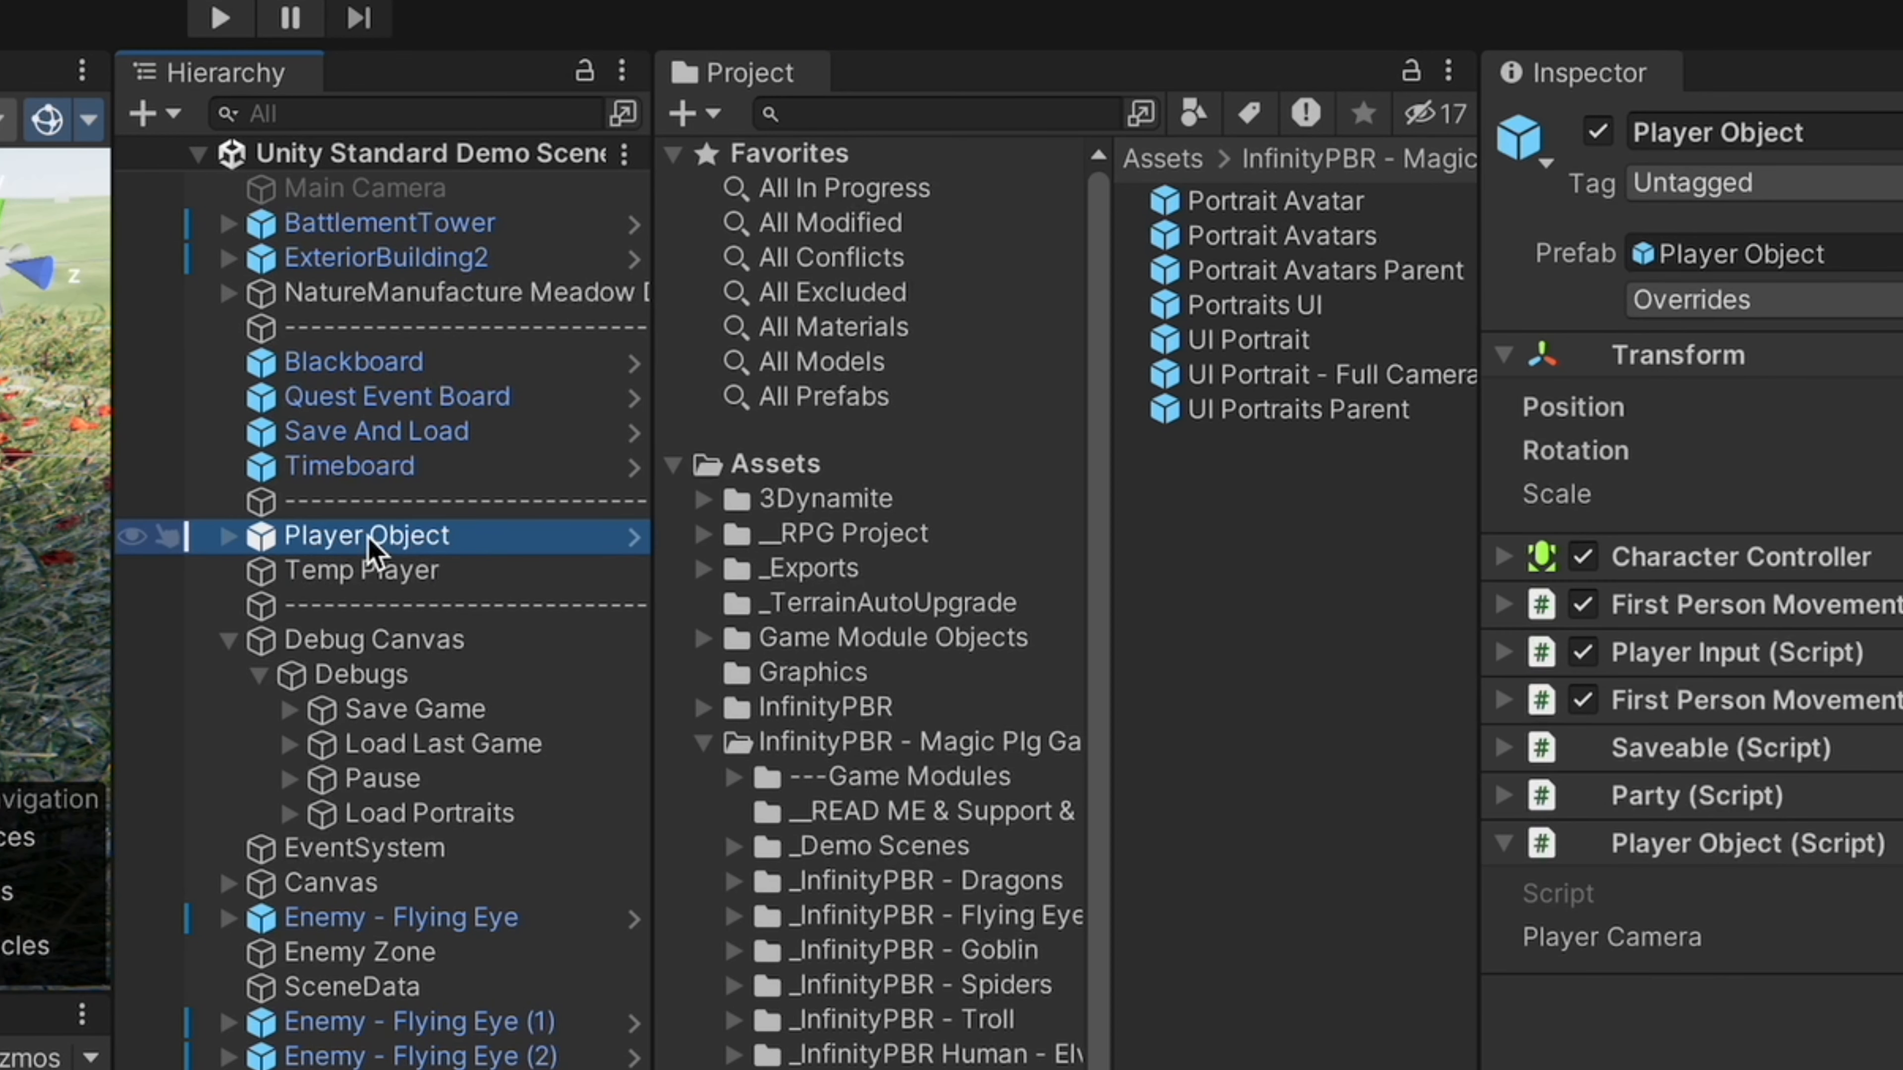
pyautogui.moveTo(402, 576)
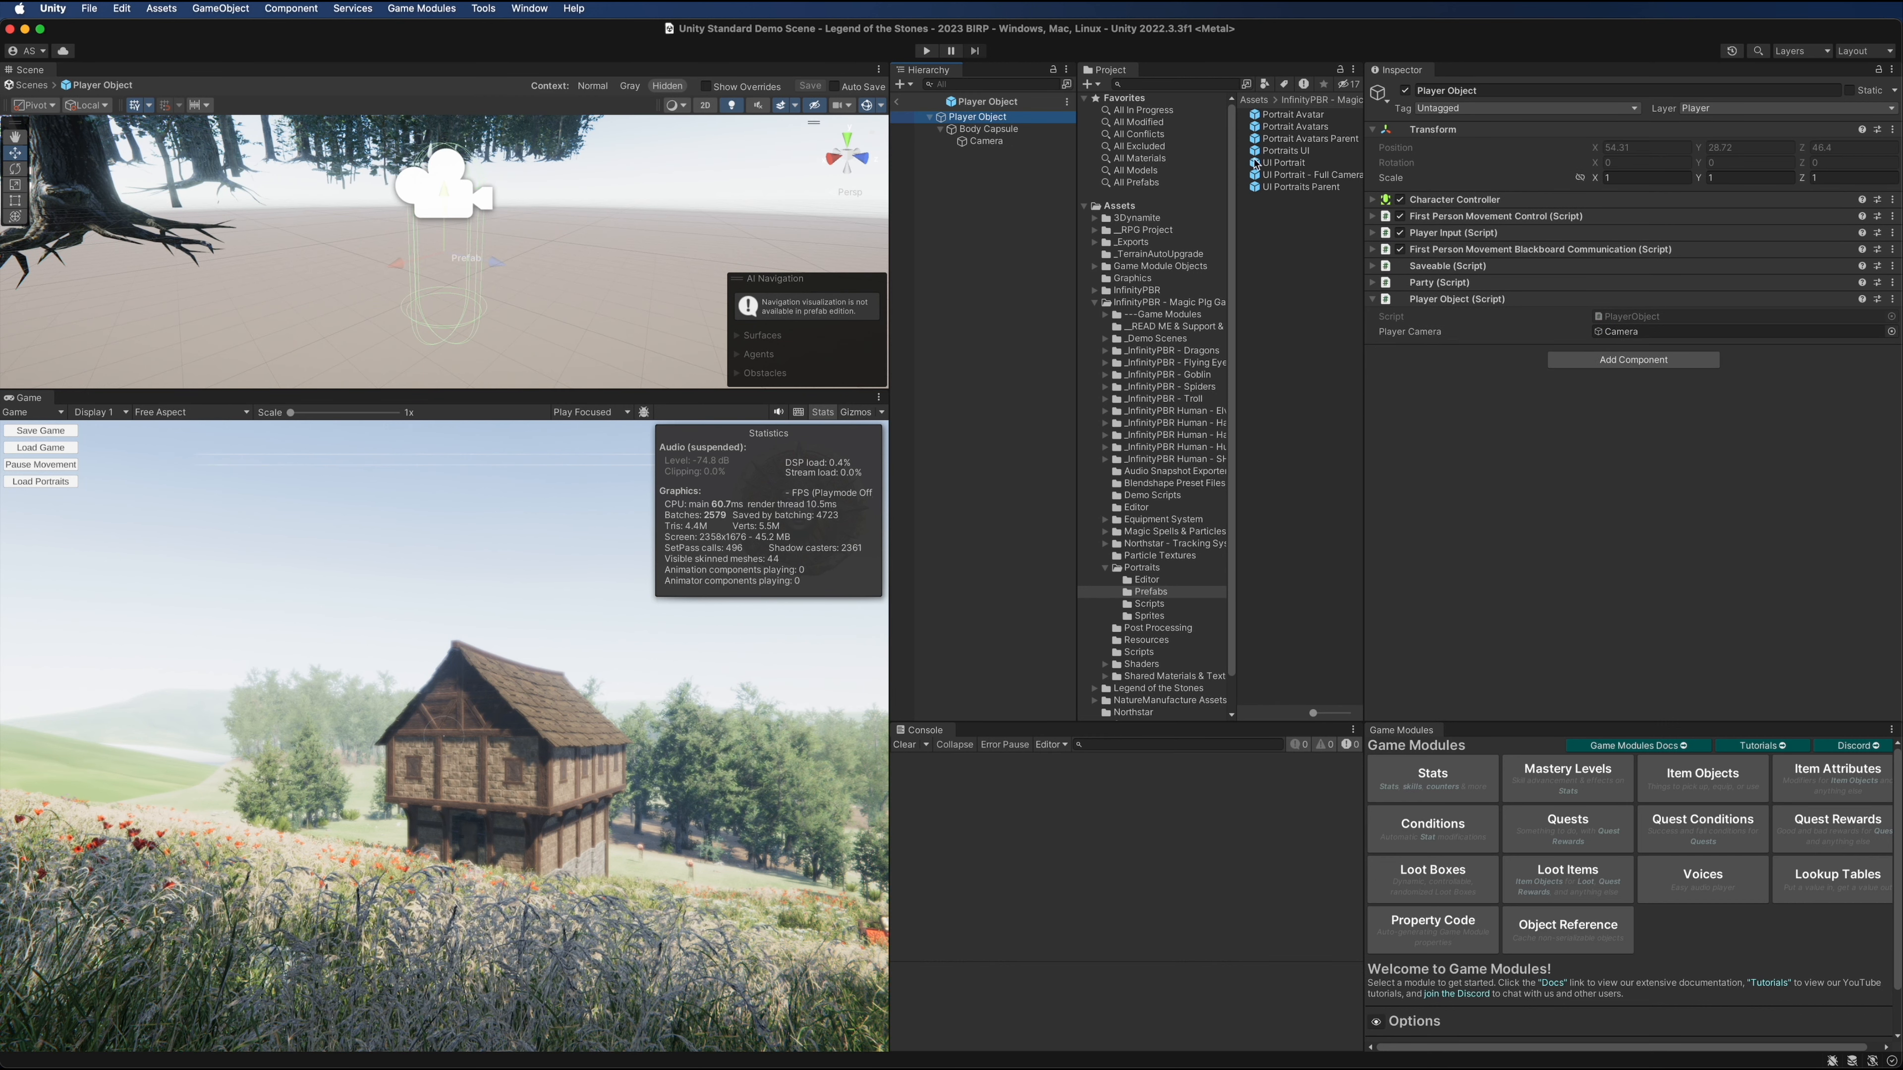
pyautogui.click(1310, 139)
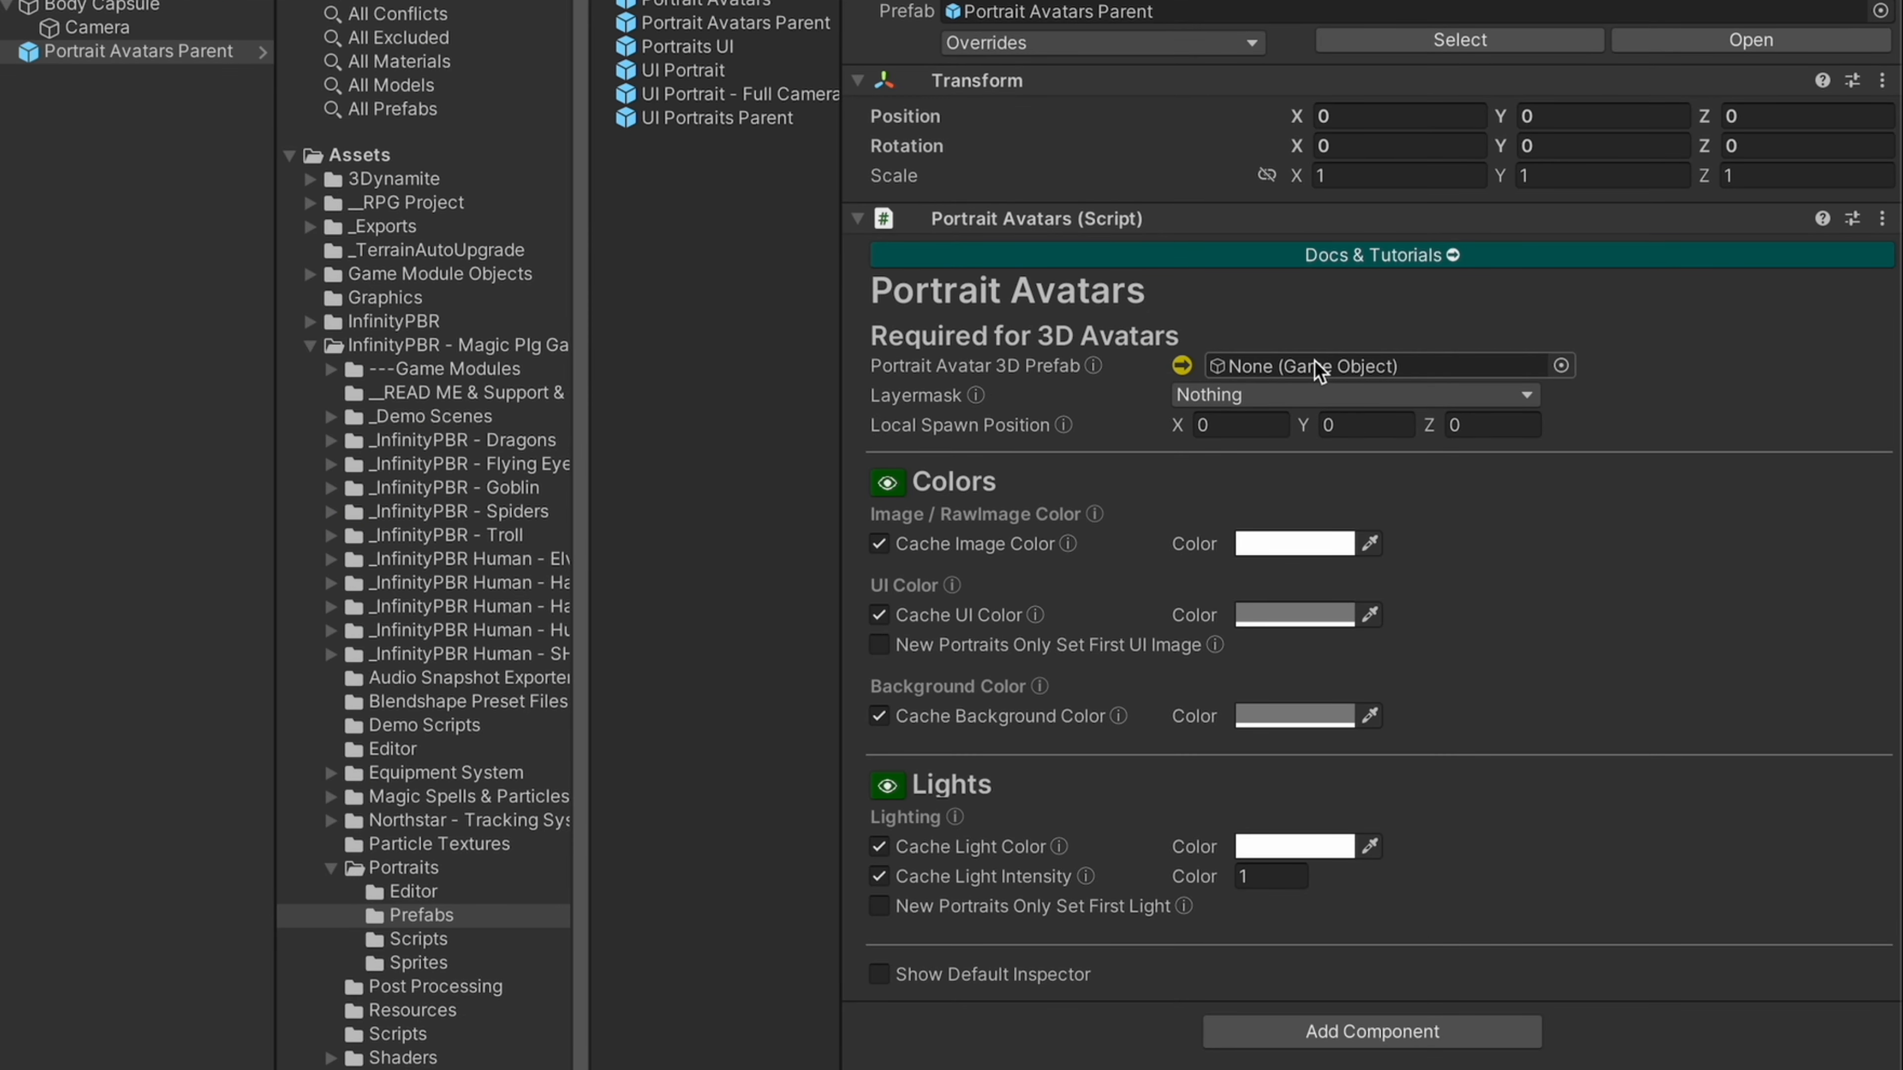
# Set the Portrait Avatars layermask to the Portrait0 and other portrait layers
pyautogui.click(1352, 394)
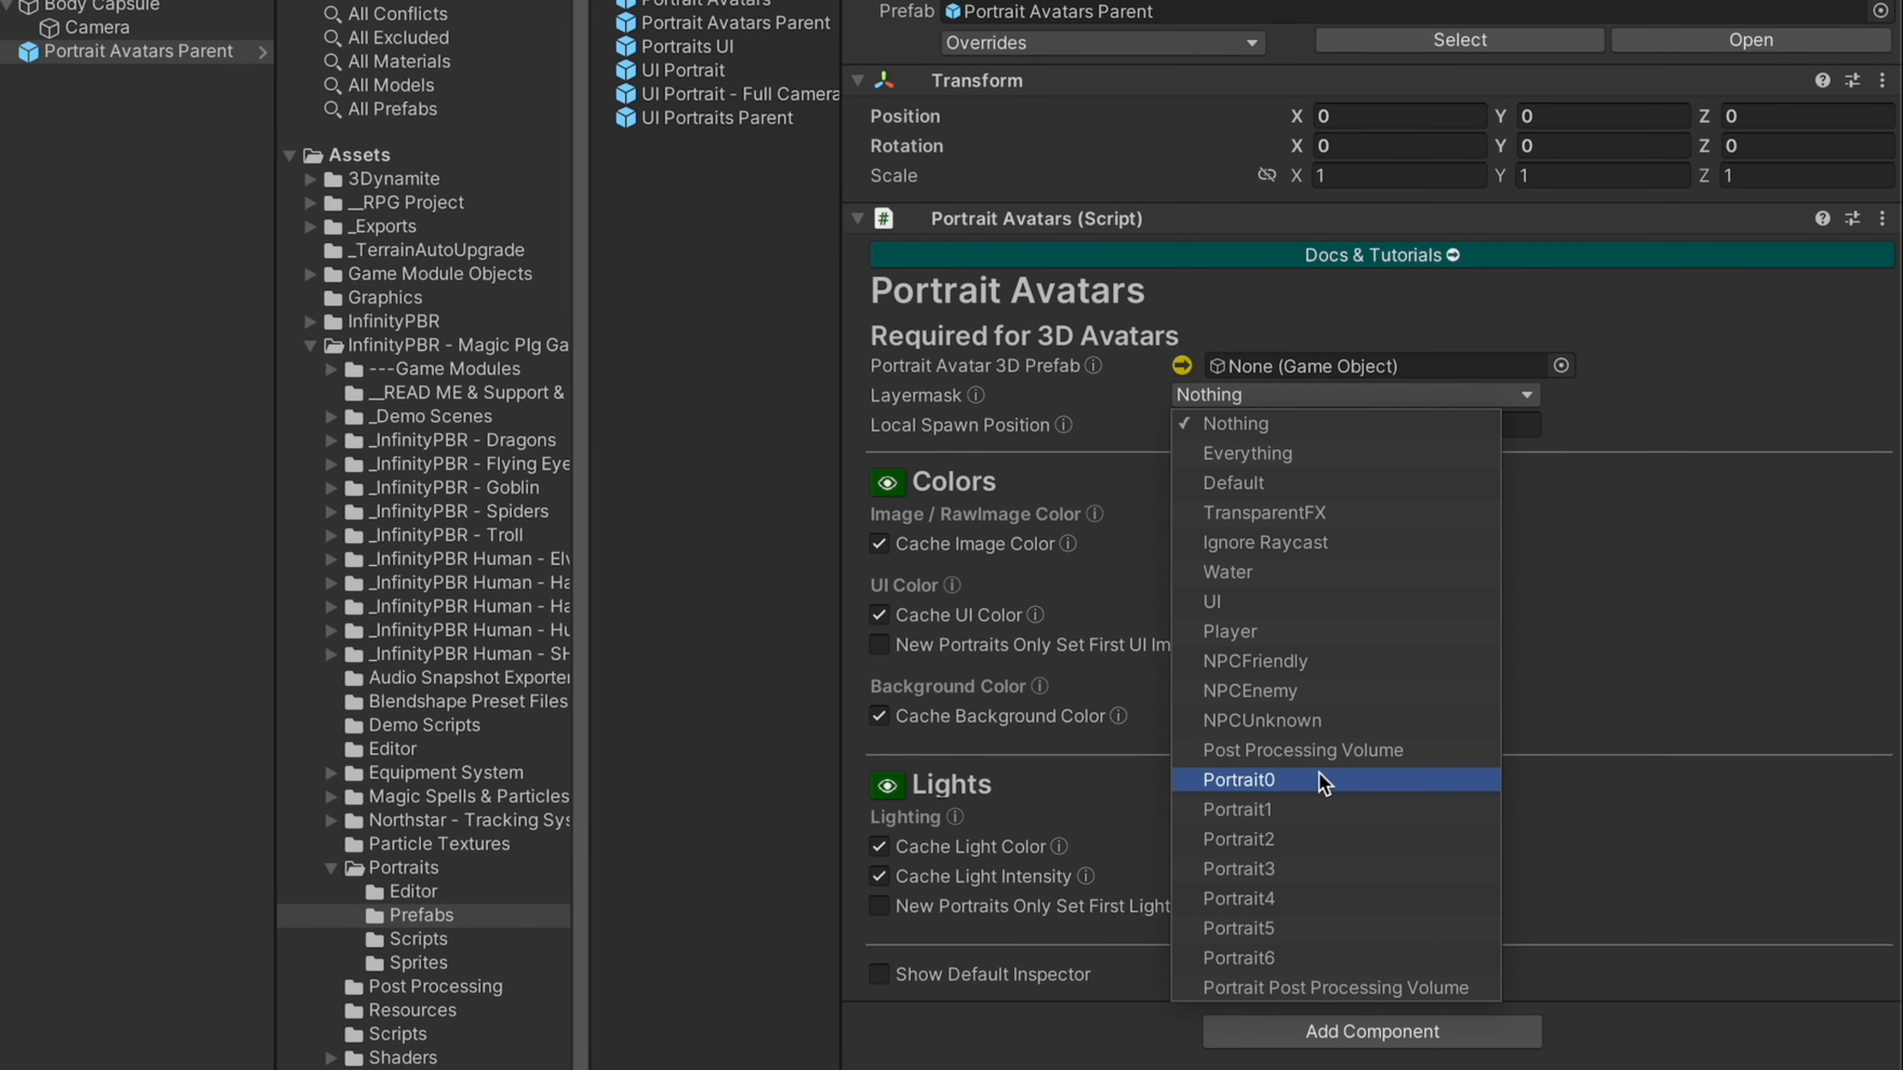
pyautogui.click(1243, 780)
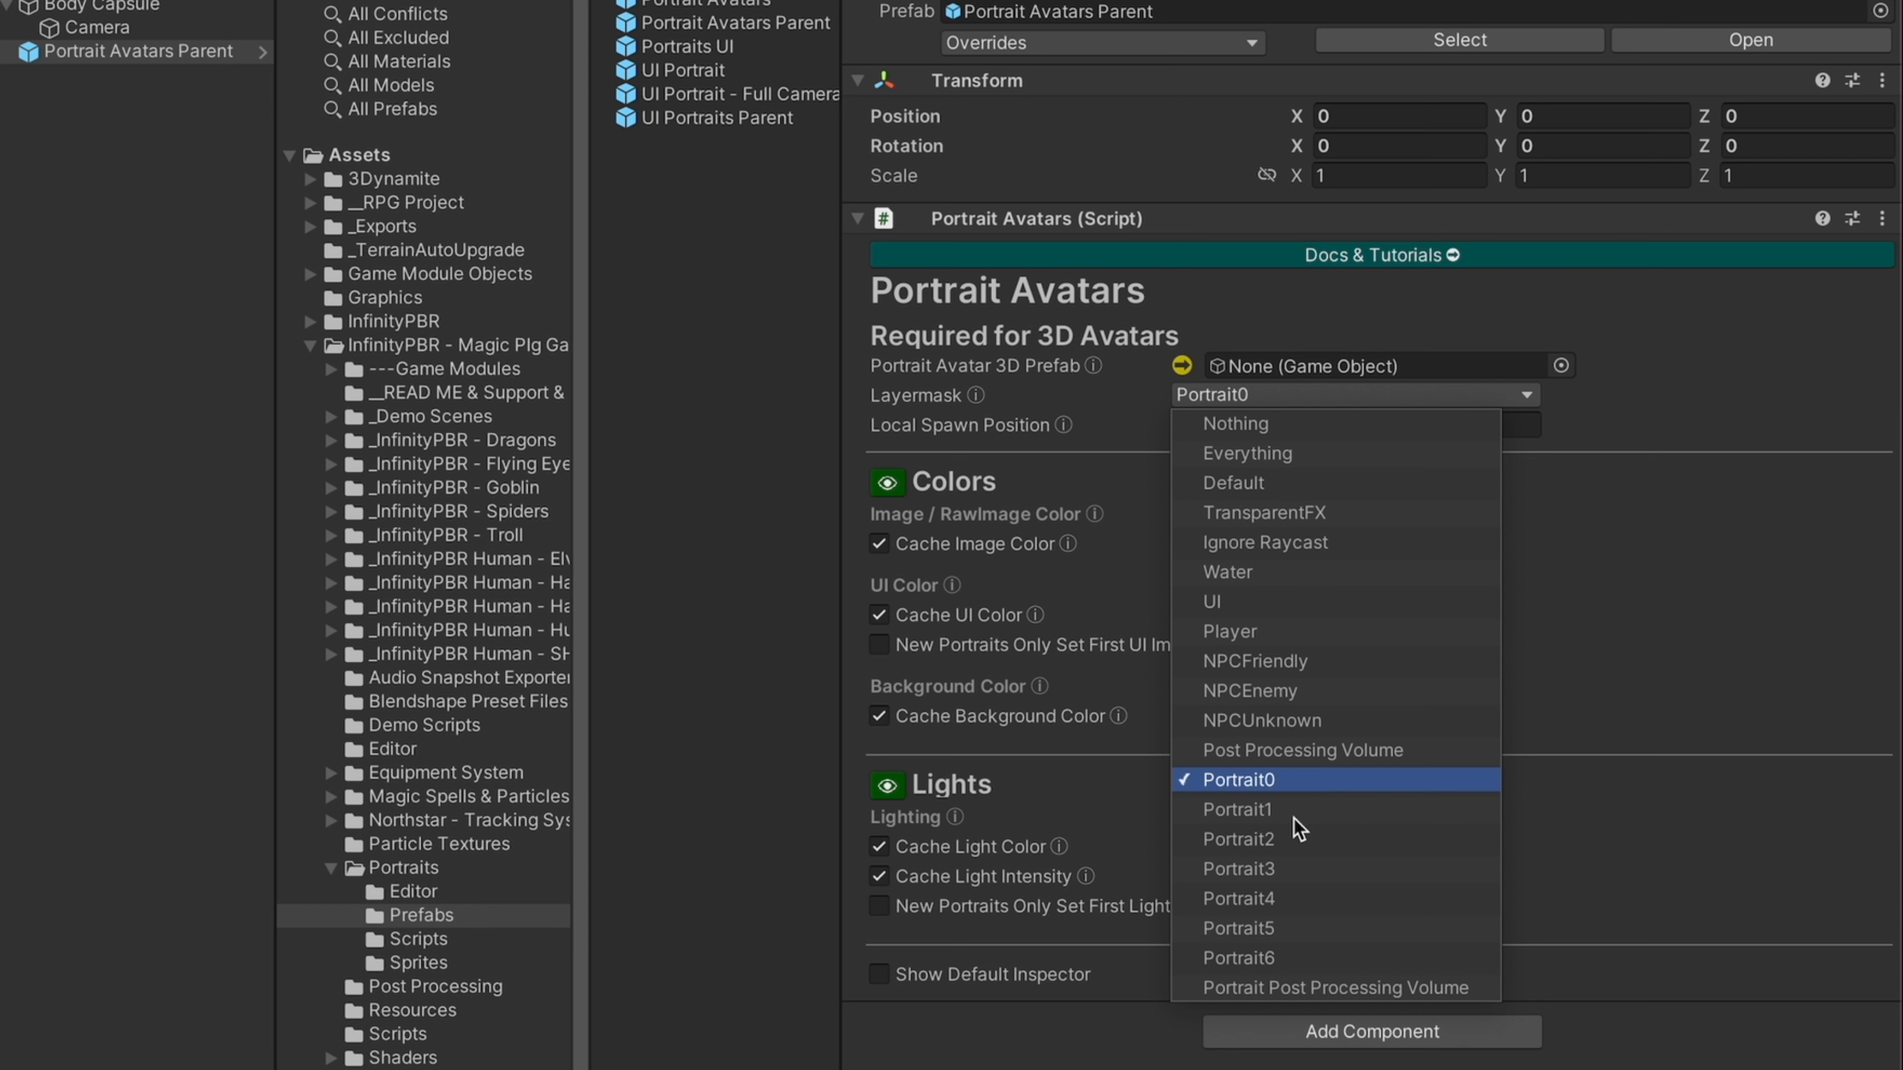
pyautogui.click(1239, 810)
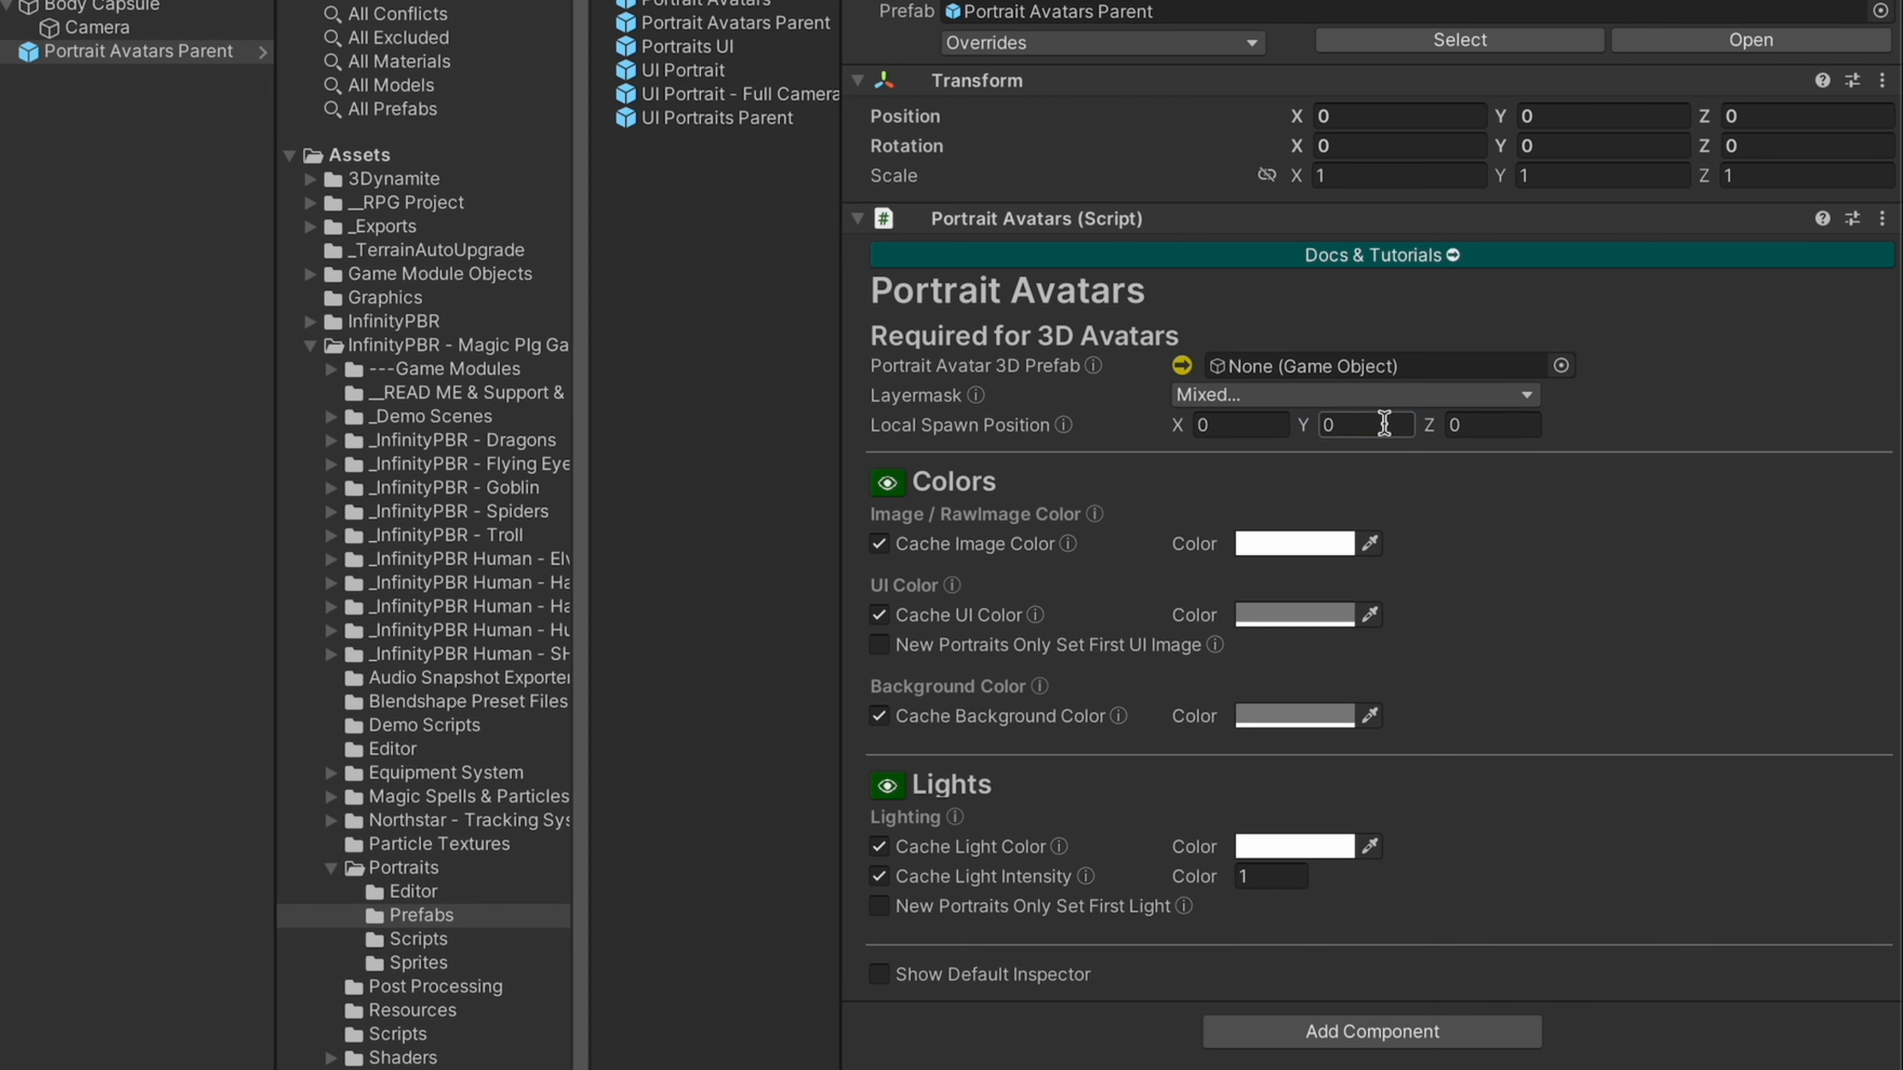
# Set the avatar local spawn position to 0, 1.2, -0.33
pyautogui.click(1364, 427)
pyautogui.write('1.2')
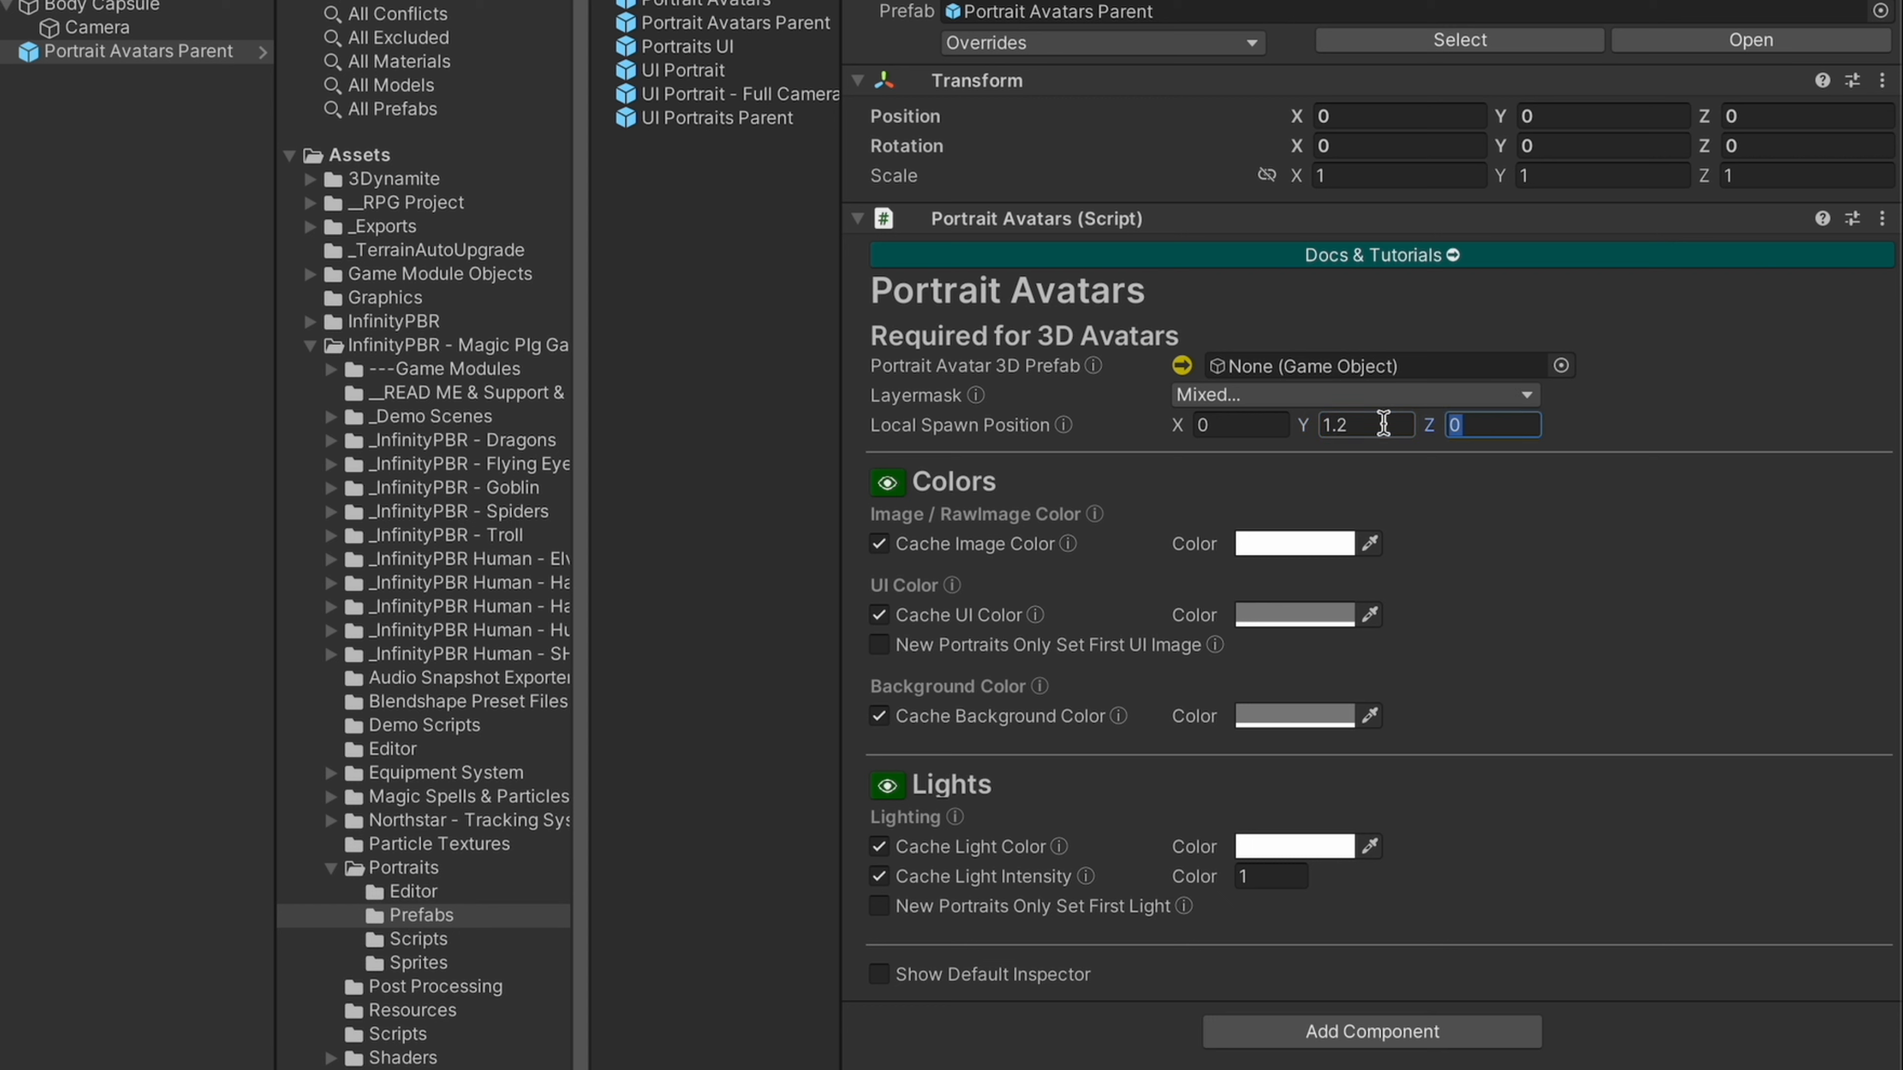
pyautogui.write('-')
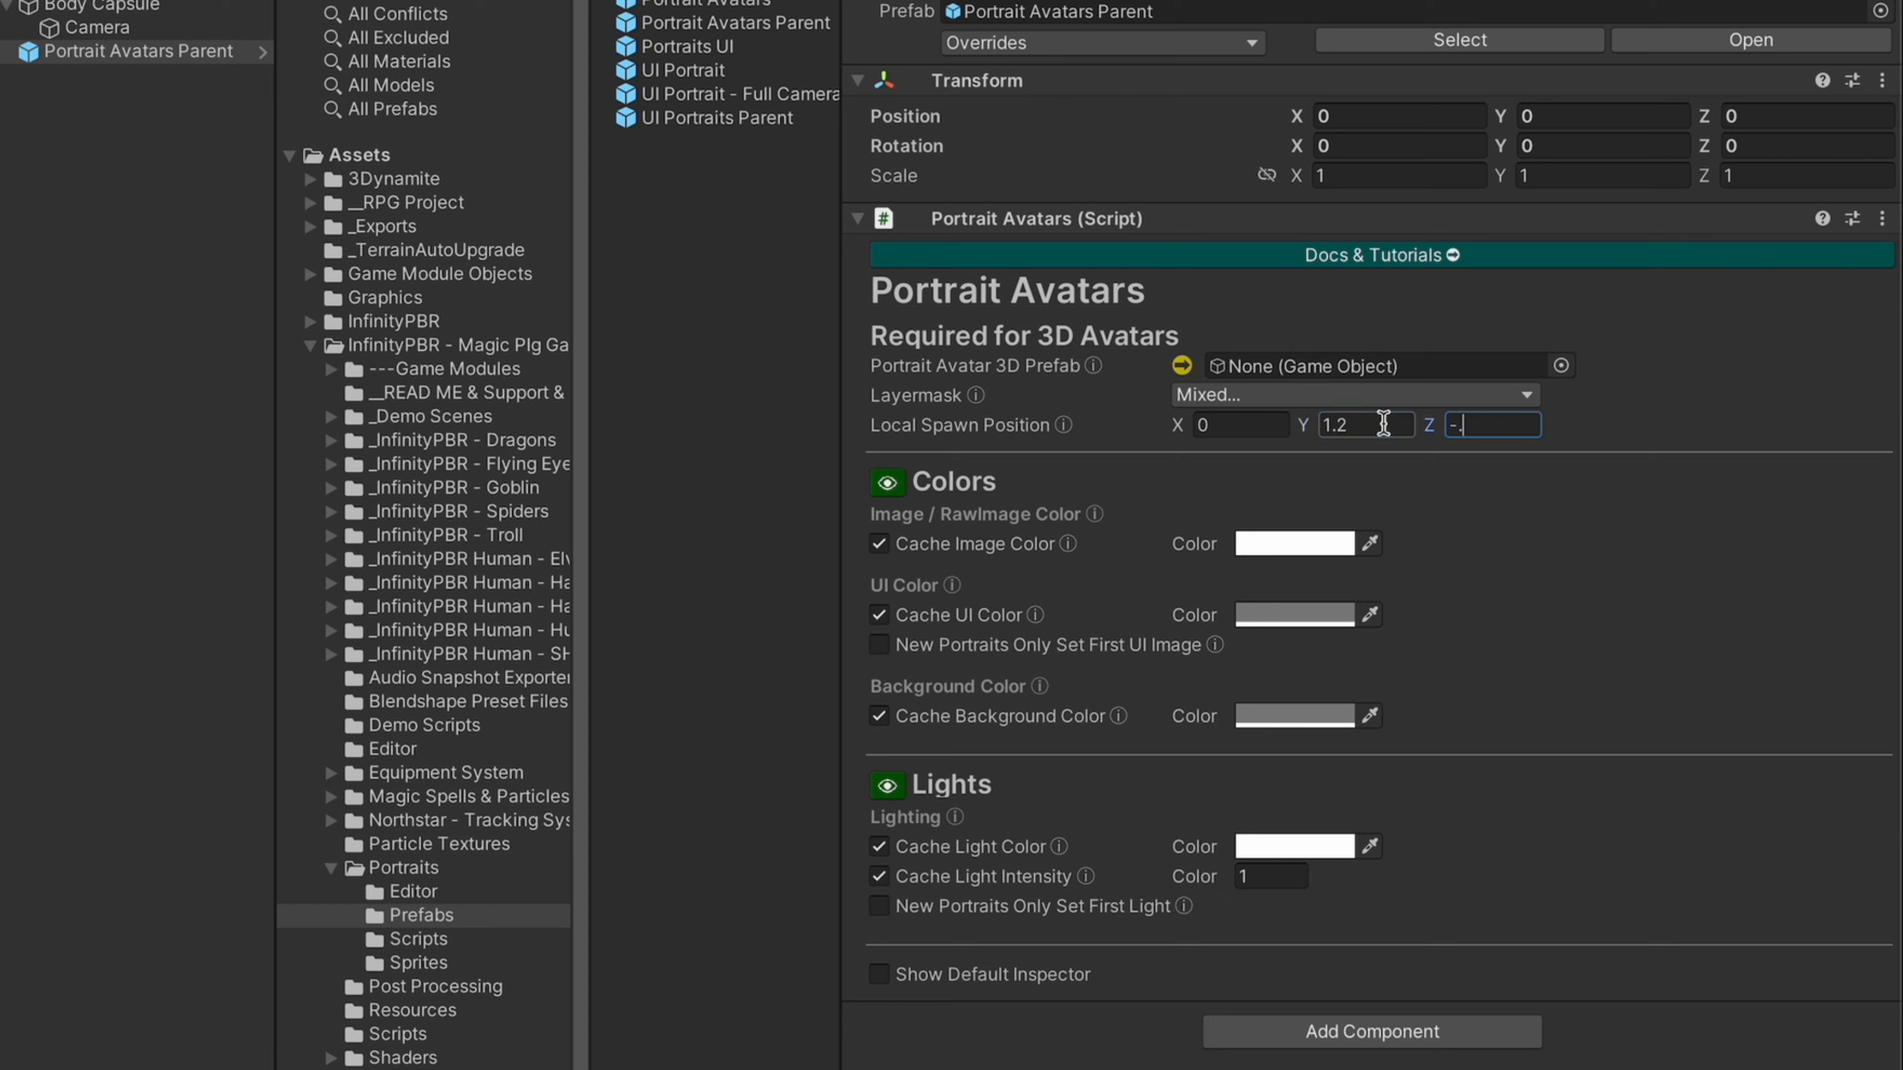
pyautogui.write('.33')
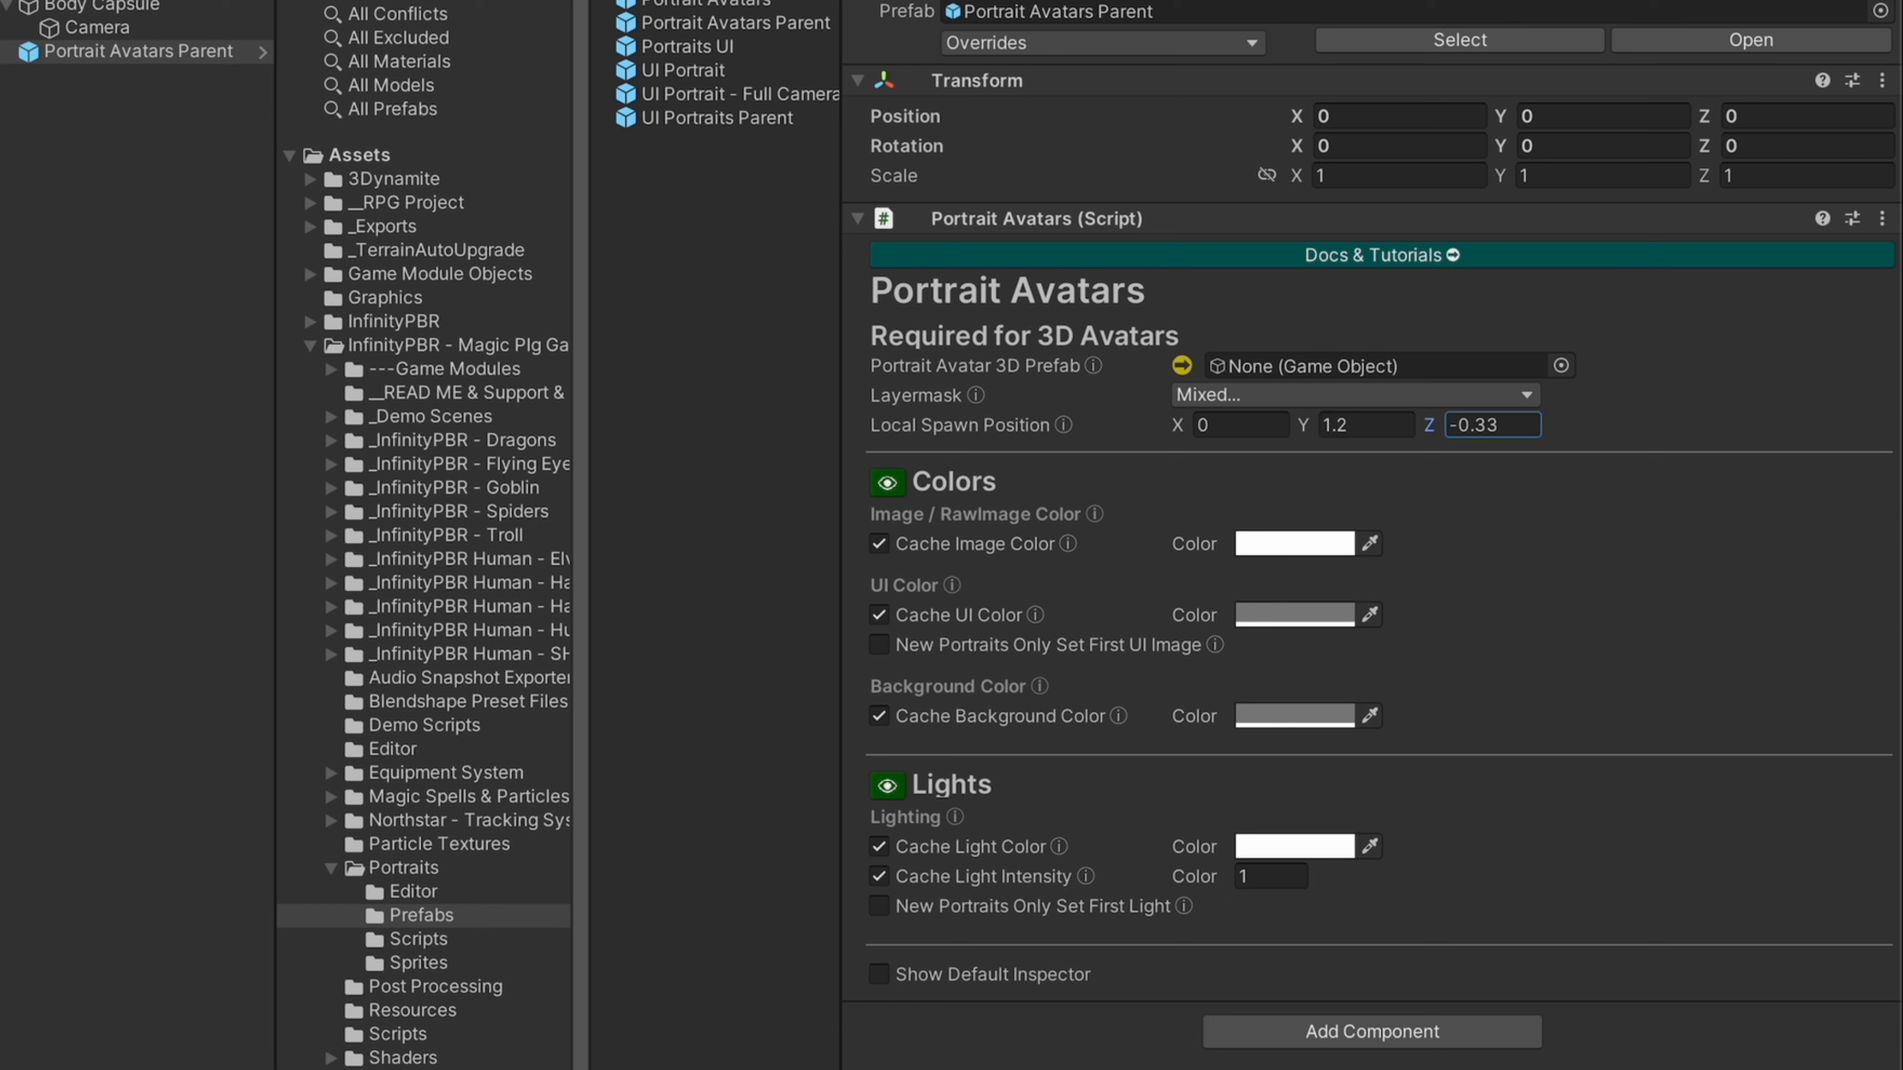
pyautogui.moveTo(964, 321)
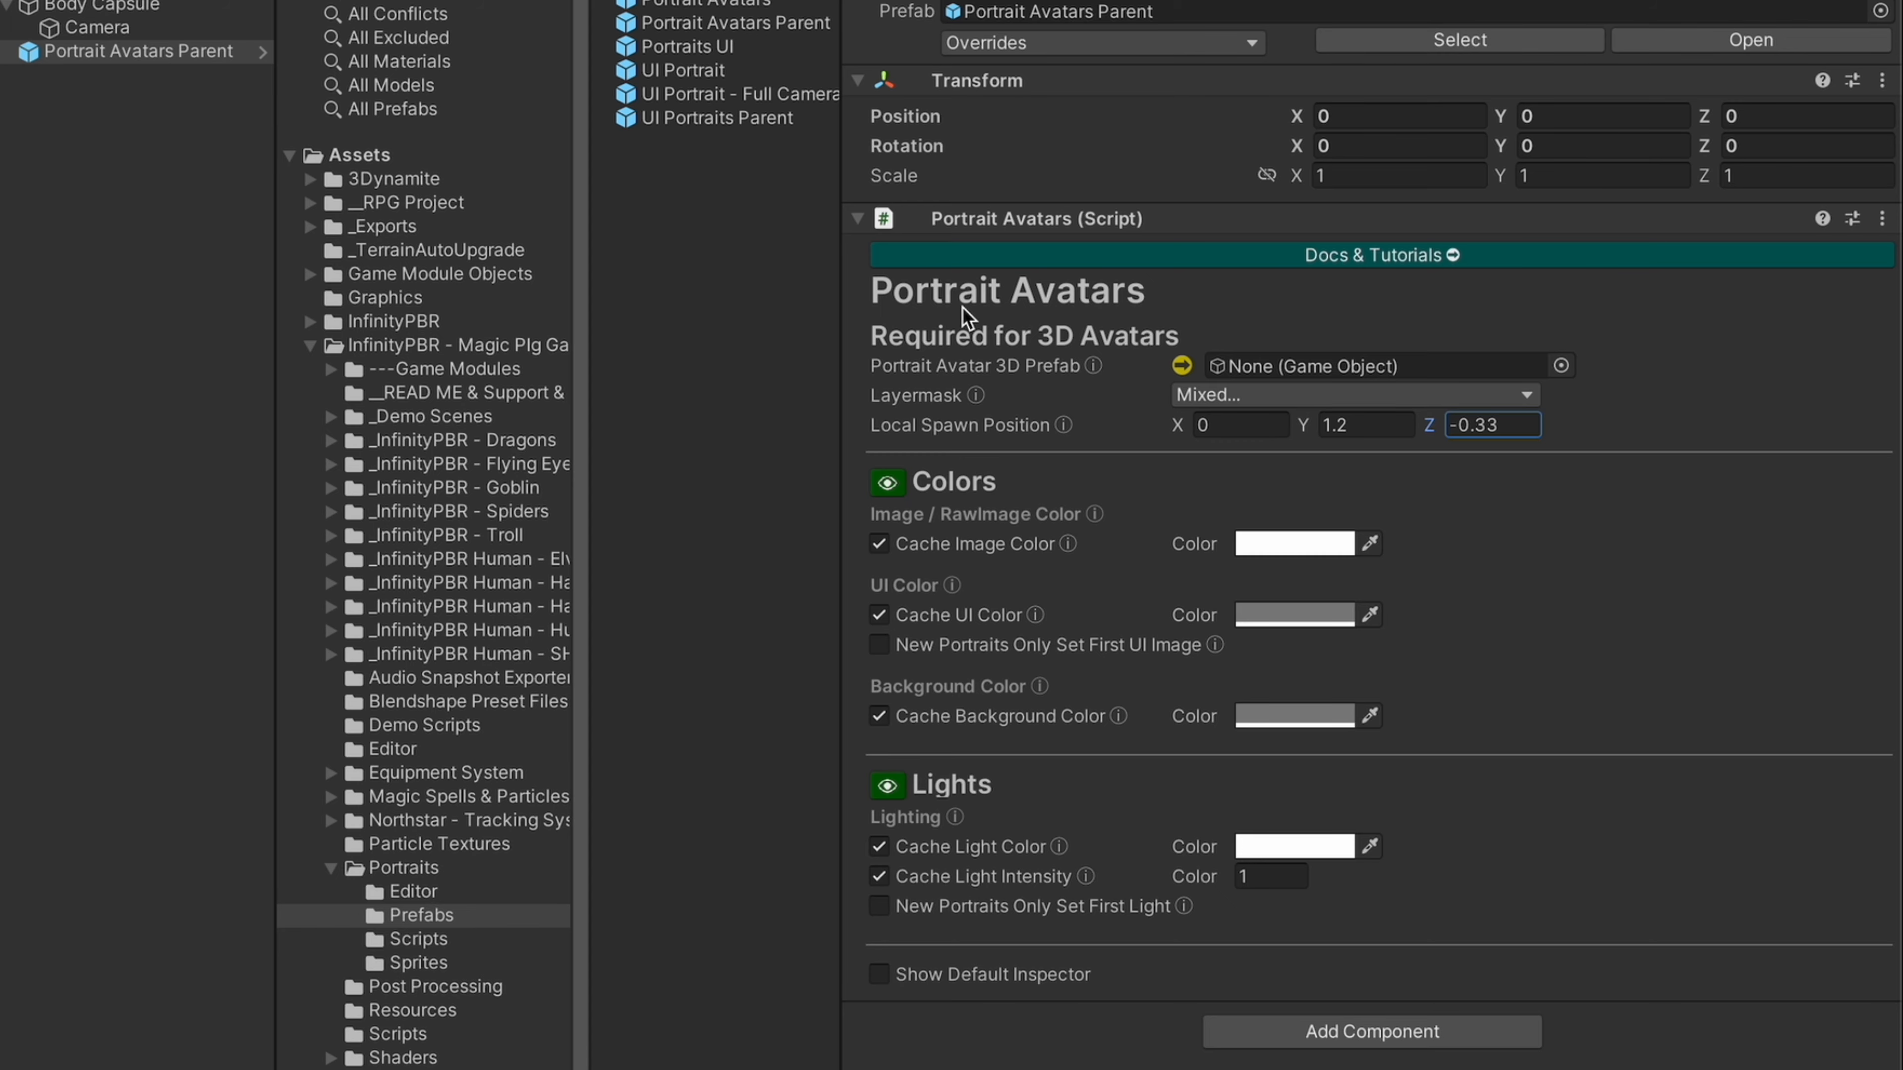
pyautogui.moveTo(1302, 223)
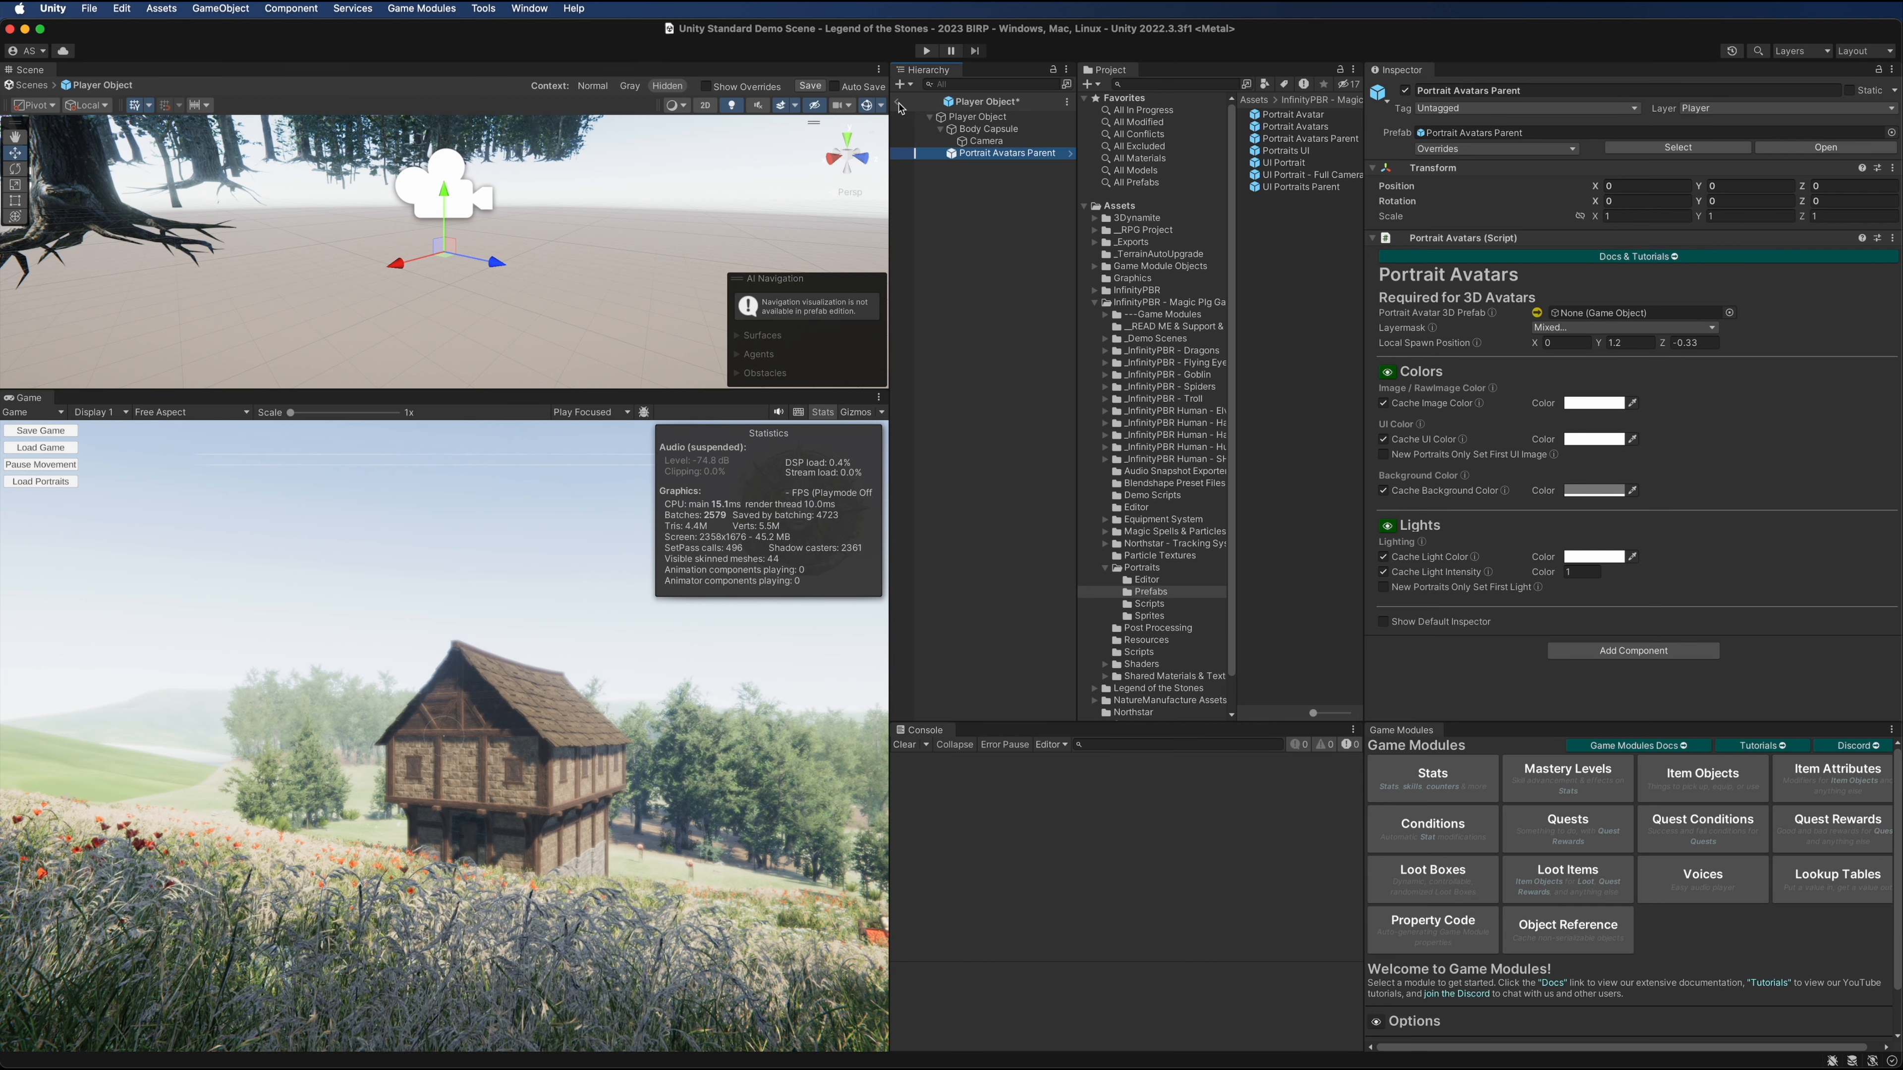
# Duplicate the Portrait Avatar prefab and rename it as a Legend of the Stones copy
pyautogui.click(1293, 115)
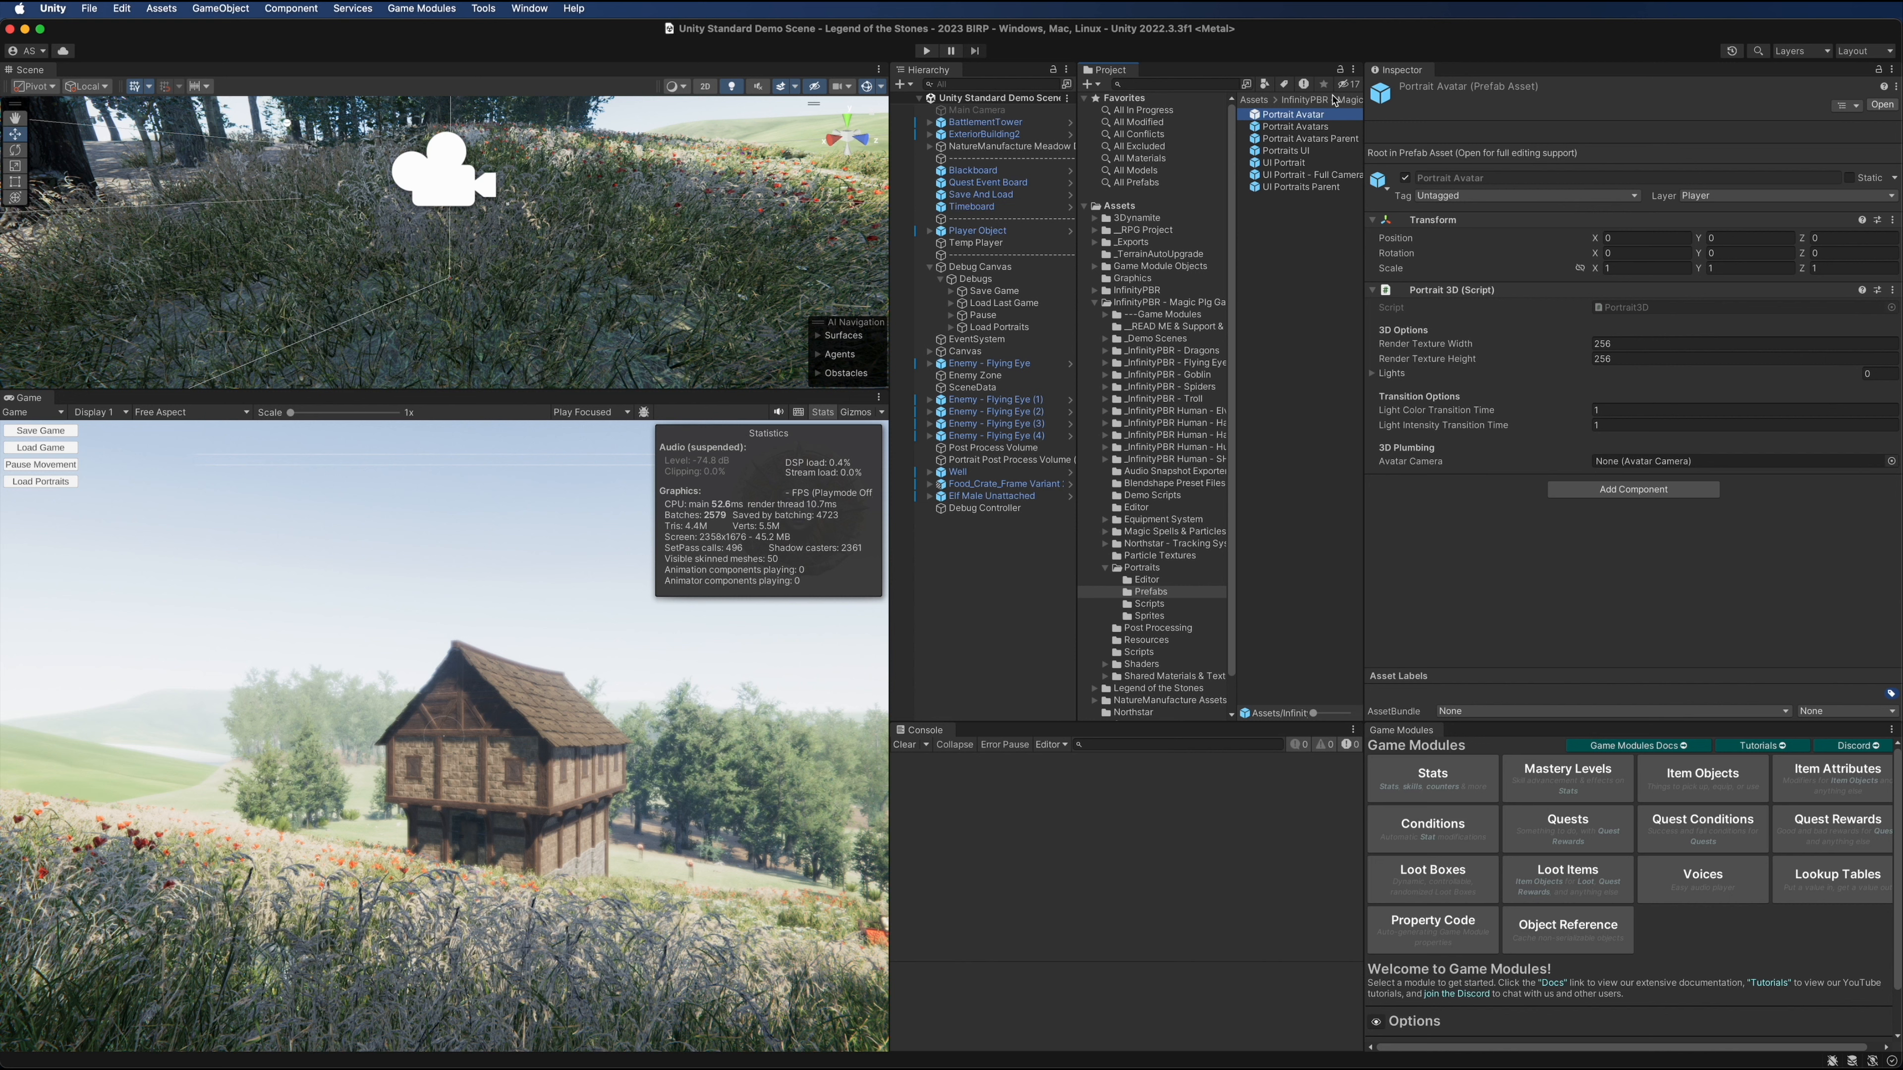
pyautogui.click(1297, 126)
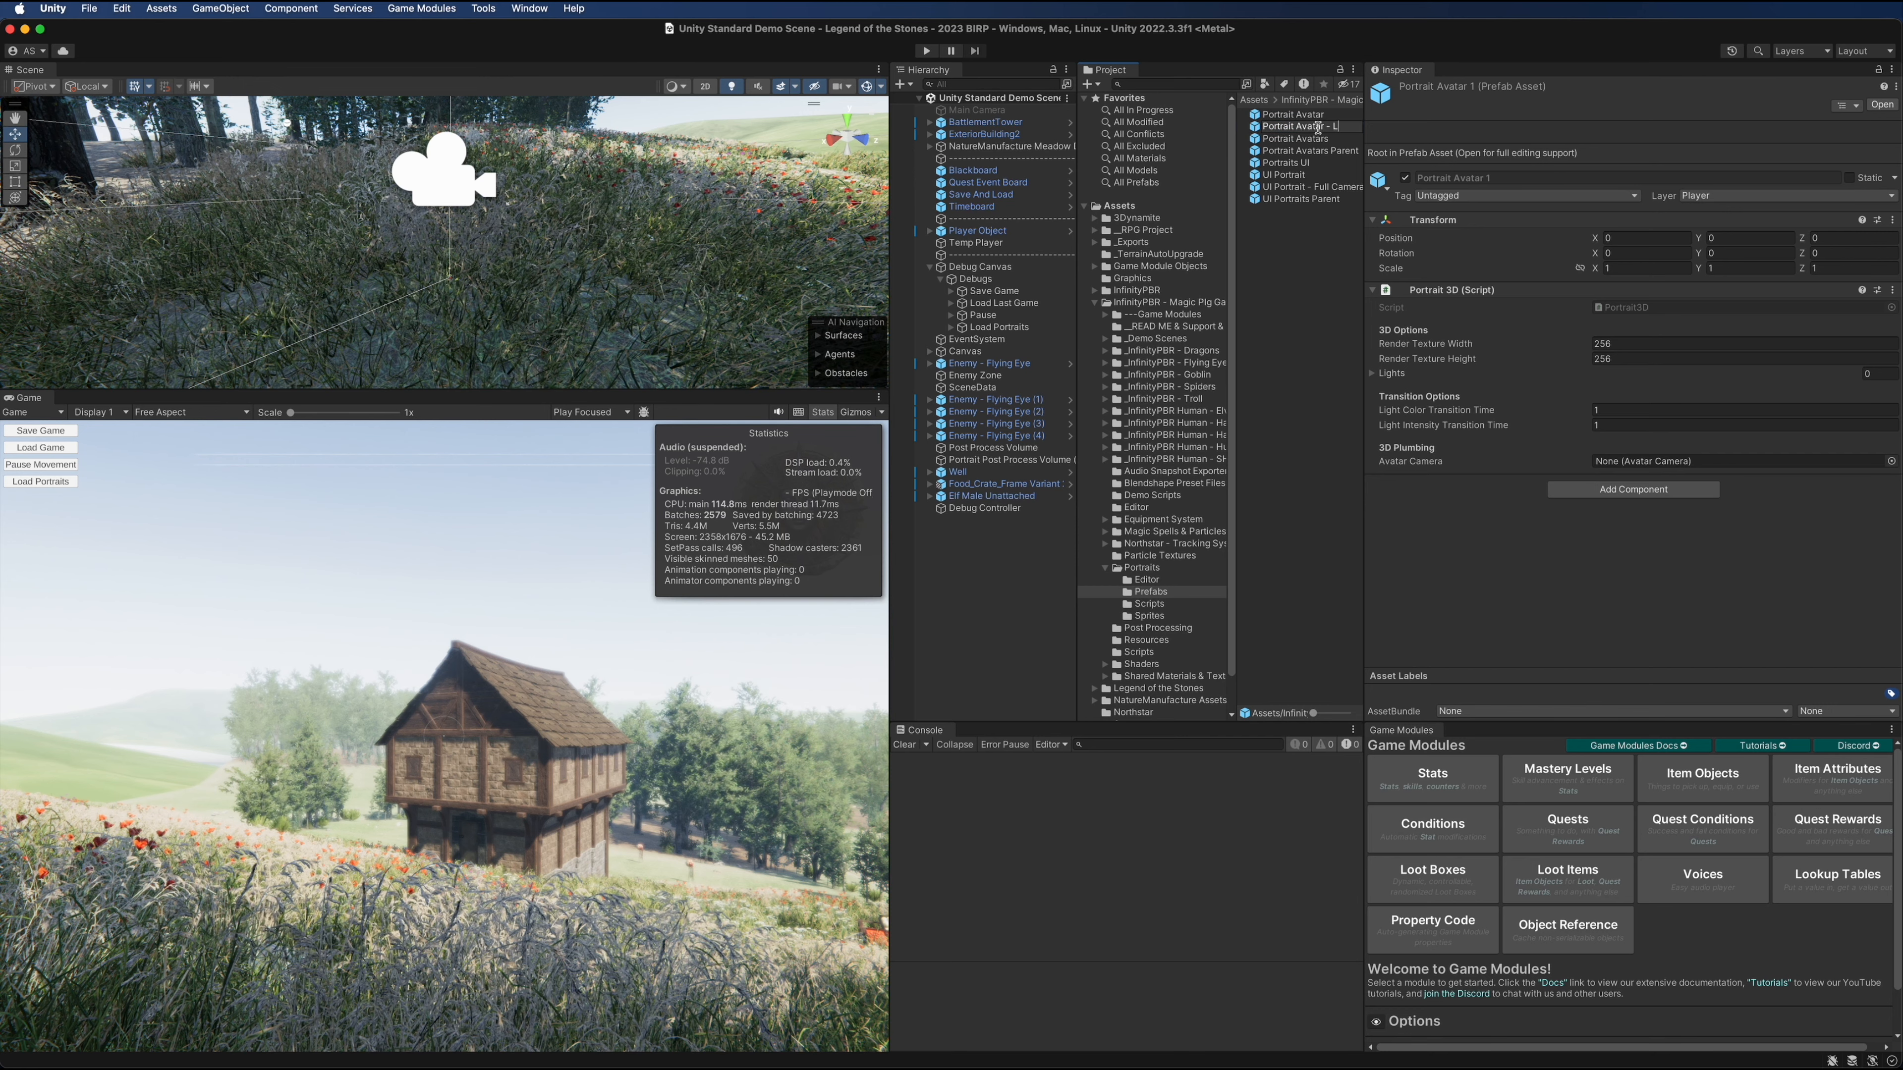
pyautogui.click(1305, 126)
pyautogui.write('egend of the Stones')
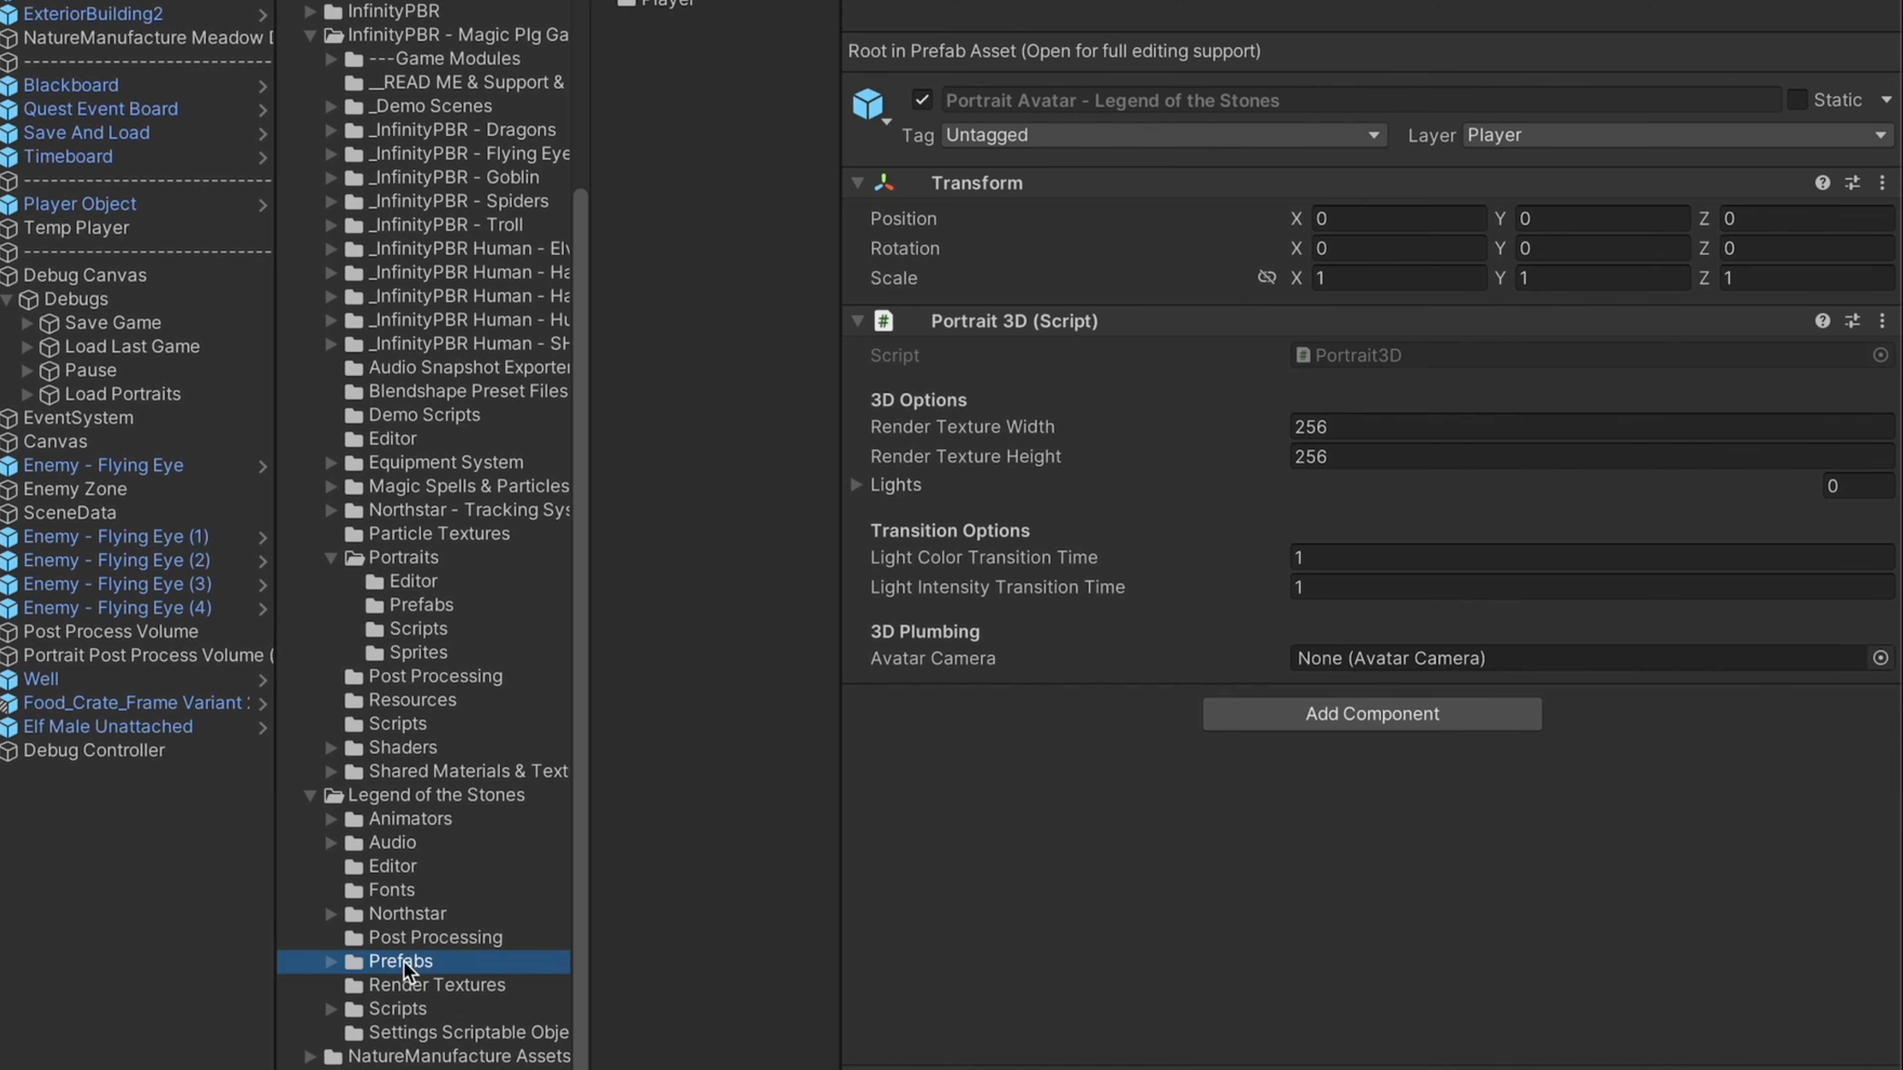
# Create a Portrait Avatars folder under Legend of the Stones/Prefabs and move the copy into it
pyautogui.rightClick(400, 961)
pyautogui.write('Port')
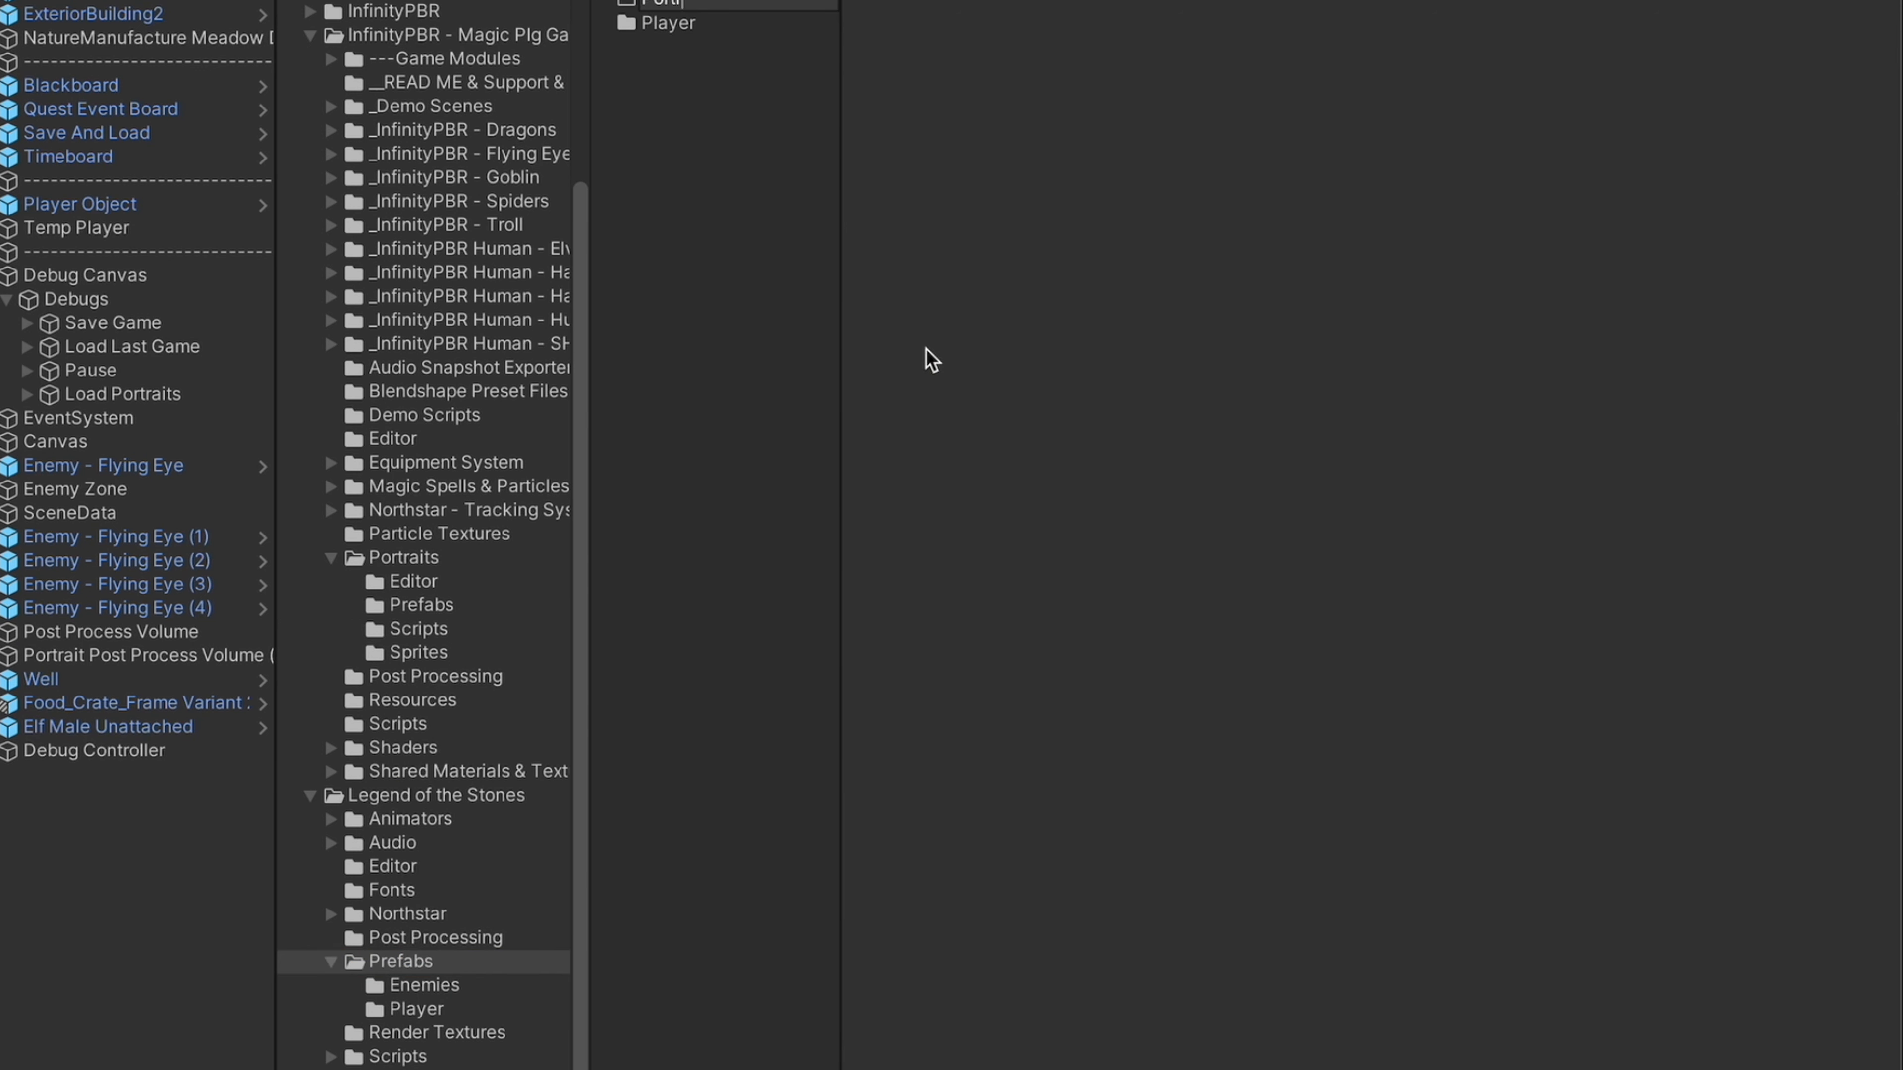
pyautogui.click(412, 605)
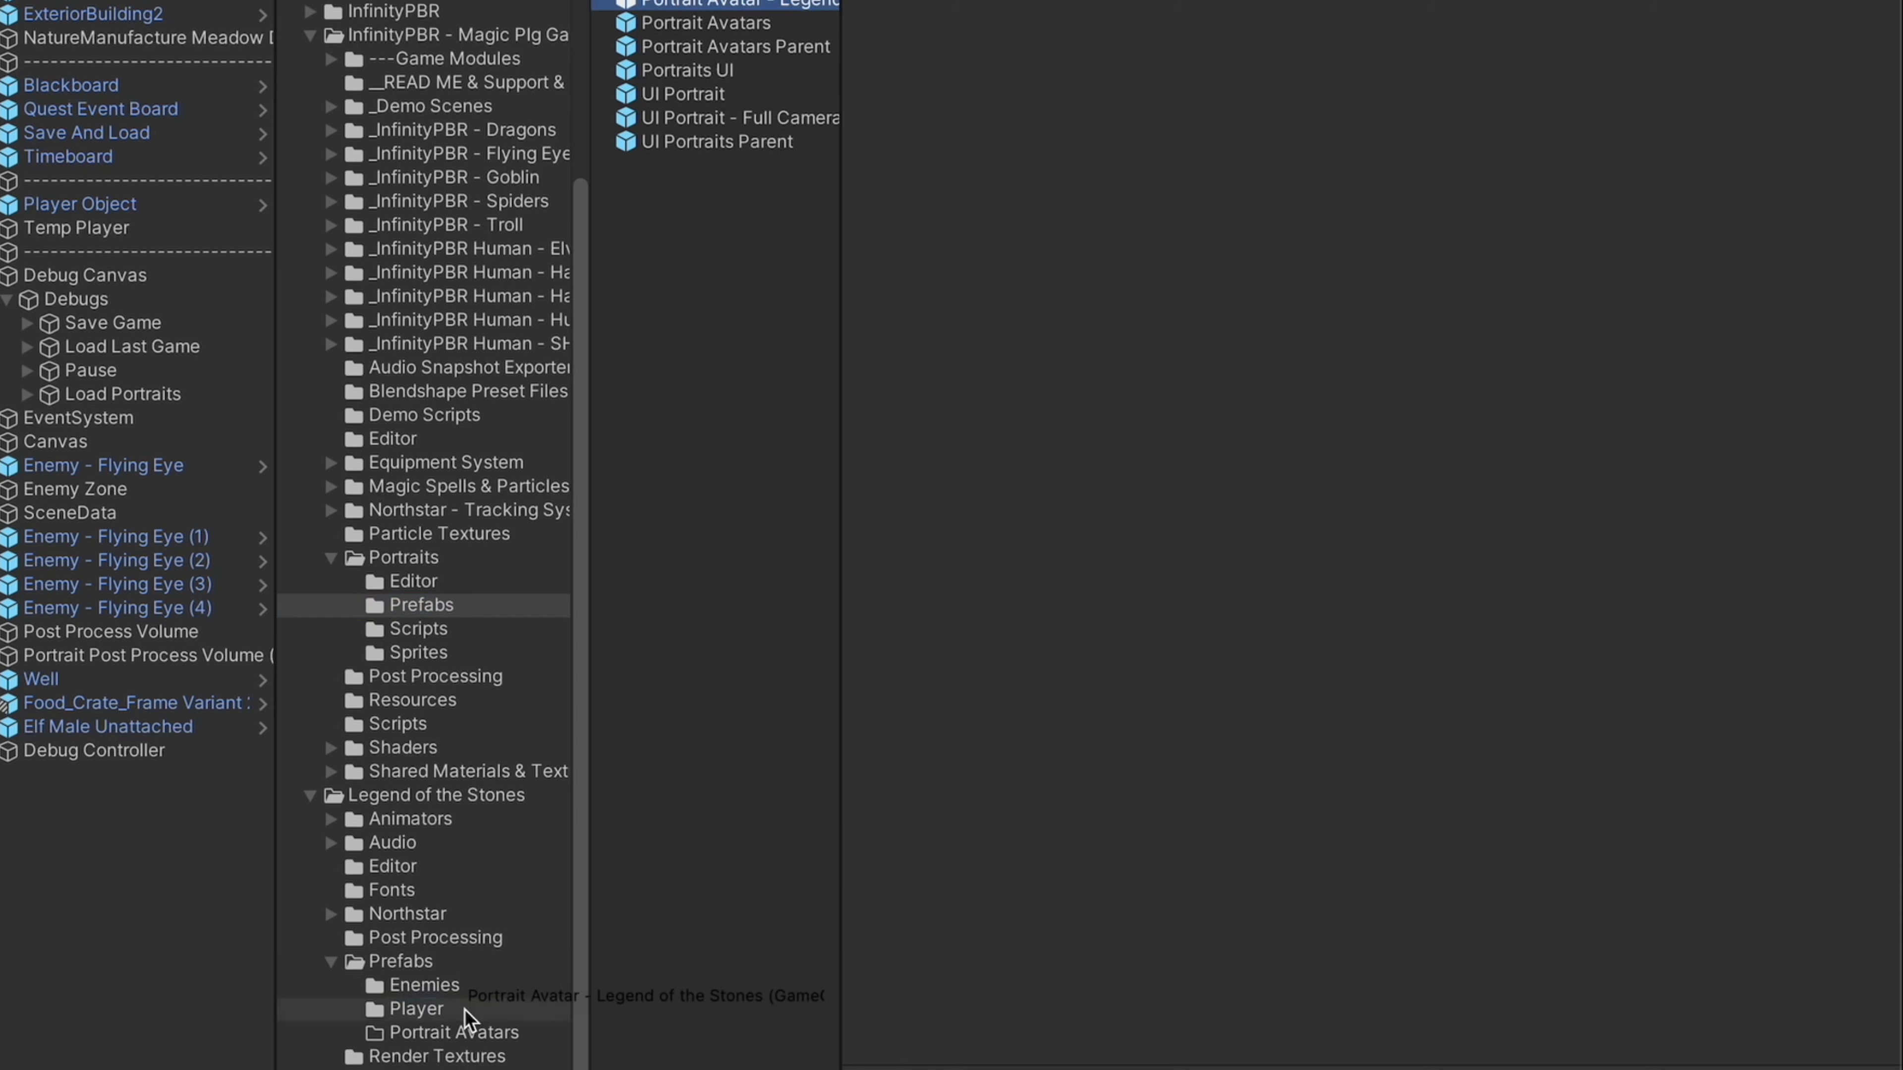
pyautogui.click(450, 1033)
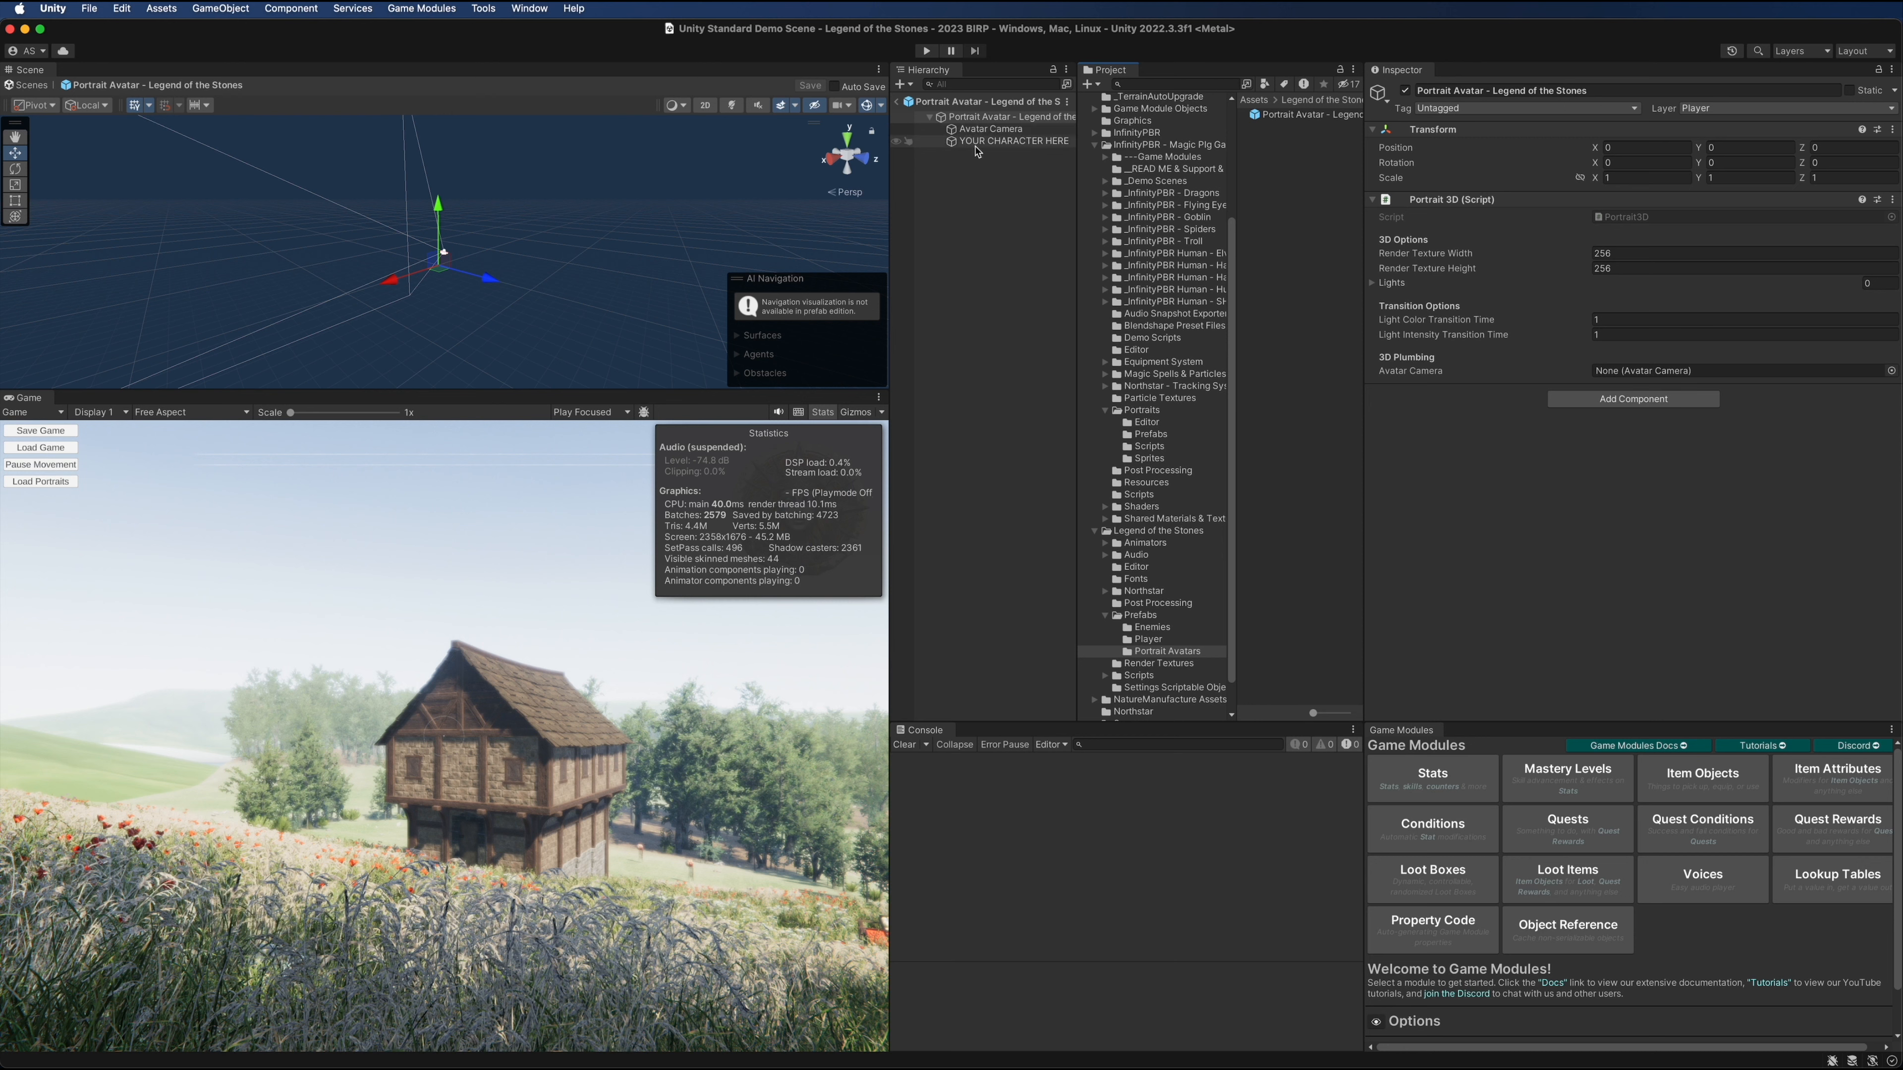
# Replace the YOUR CHARACTER HERE placeholder with the Half Orc Male character mesh
pyautogui.click(1015, 141)
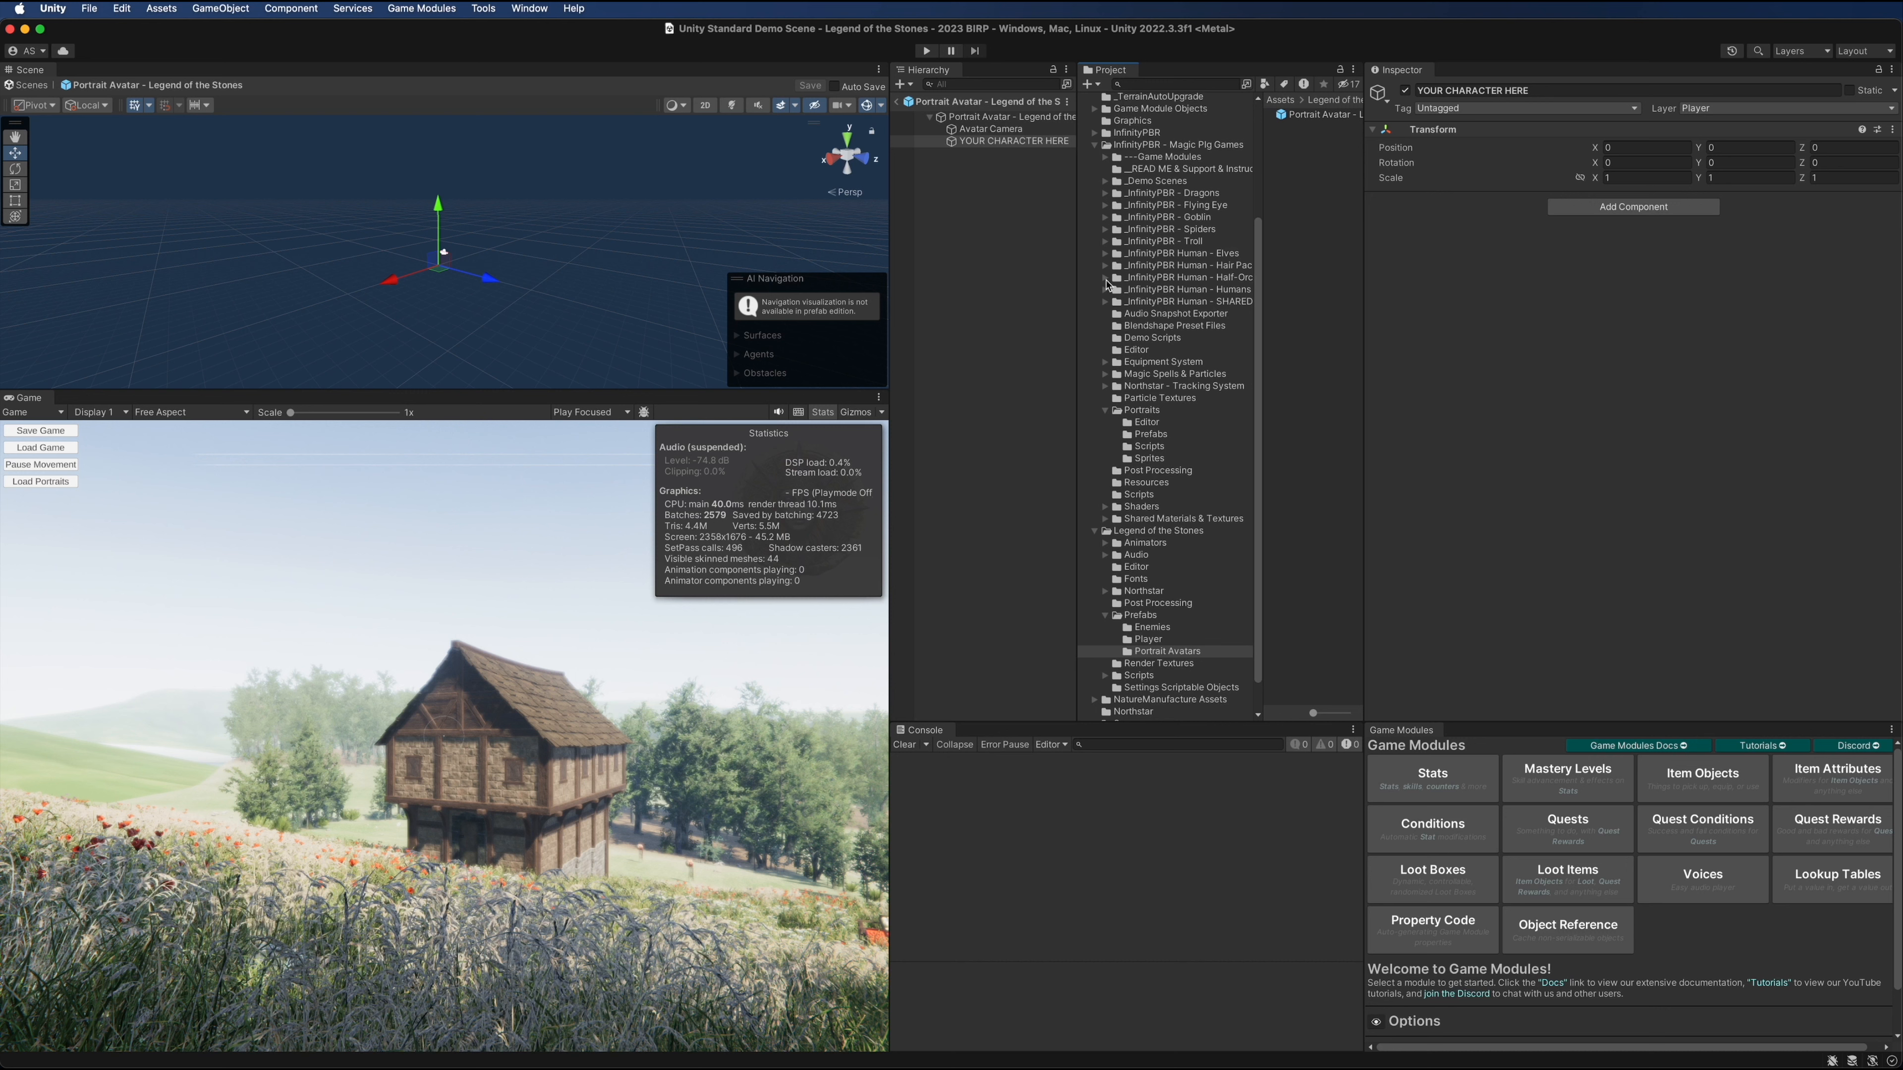
pyautogui.click(1105, 277)
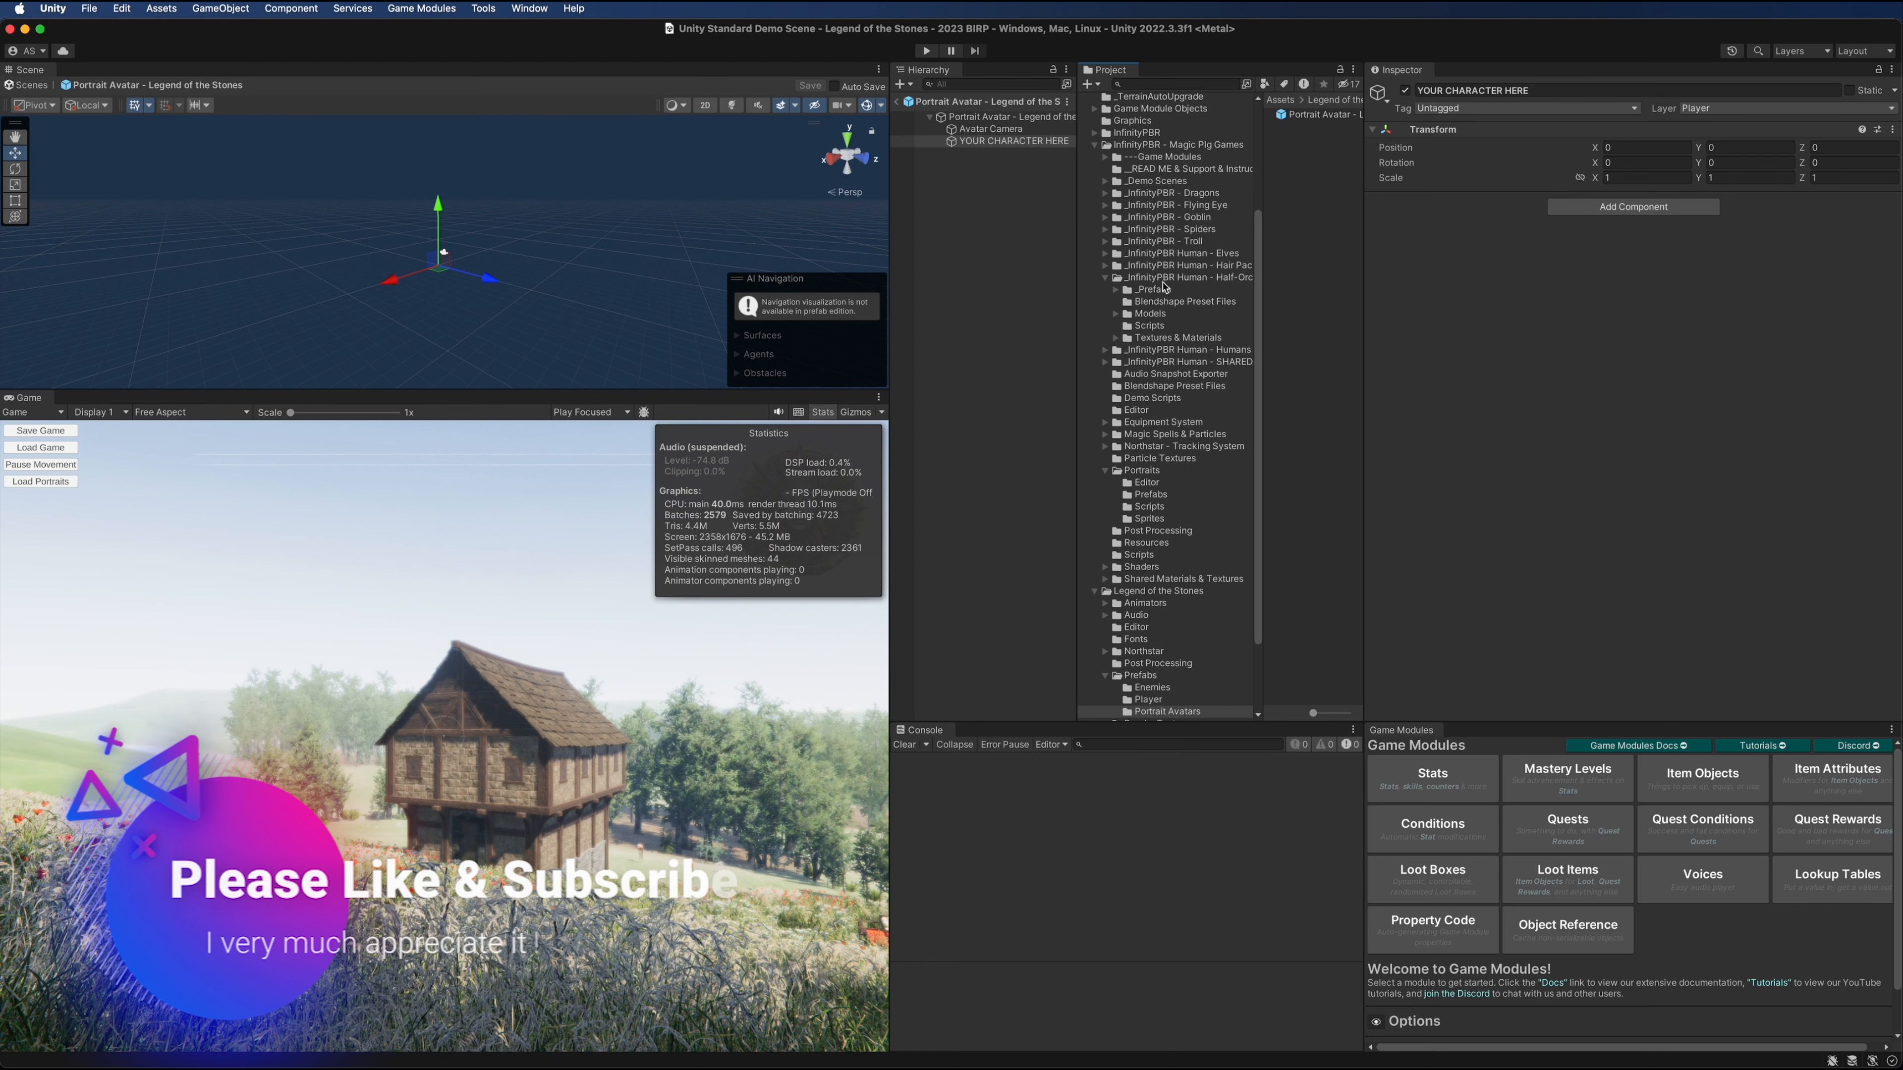
pyautogui.click(993, 140)
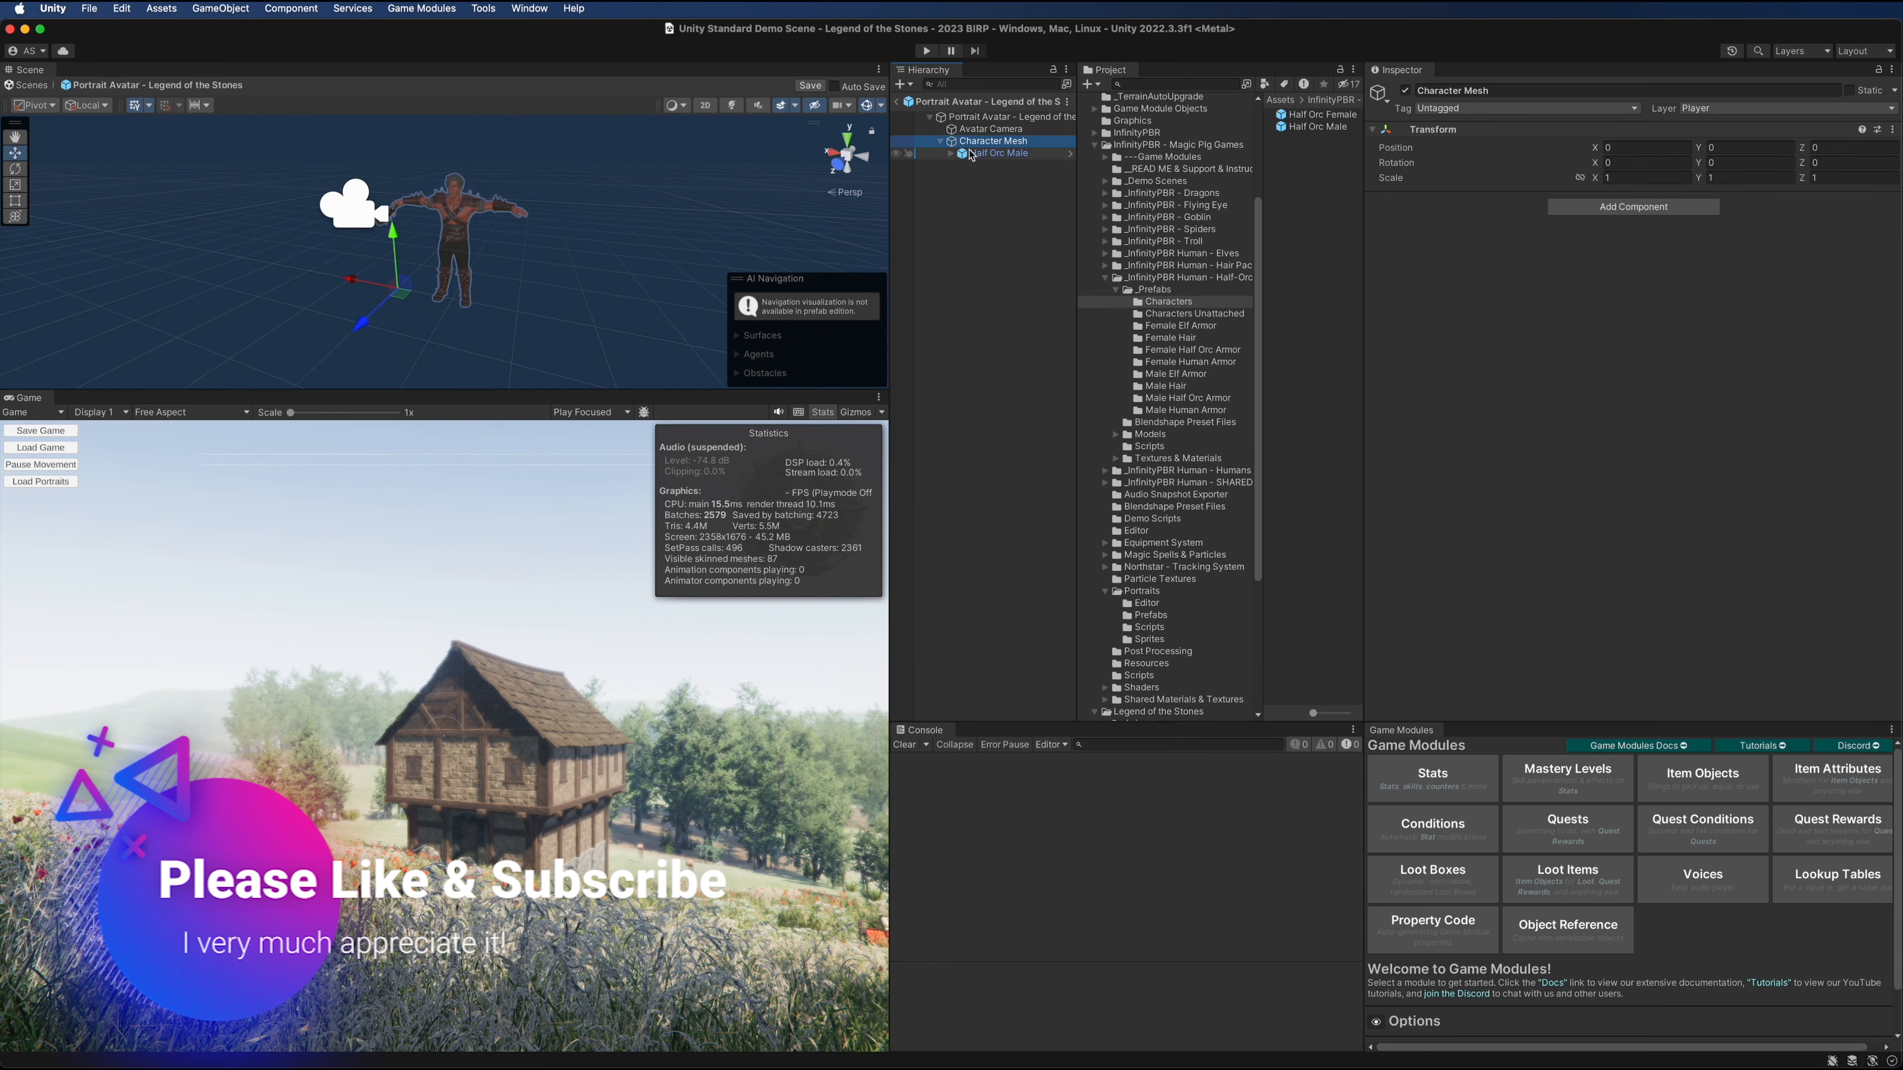
pyautogui.click(997, 152)
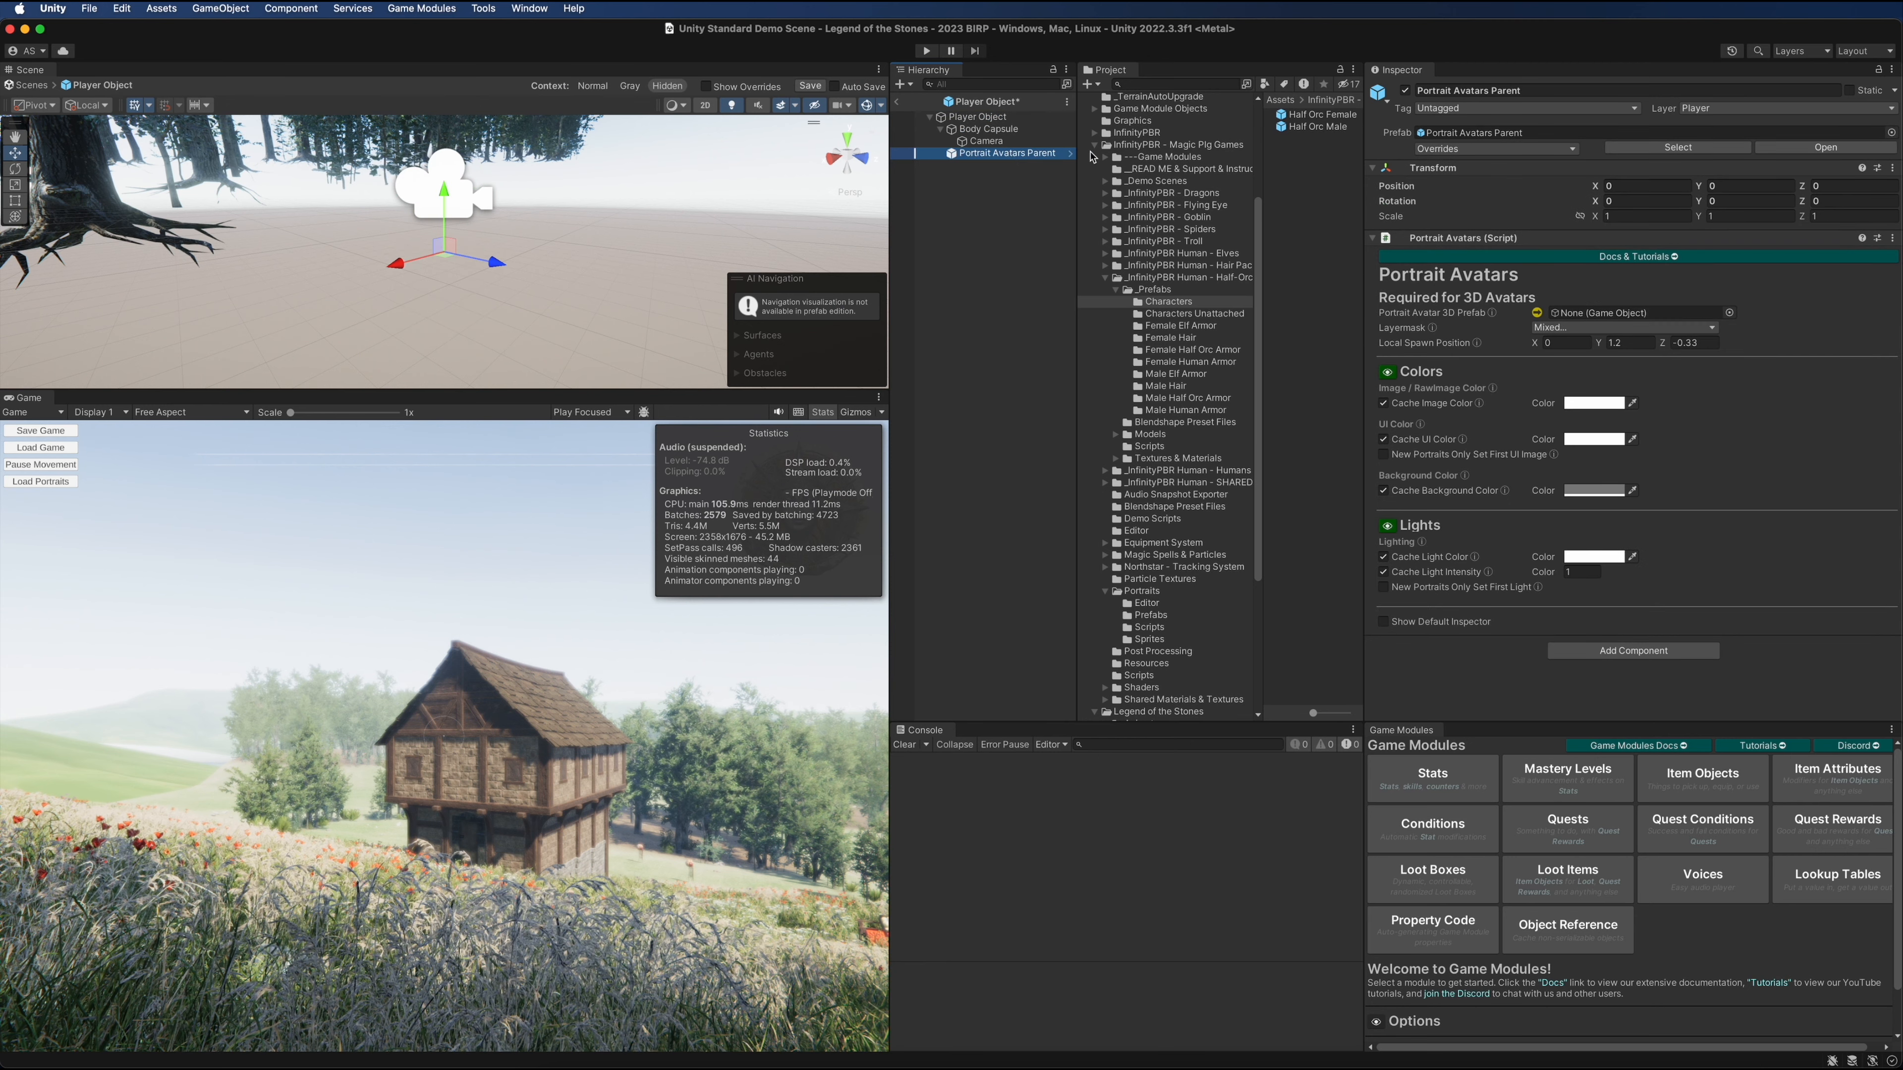
# Assign the Legend of the Stones avatar as the Portrait Avatar 3D Prefab and save the player prefab
pyautogui.click(1728, 312)
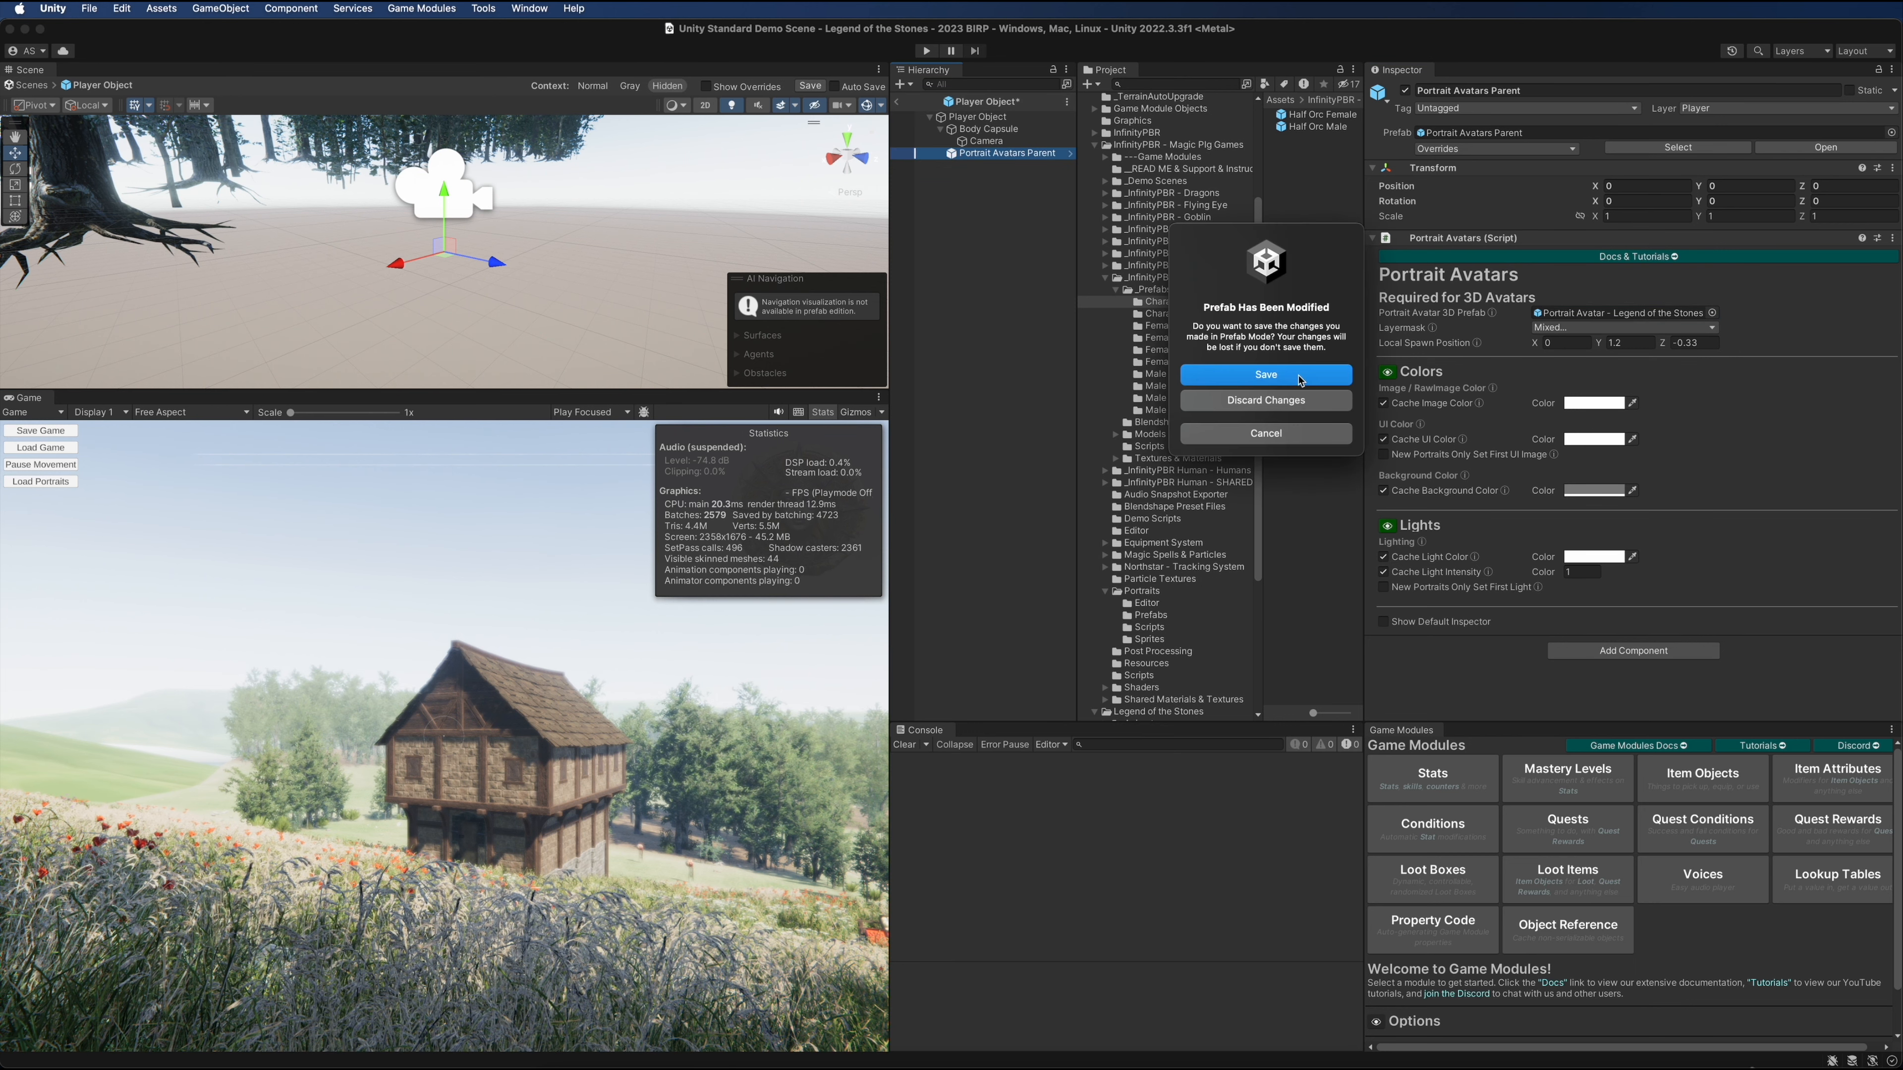
pyautogui.click(1267, 374)
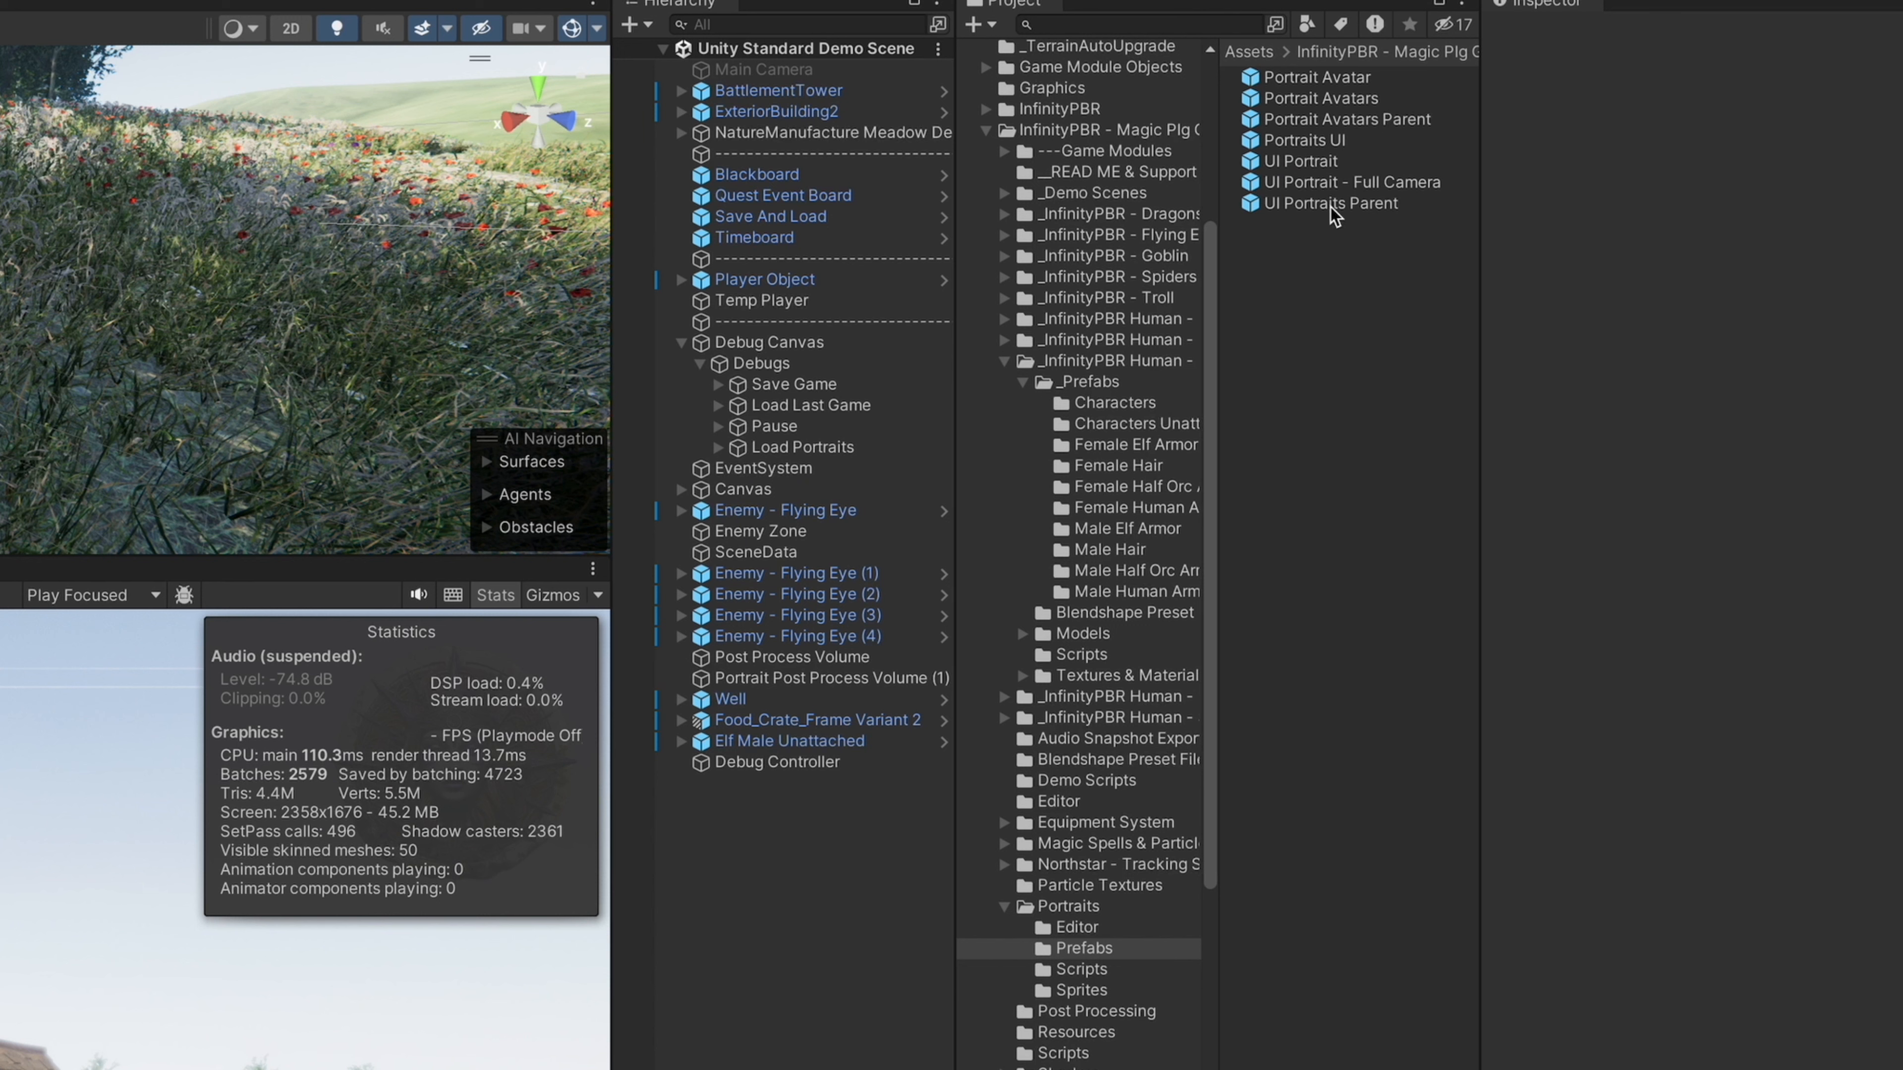
pyautogui.moveTo(1305, 226)
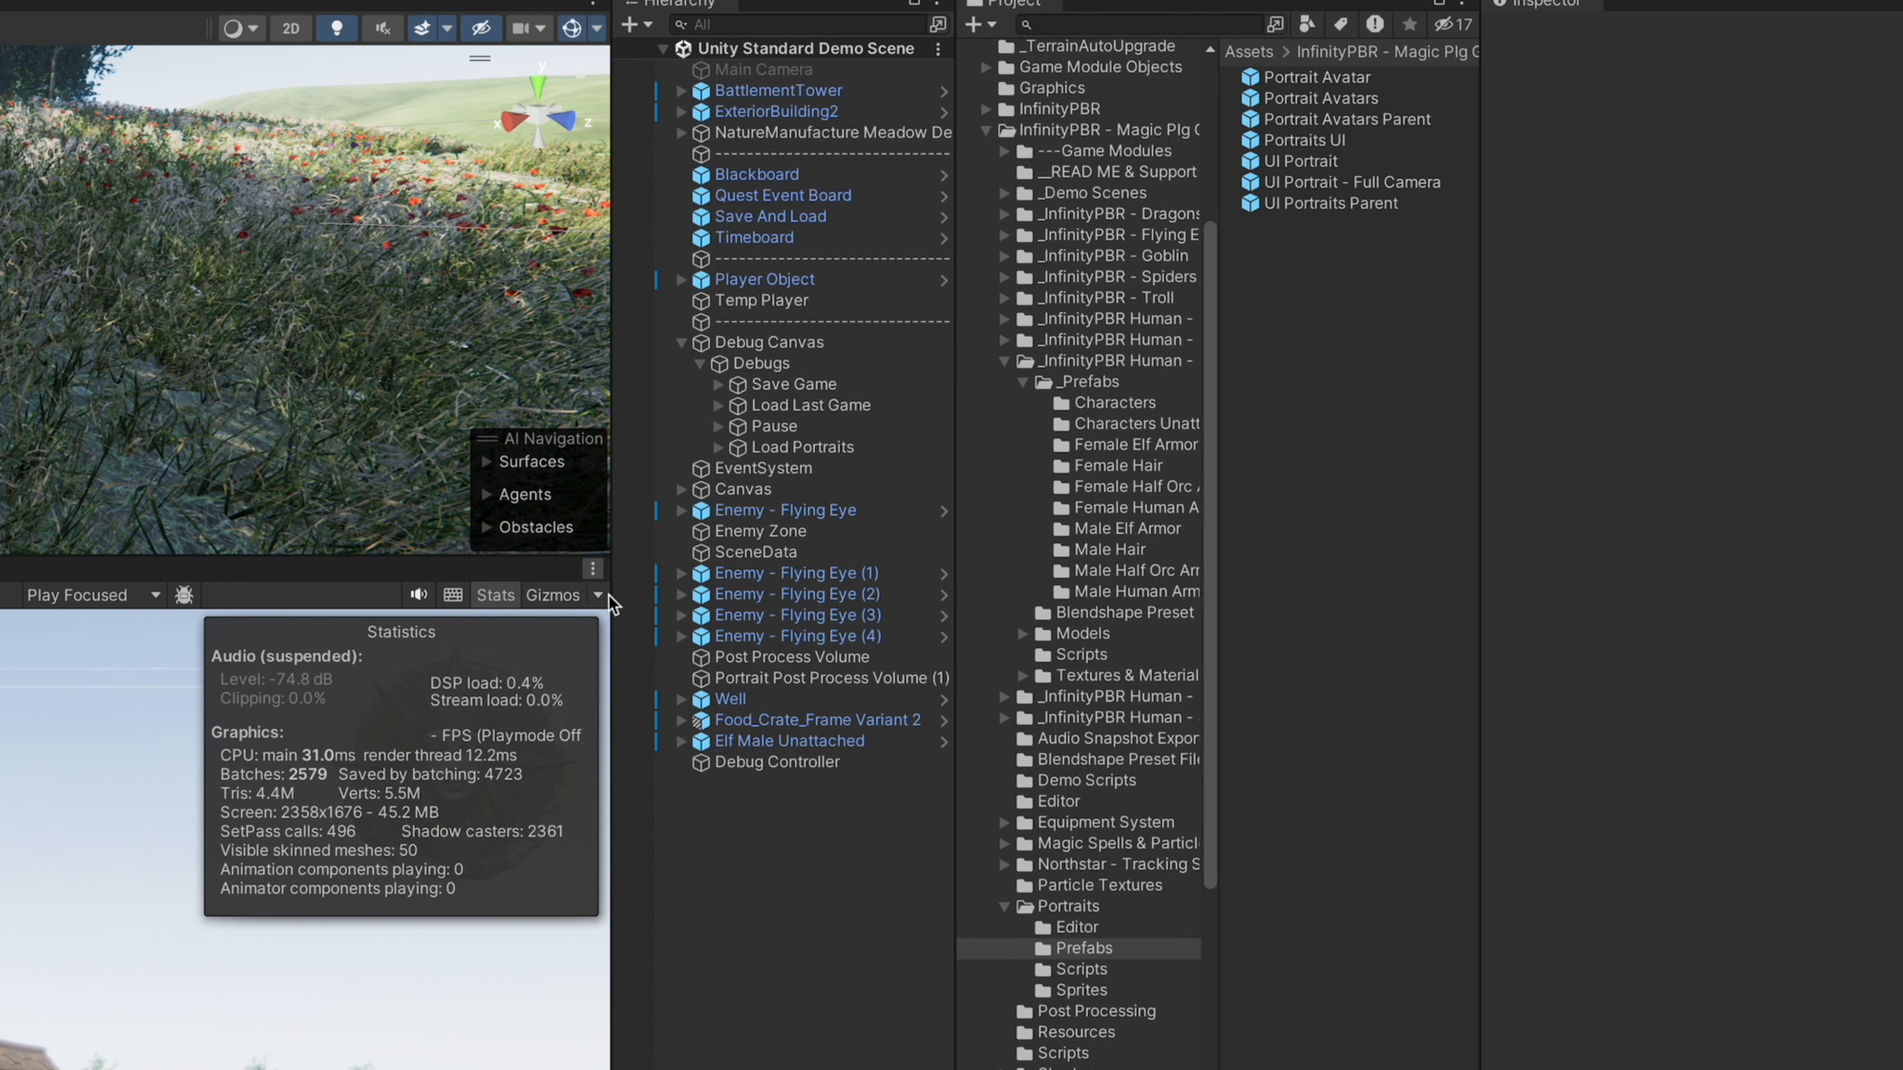
# Add UI Portraits Parent under the Canvas and deactivate its placeholder UI Portrait
pyautogui.click(744, 490)
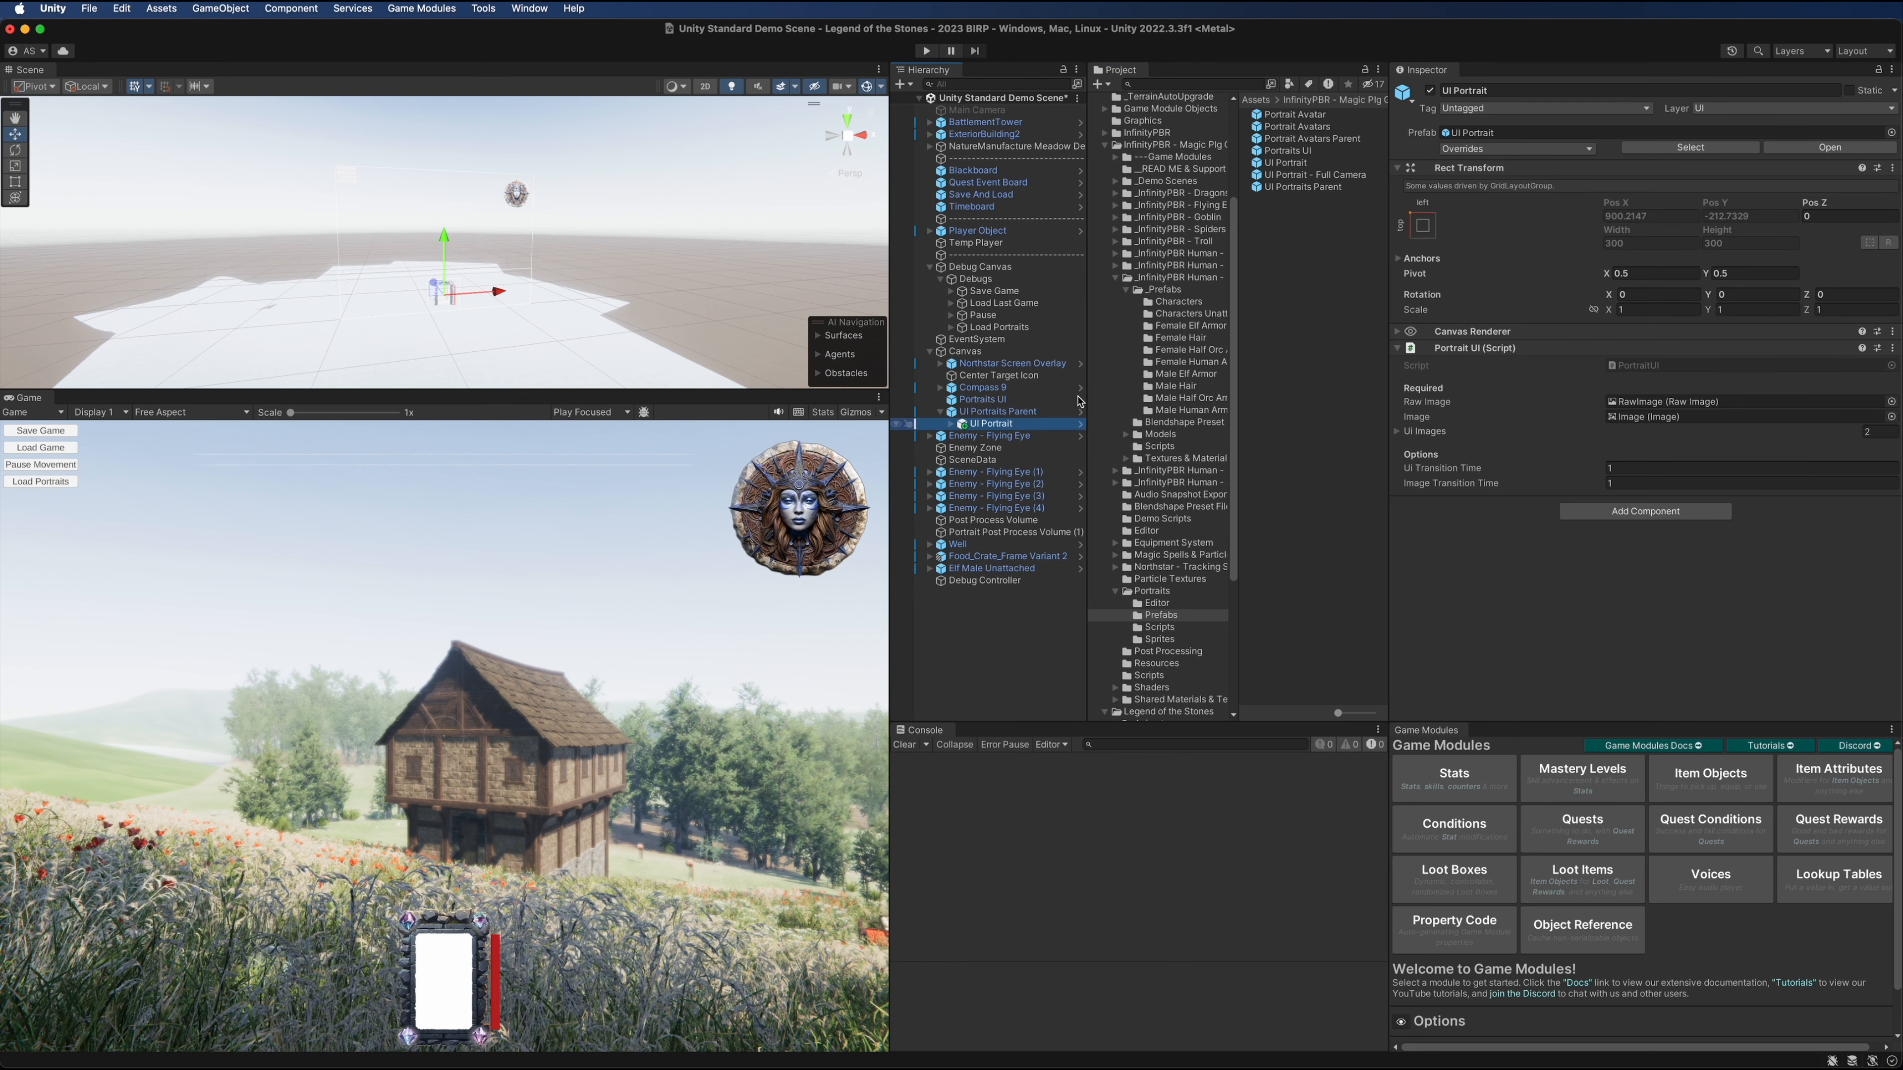
pyautogui.doubleClick(990, 424)
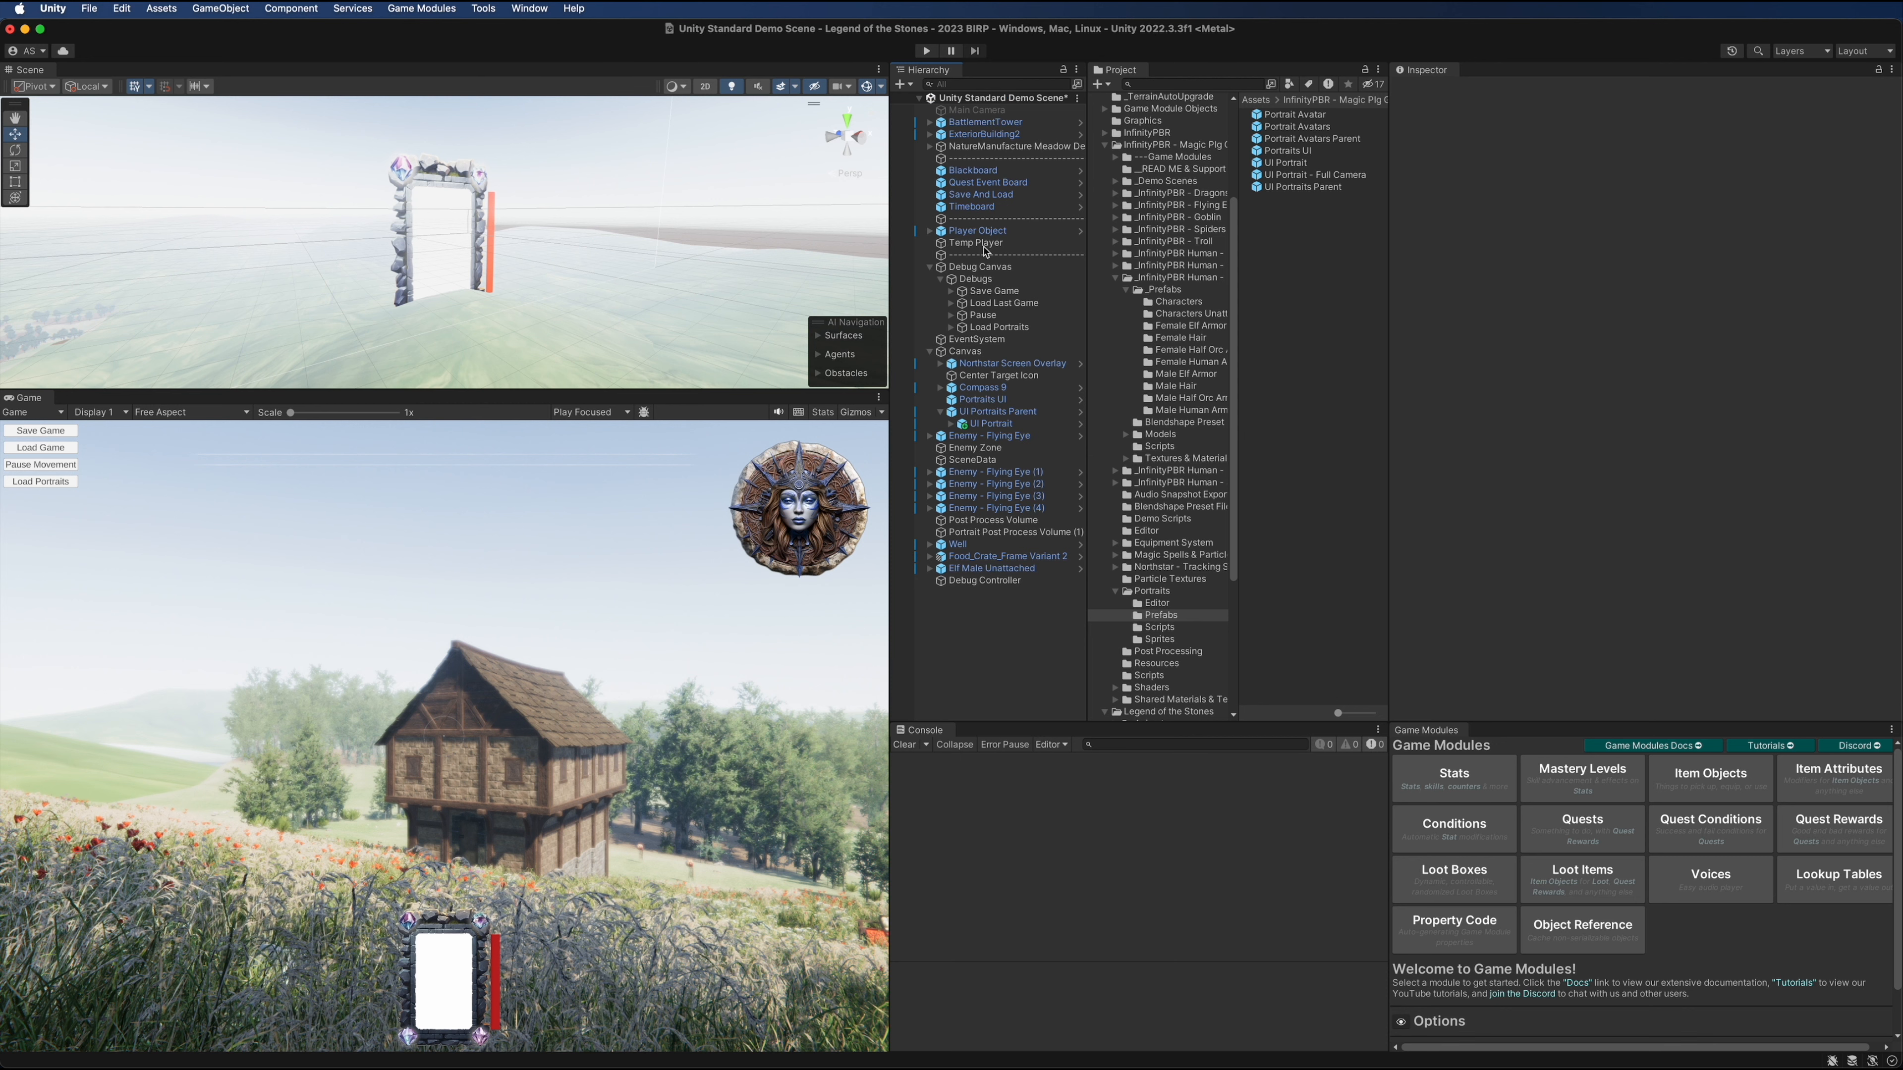
pyautogui.click(991, 423)
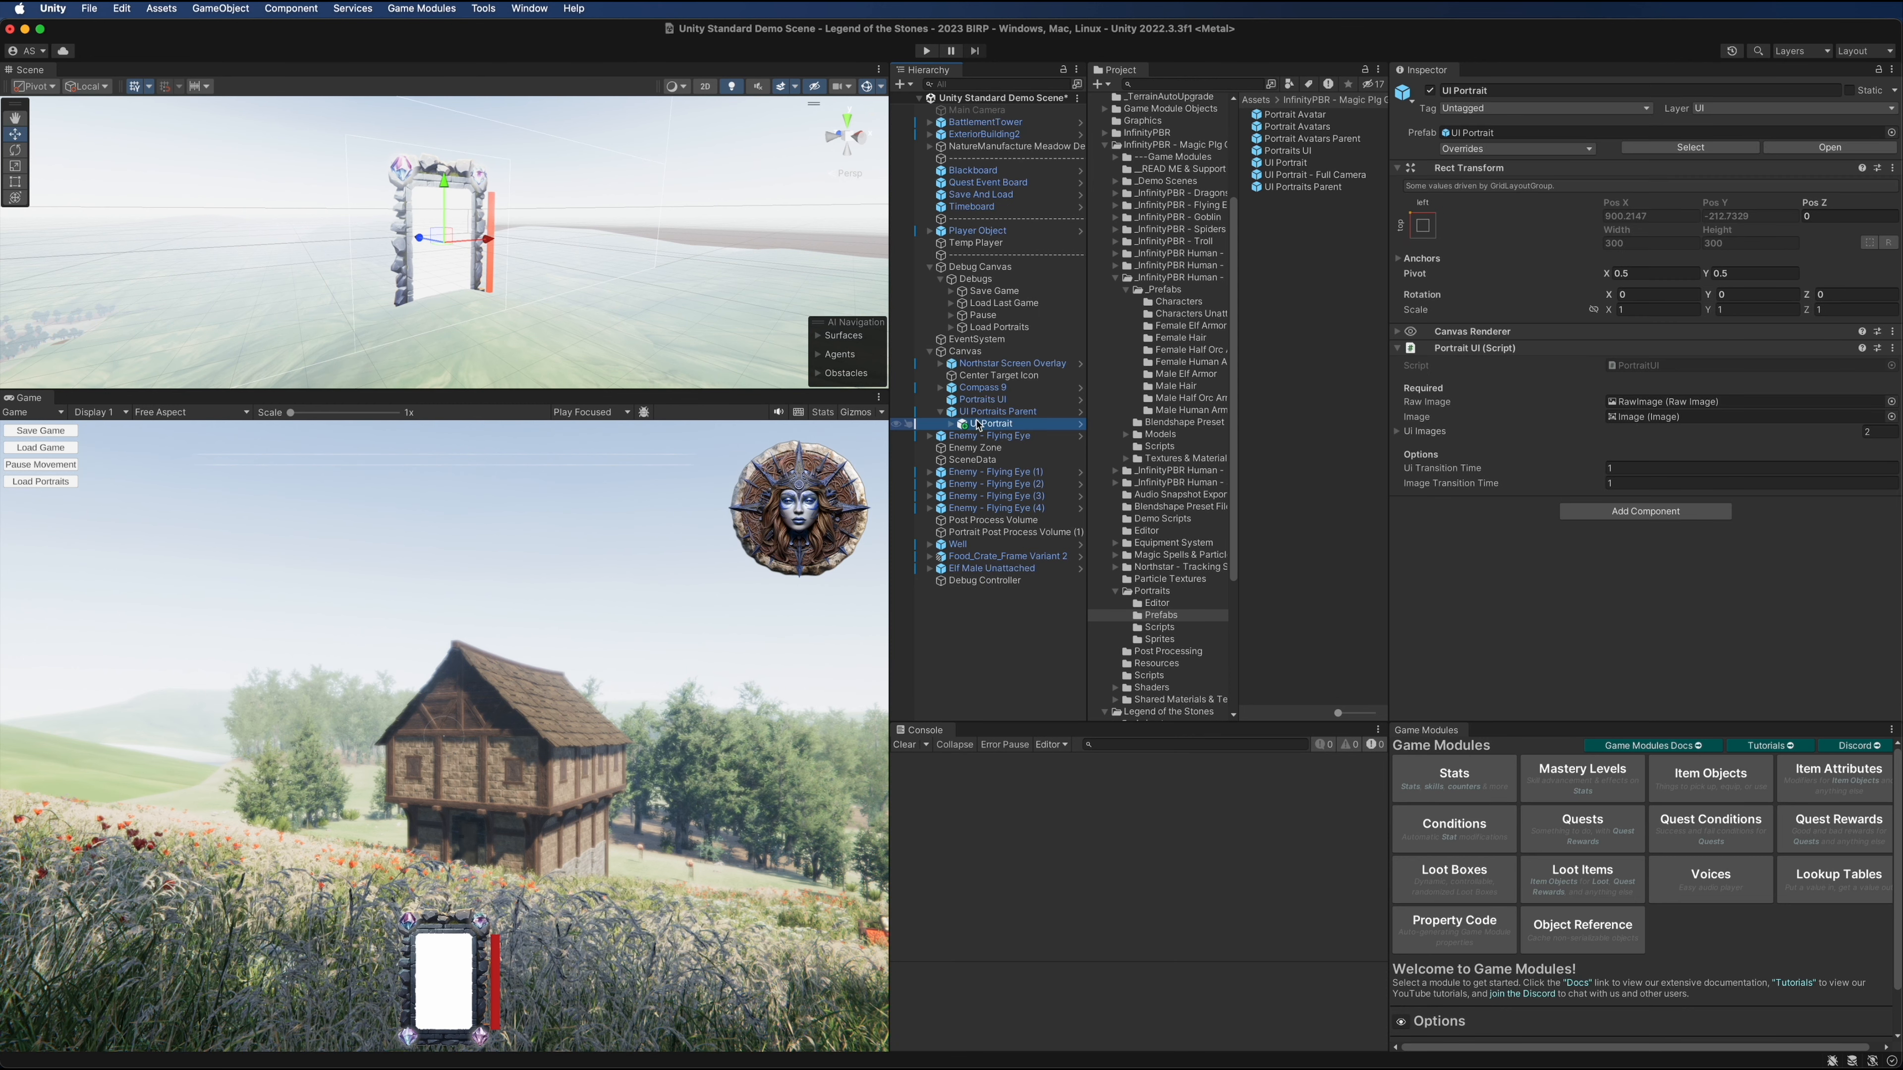
pyautogui.click(953, 424)
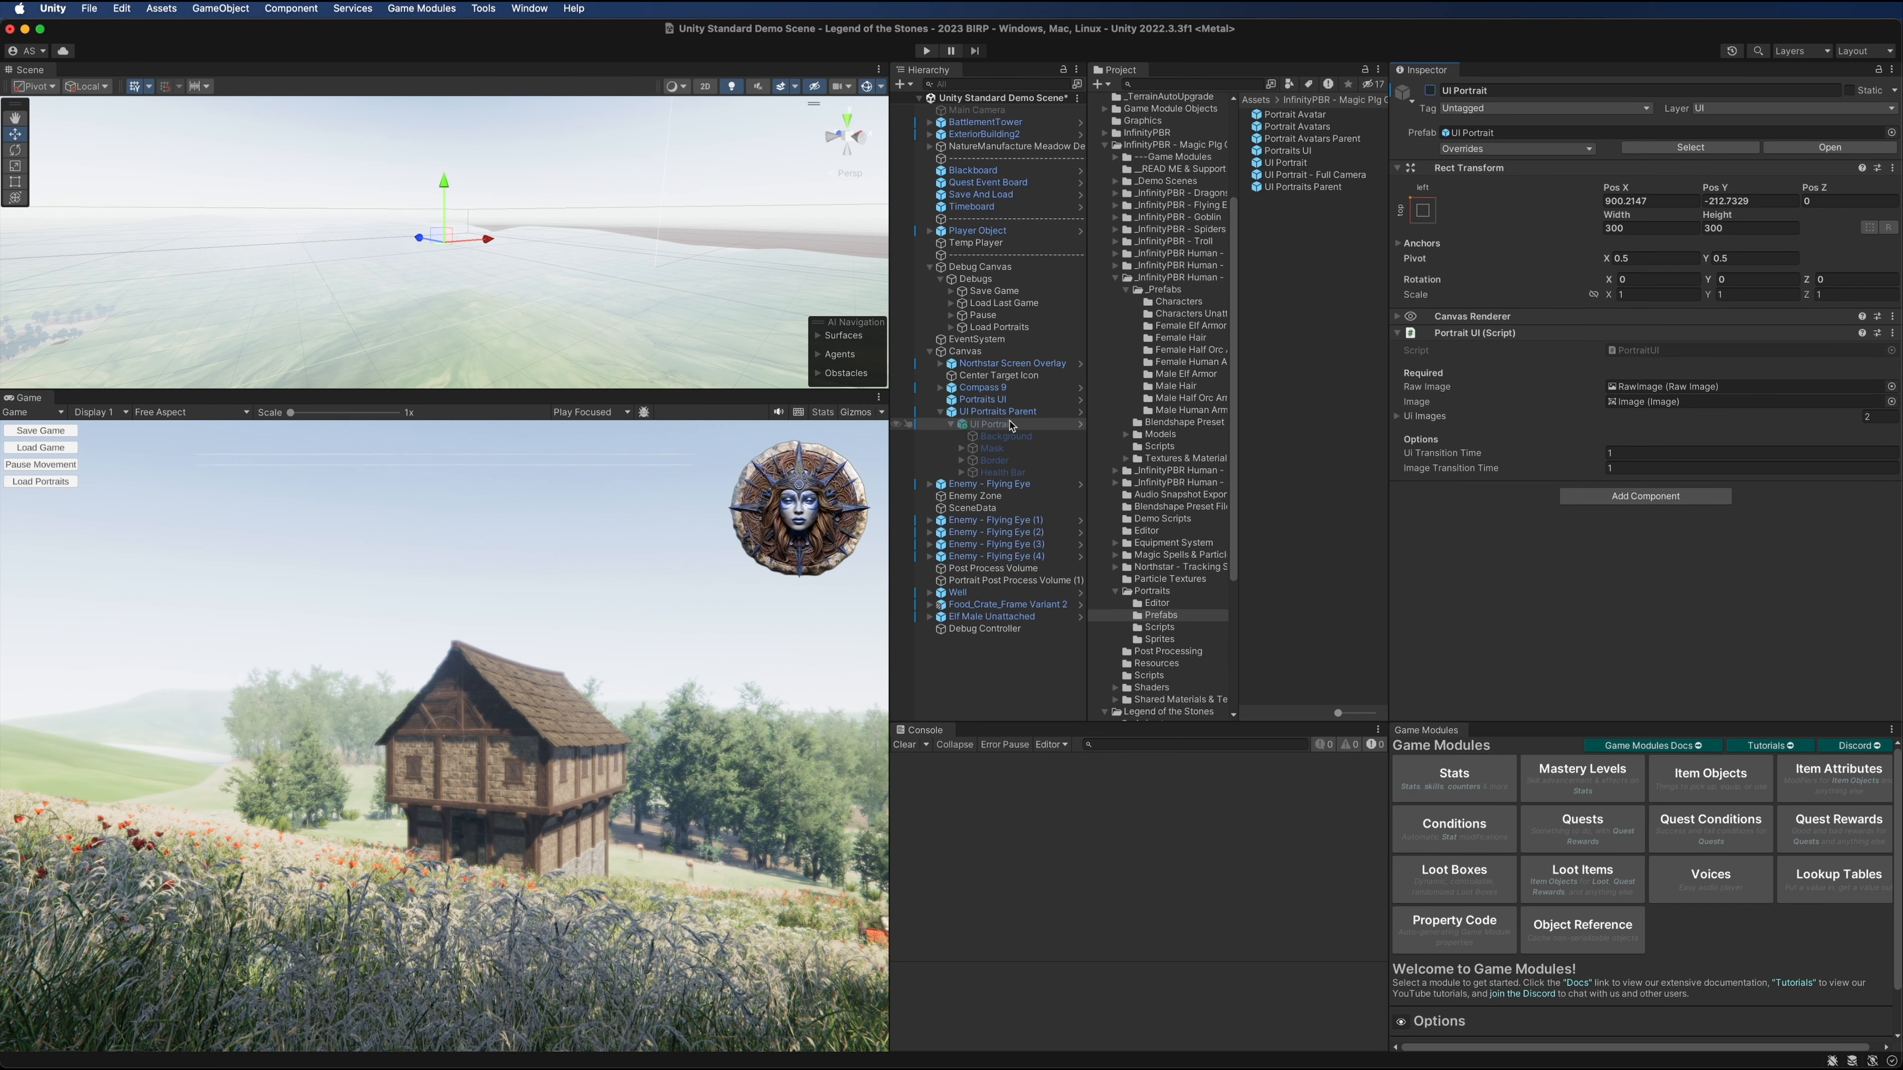
pyautogui.click(990, 424)
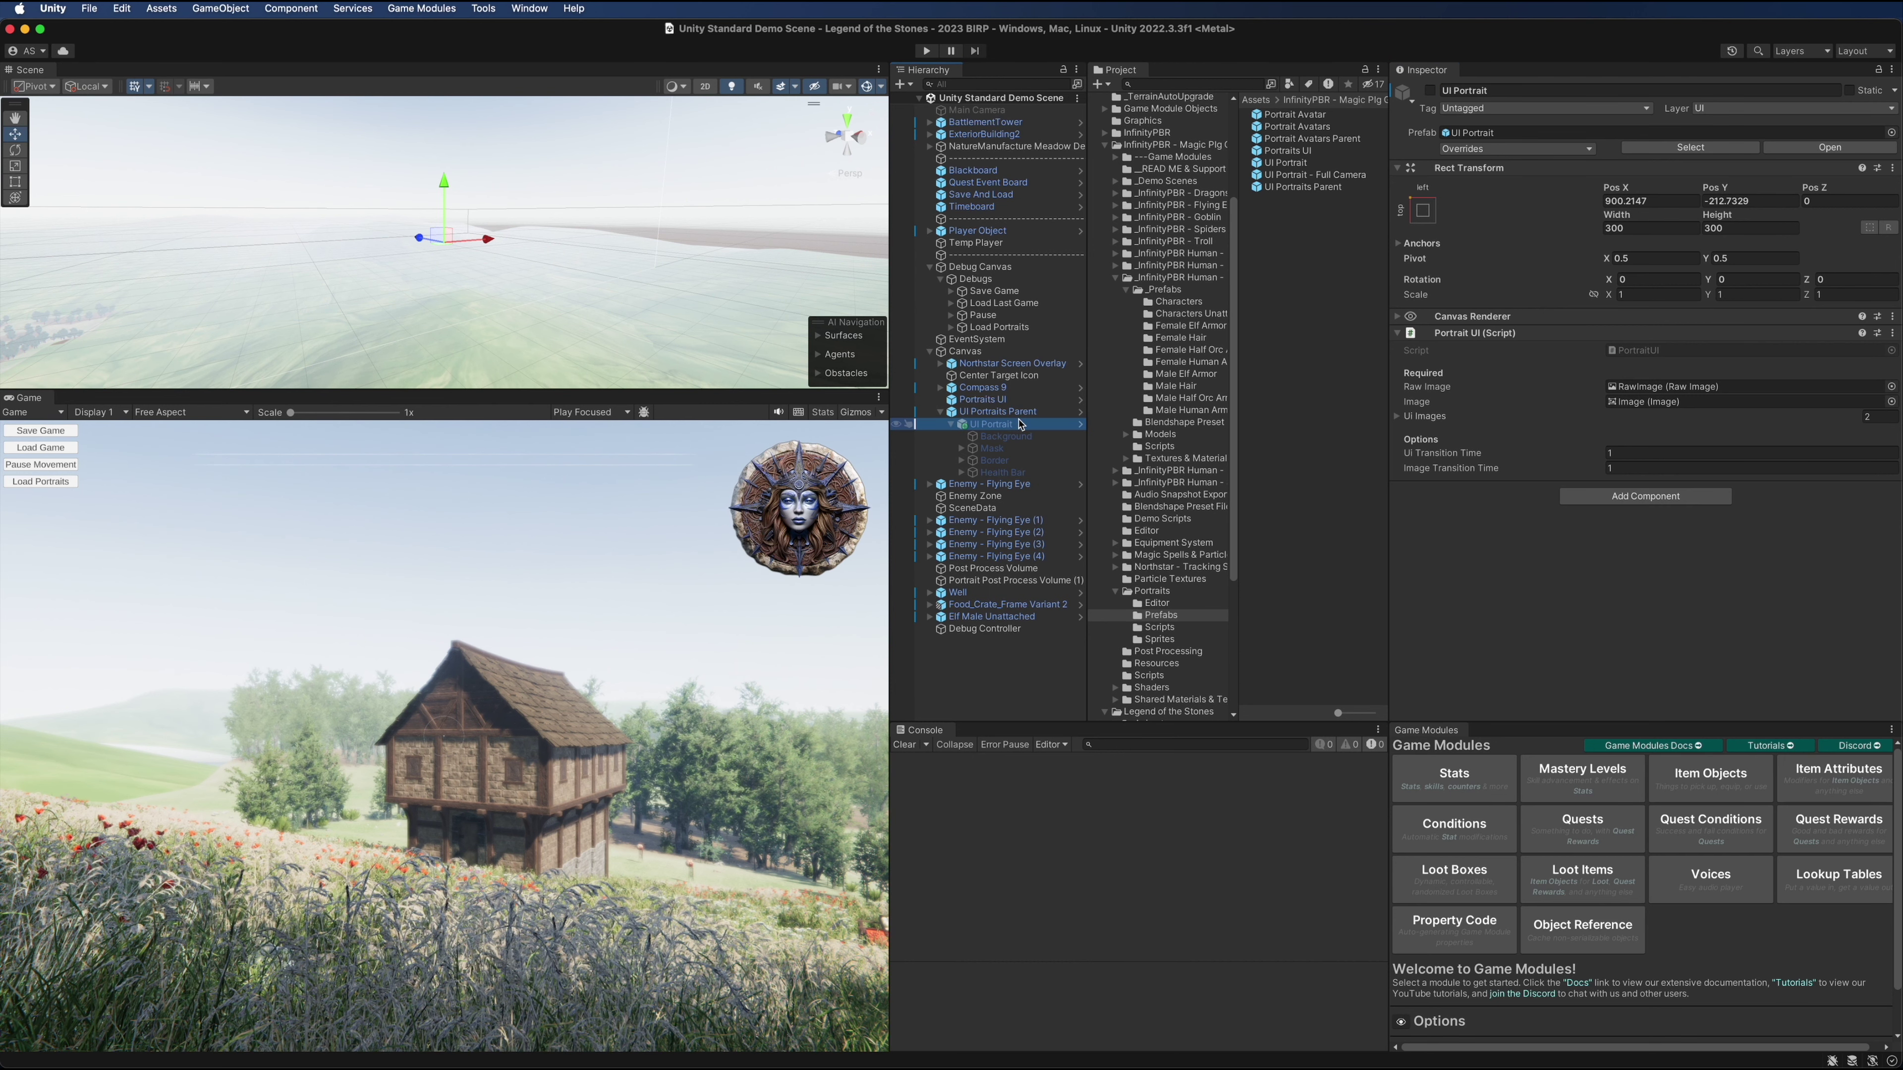
# Add PortraitAvatars.instance.Create3DPortrait() to LoadPortraits and view its definition
pyautogui.click(999, 327)
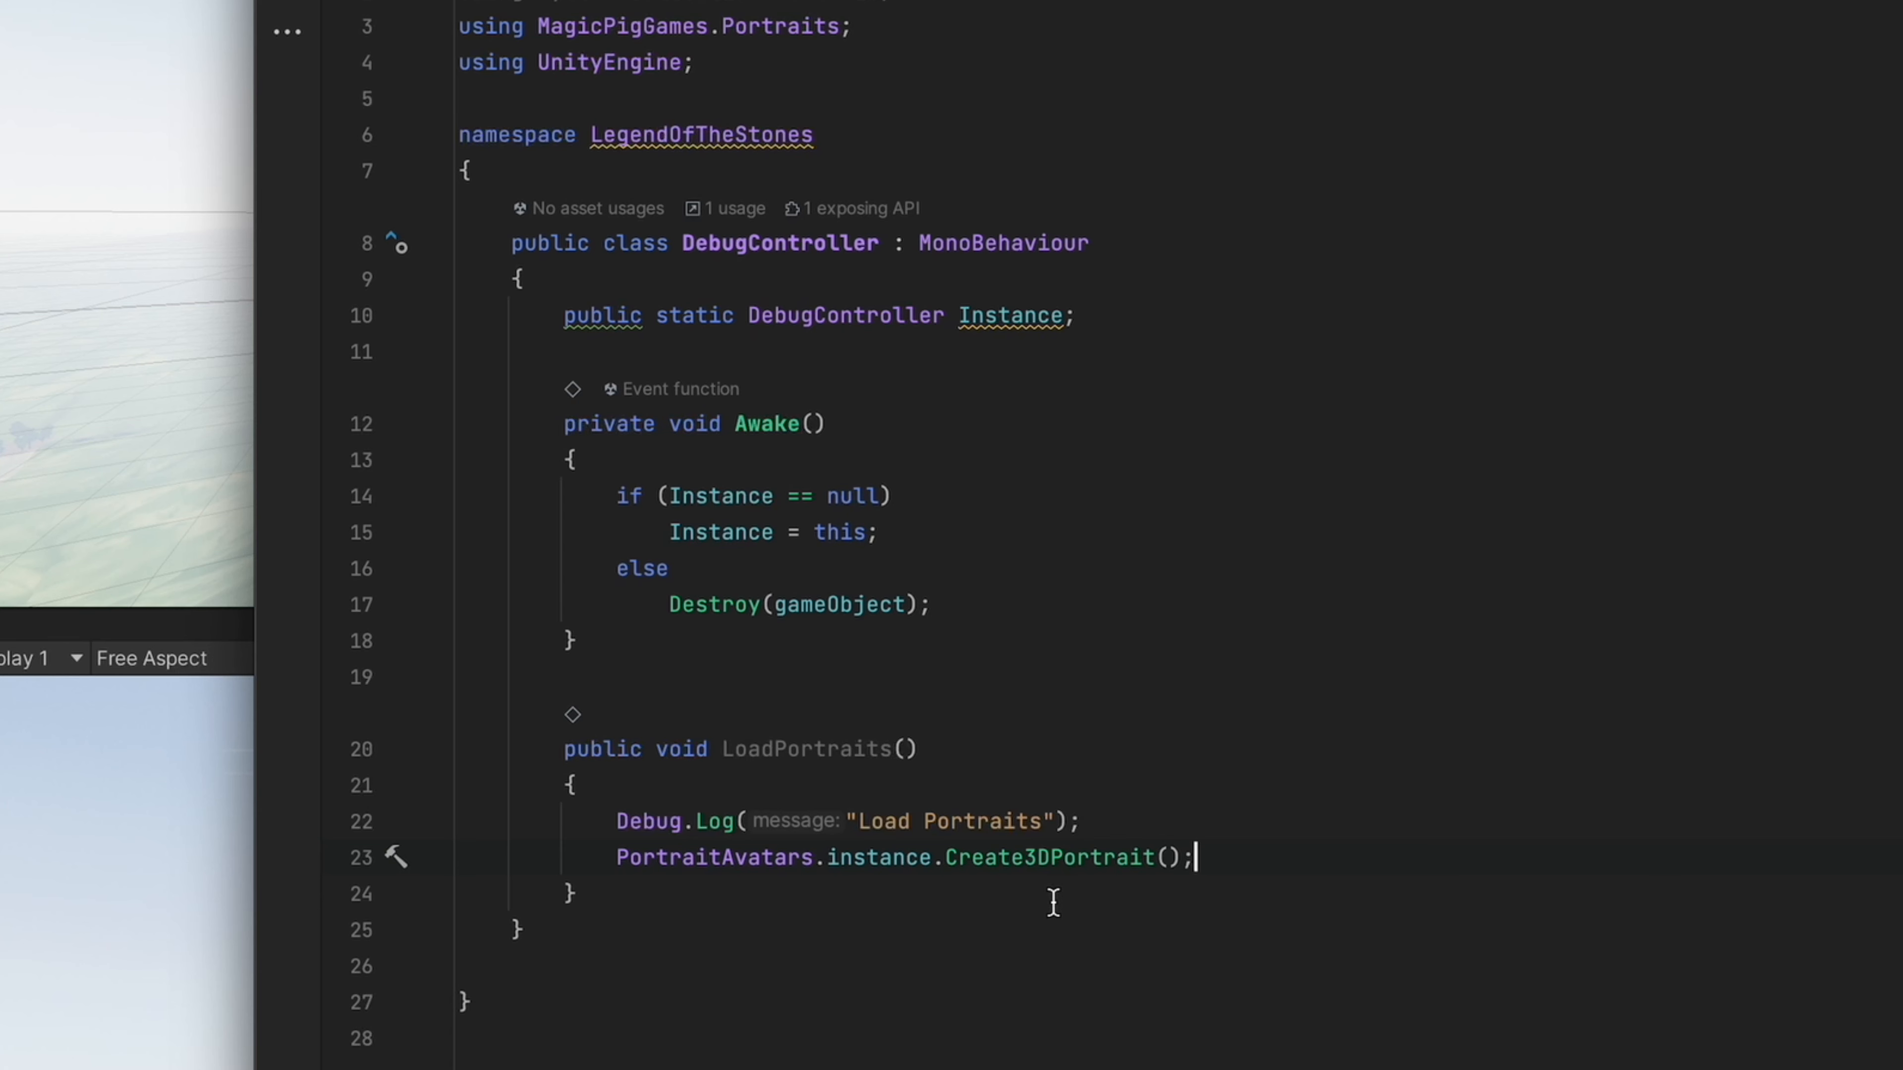
pyautogui.moveTo(1061, 914)
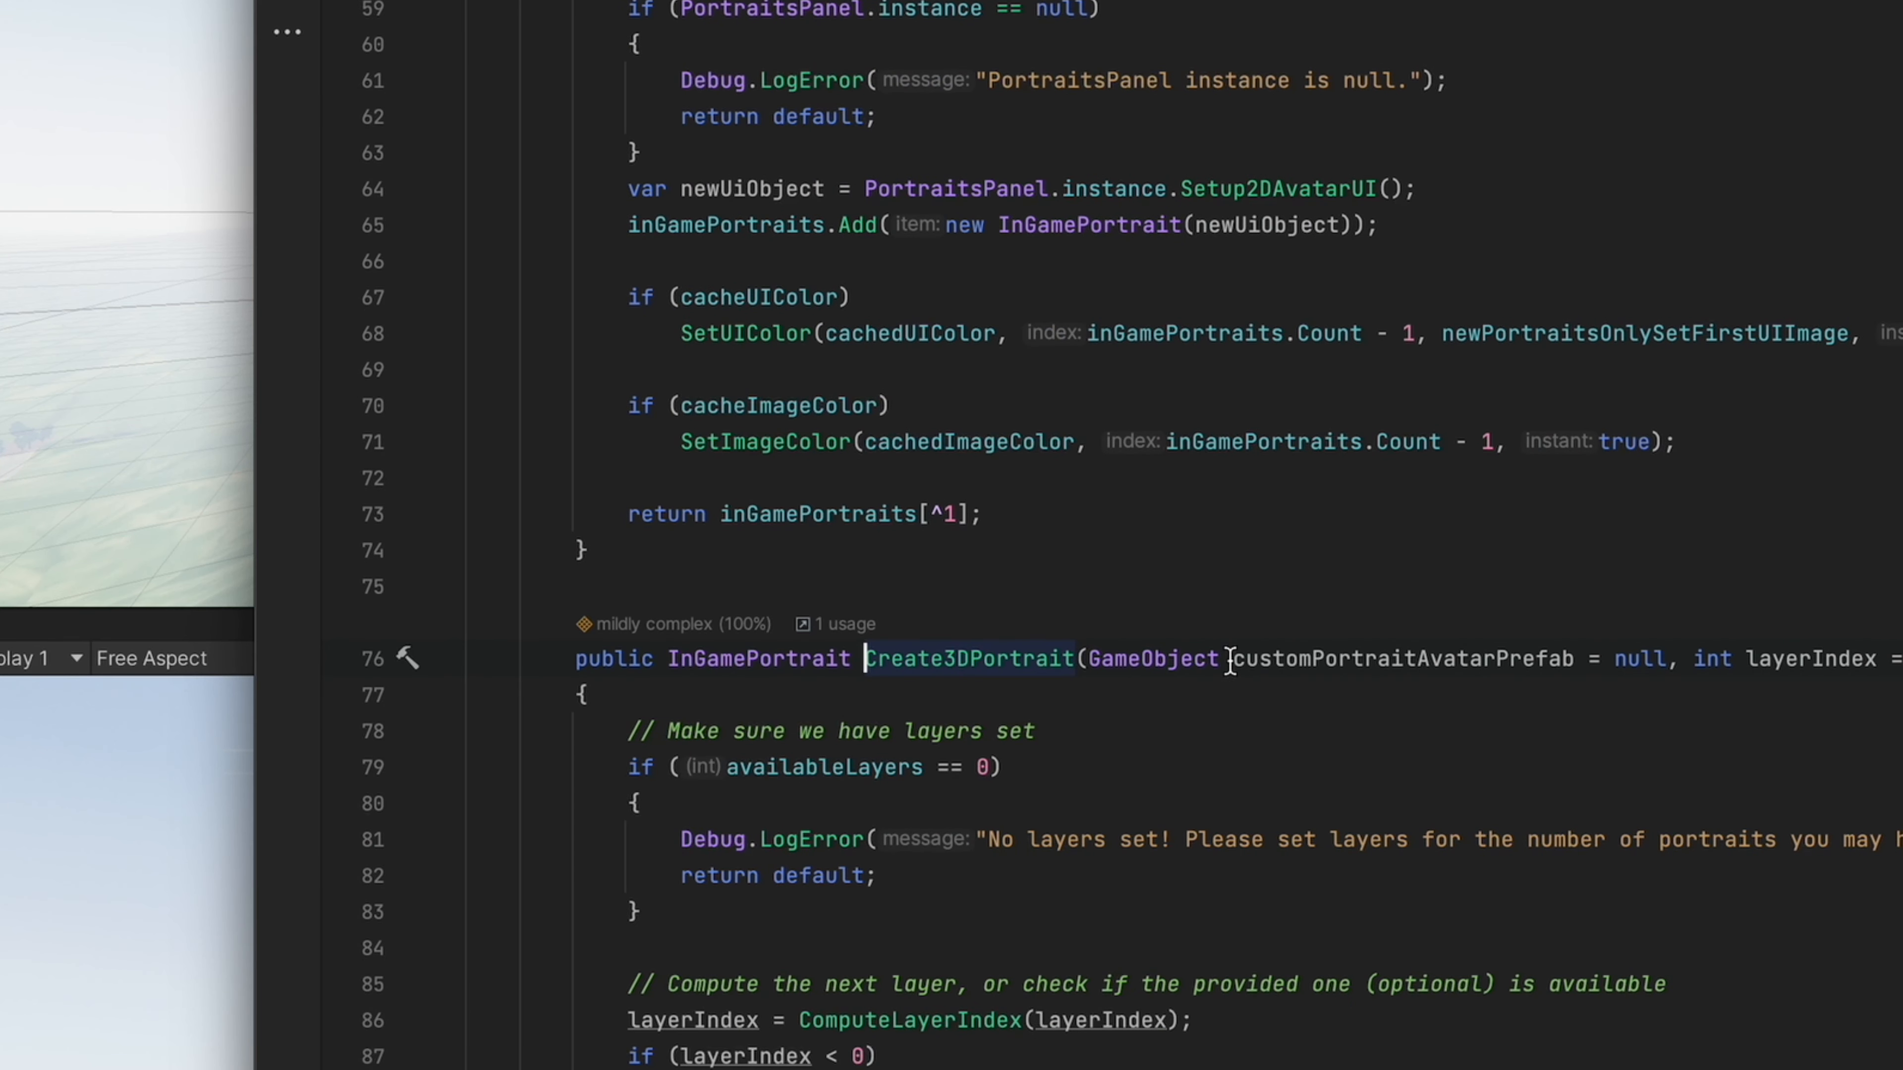
pyautogui.moveTo(1514, 878)
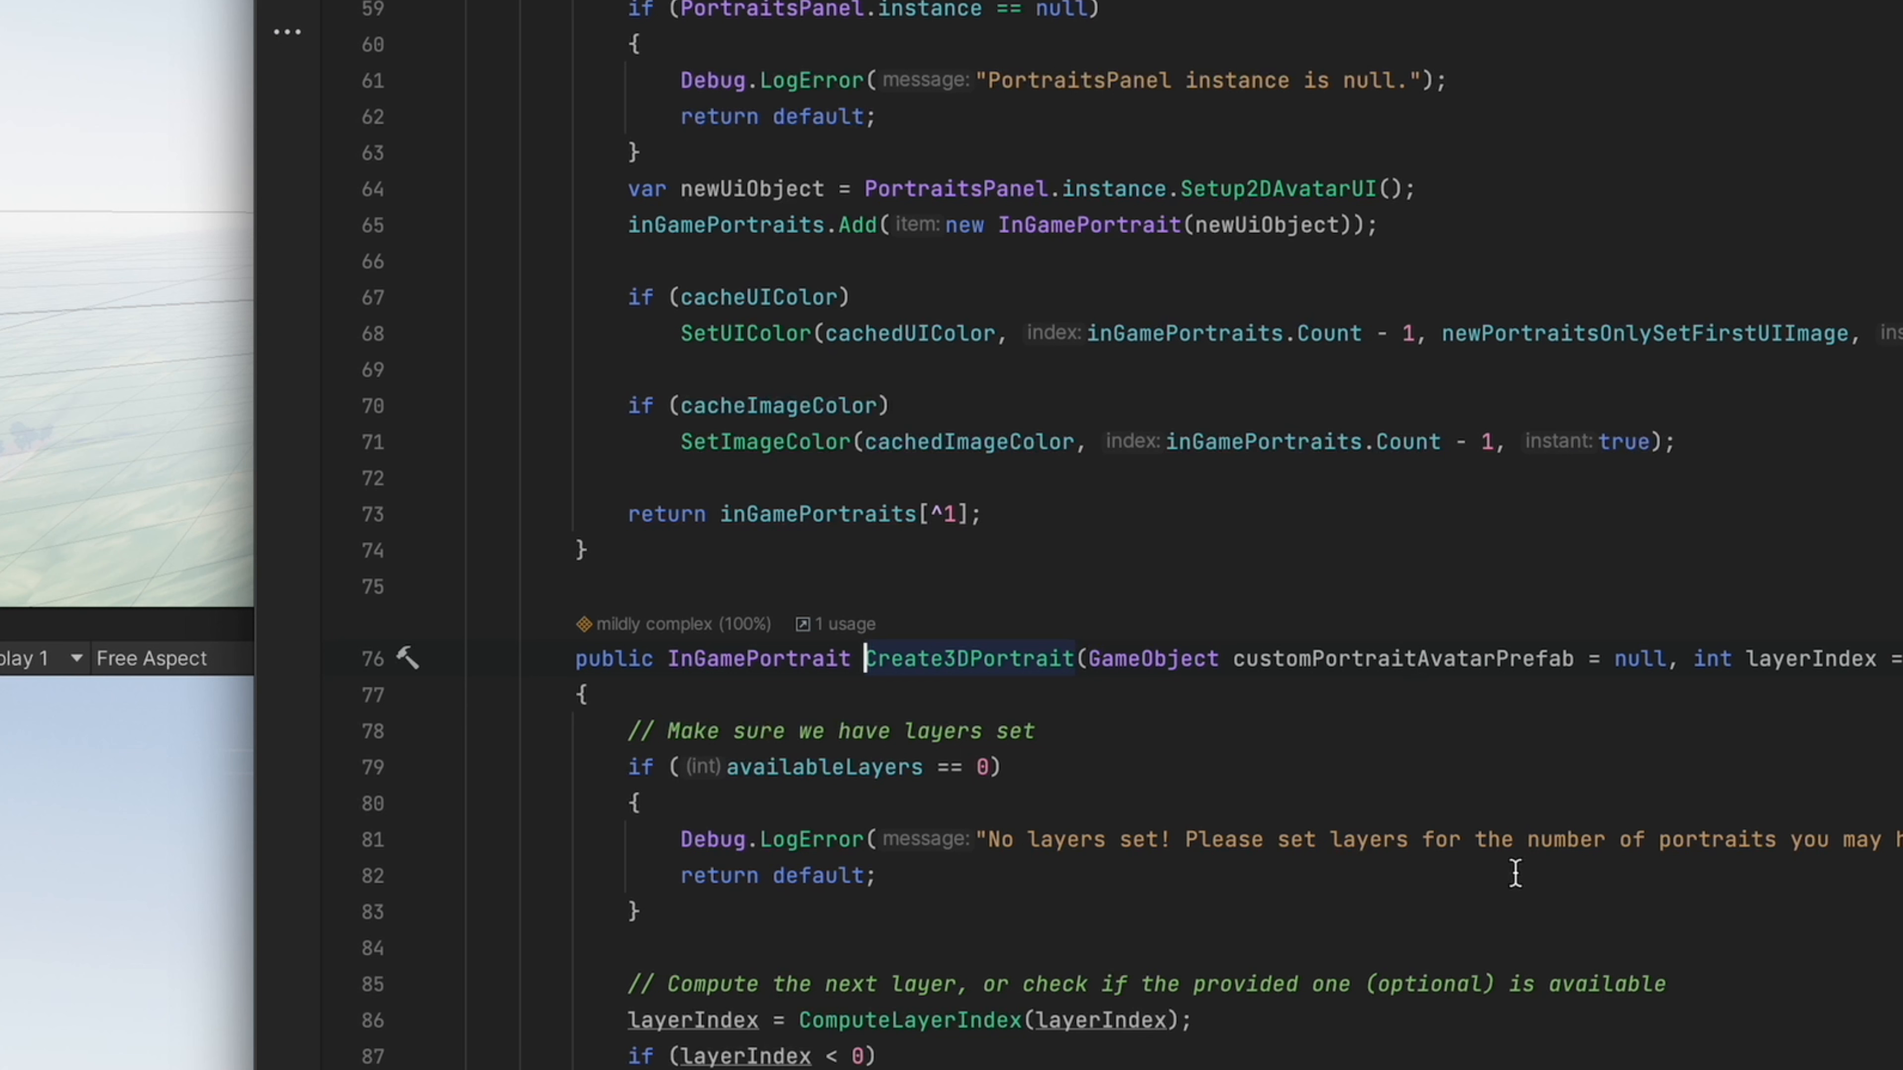
pyautogui.moveTo(1336, 686)
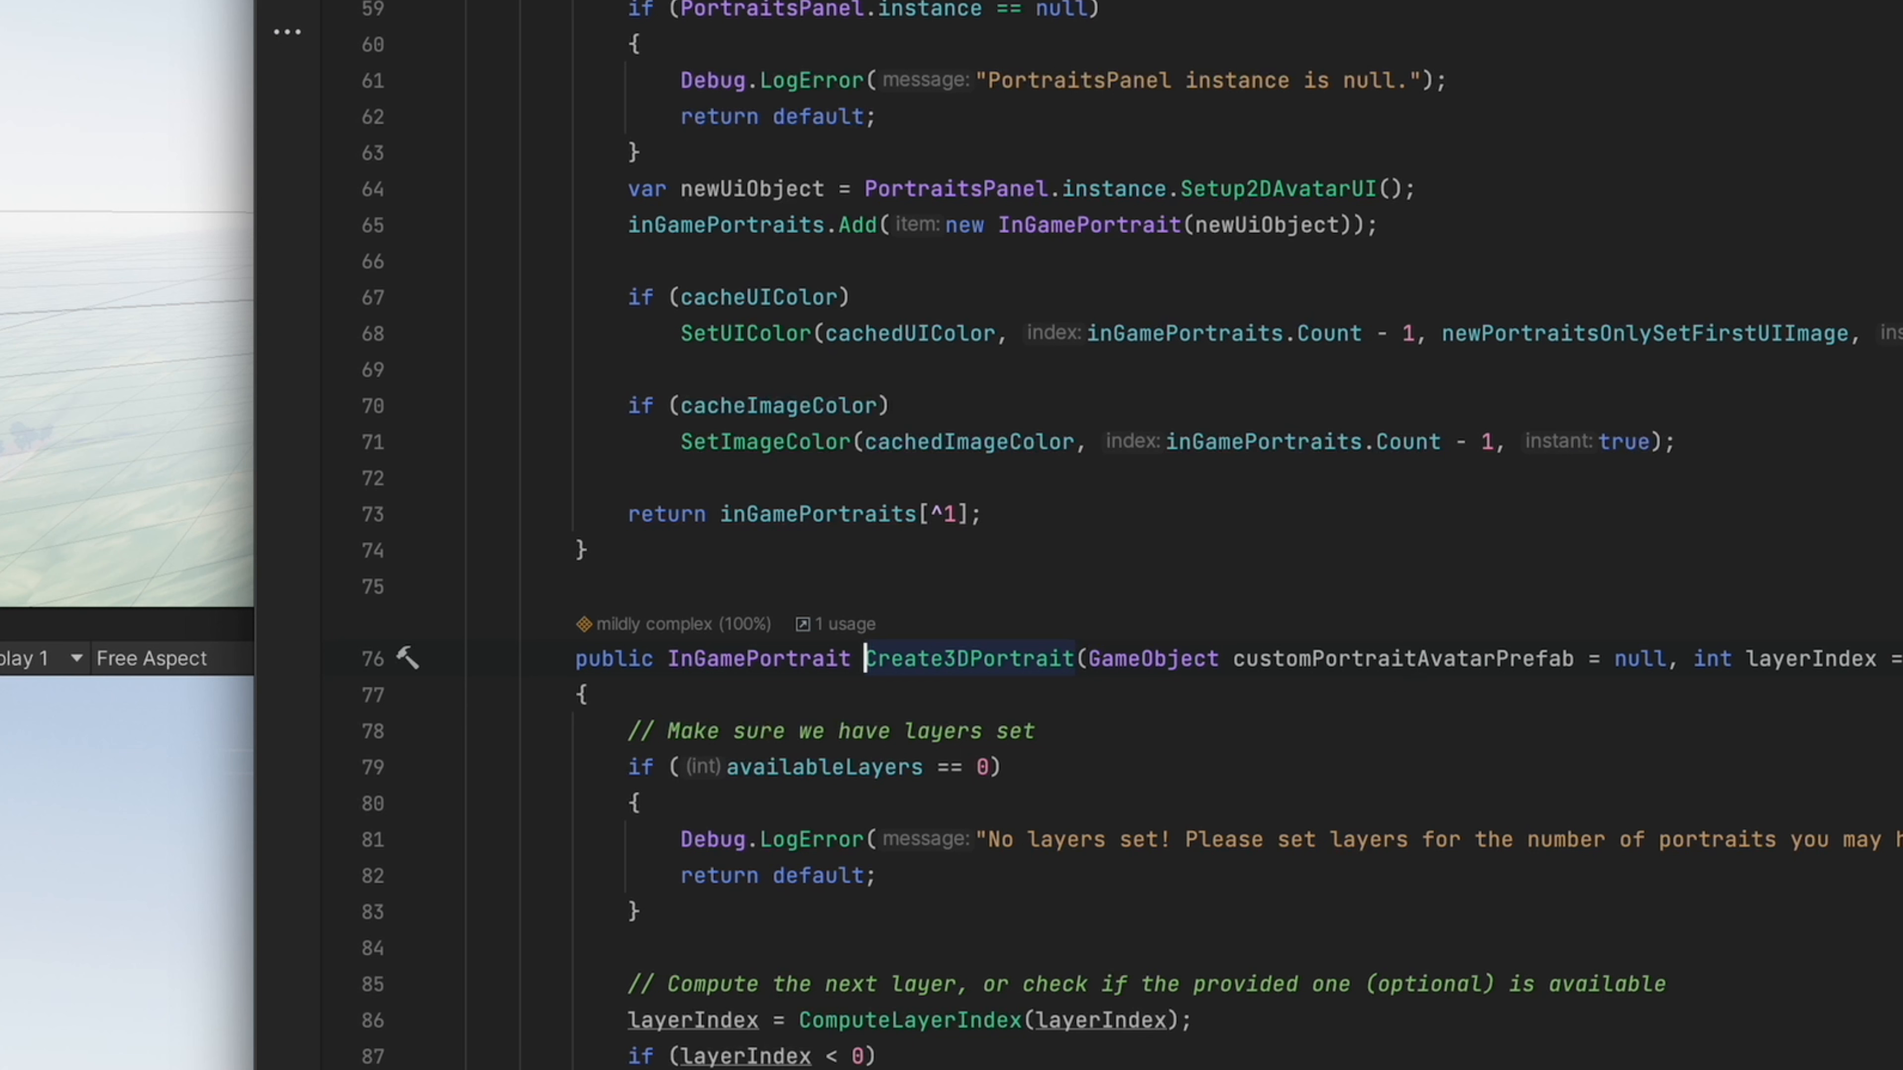
pyautogui.moveTo(1544, 932)
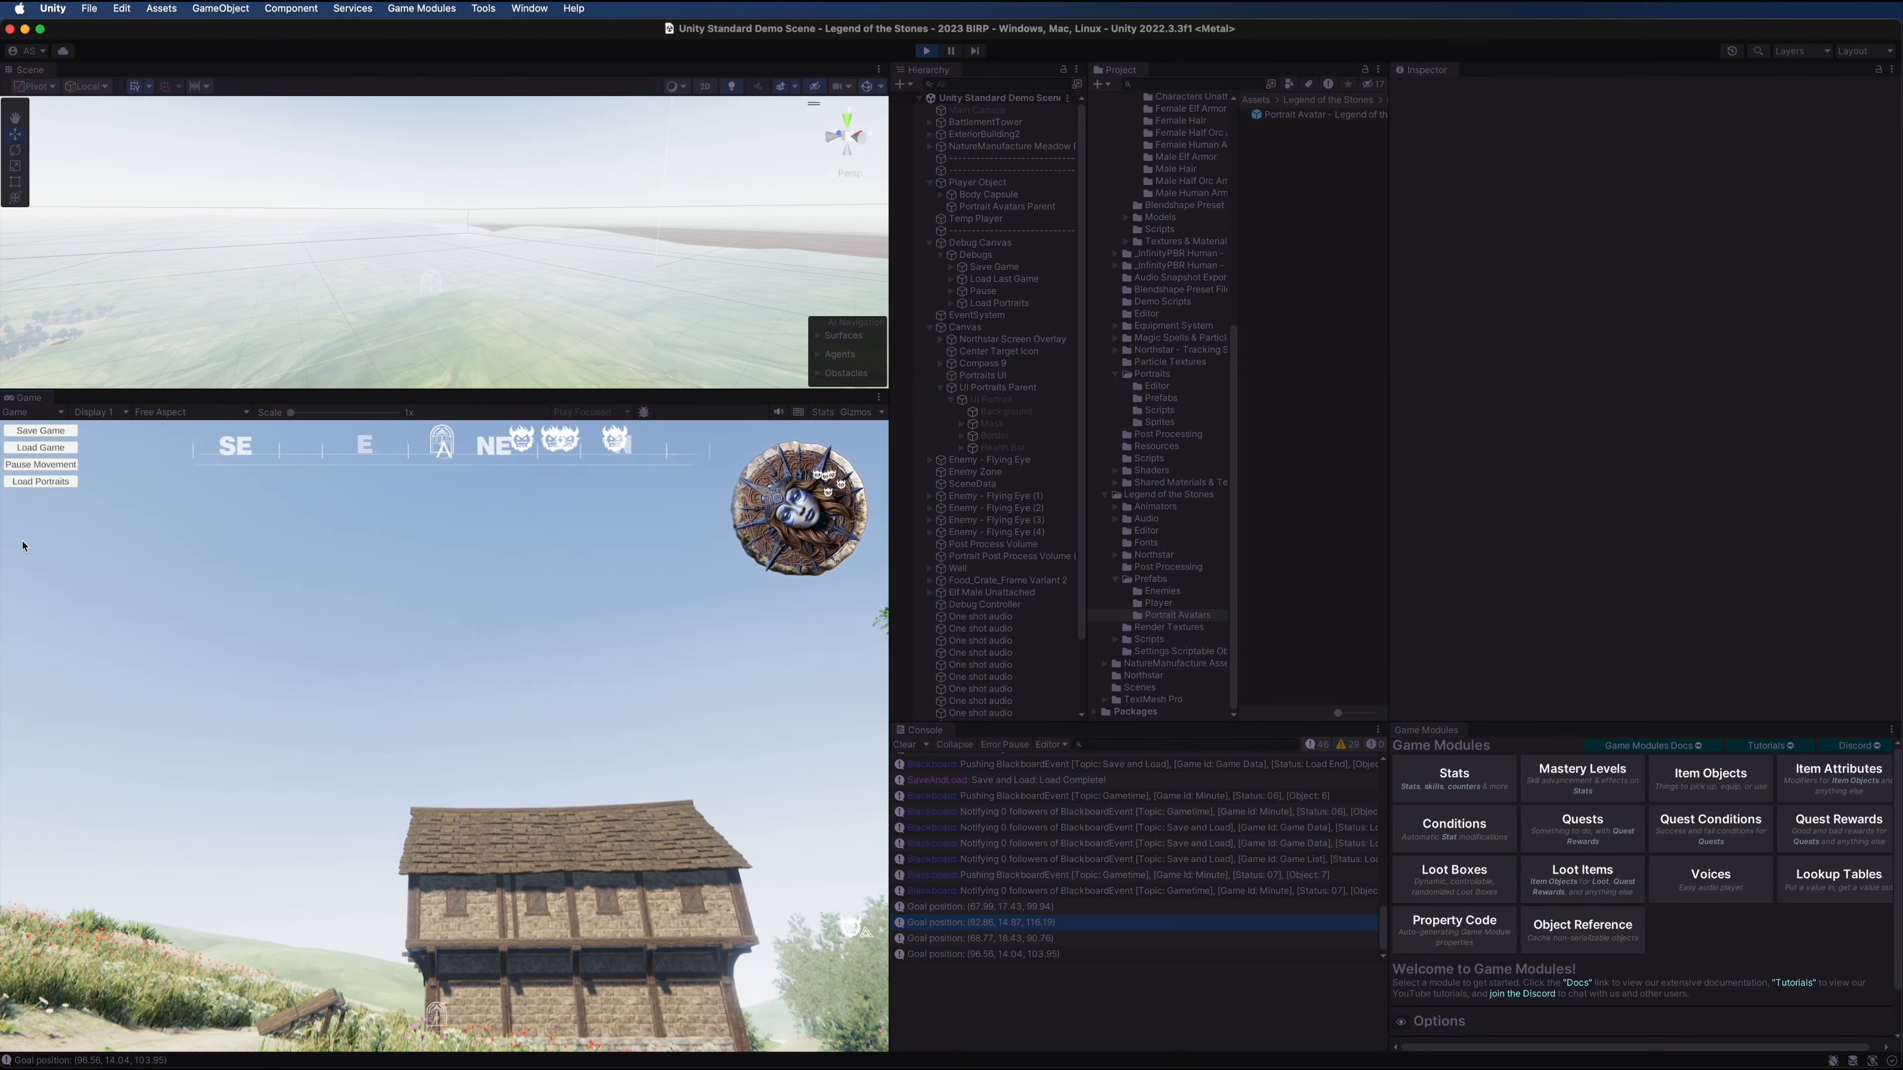
# Spawn several Half Orc portrait avatars via Load Portraits, pause, and inspect one clone
pyautogui.click(41, 482)
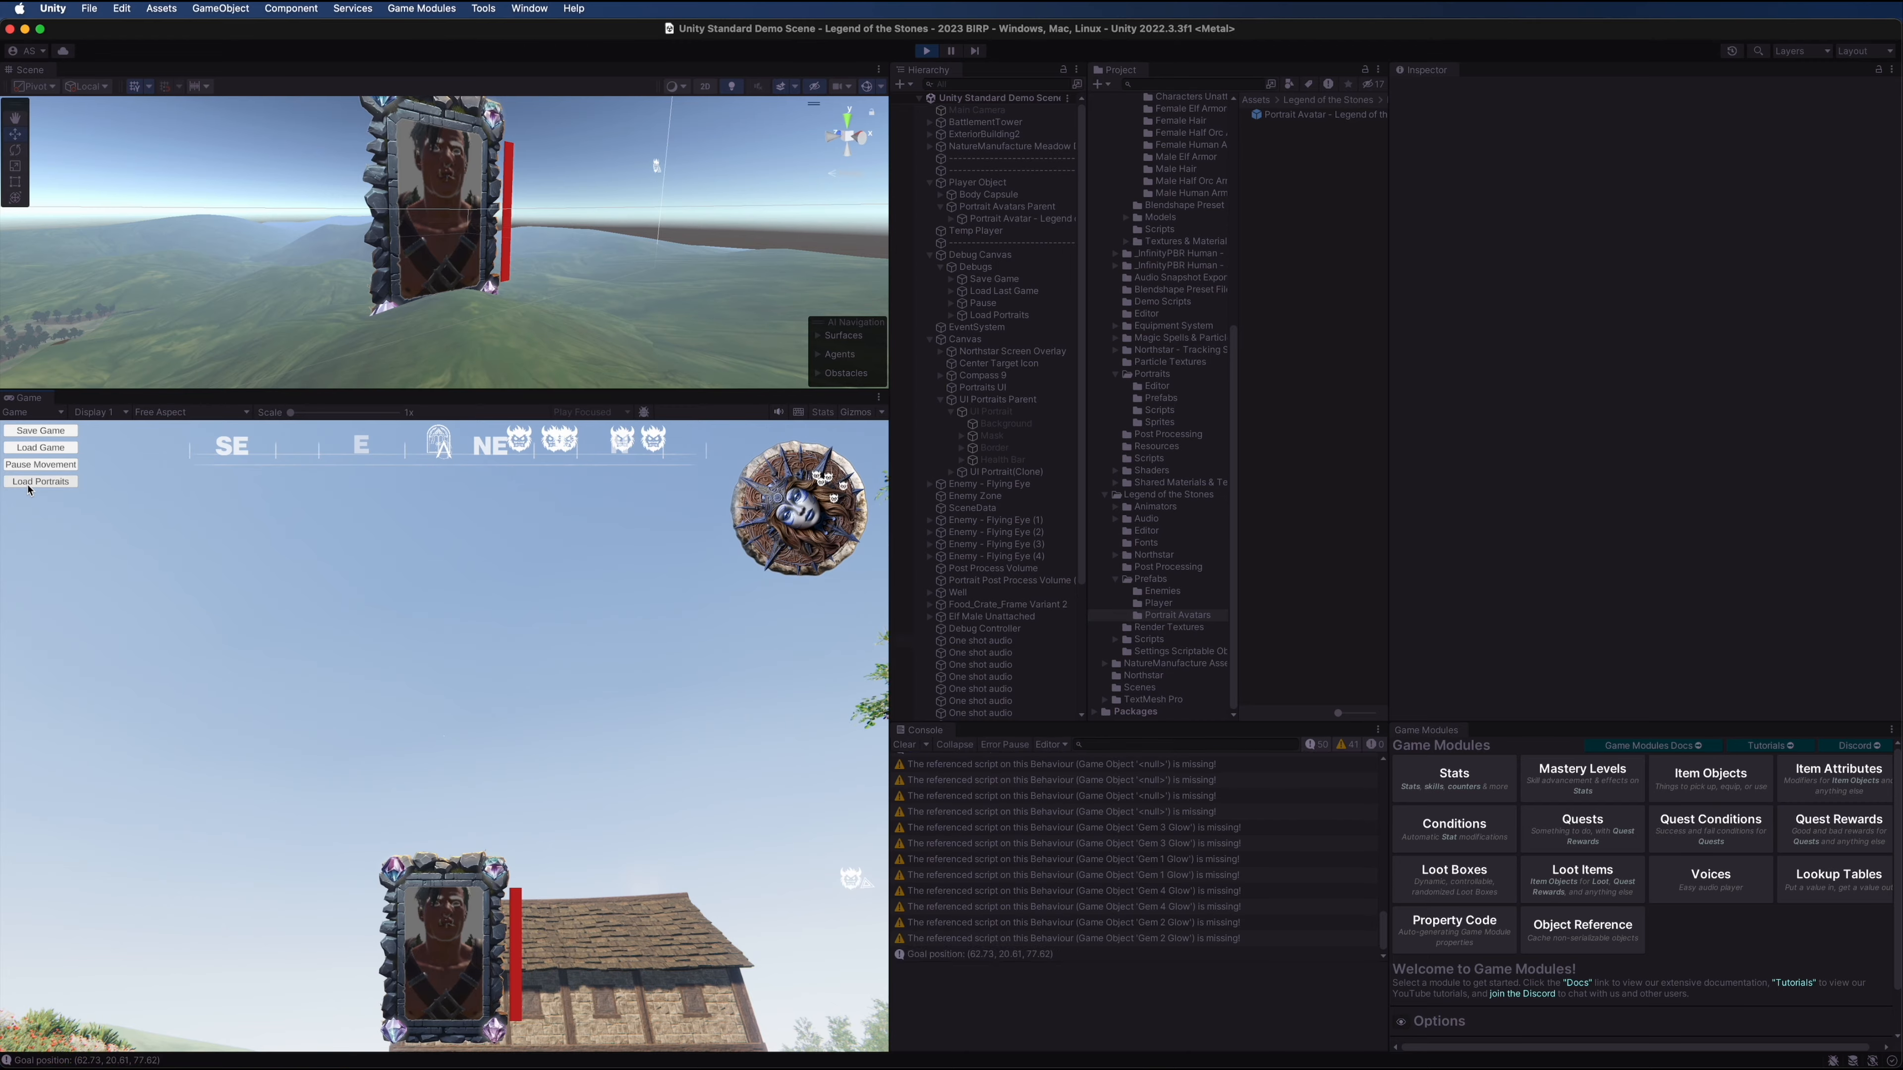
pyautogui.click(40, 481)
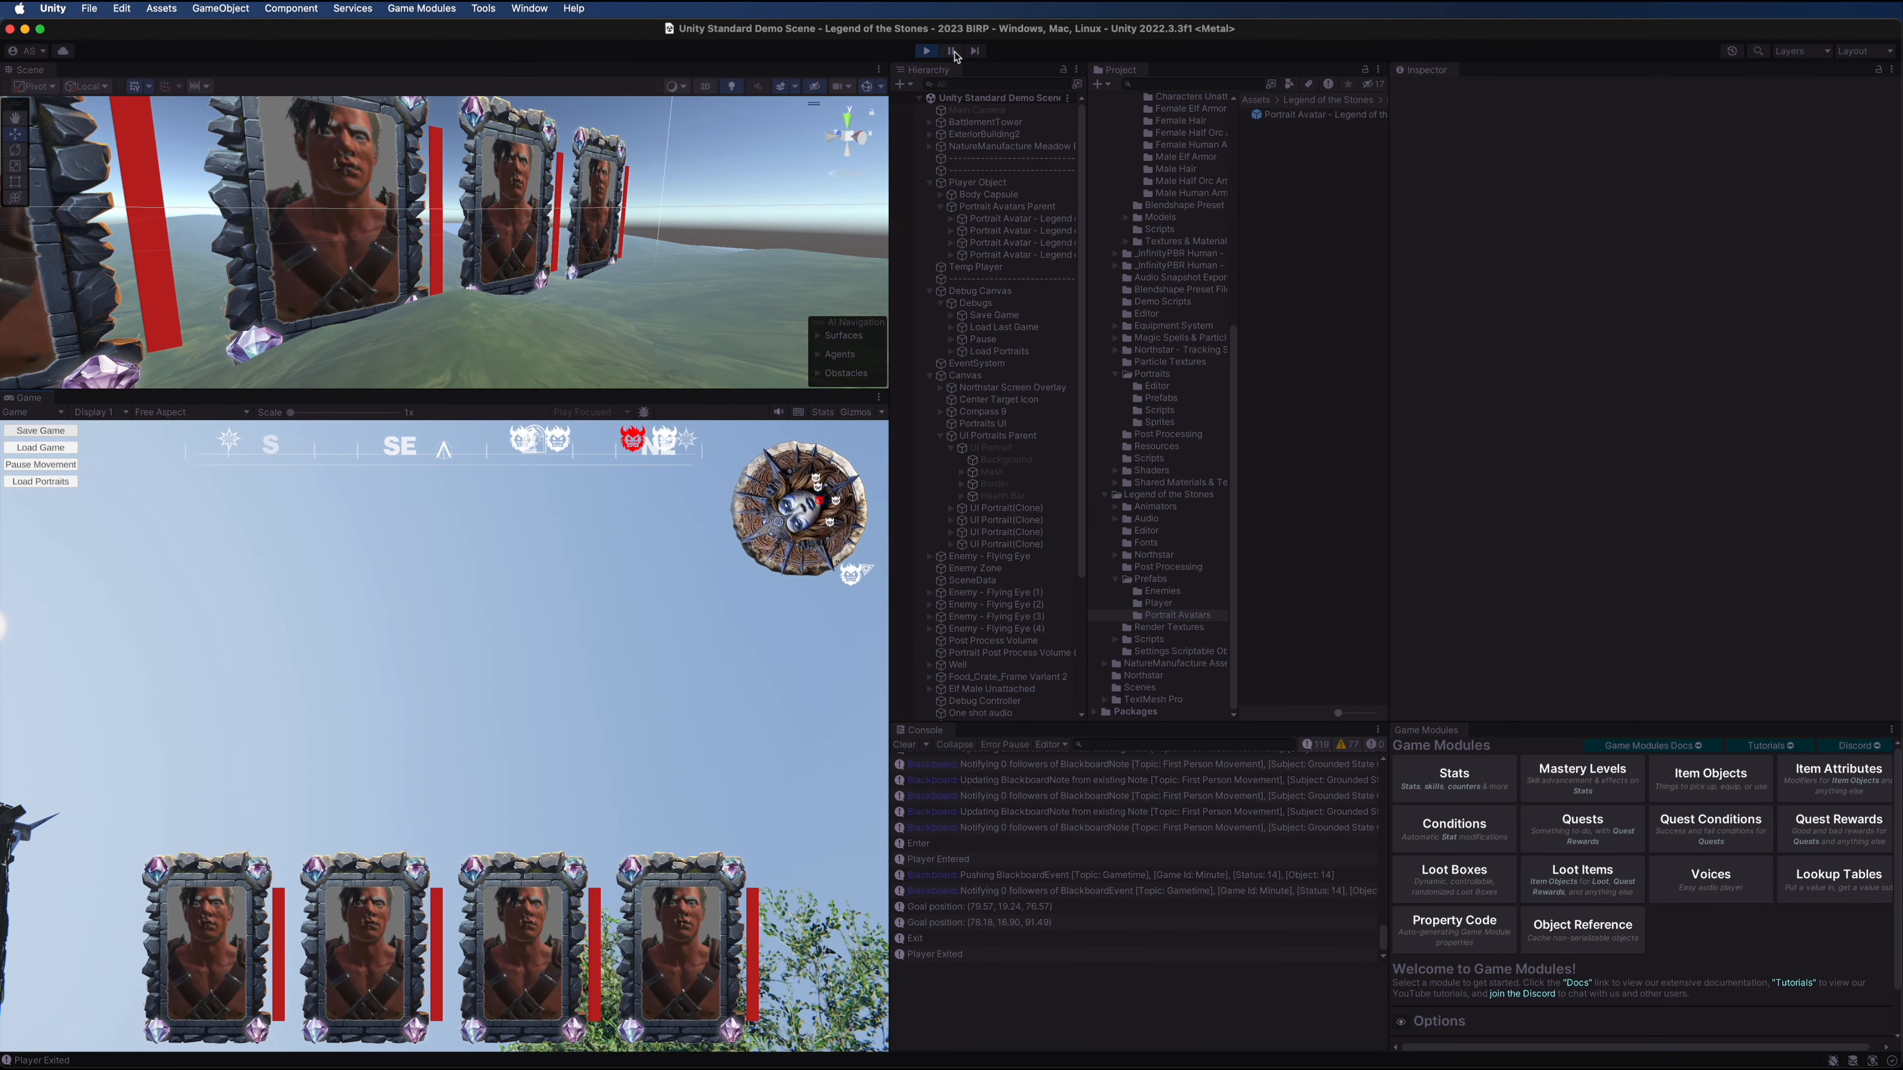
pyautogui.click(926, 51)
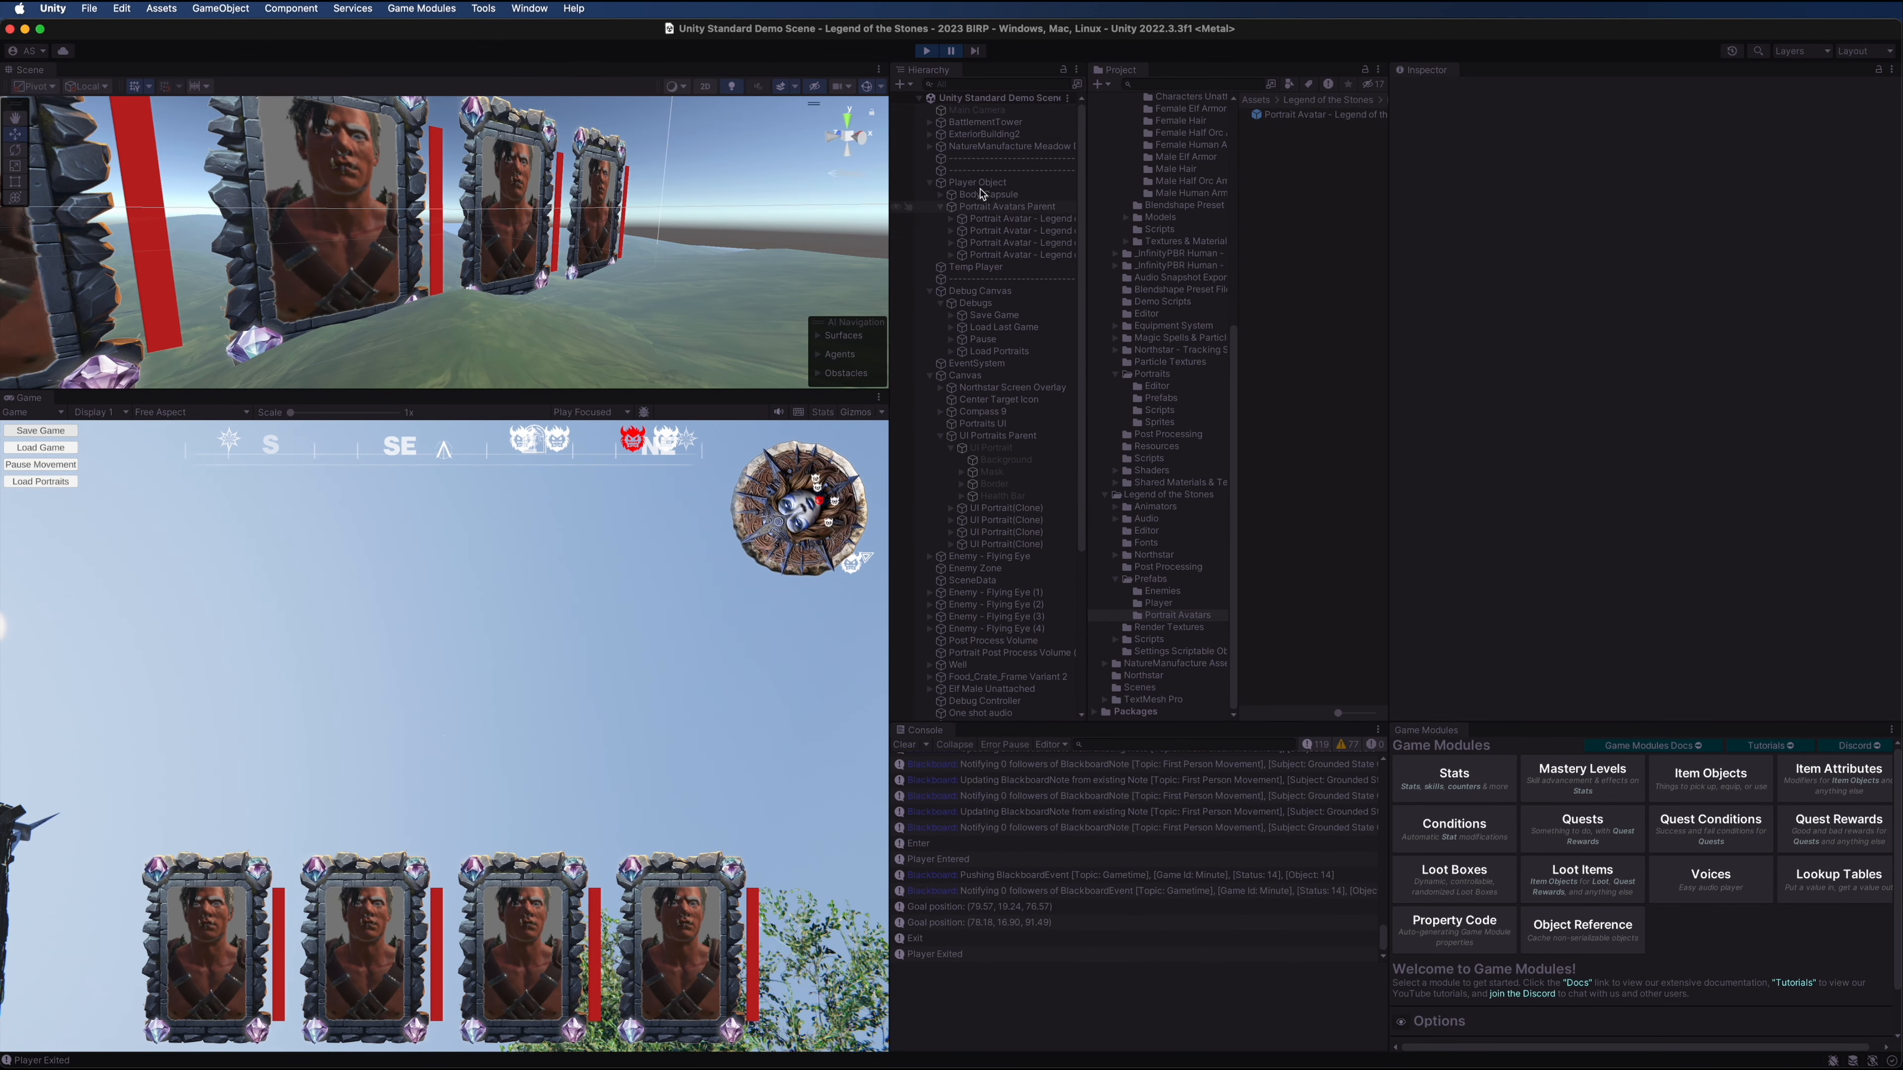
pyautogui.click(1019, 218)
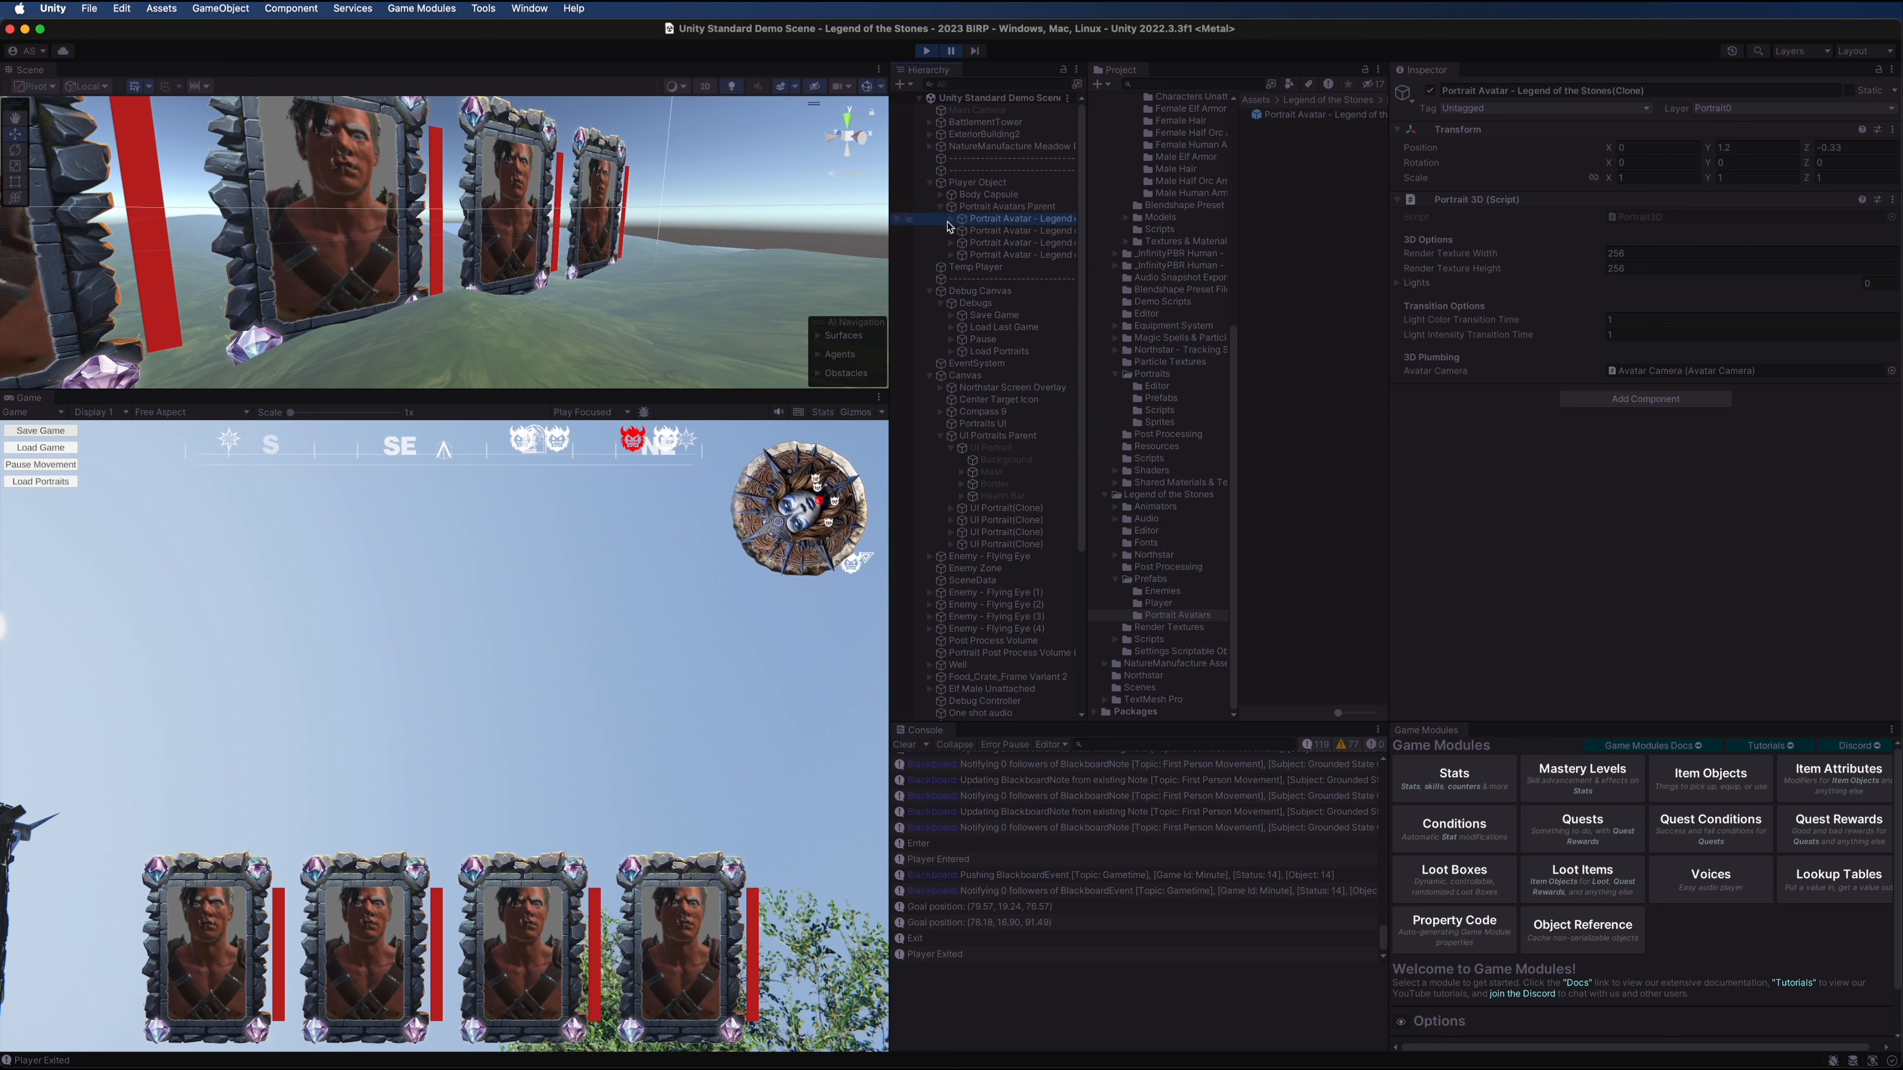
# Expand the spawned avatar clone and copy its tuned Avatar Camera component settings
pyautogui.click(955, 218)
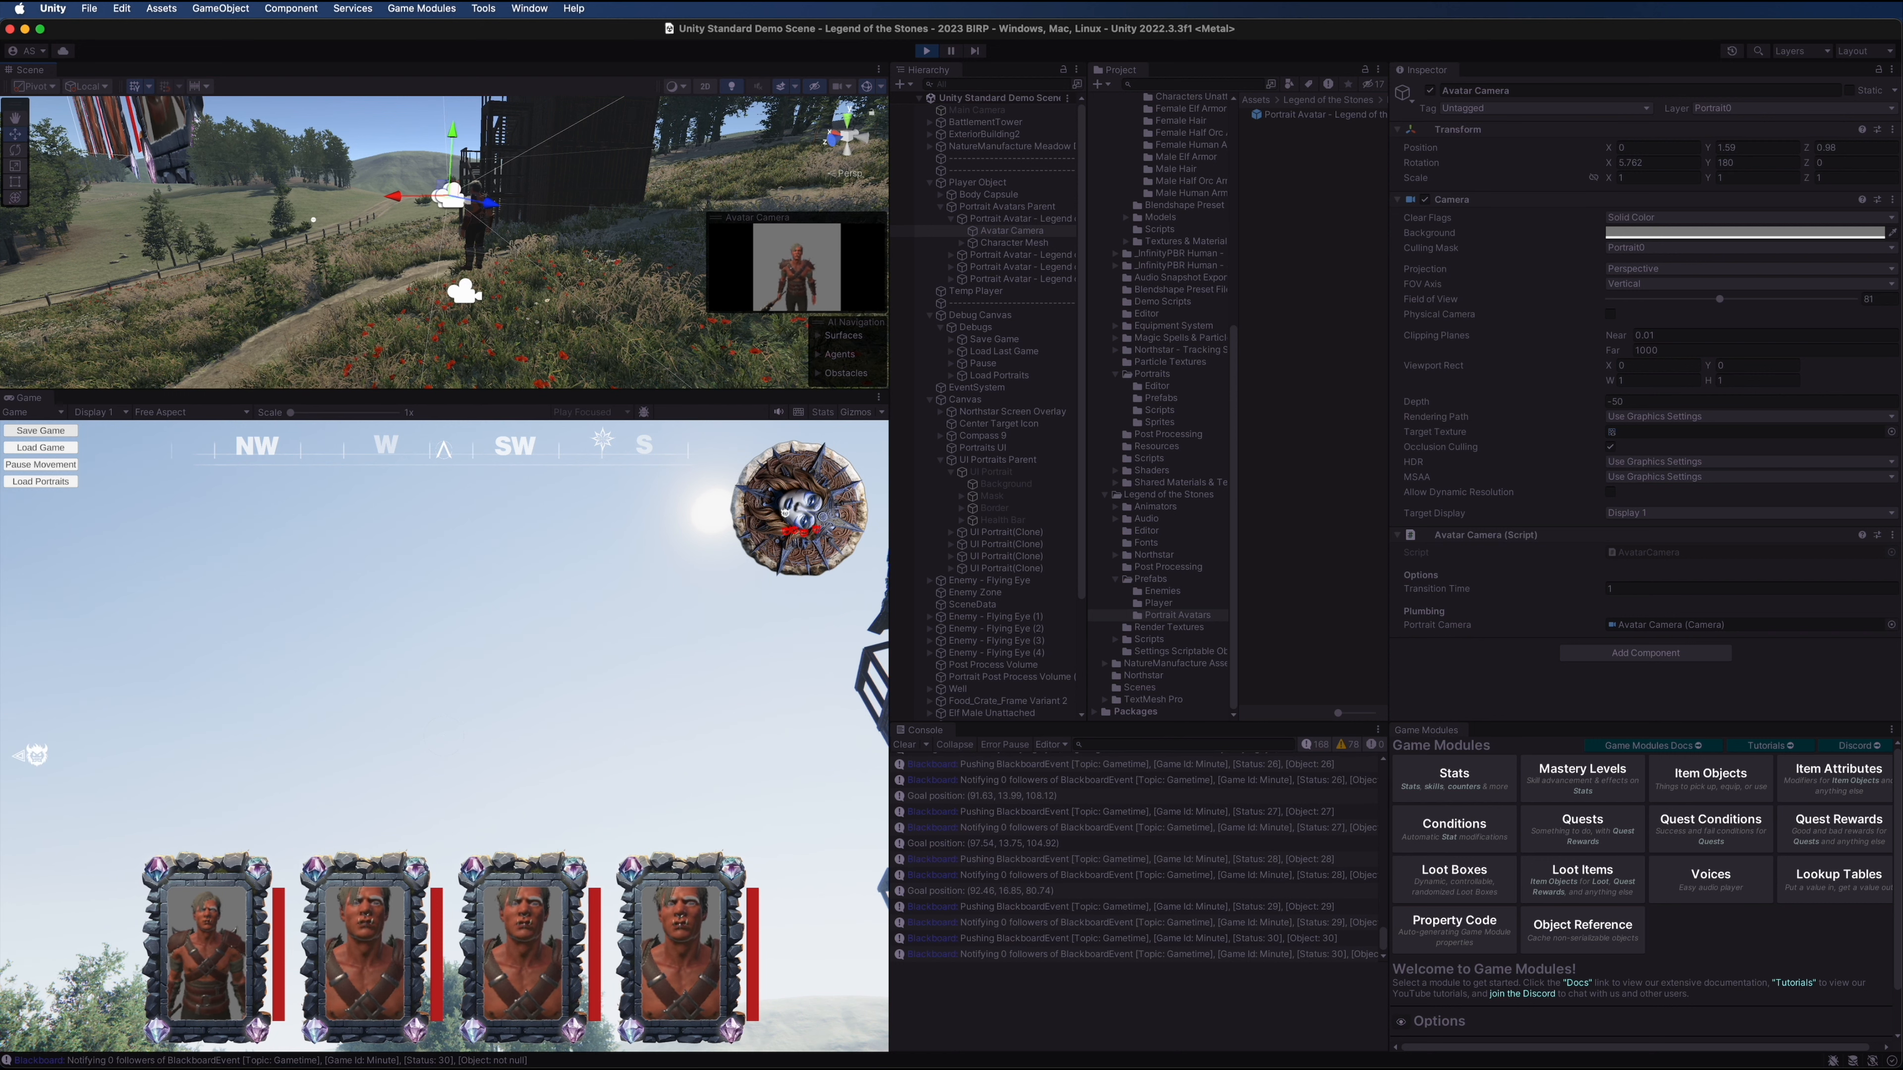
pyautogui.rightClick(1457, 129)
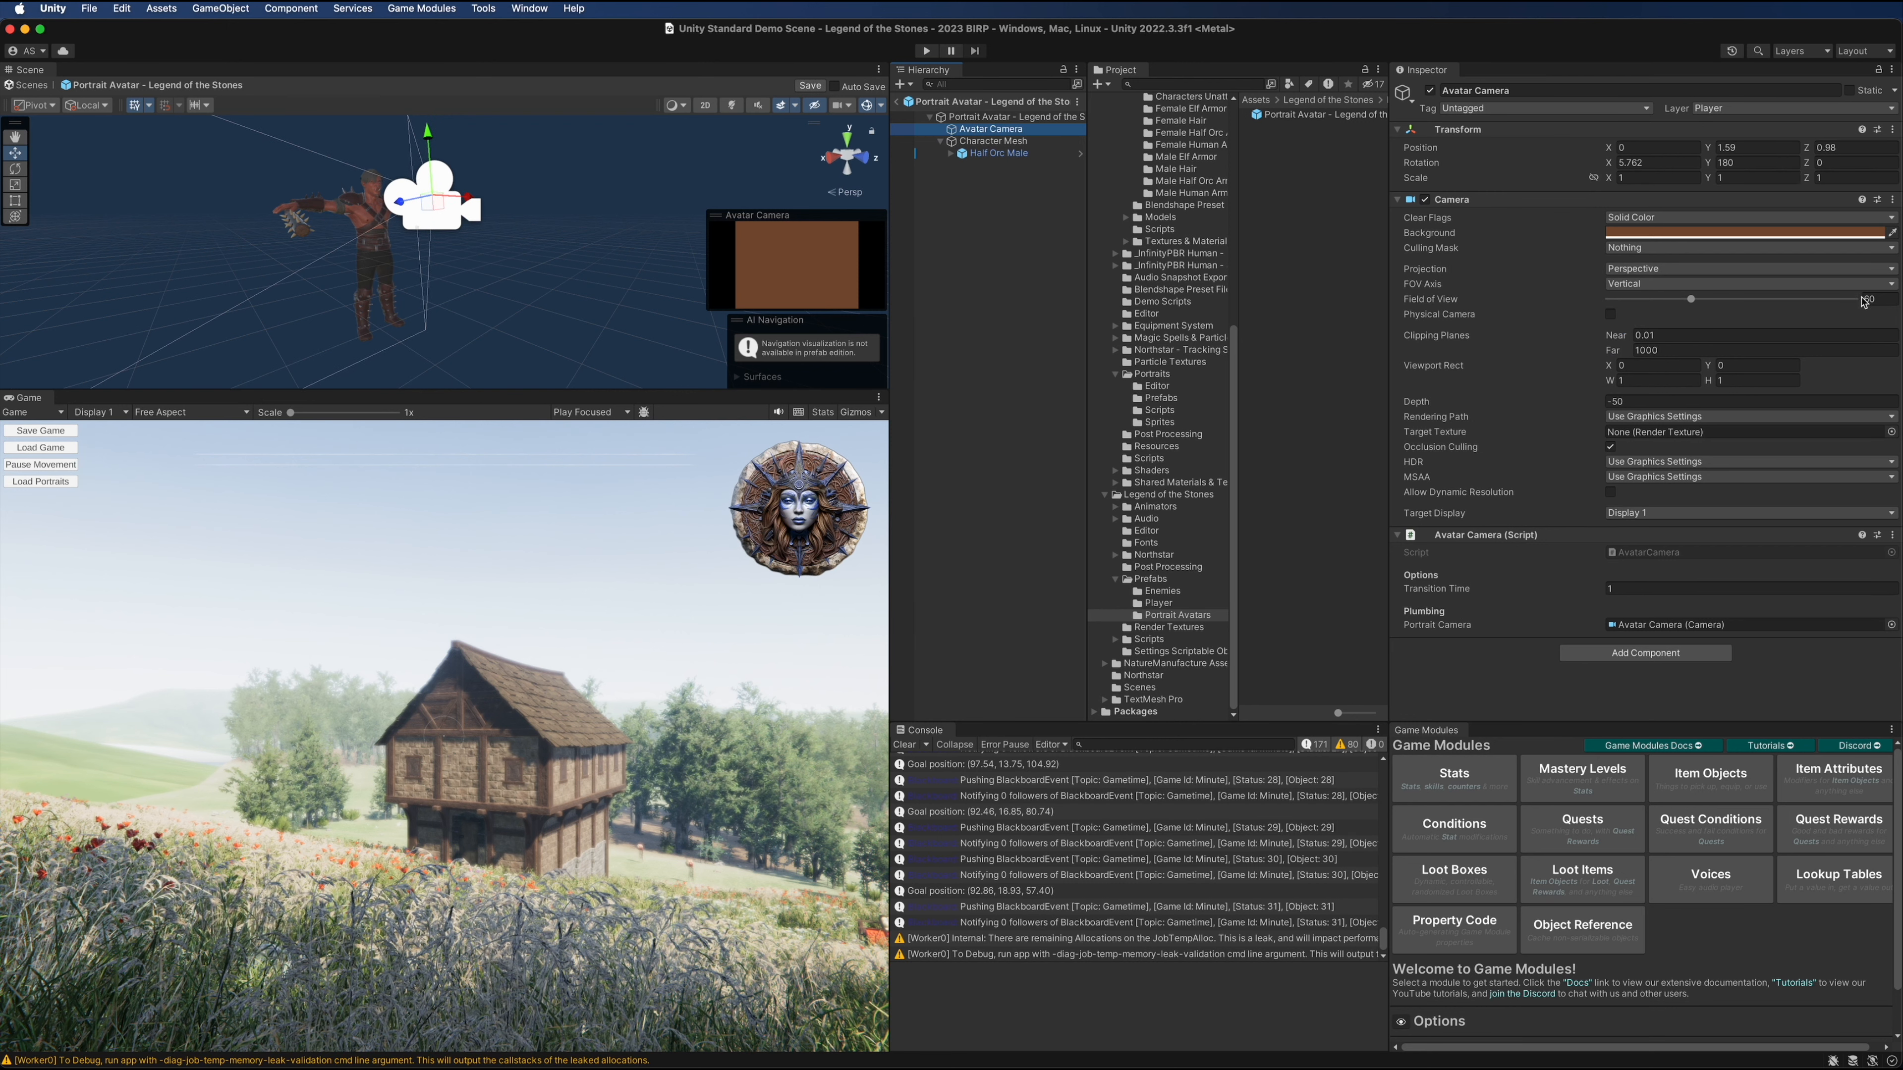
# Adjust the prefab avatar camera's field of view and scale the Portrait Avatar root to 0.2
pyautogui.moveTo(1691, 298); pyautogui.dragTo(1718, 298)
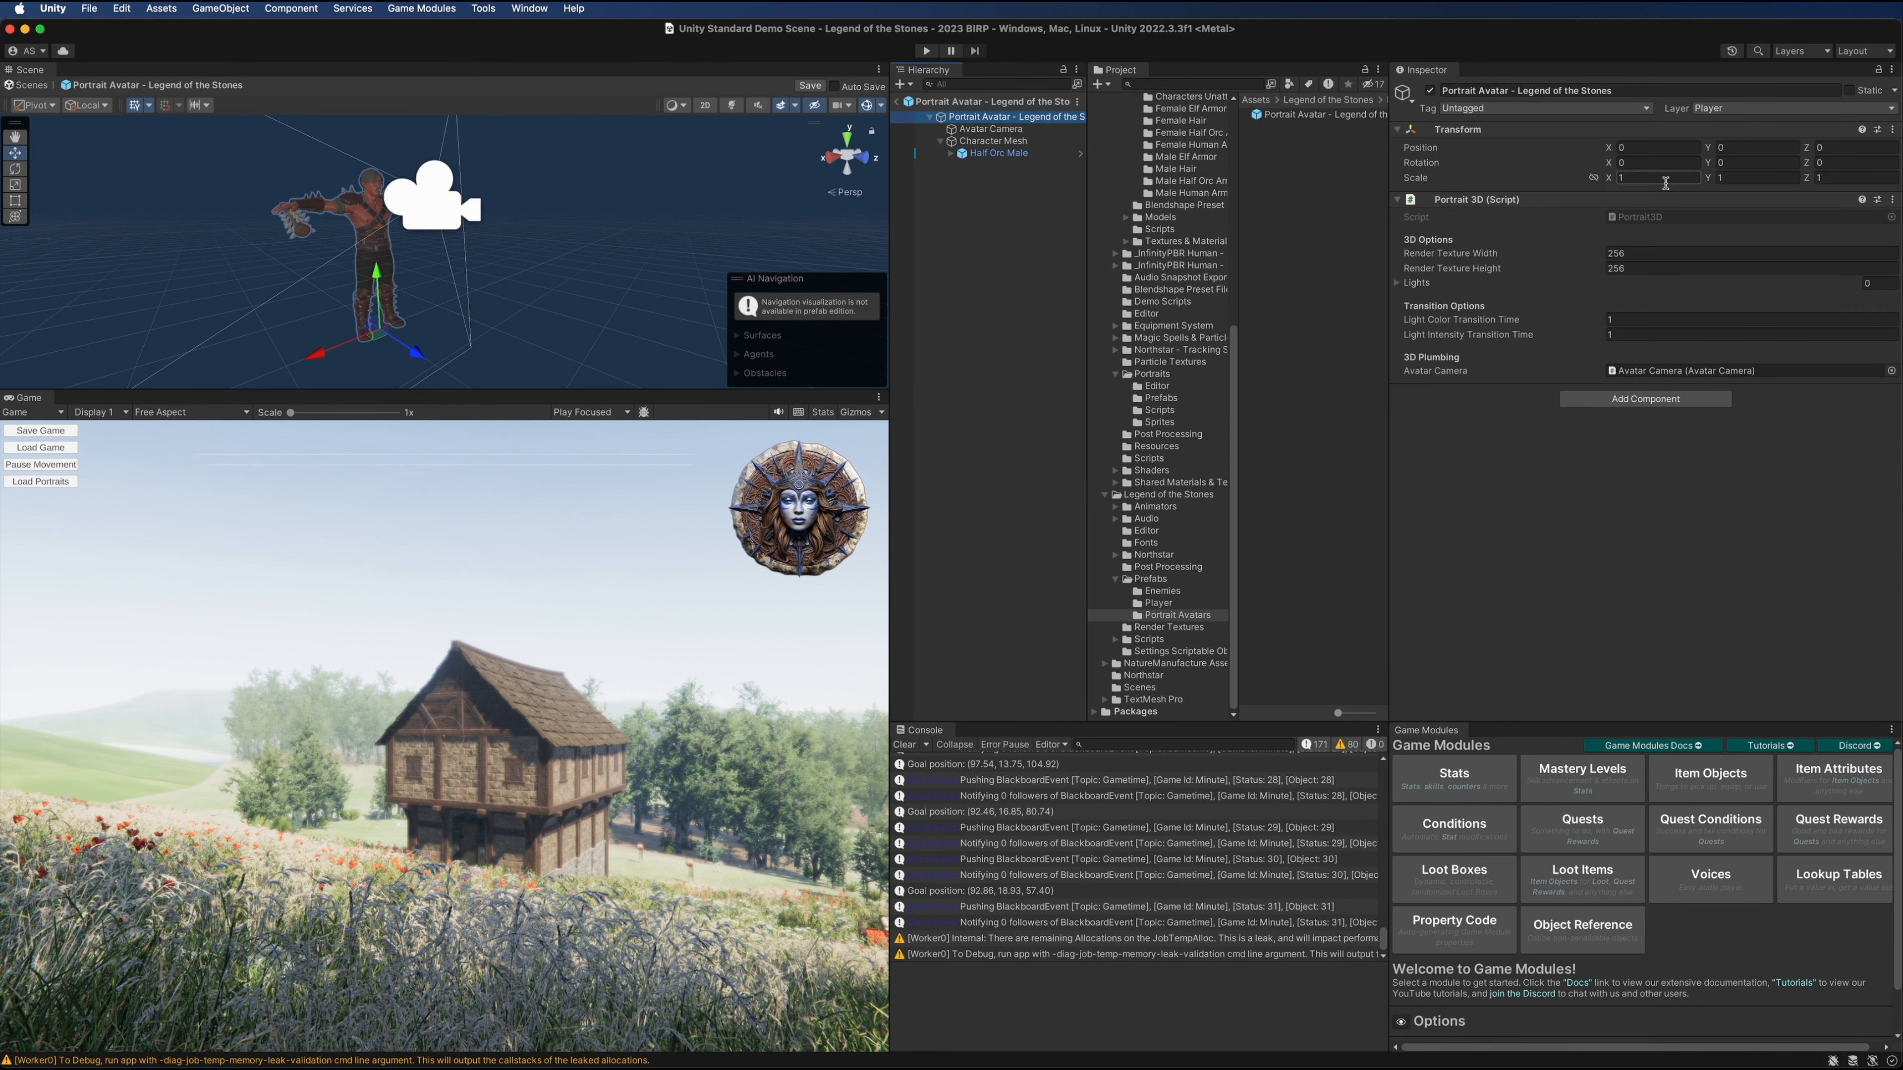
pyautogui.click(1659, 178)
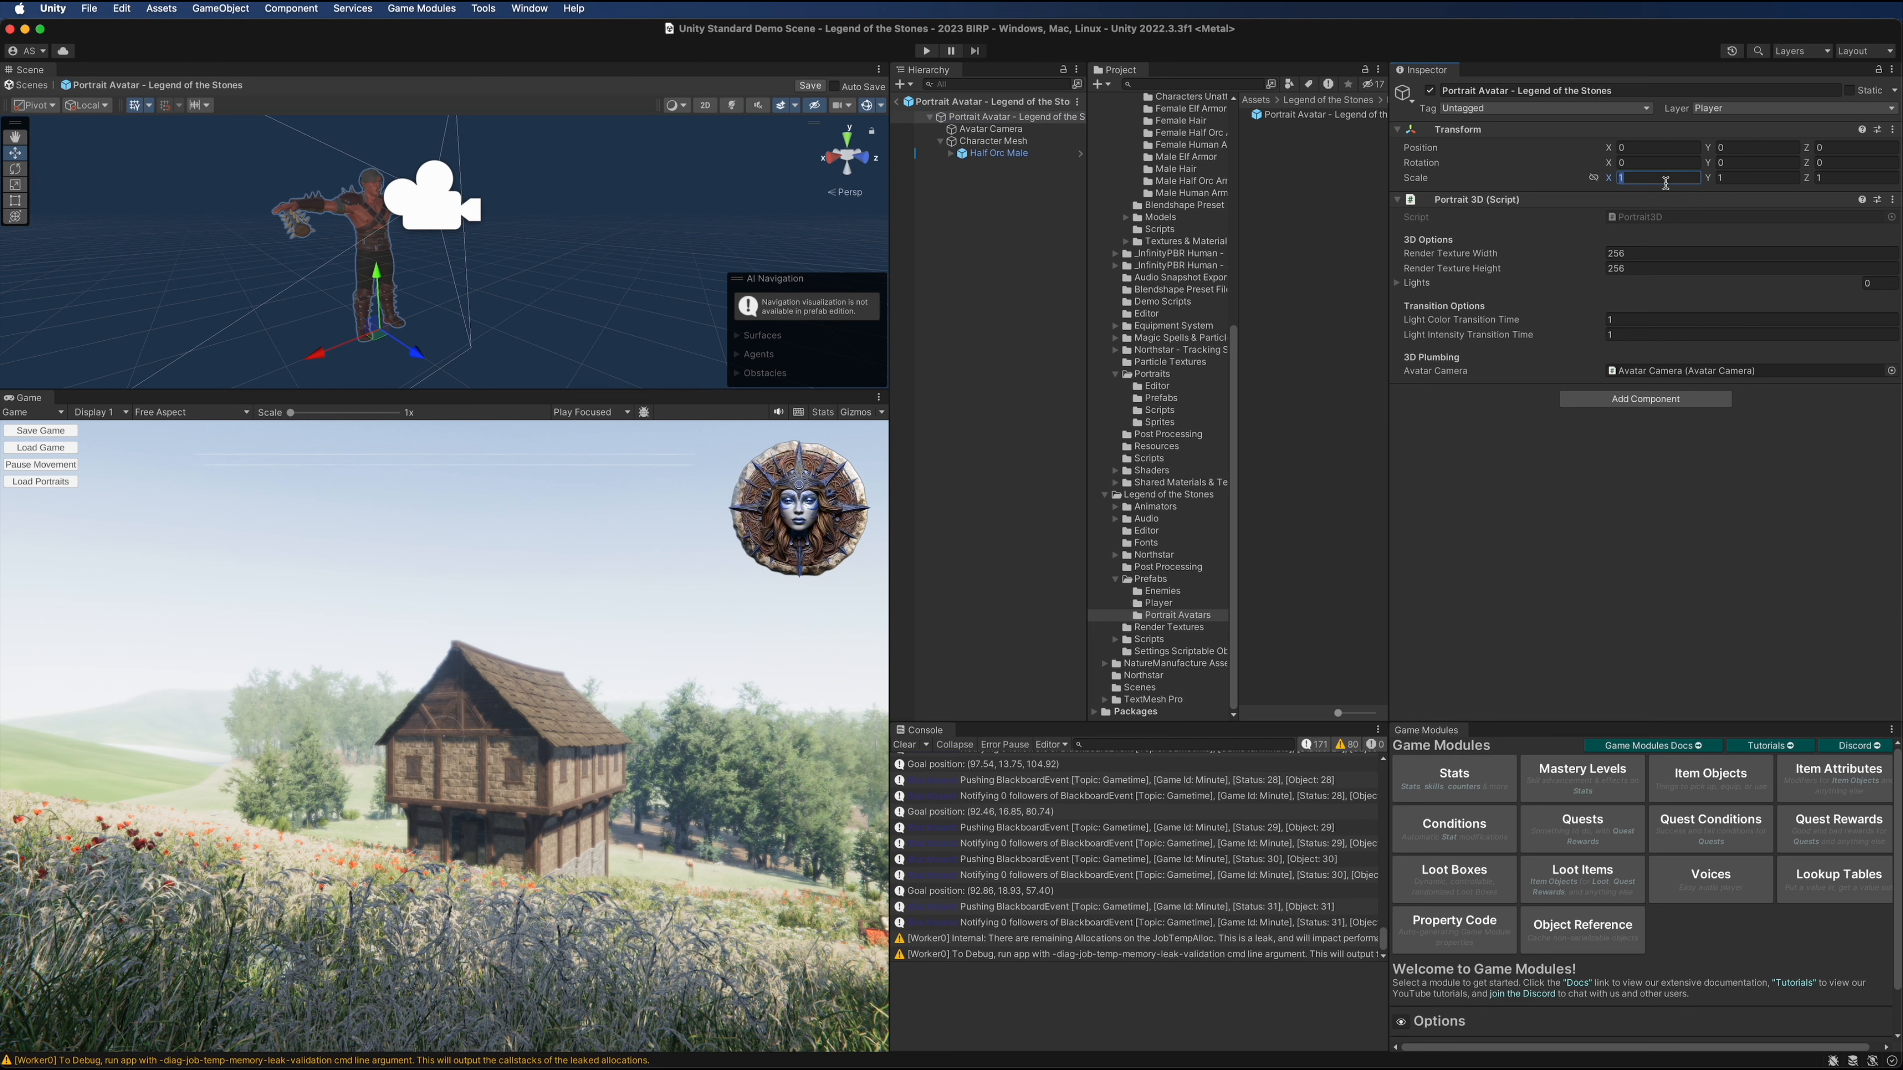
pyautogui.write('0.2')
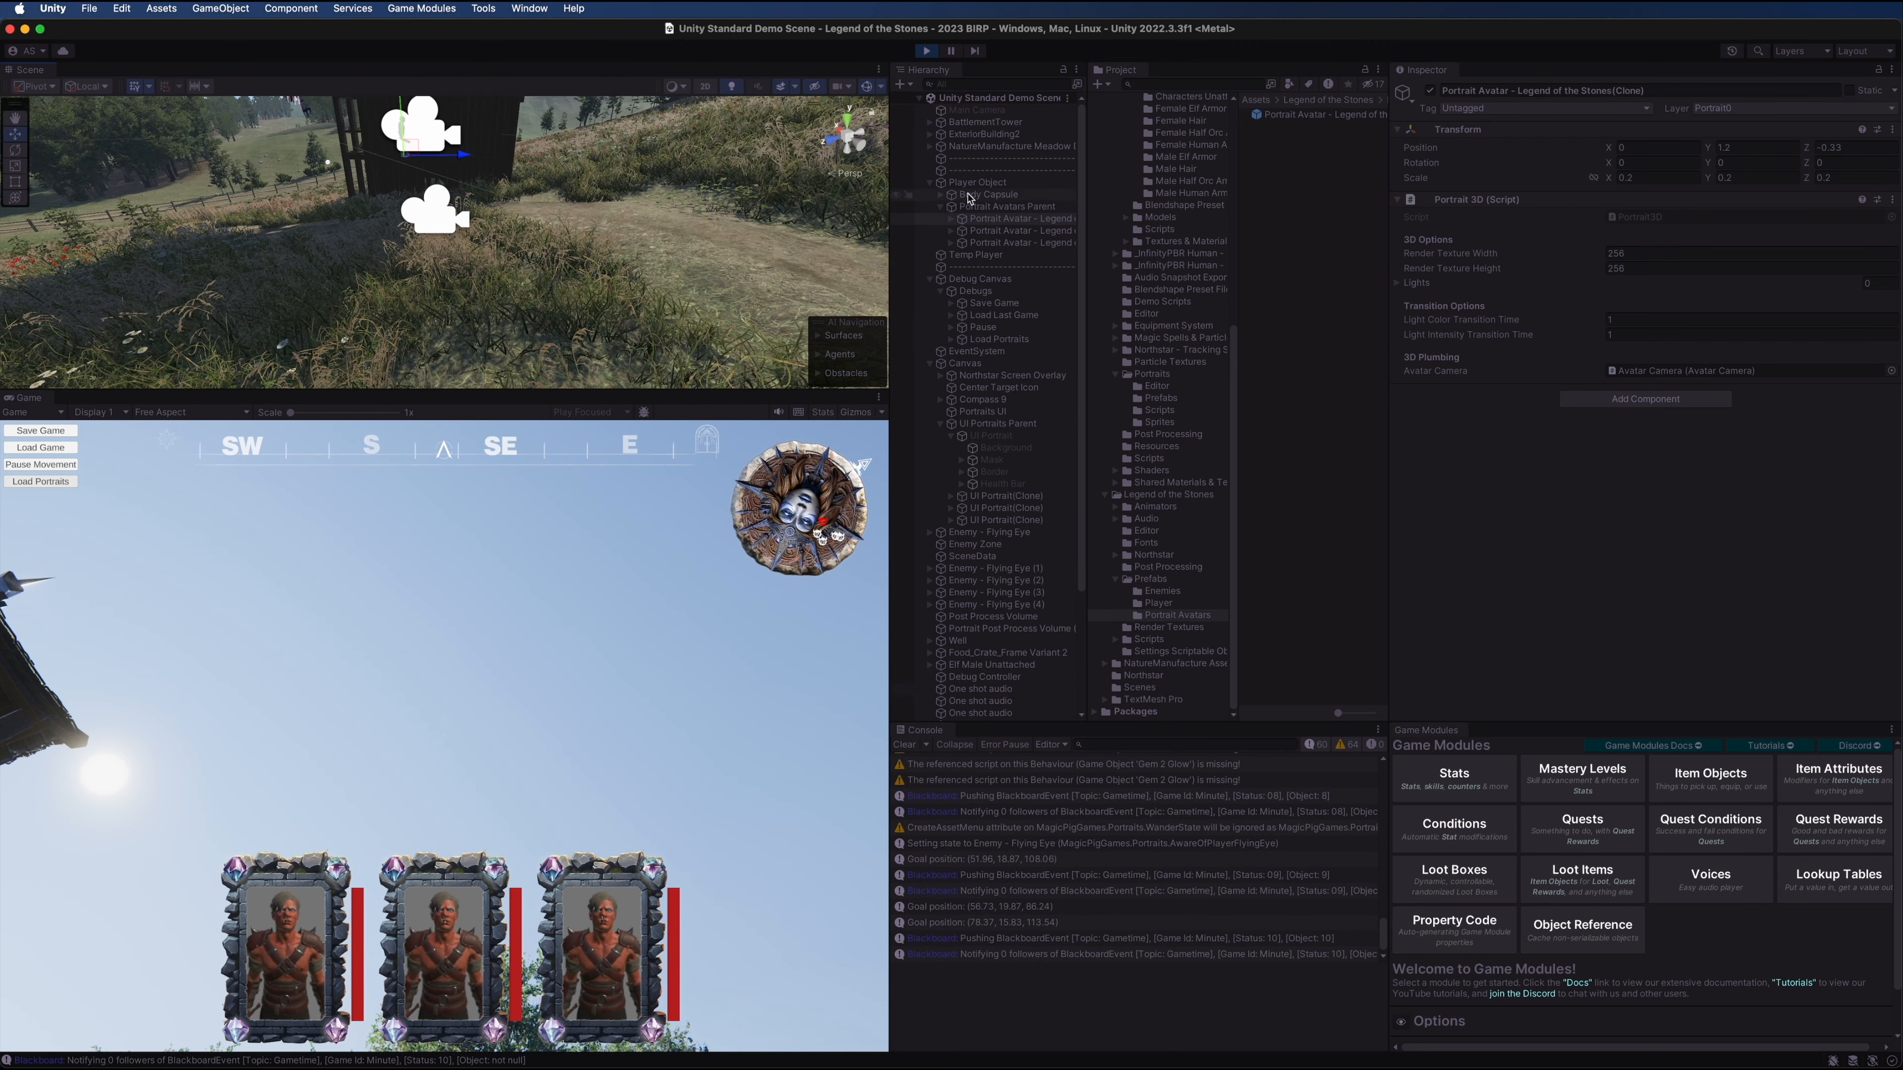
# Inspect a newly spawned portrait avatar, then exit Play mode
pyautogui.click(977, 182)
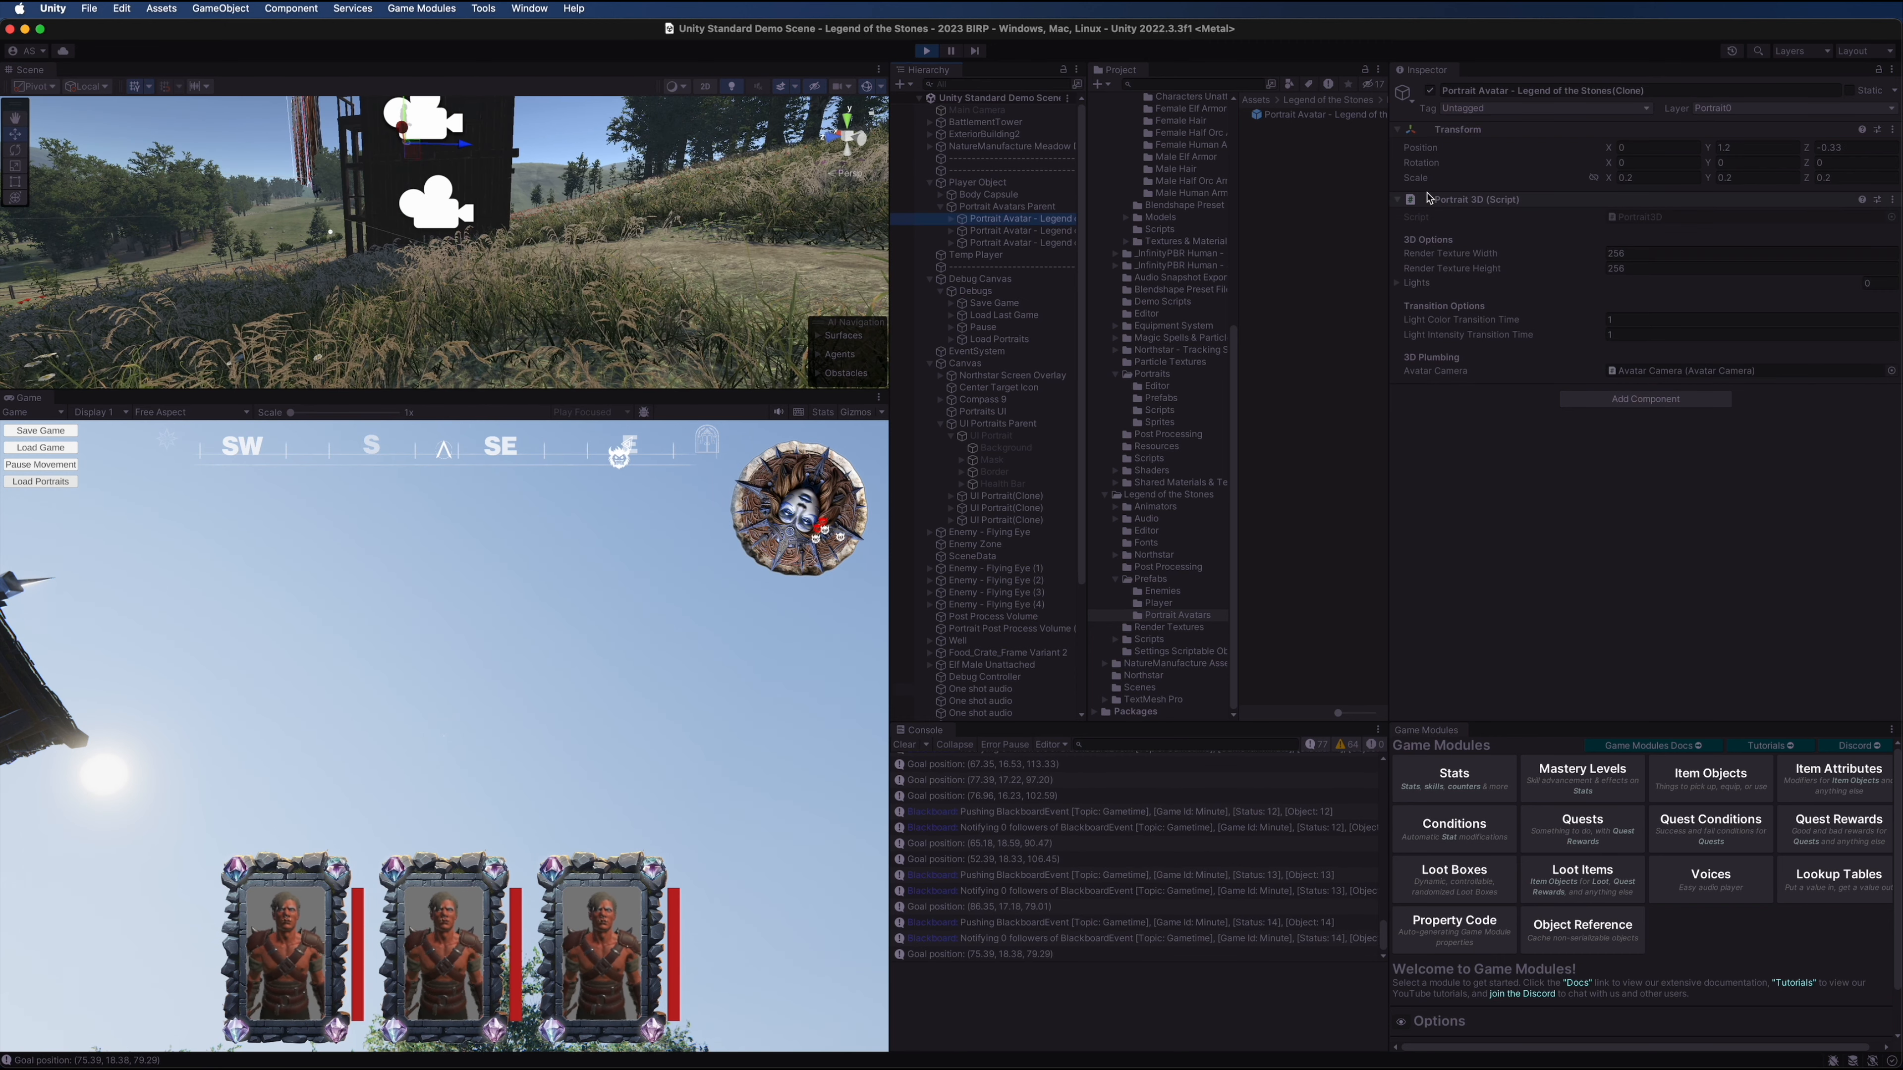
pyautogui.click(1007, 206)
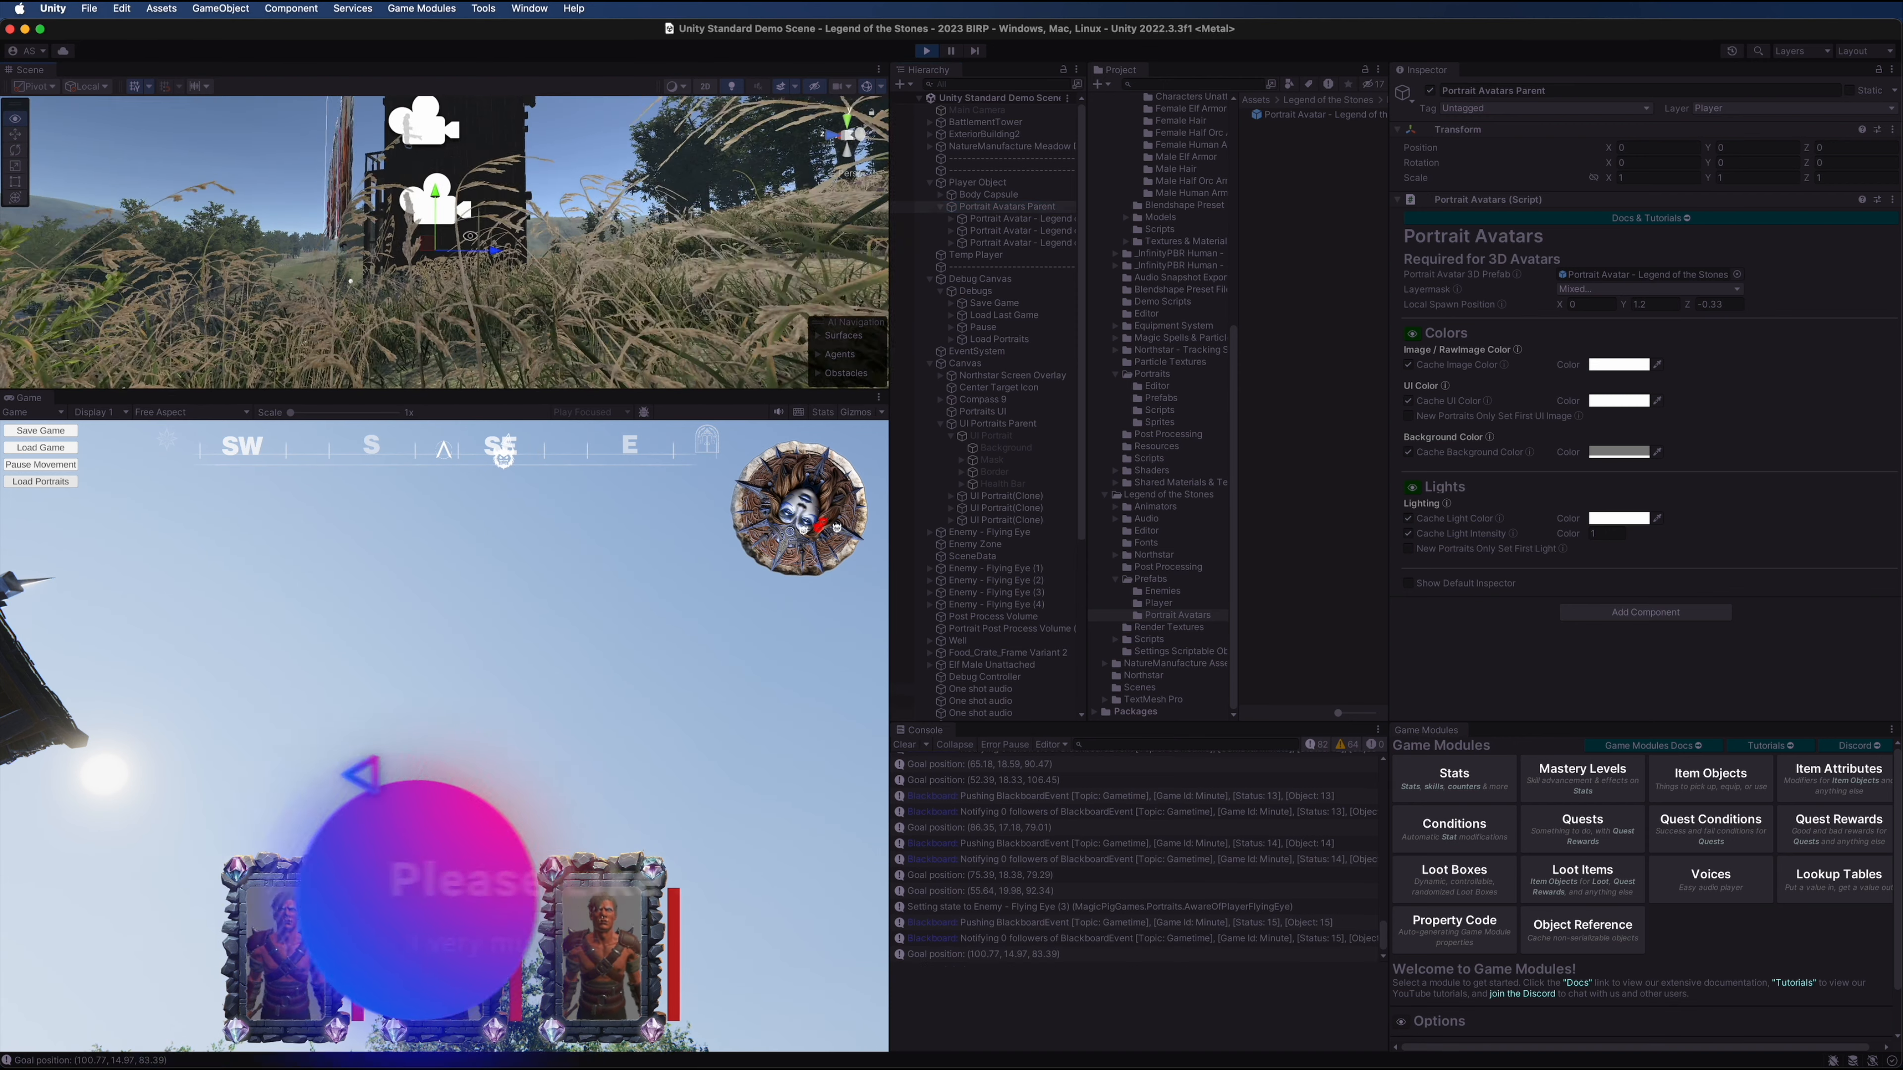
pyautogui.click(926, 50)
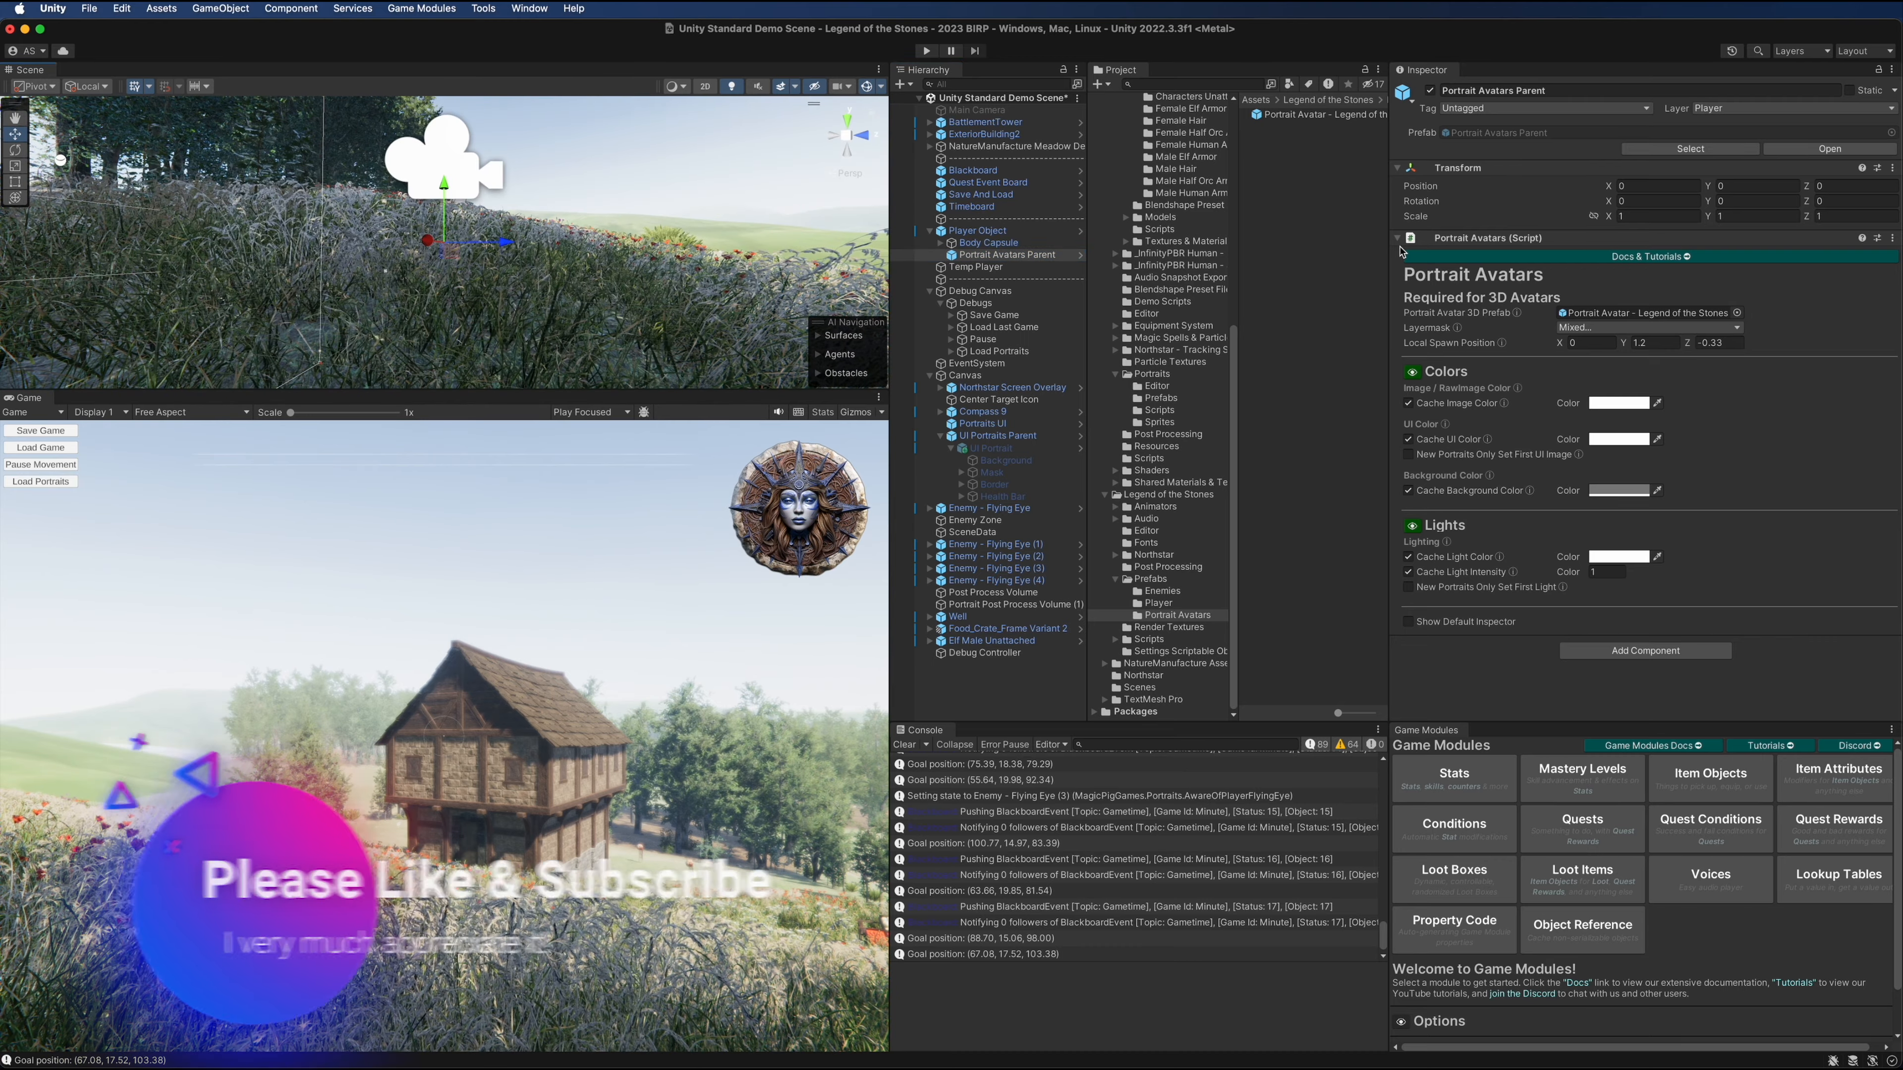
# Move Portrait Avatars Parent to position Y -1 and start Play mode
pyautogui.click(1756, 186)
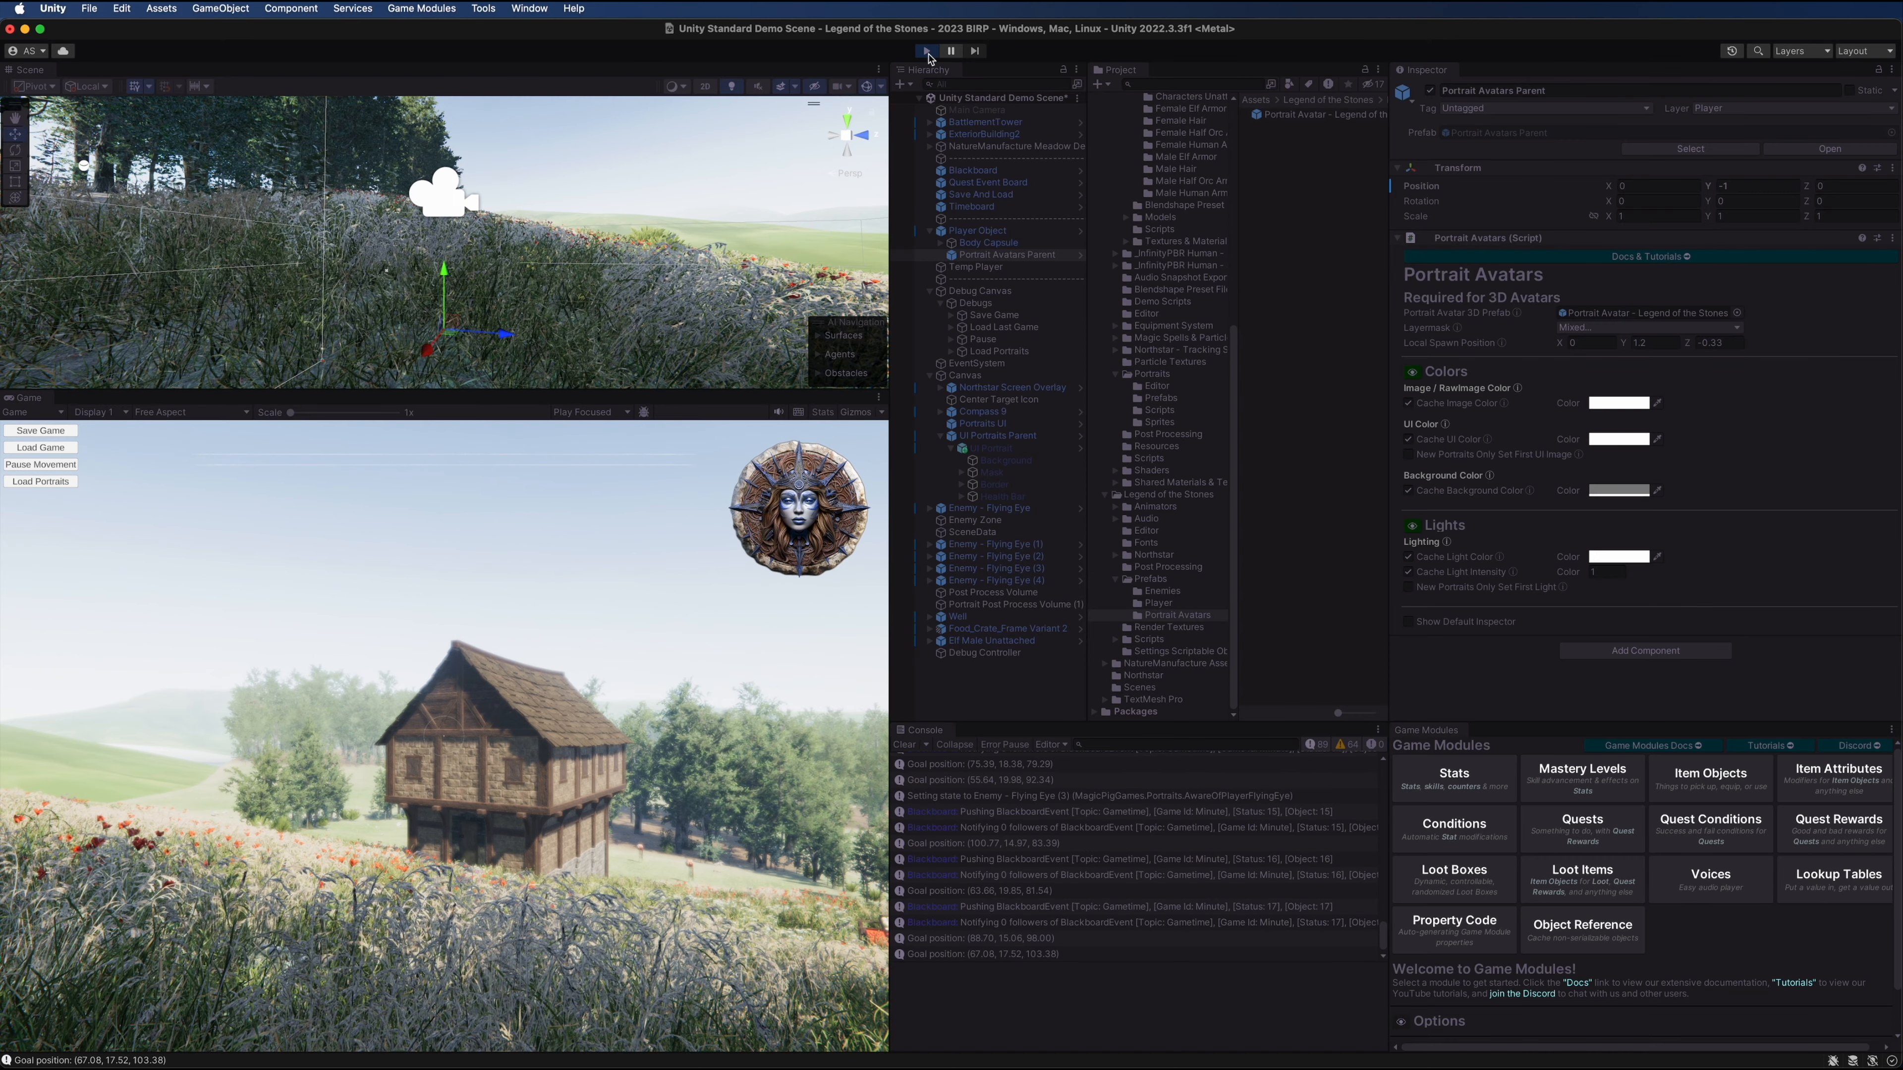
pyautogui.click(926, 49)
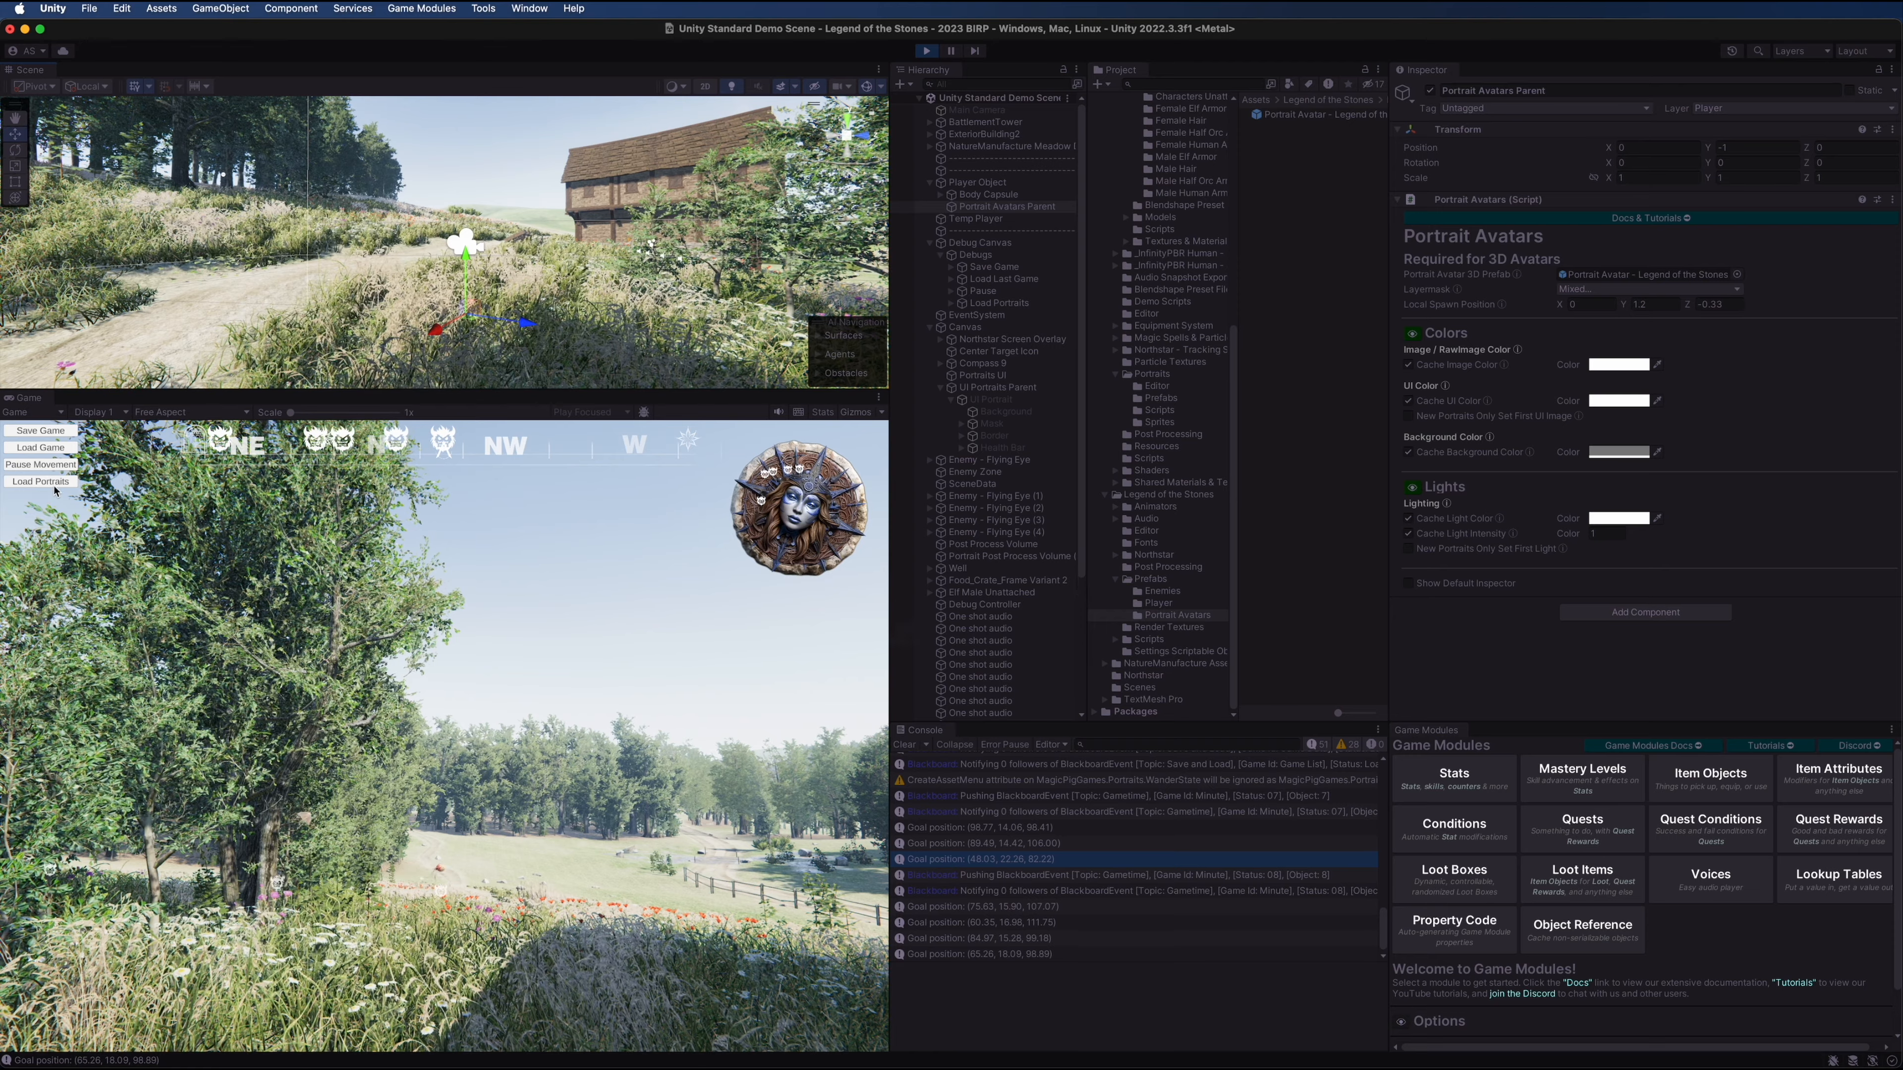
# Load the four framed portraits in-game, inspect Player Object, then stop playing
pyautogui.click(40, 482)
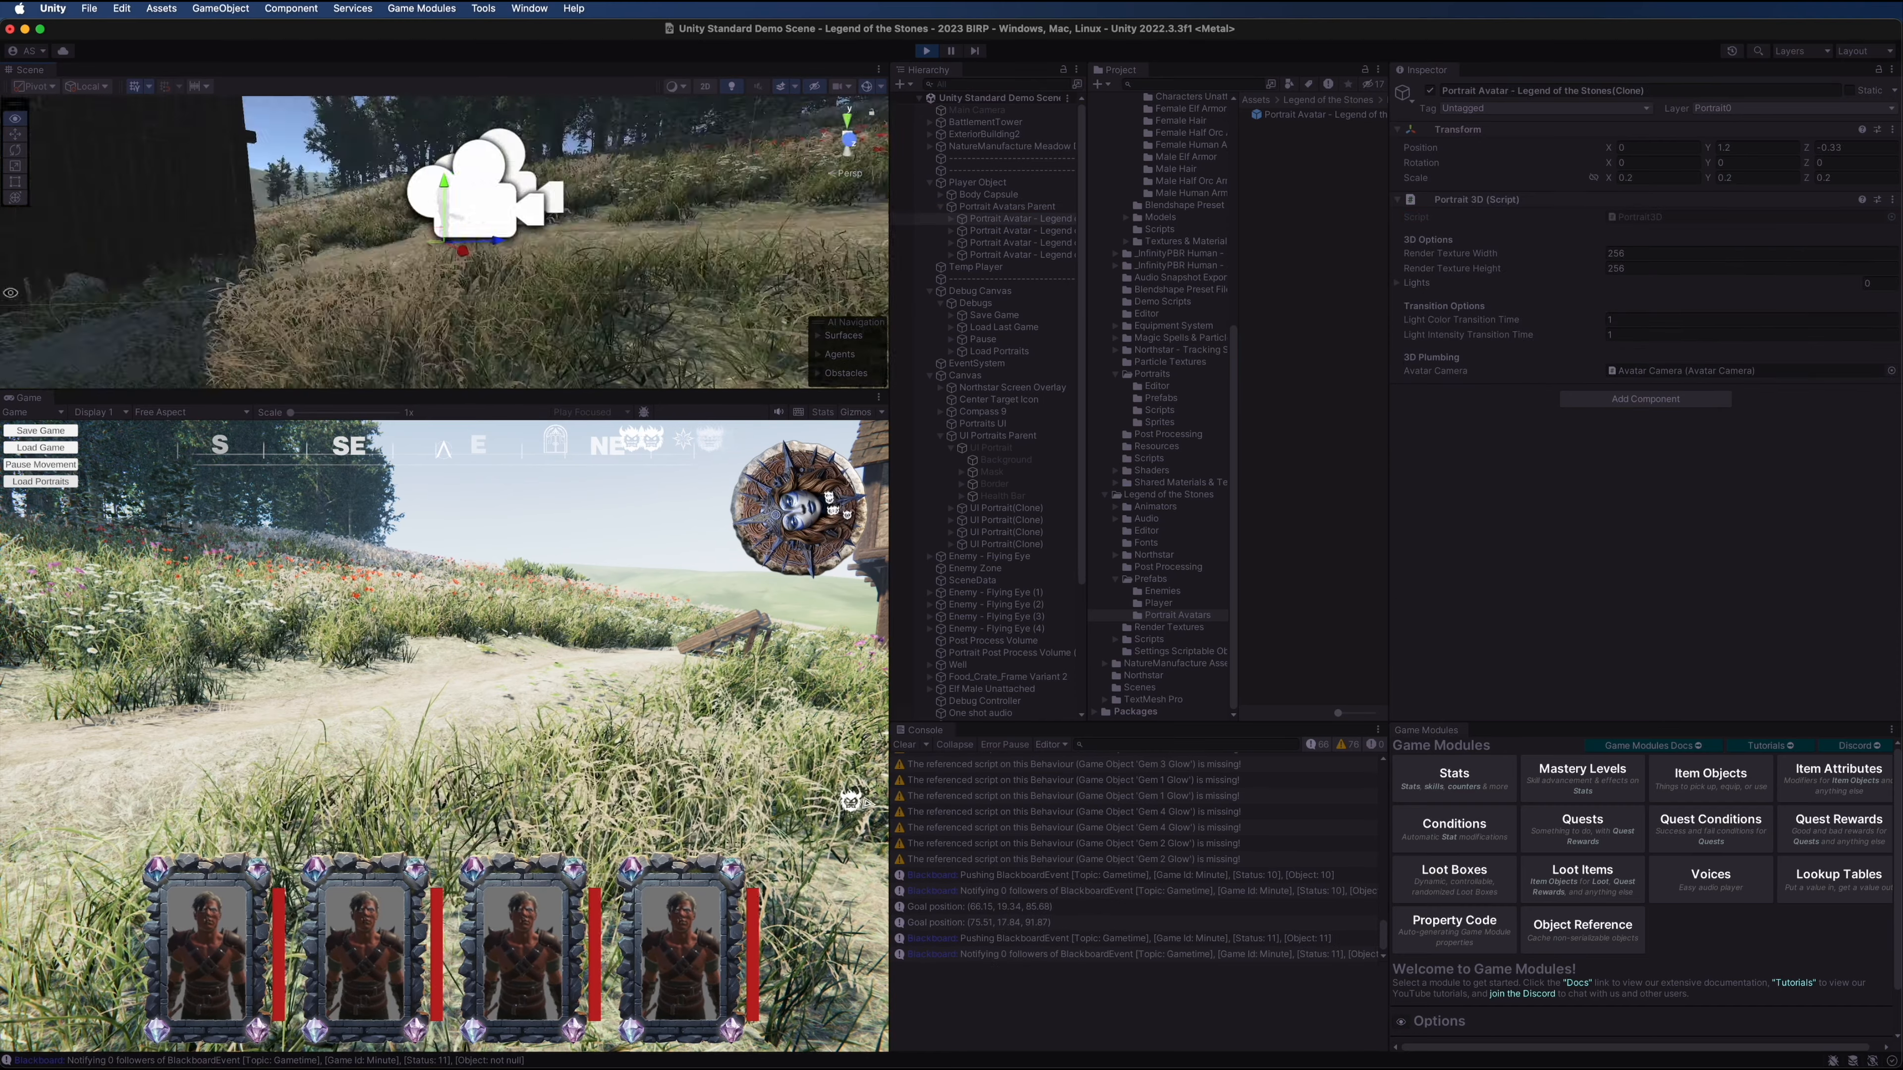
pyautogui.click(976, 182)
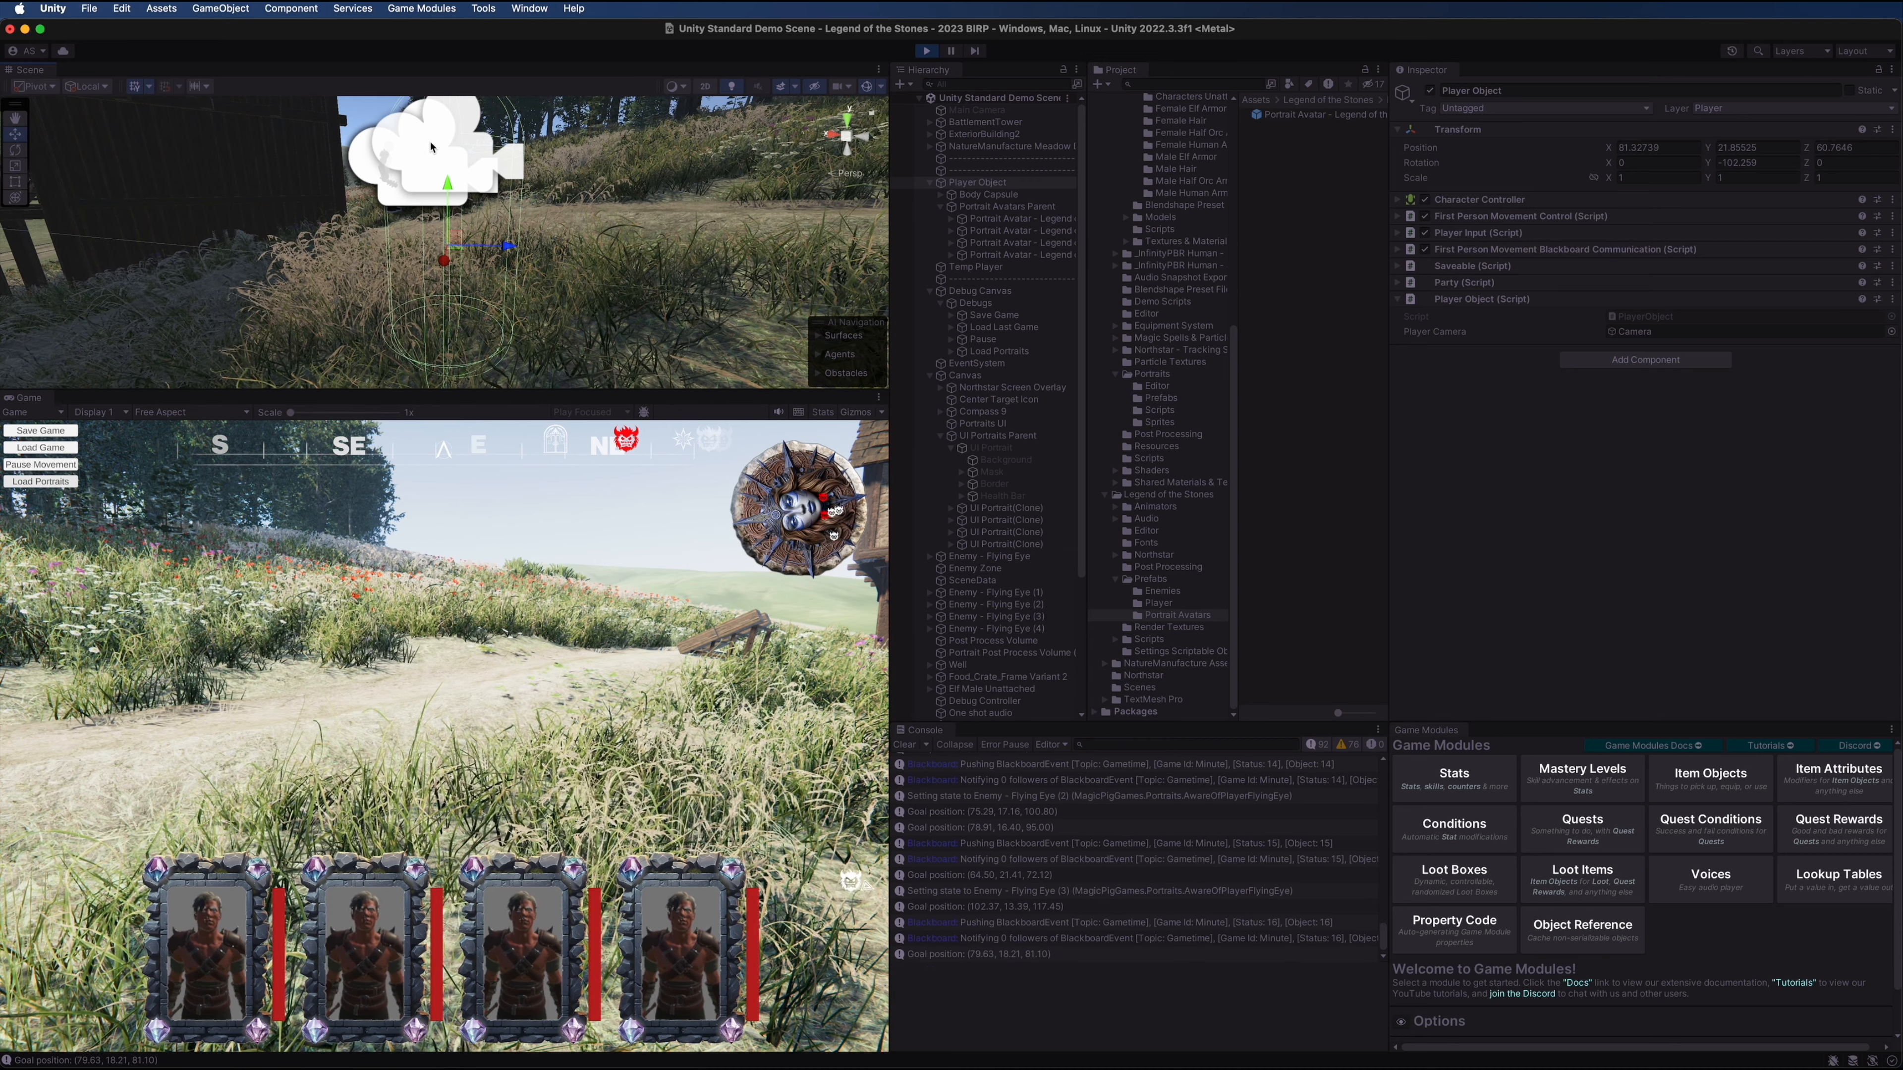
pyautogui.click(1018, 218)
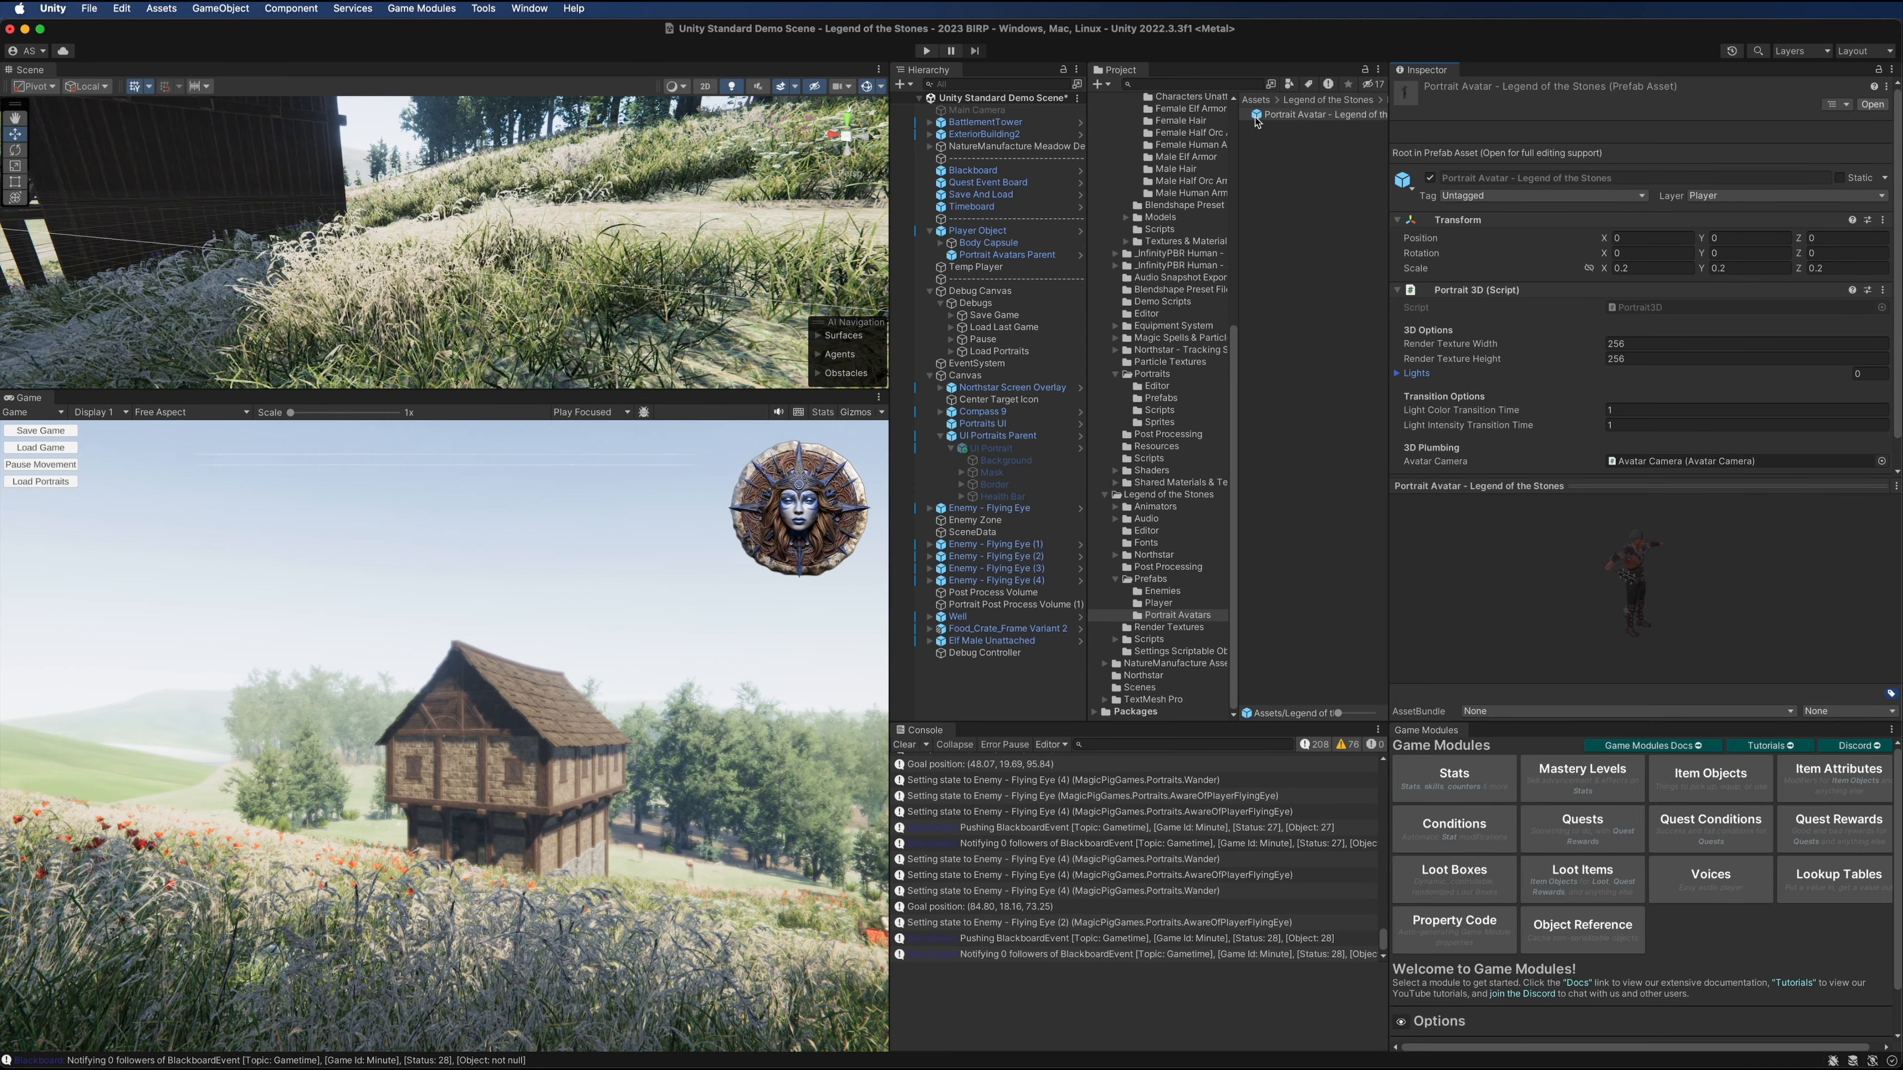
# Enter Prefab Mode for the Legend of the Stones avatar, review Avatar Camera and Character Mesh, and begin adding a child under the root
pyautogui.doubleClick(1321, 115)
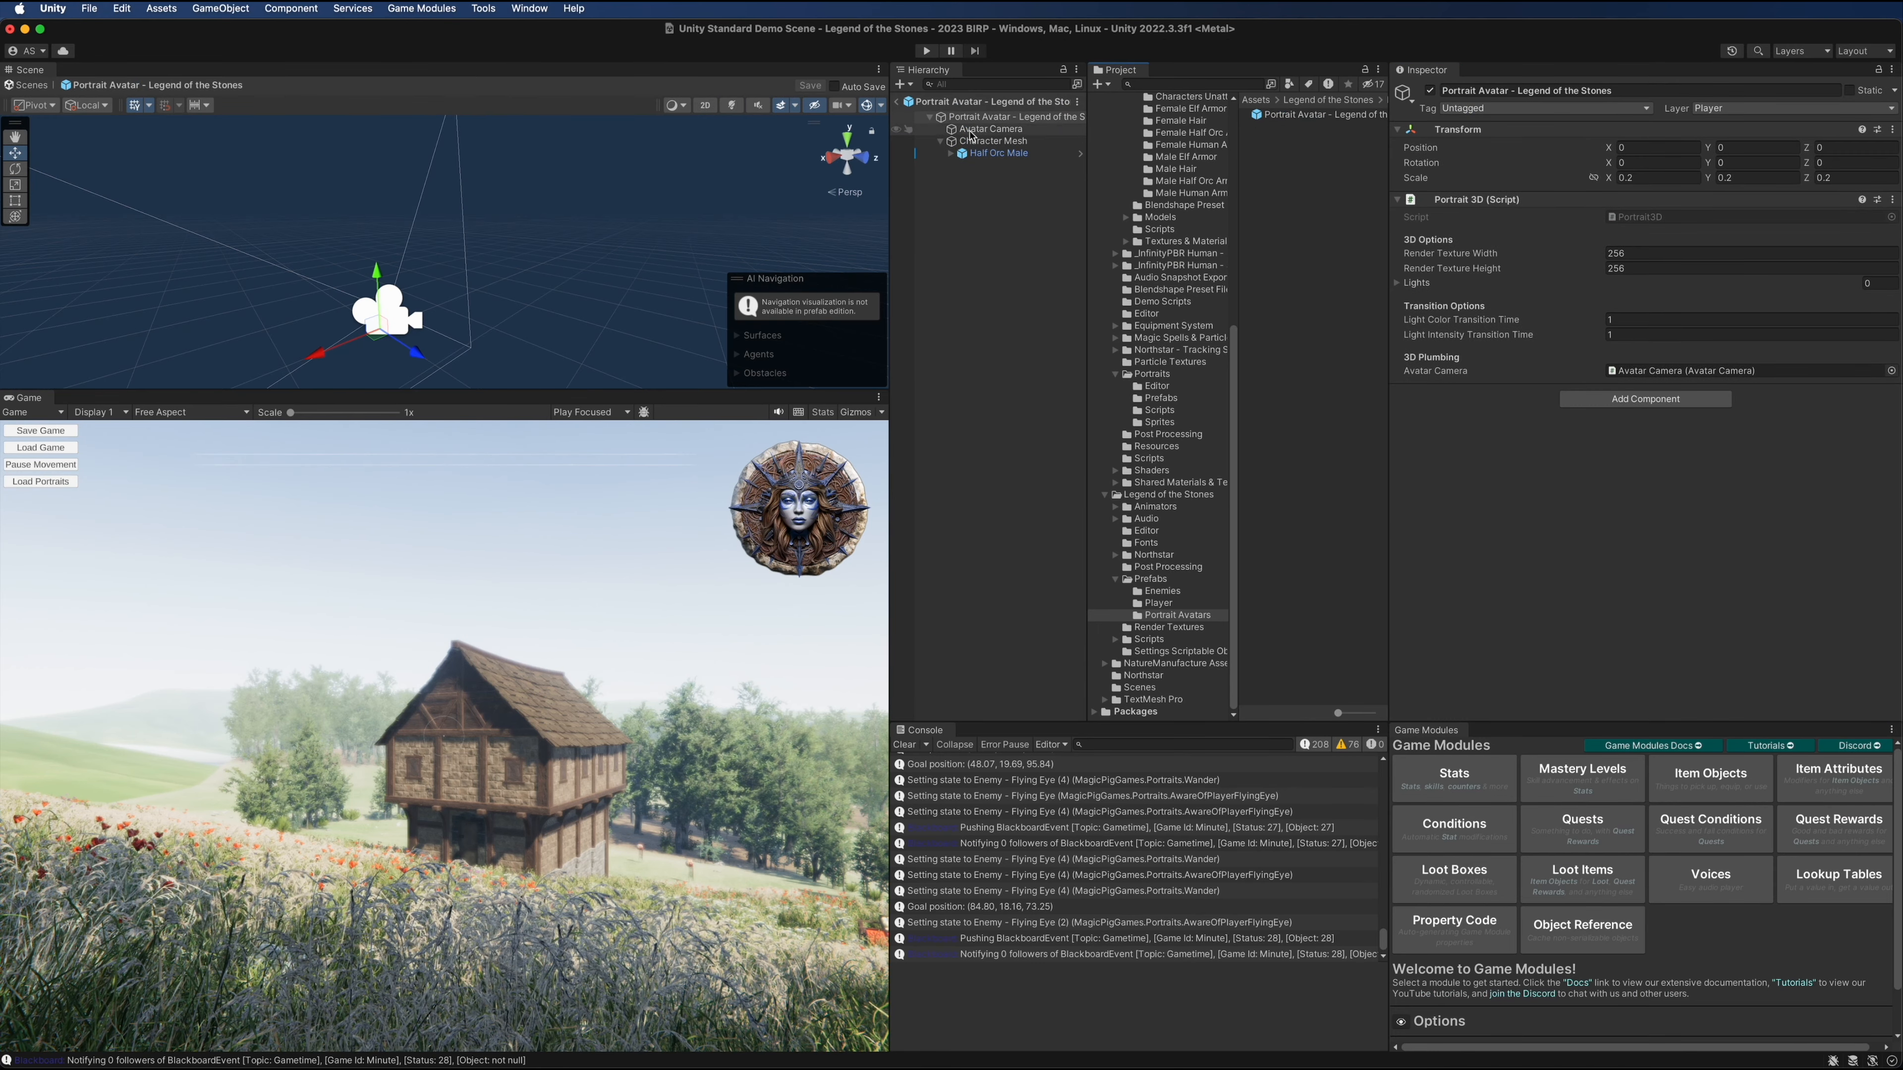
pyautogui.click(1002, 117)
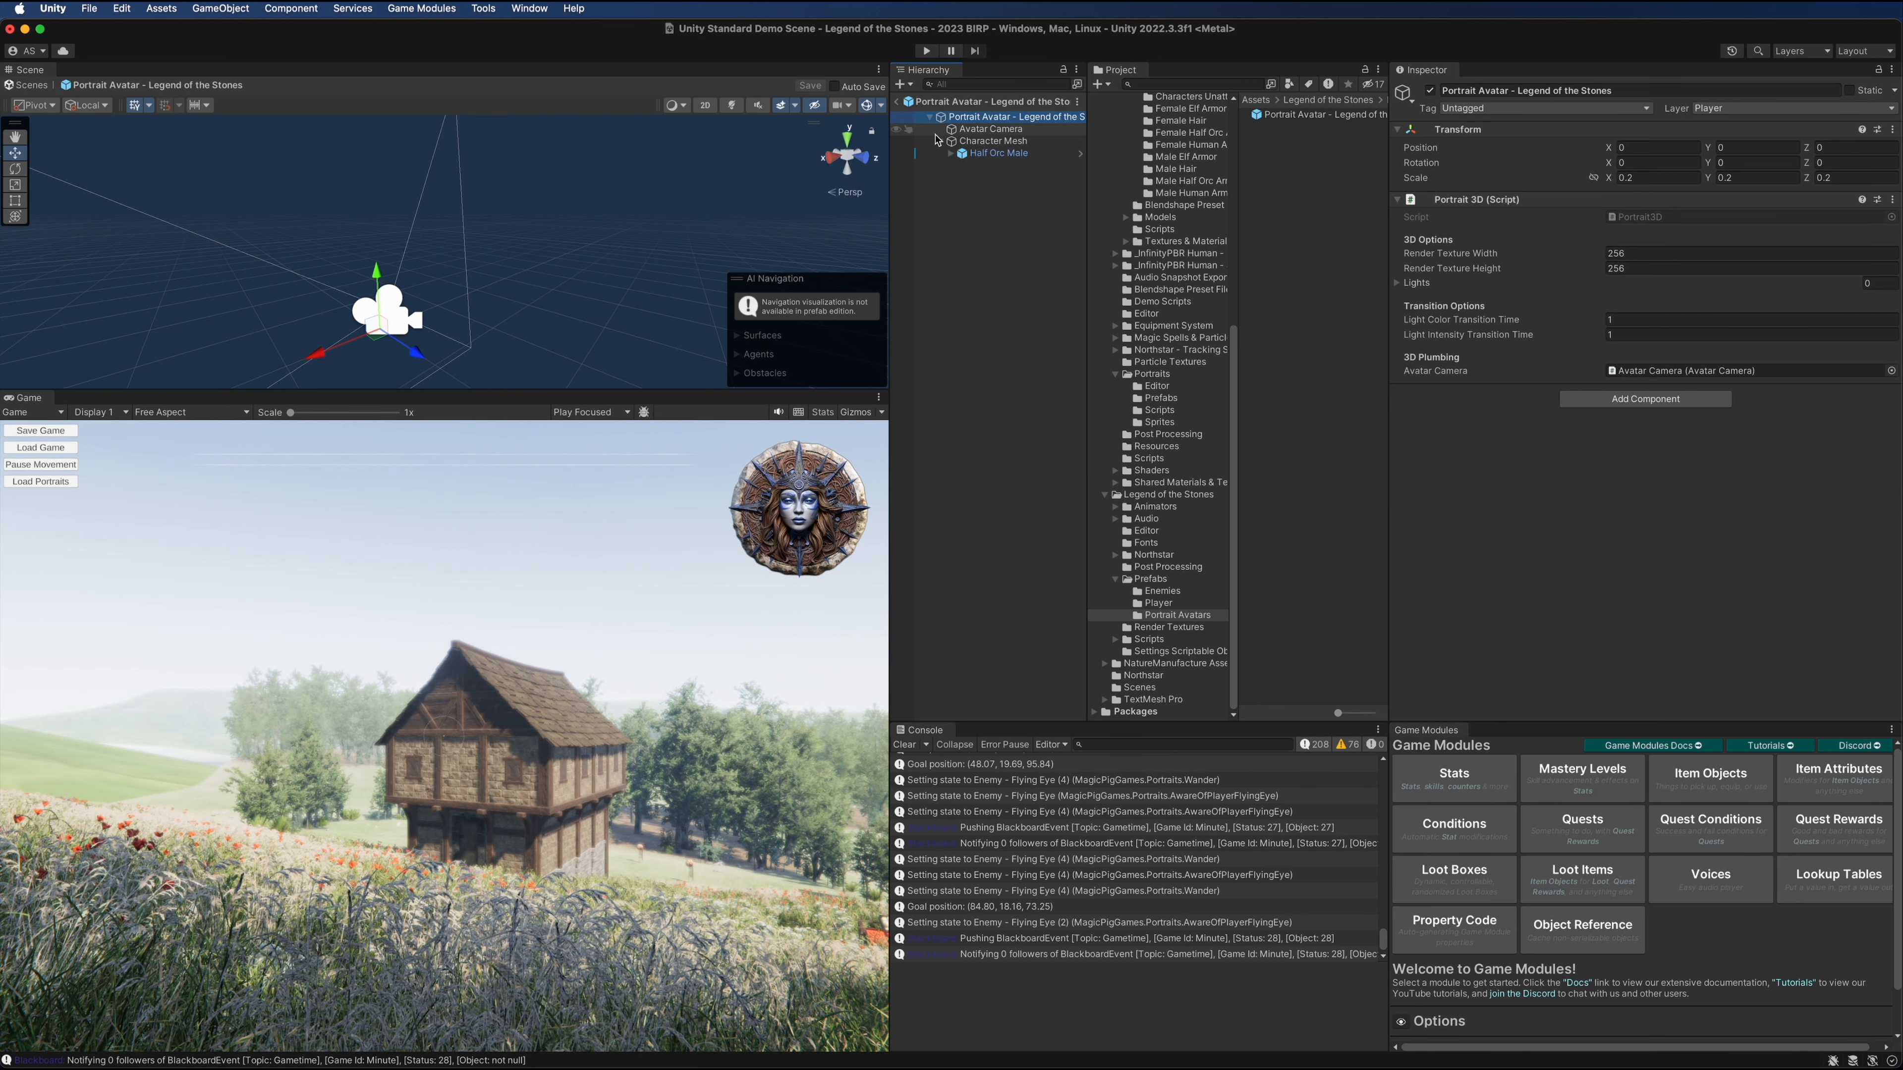
pyautogui.click(991, 128)
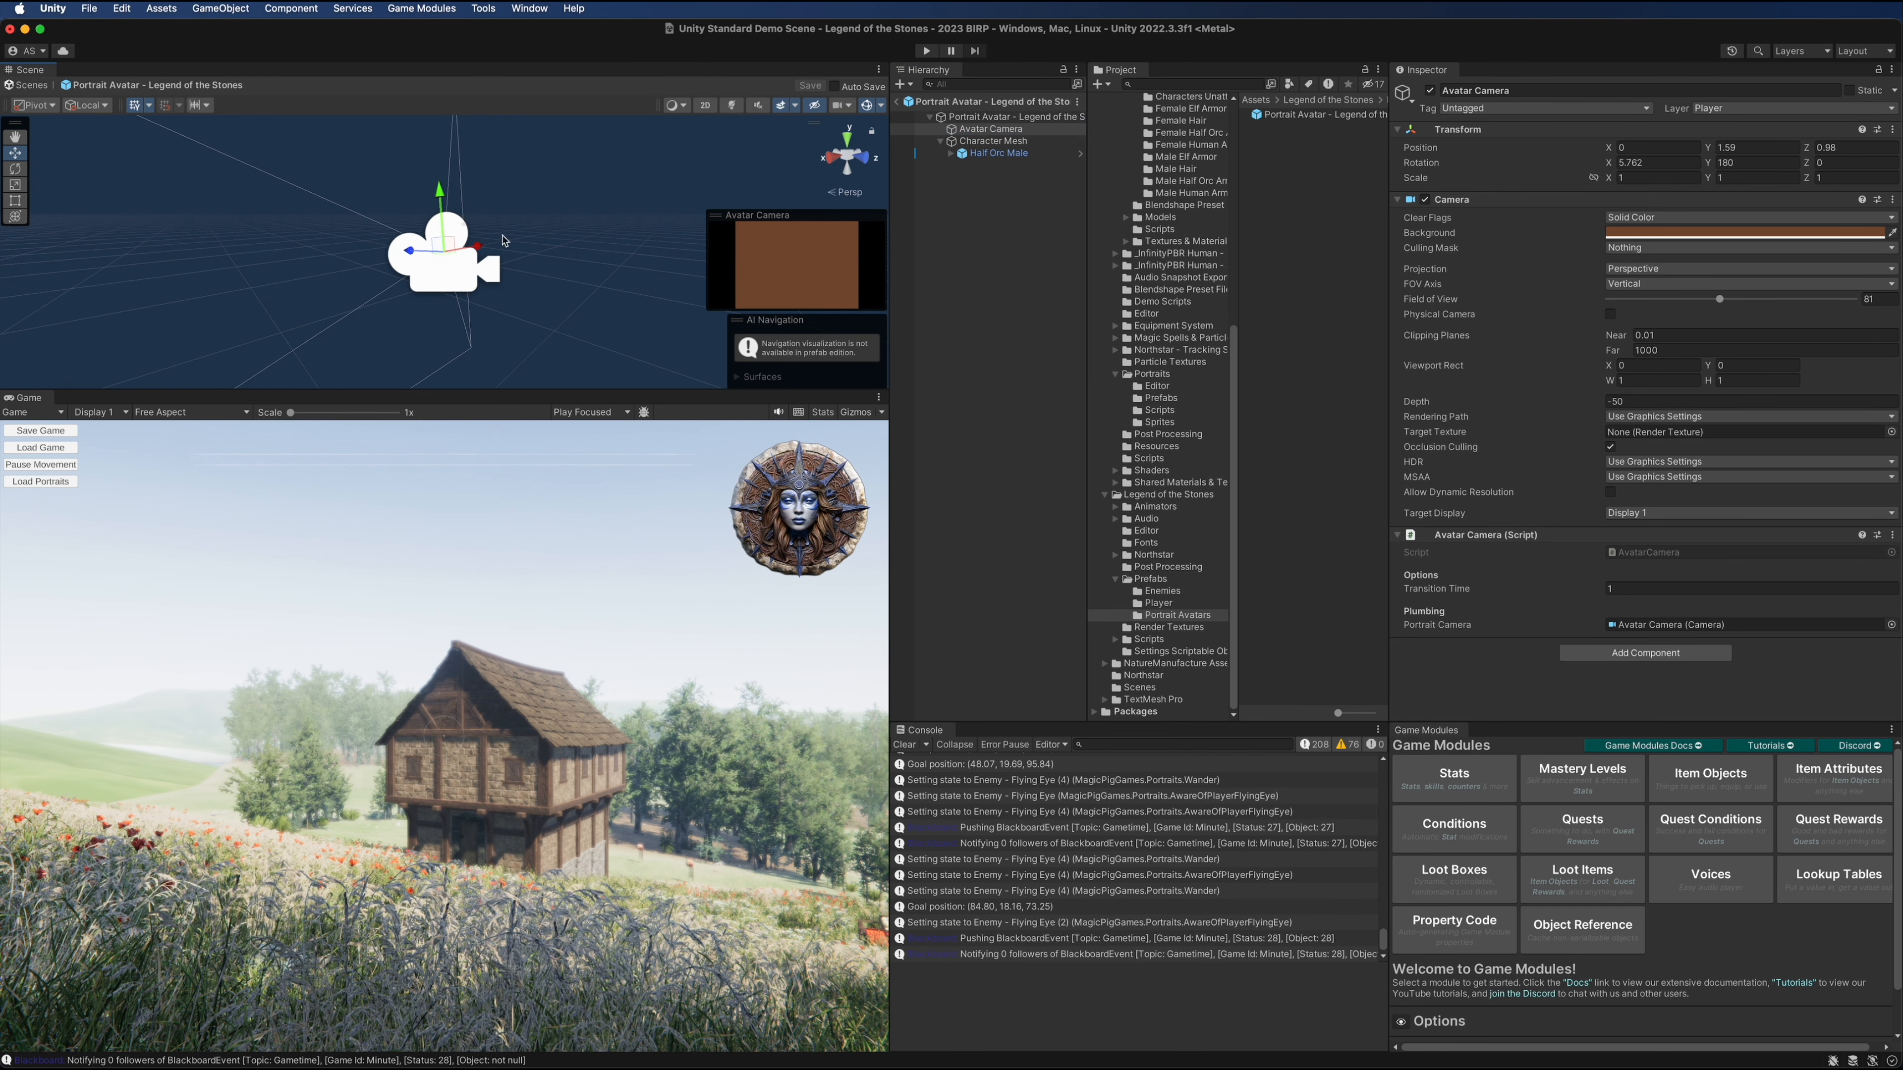
pyautogui.click(993, 141)
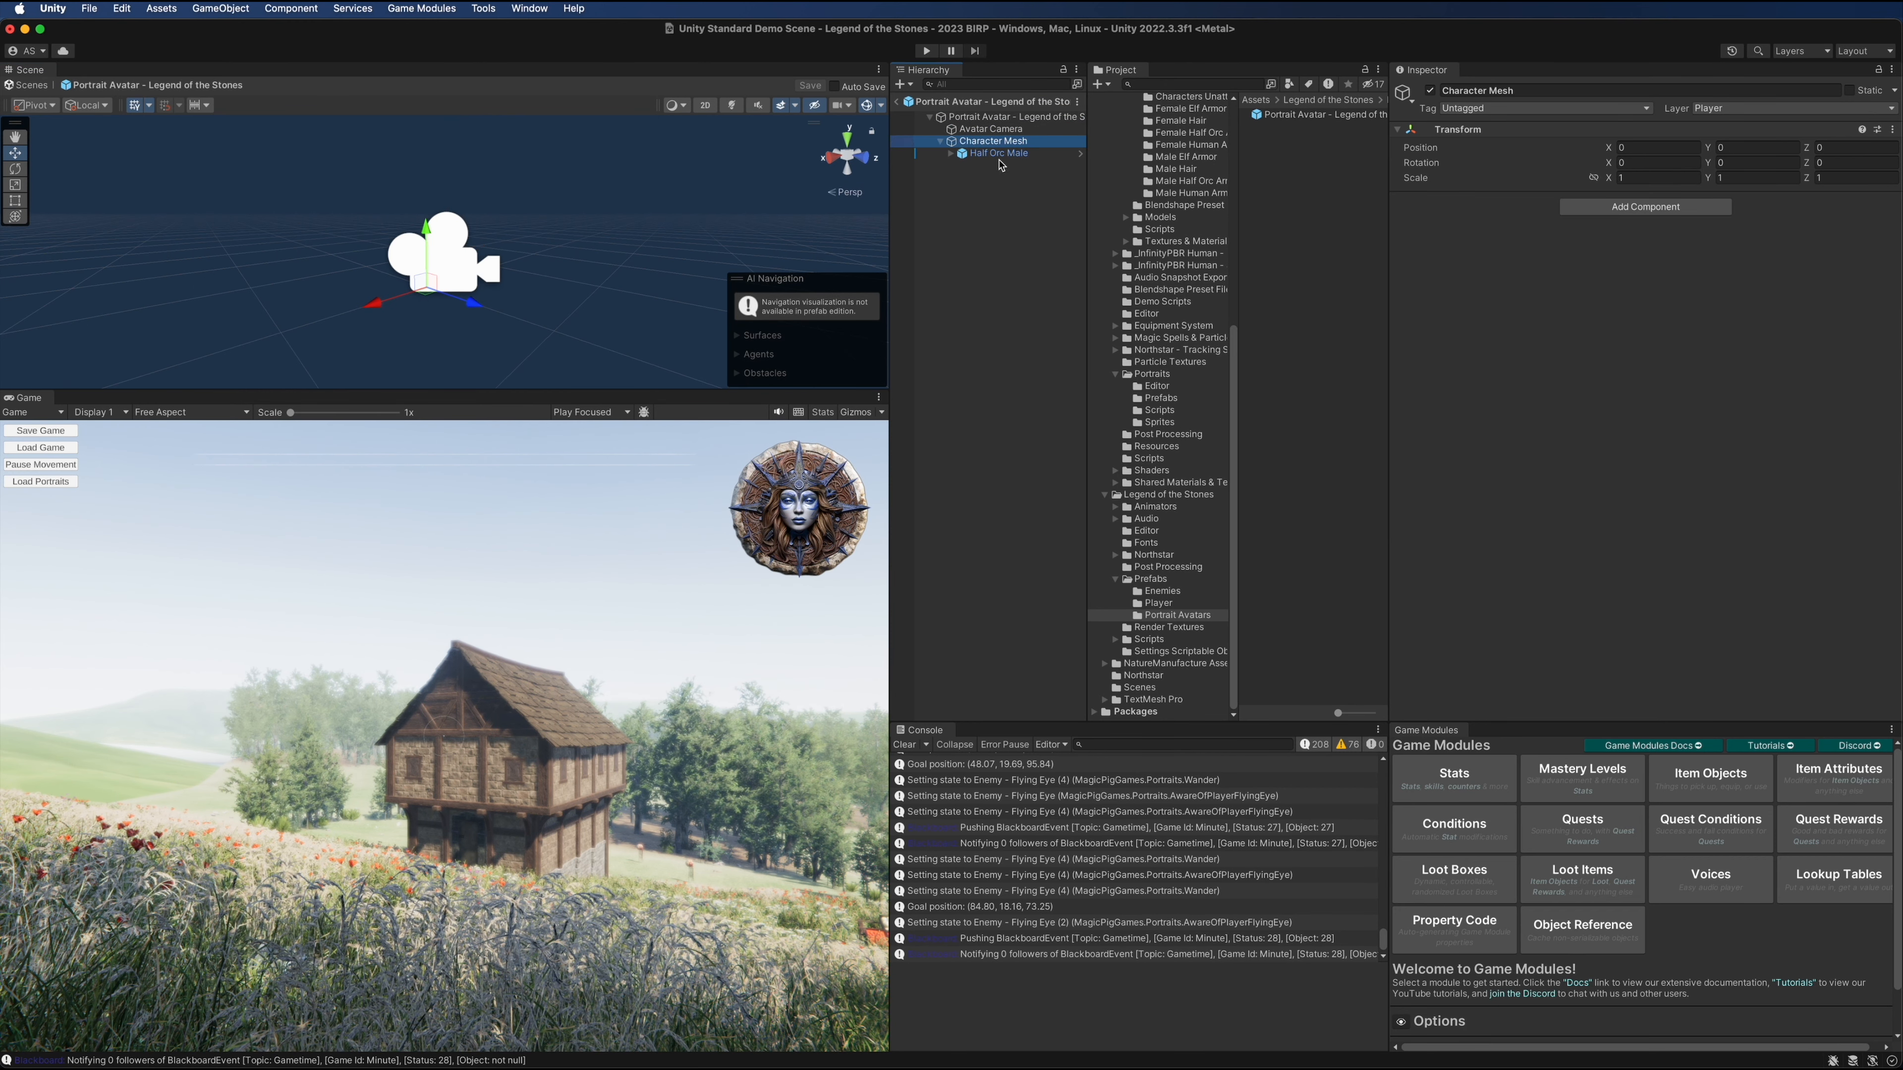
pyautogui.rightClick(956, 117)
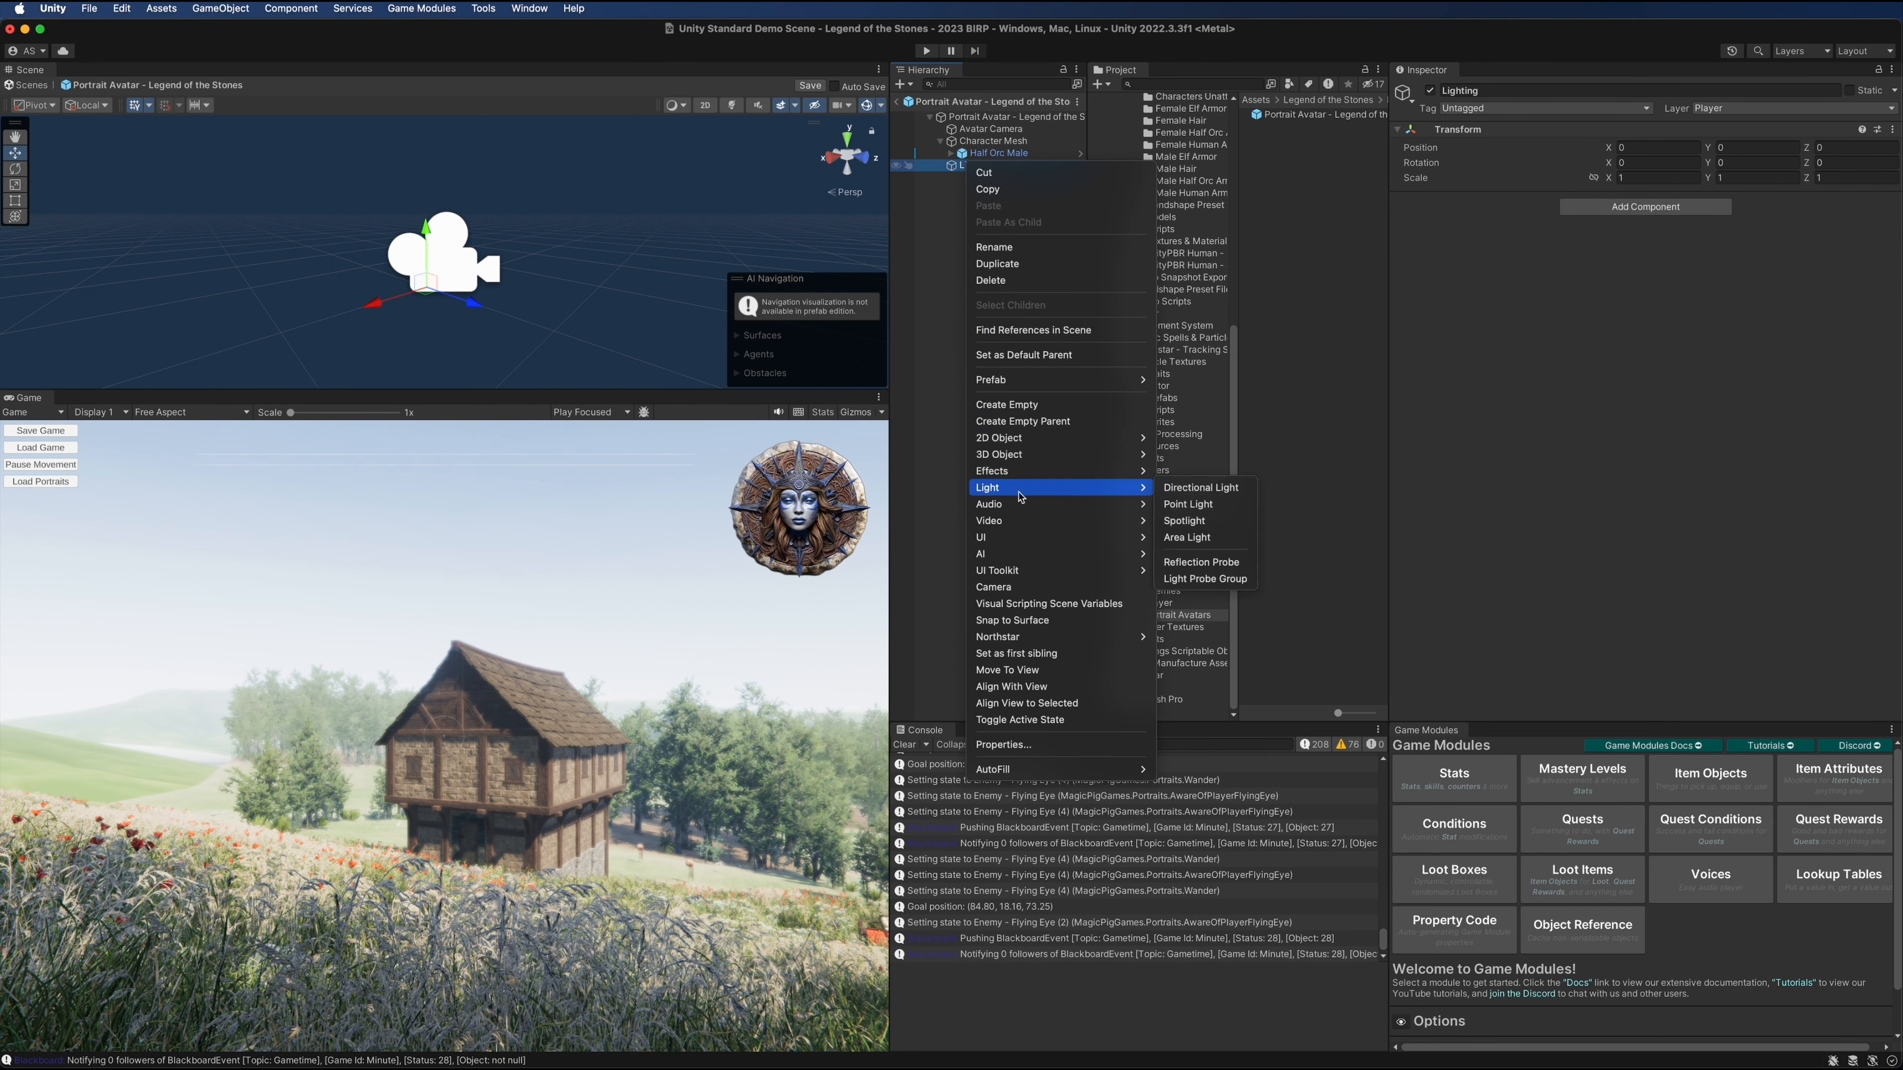
# Add Front Light and Back Light spotlights under Lighting, angle the back light, and select the root for light assignment
pyautogui.click(1183, 521)
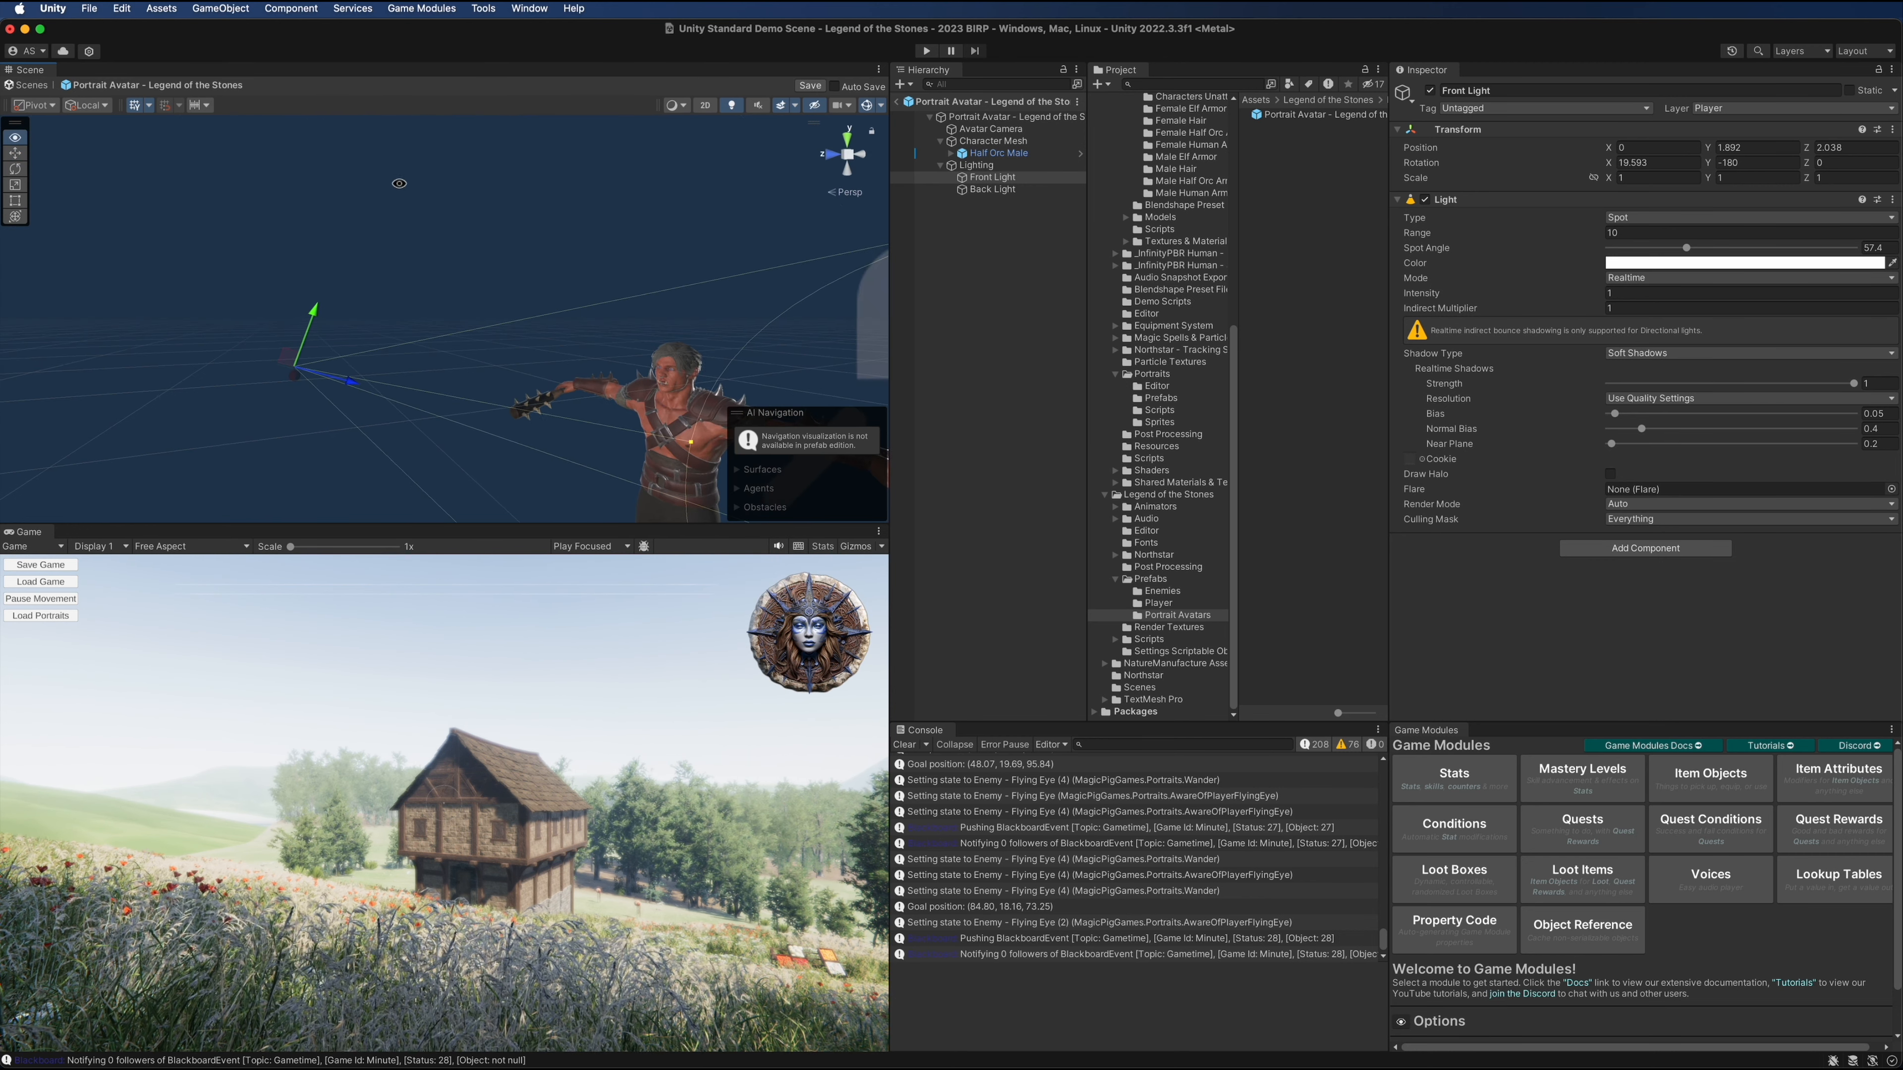
pyautogui.click(991, 190)
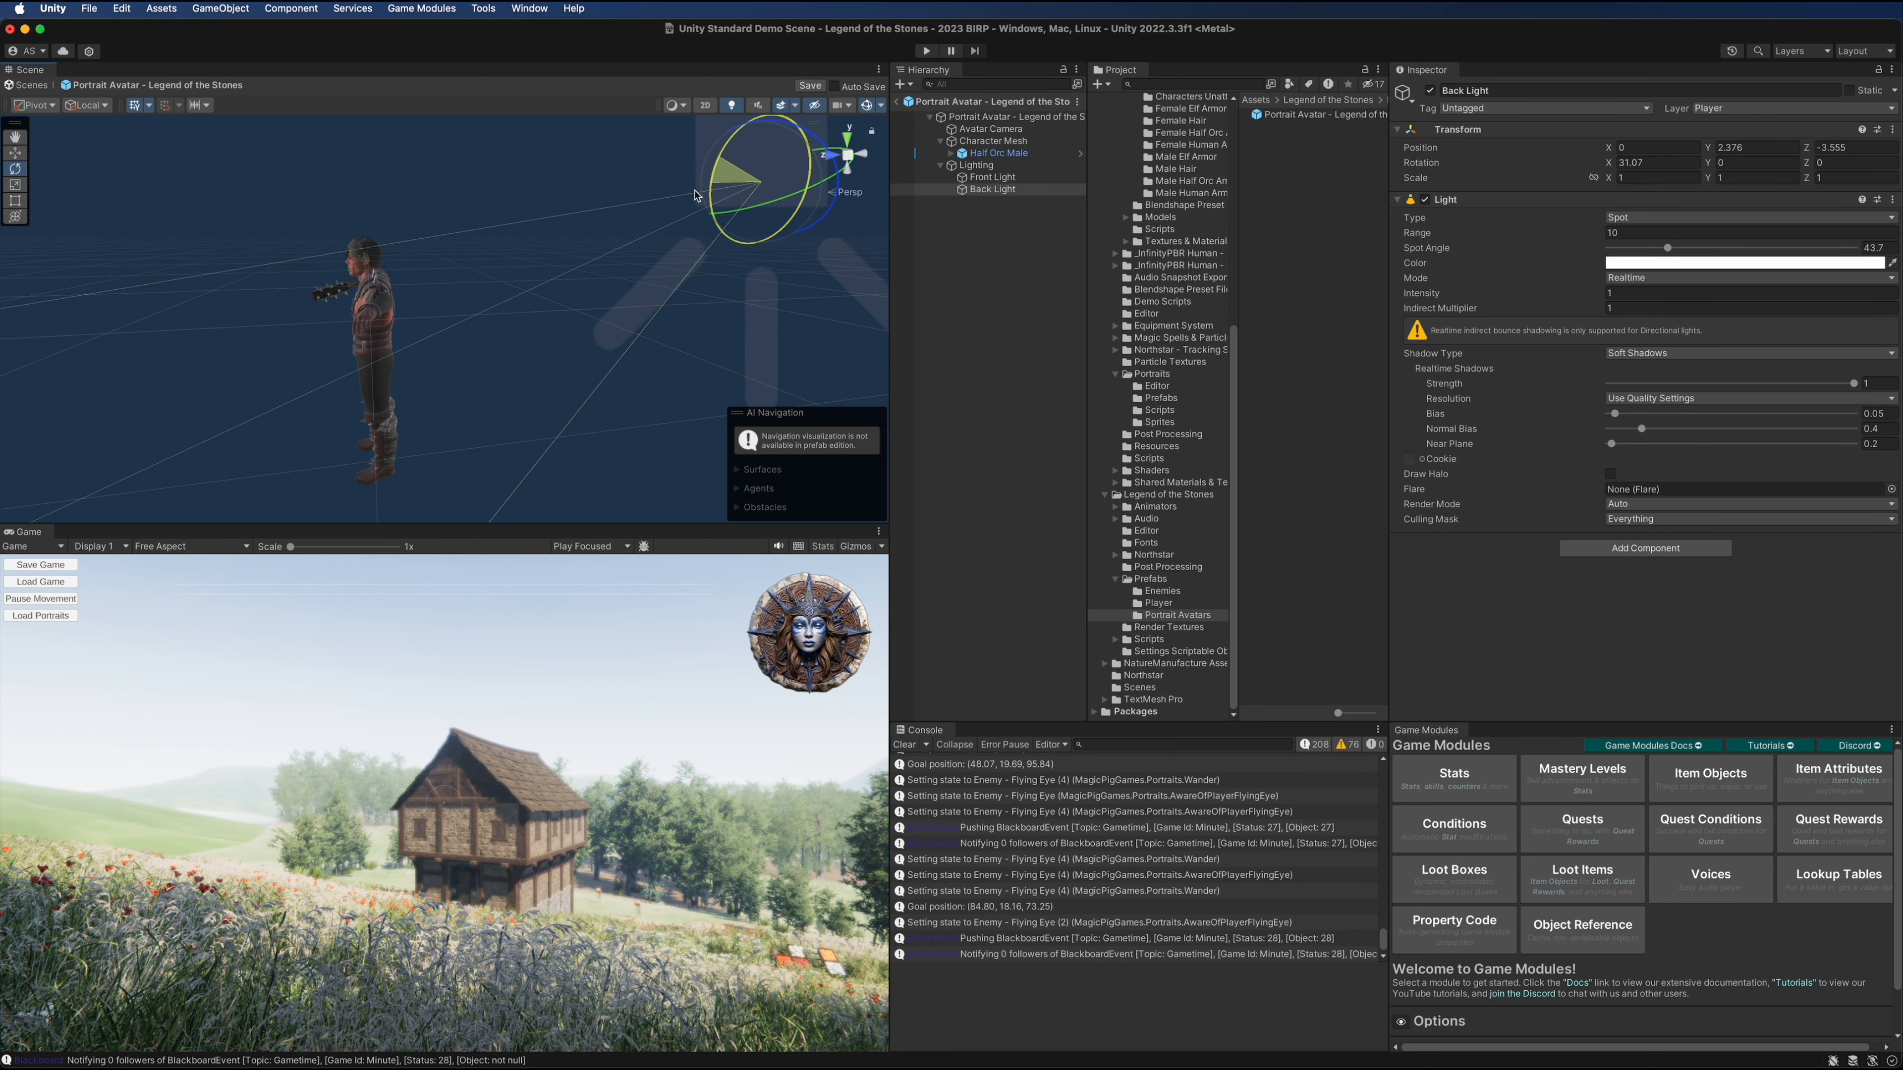
pyautogui.click(991, 129)
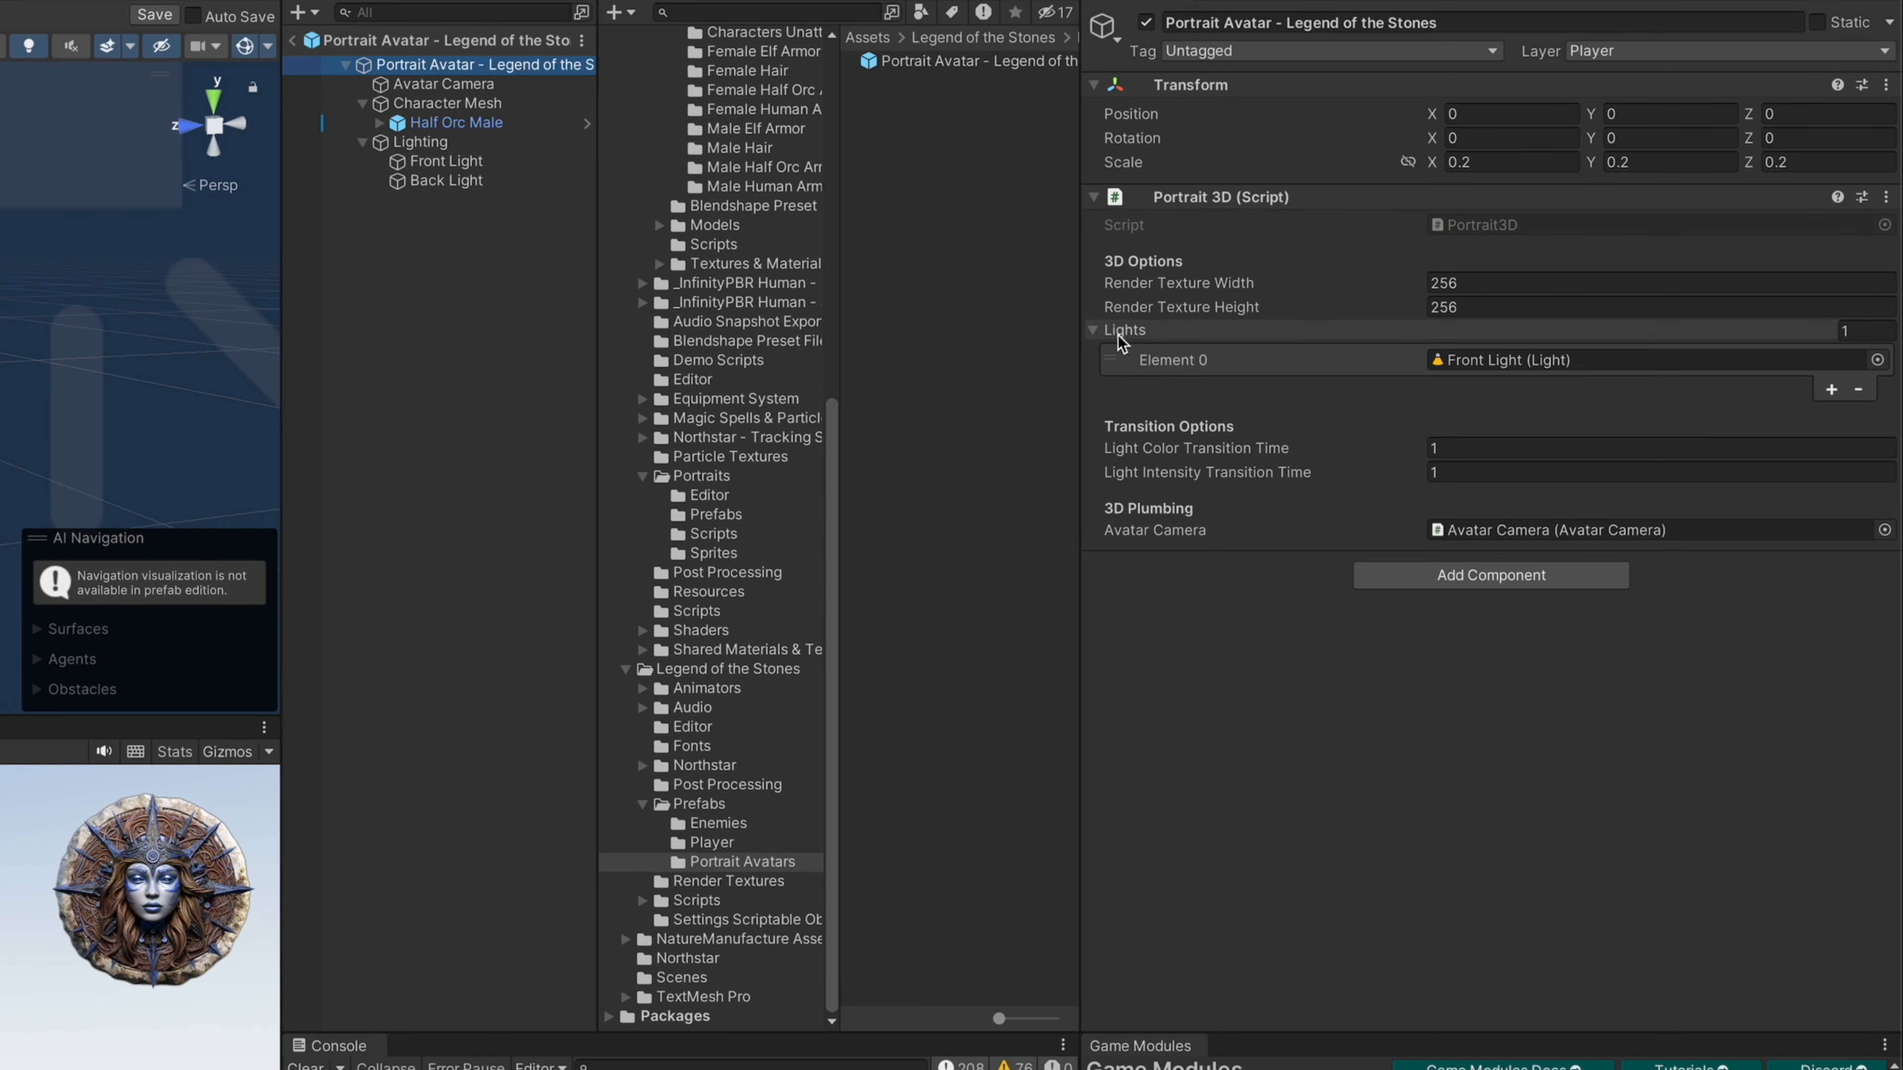
# Add Front Light to the Portrait 3D Lights array and leave Prefab Mode
pyautogui.click(1832, 390)
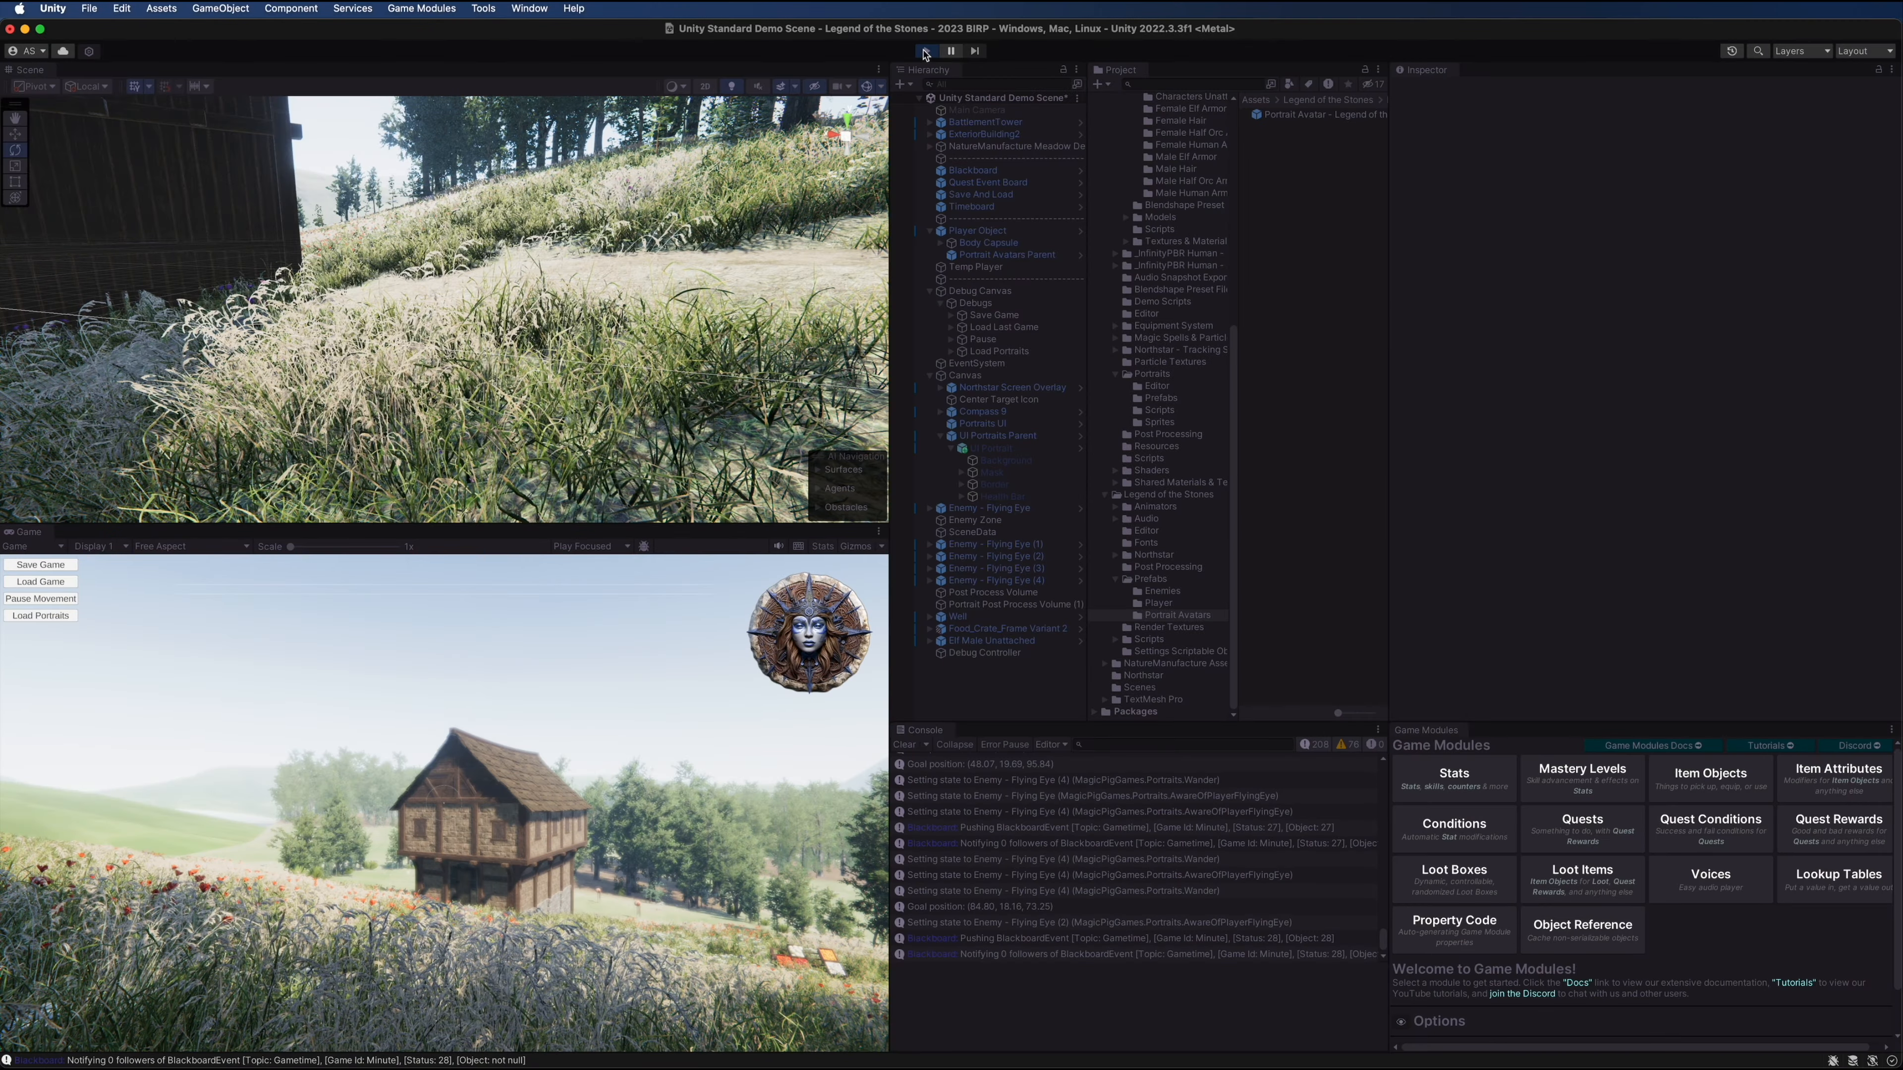
pyautogui.click(41, 615)
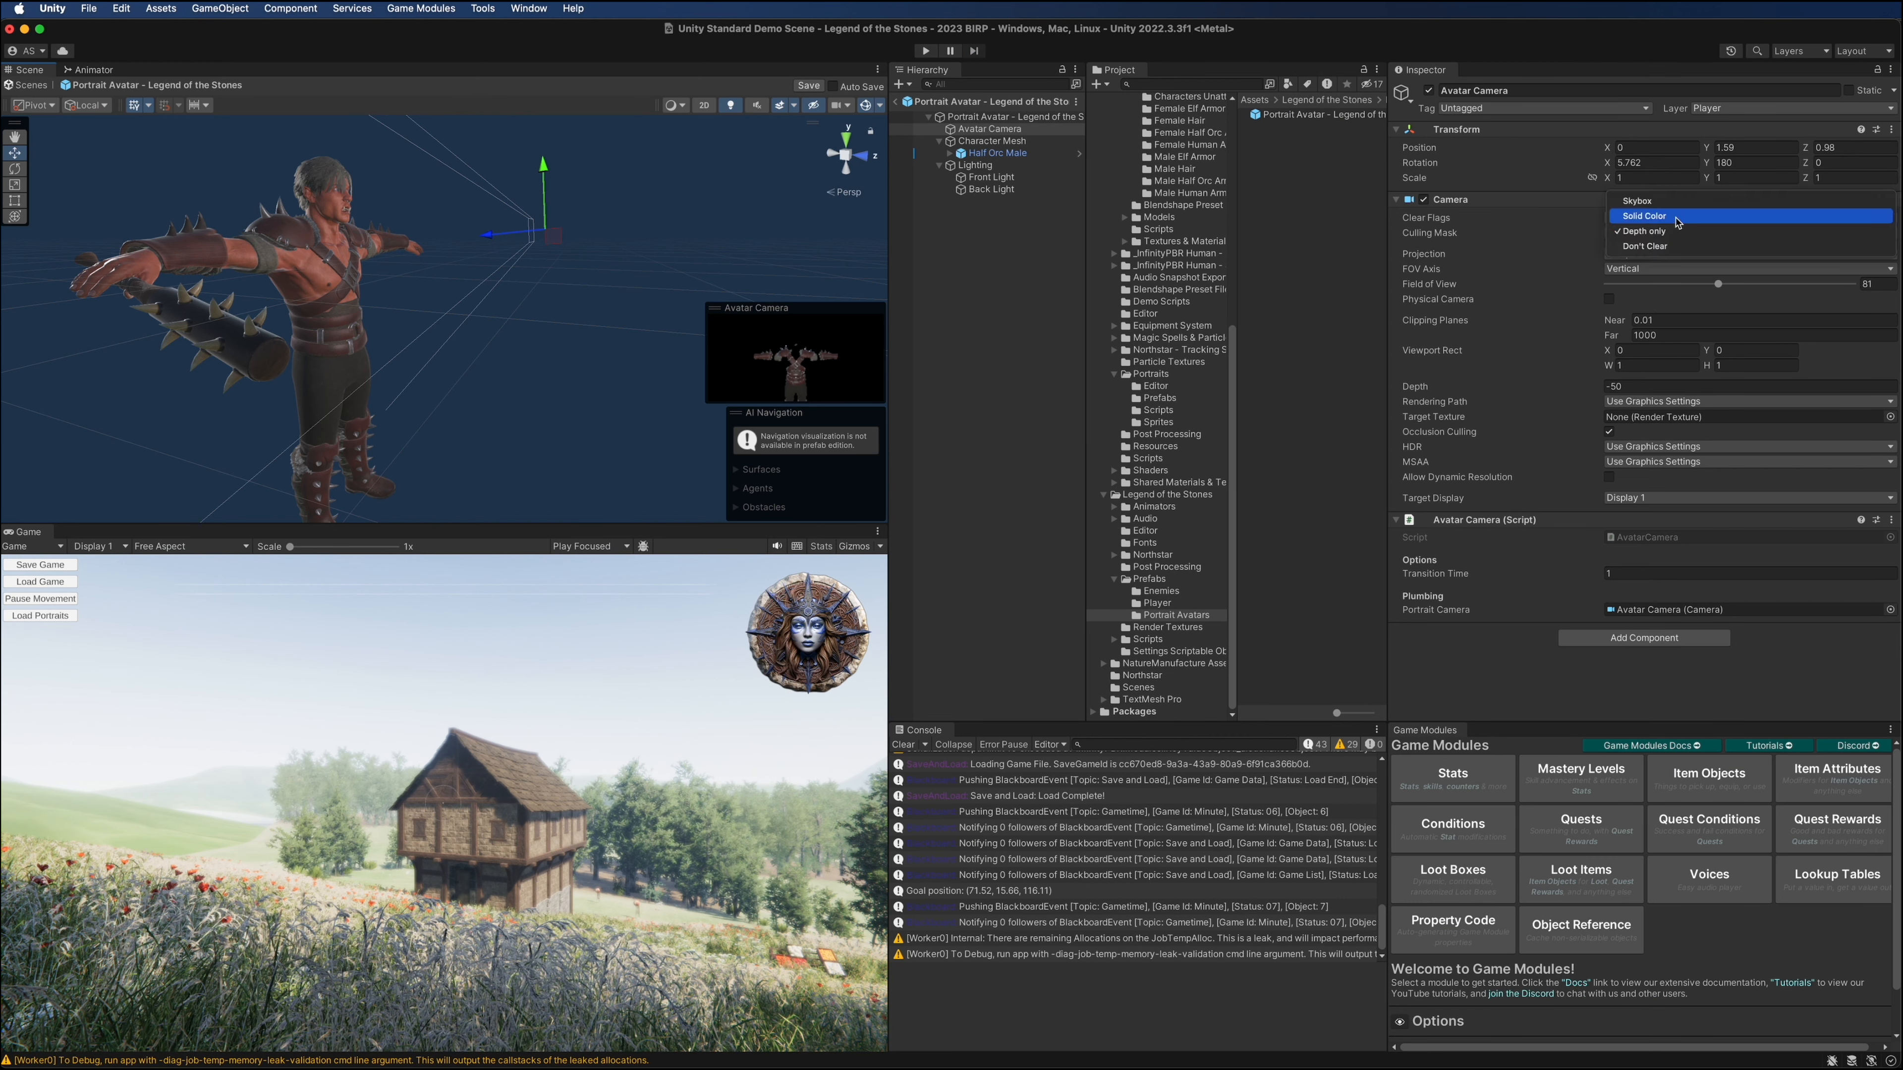
# Set the Avatar Camera's clear flags to a solid brown colour and review its culling mask
pyautogui.click(1643, 216)
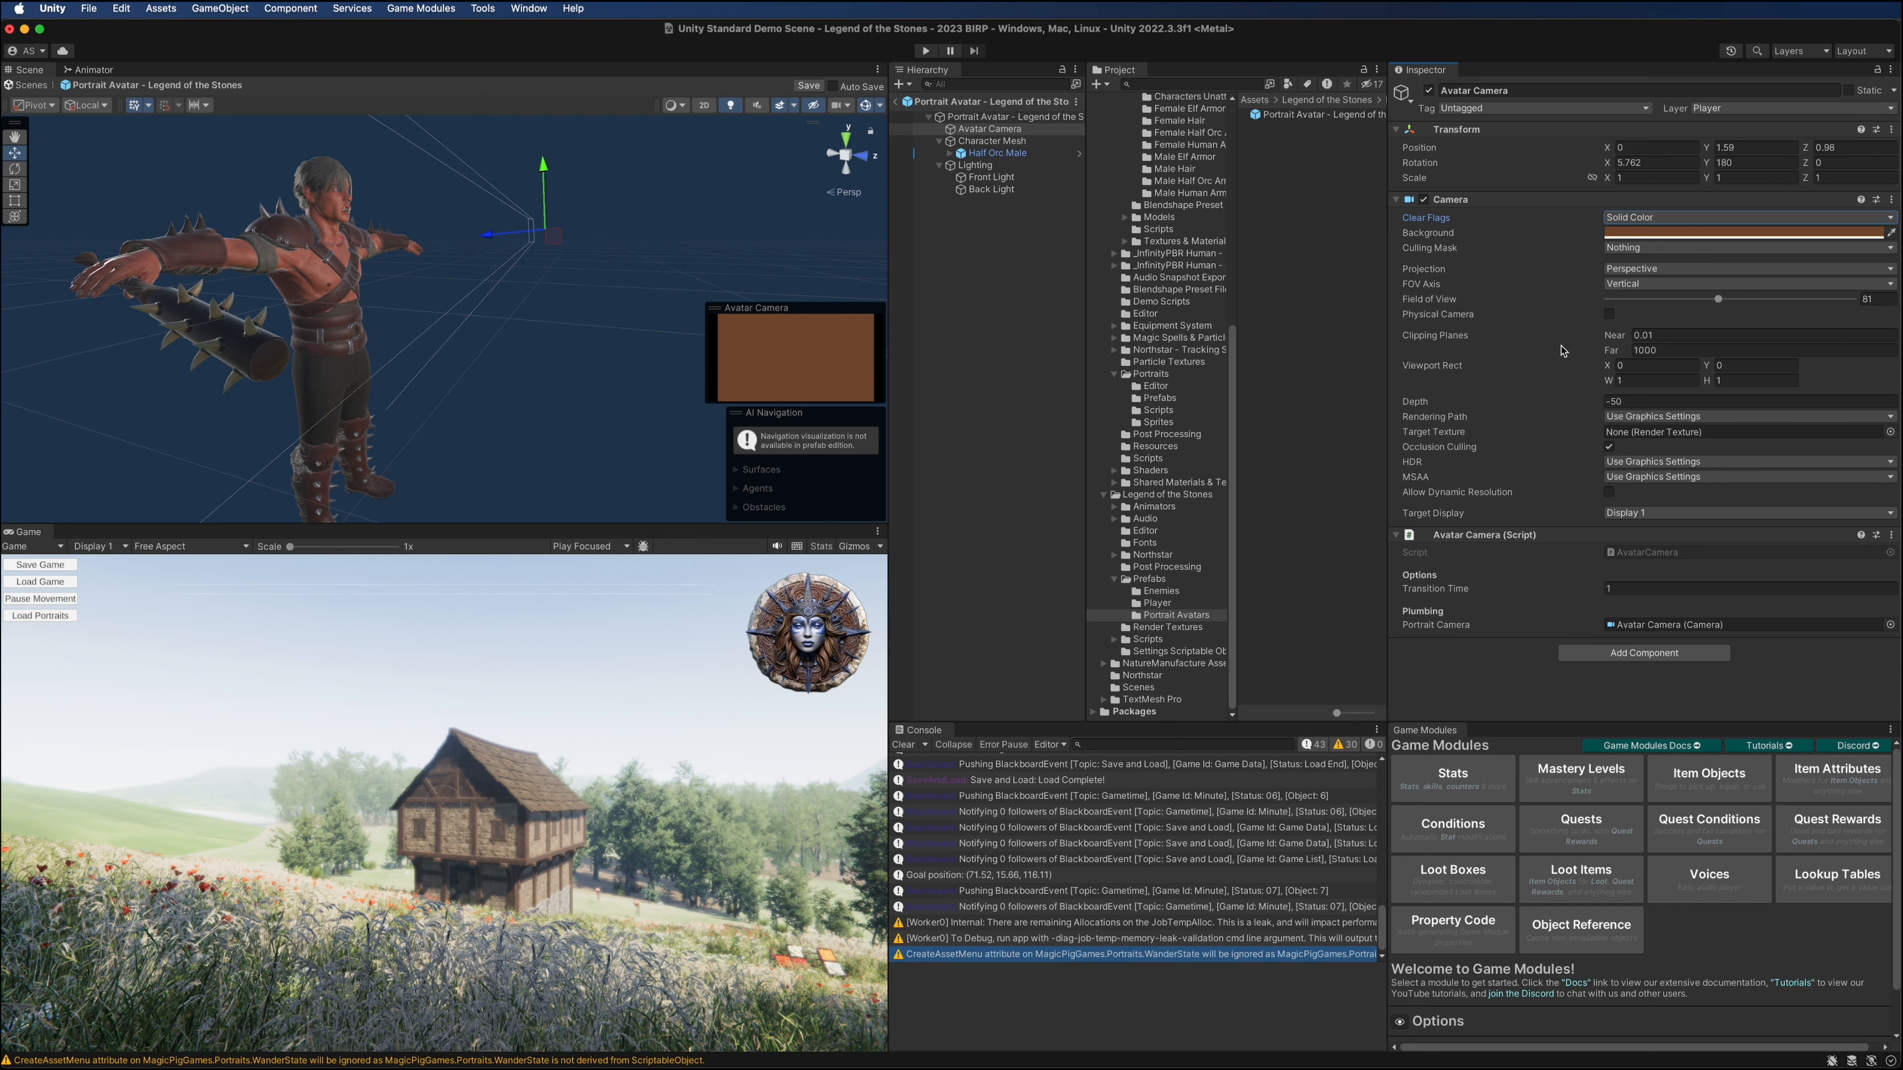
pyautogui.moveTo(1601, 355)
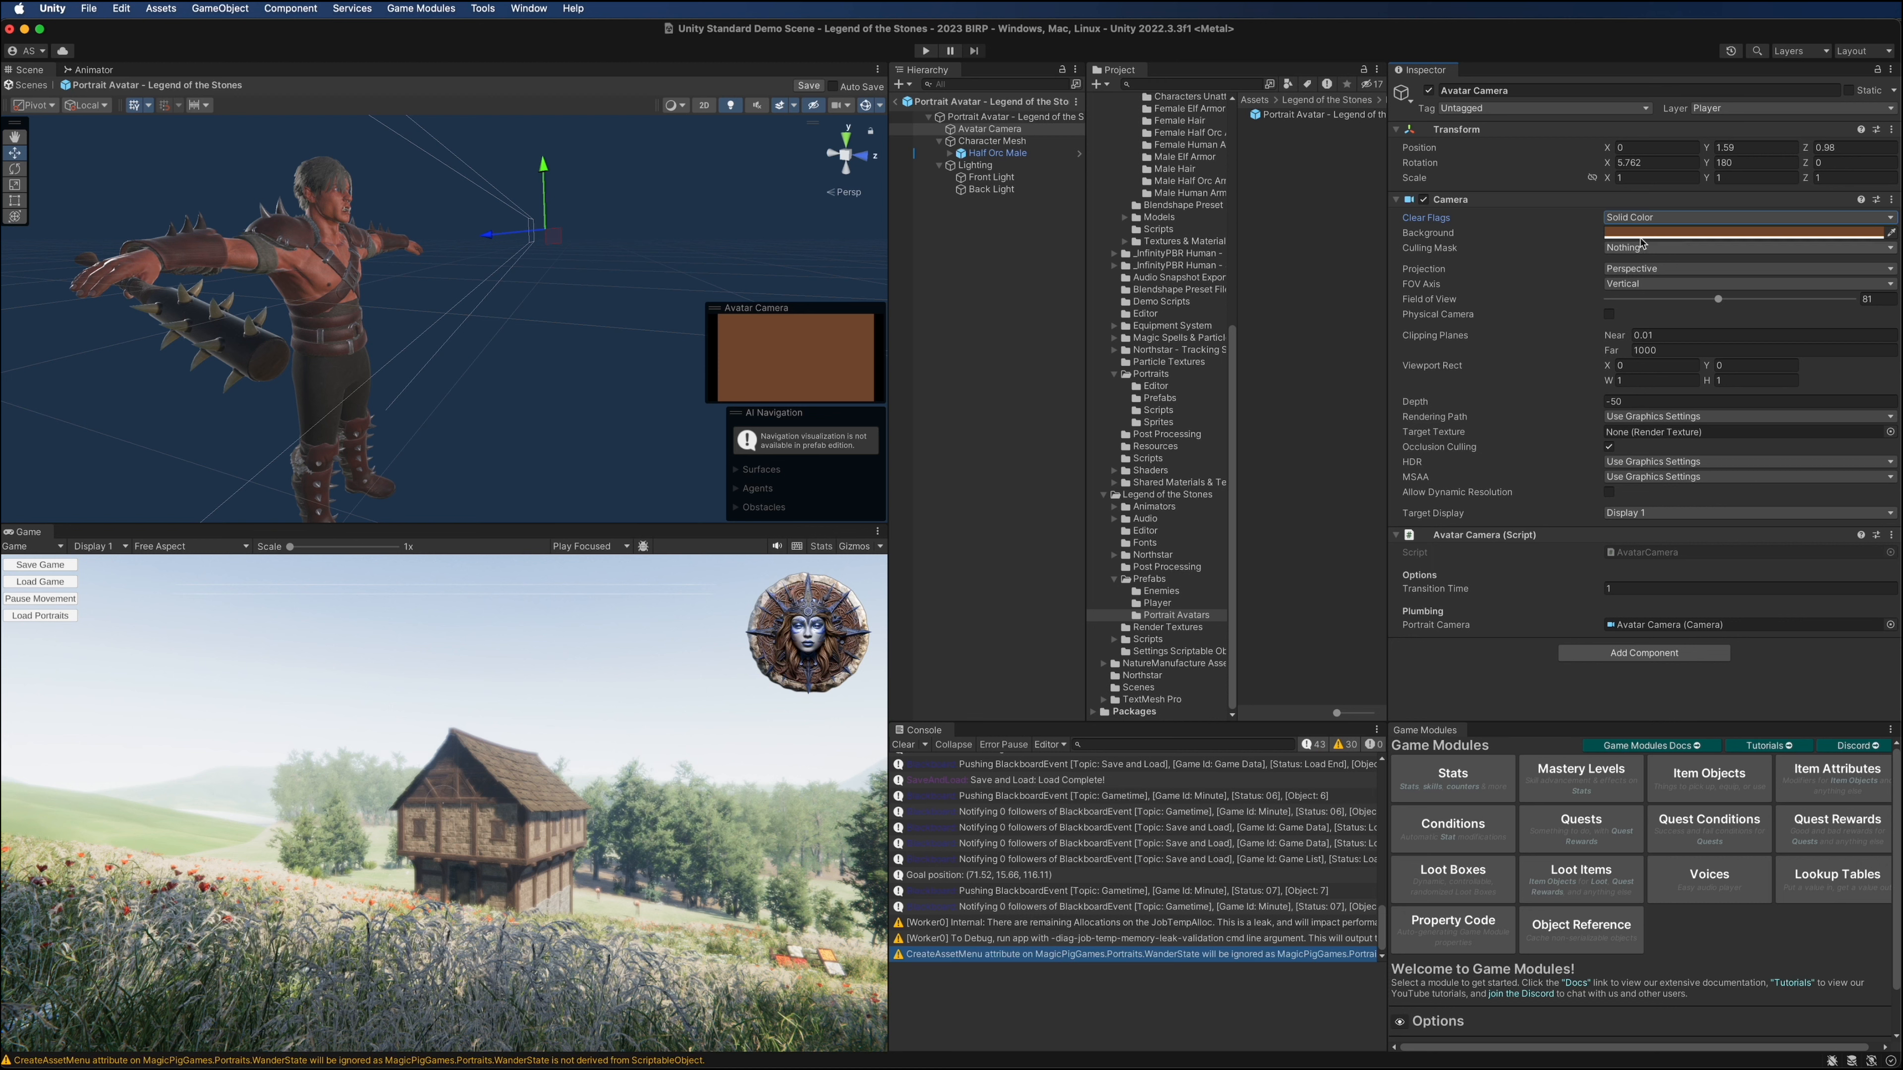
pyautogui.moveTo(1641, 264)
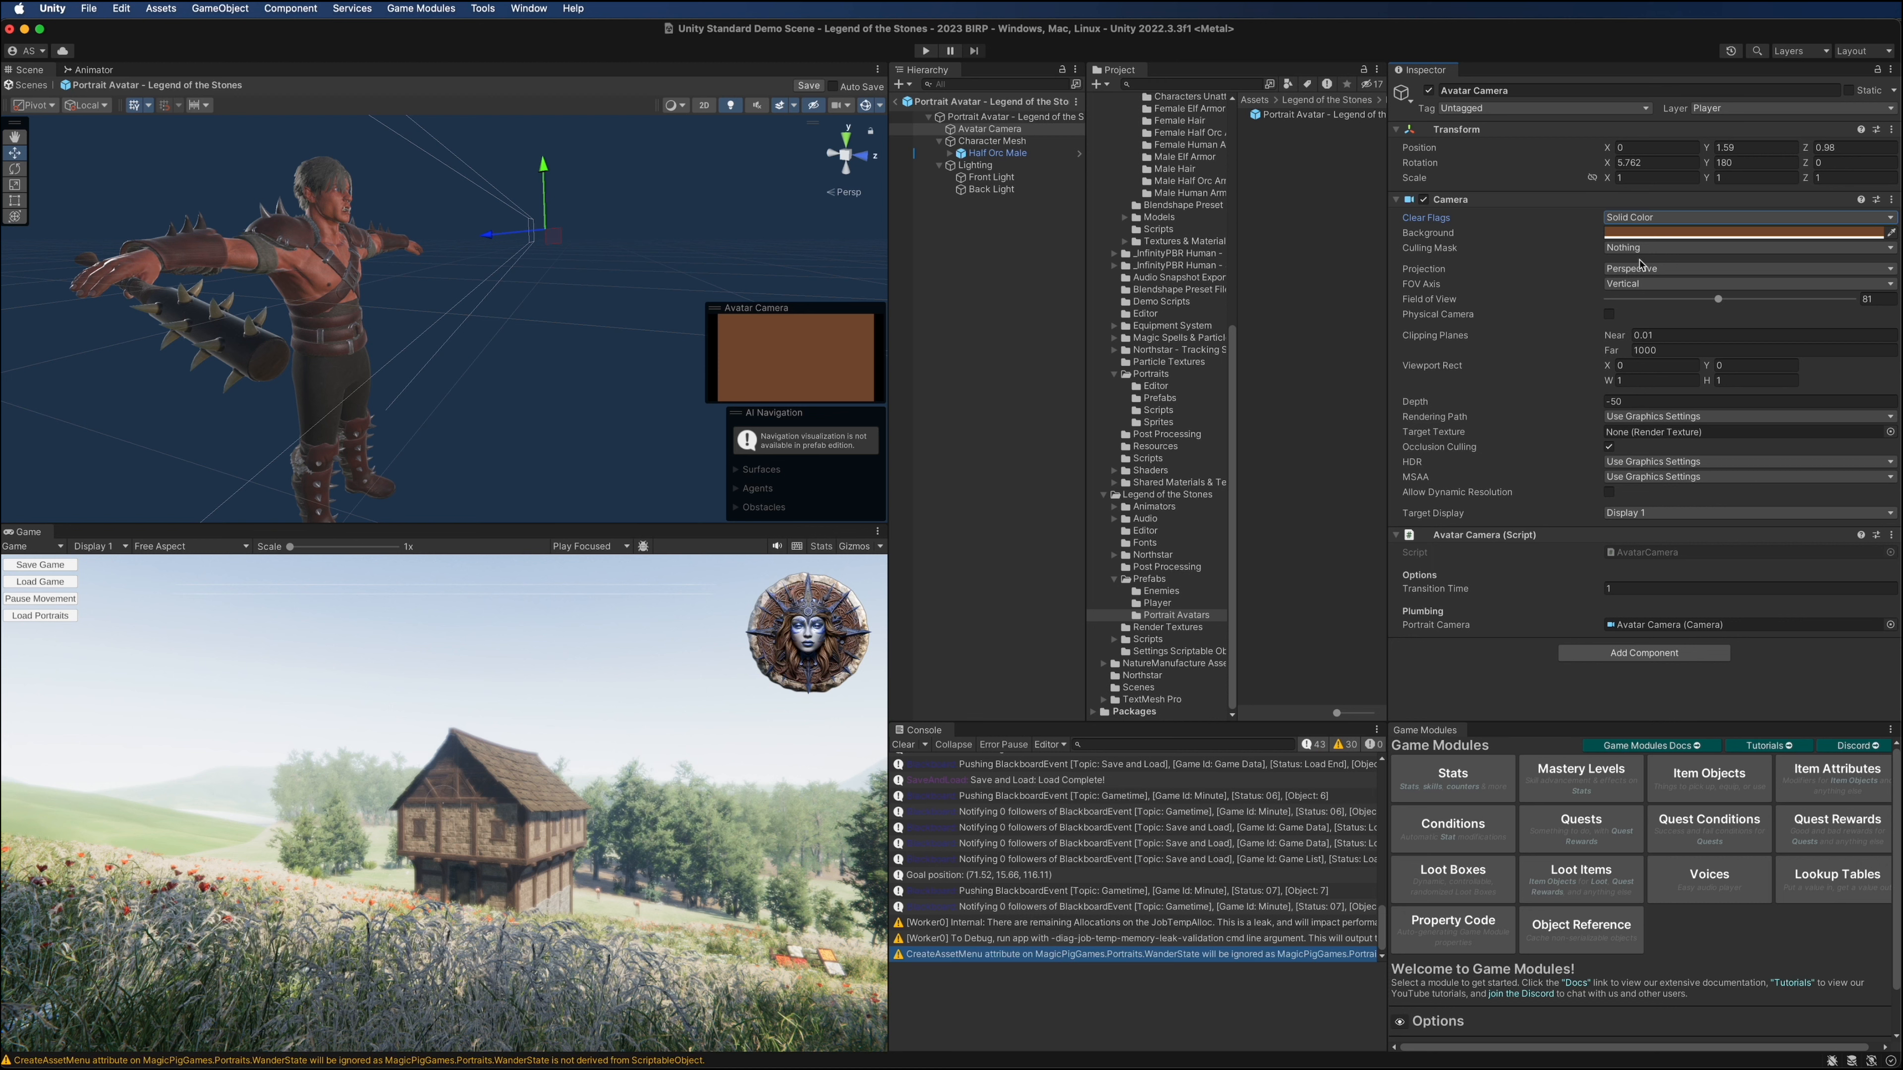
pyautogui.click(1747, 247)
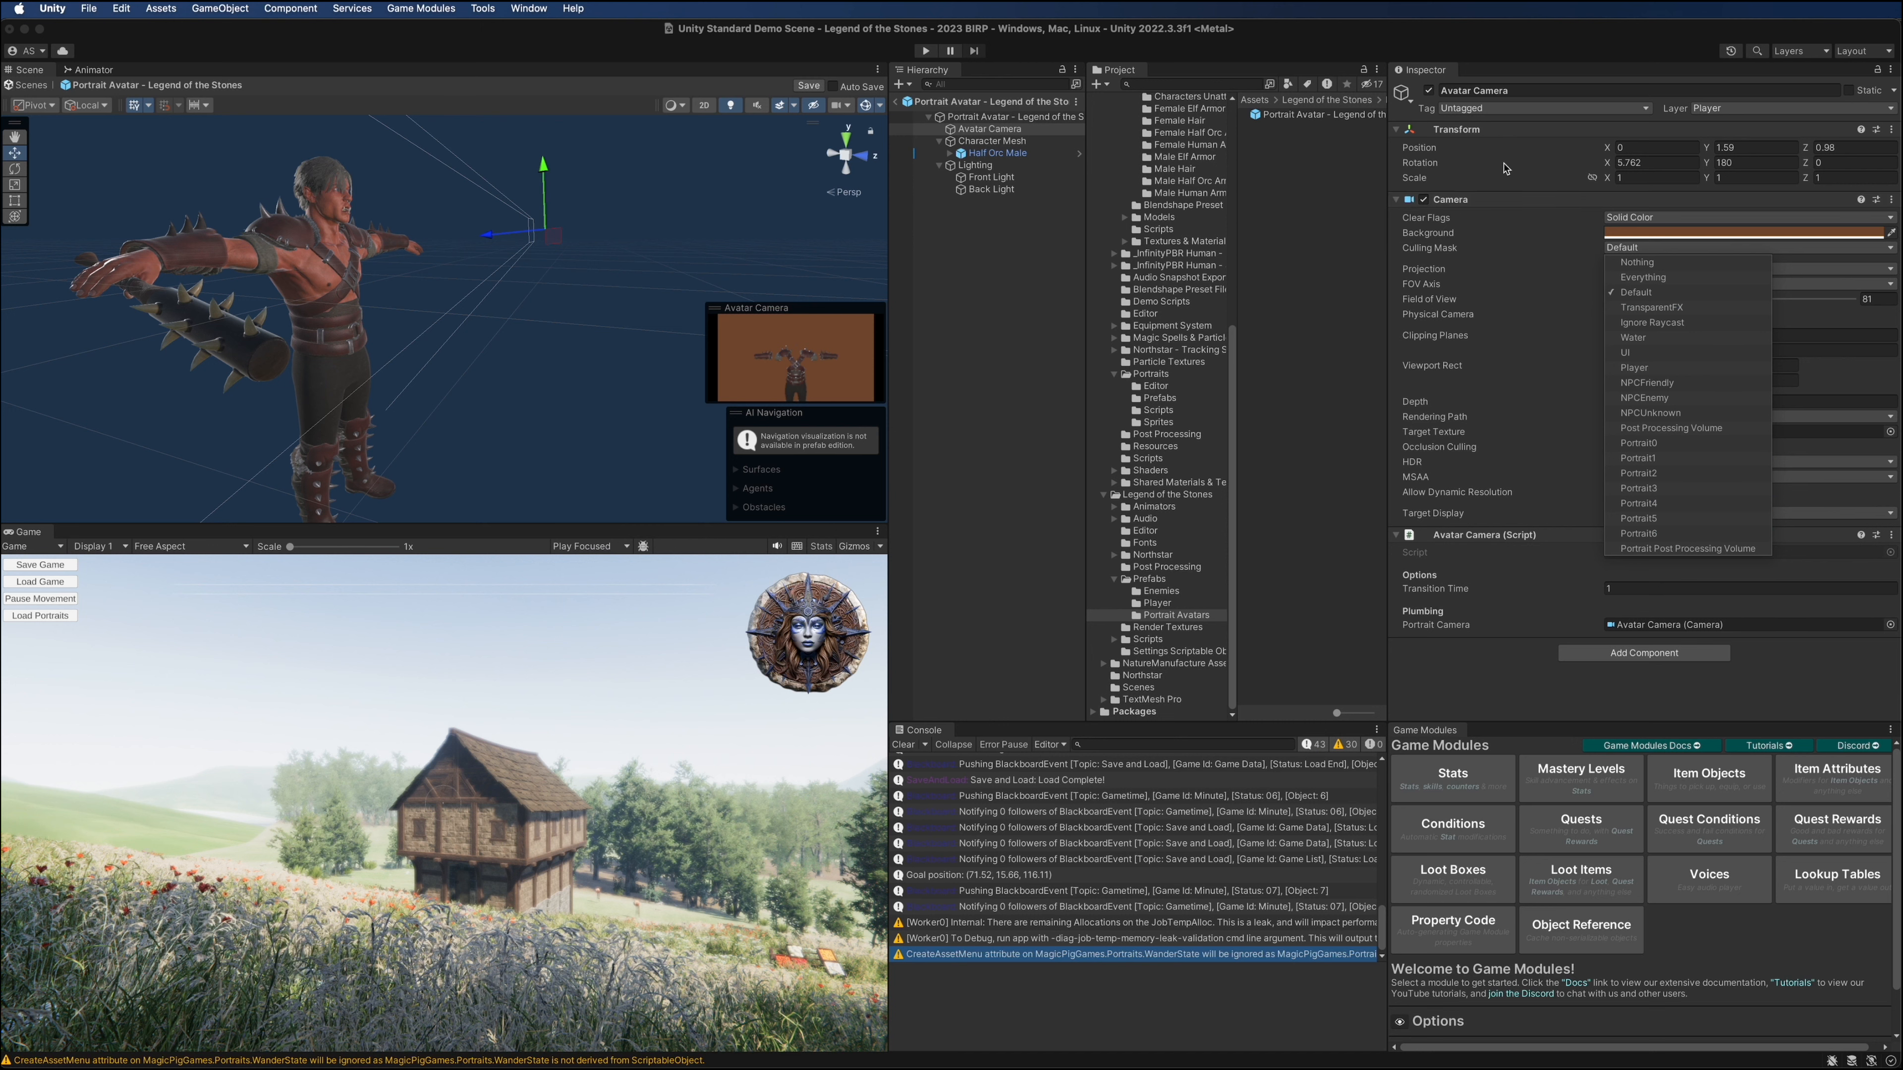
pyautogui.moveTo(521, 414)
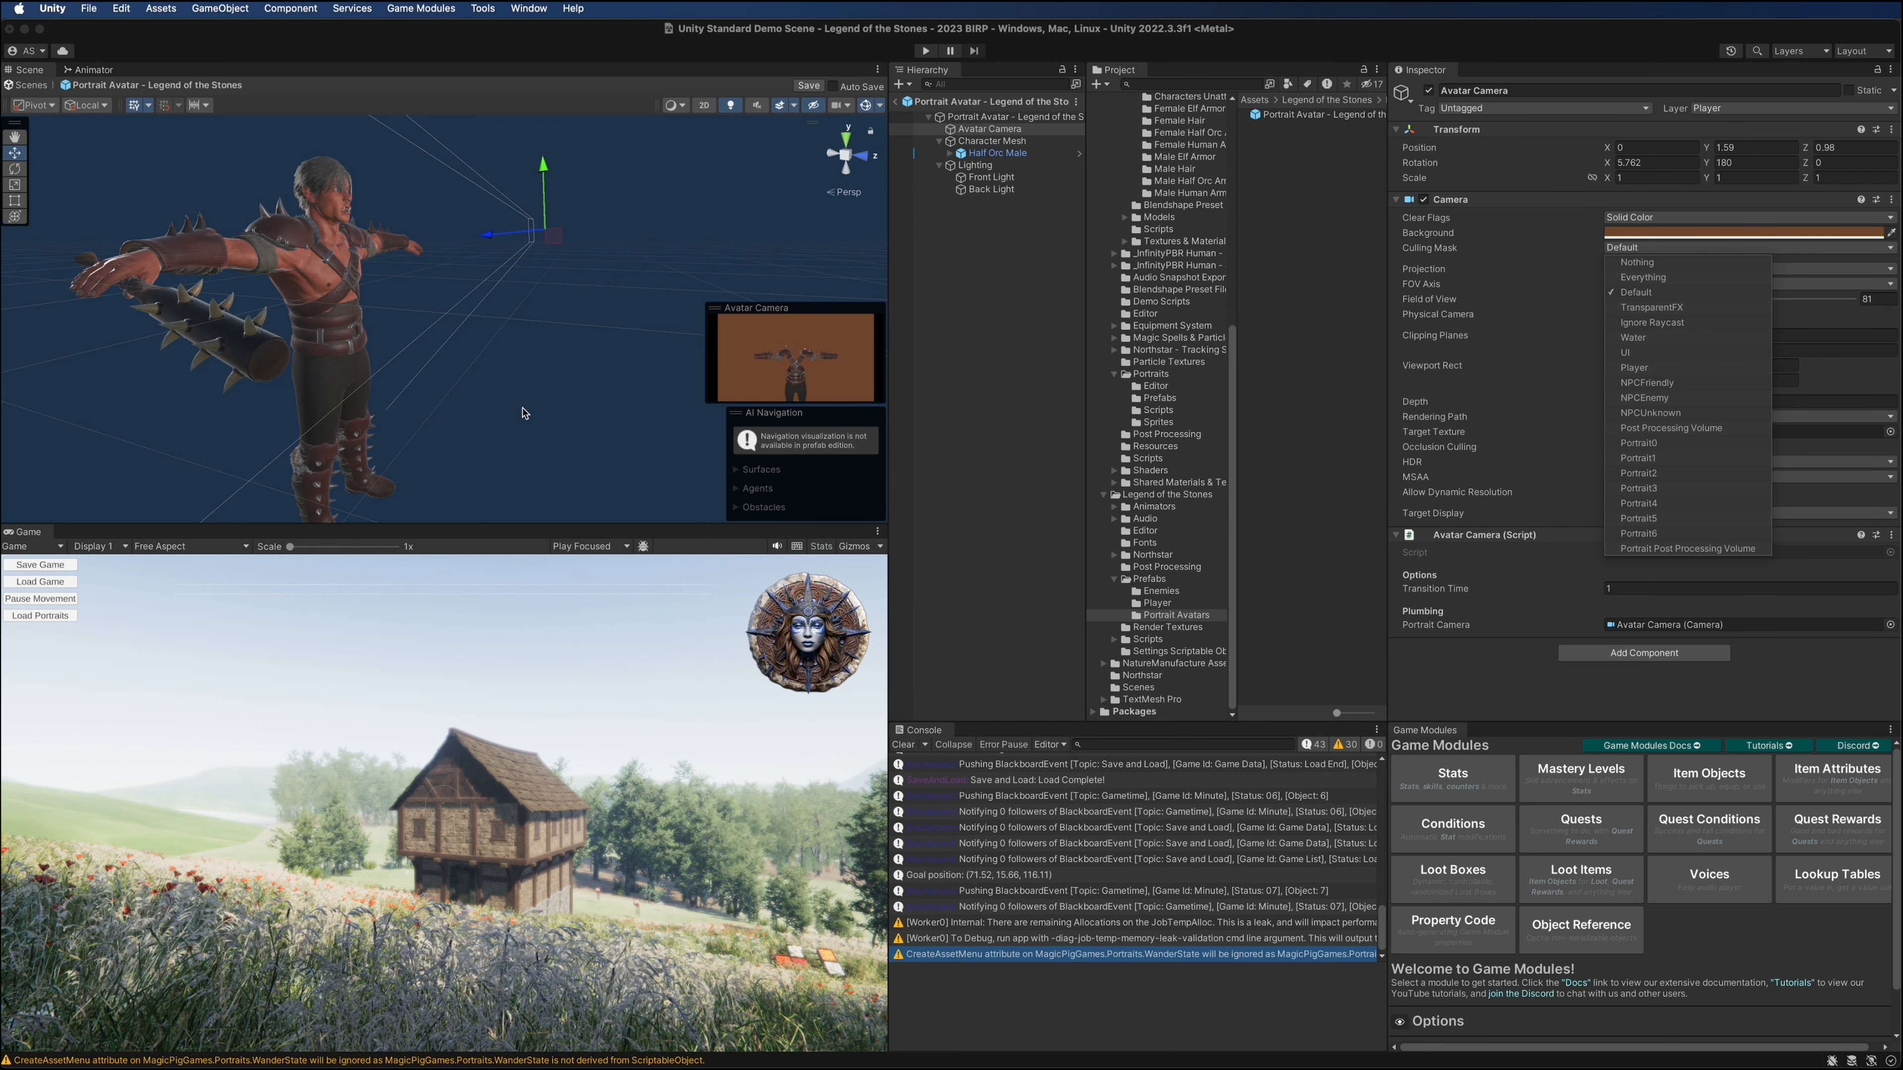
pyautogui.moveTo(535, 400)
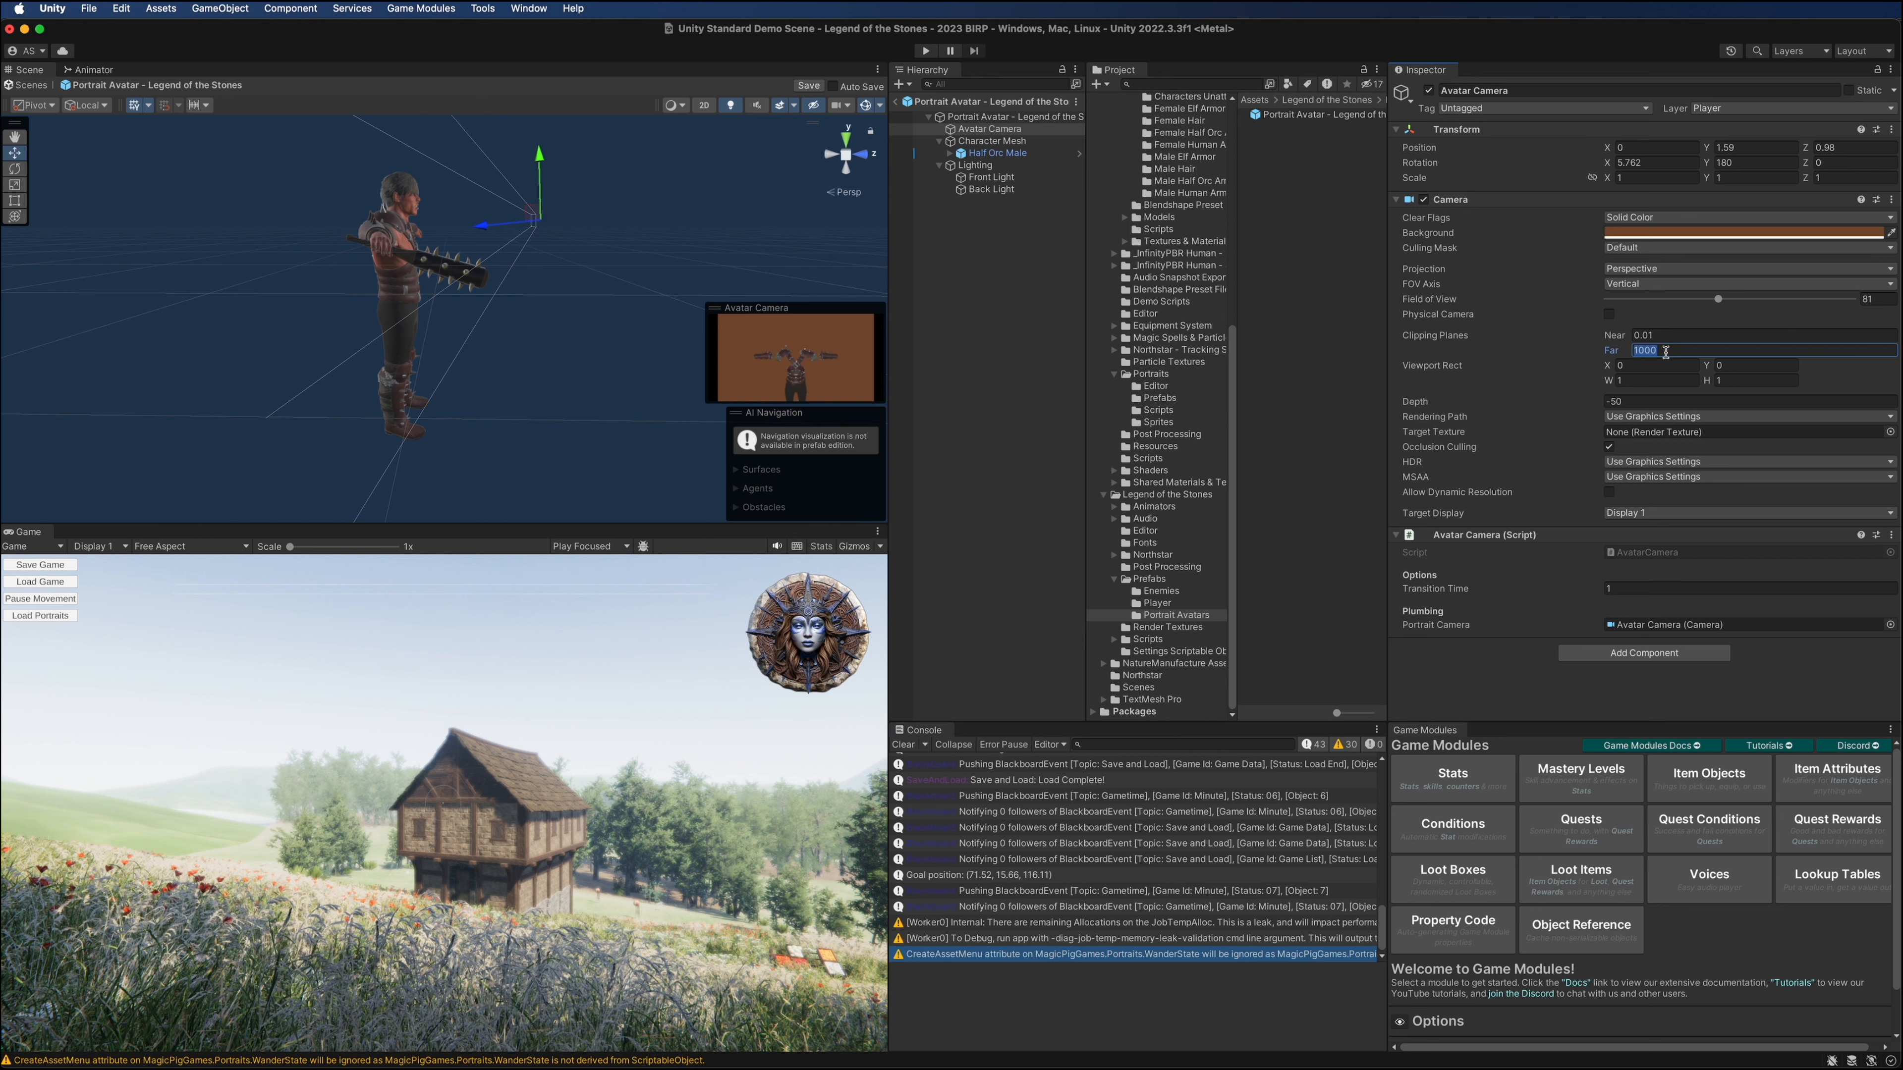
# Render only the Default layer and set the far clipping plane to 5
pyautogui.write('5')
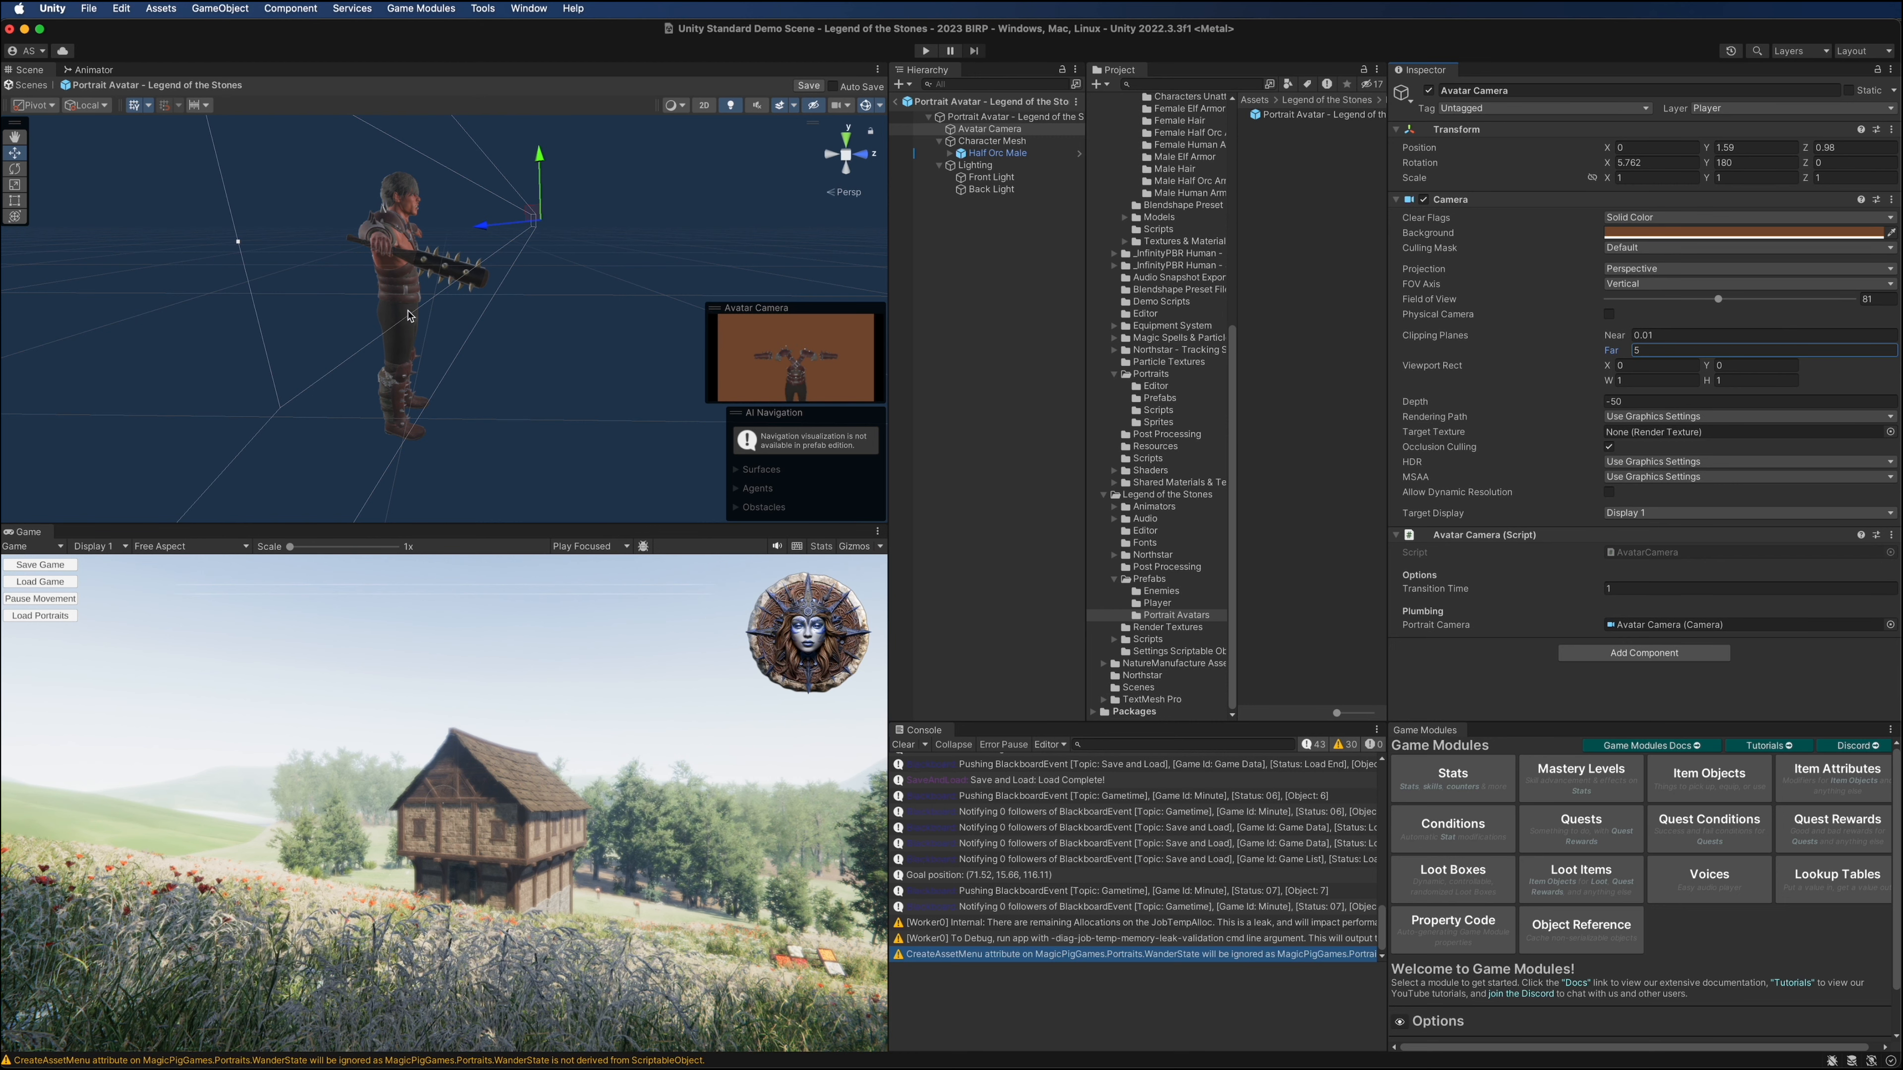
pyautogui.moveTo(101, 152)
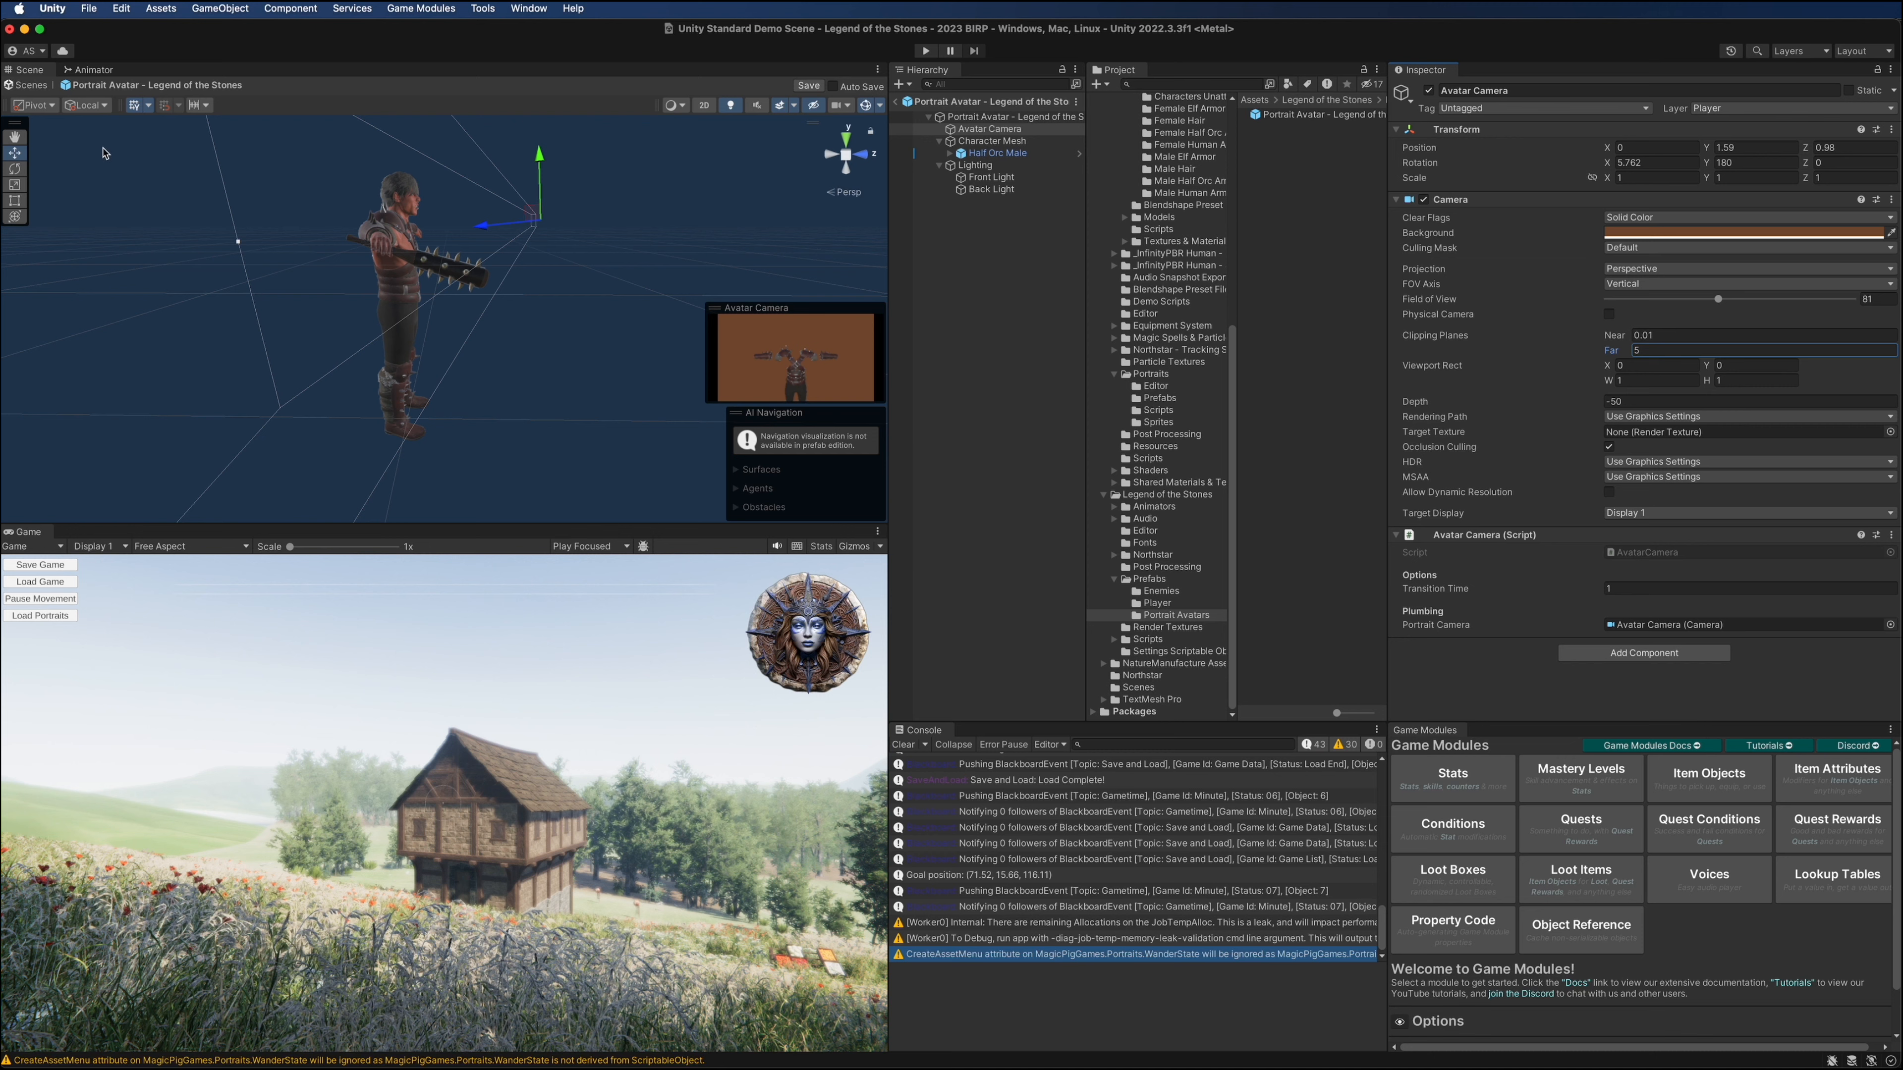